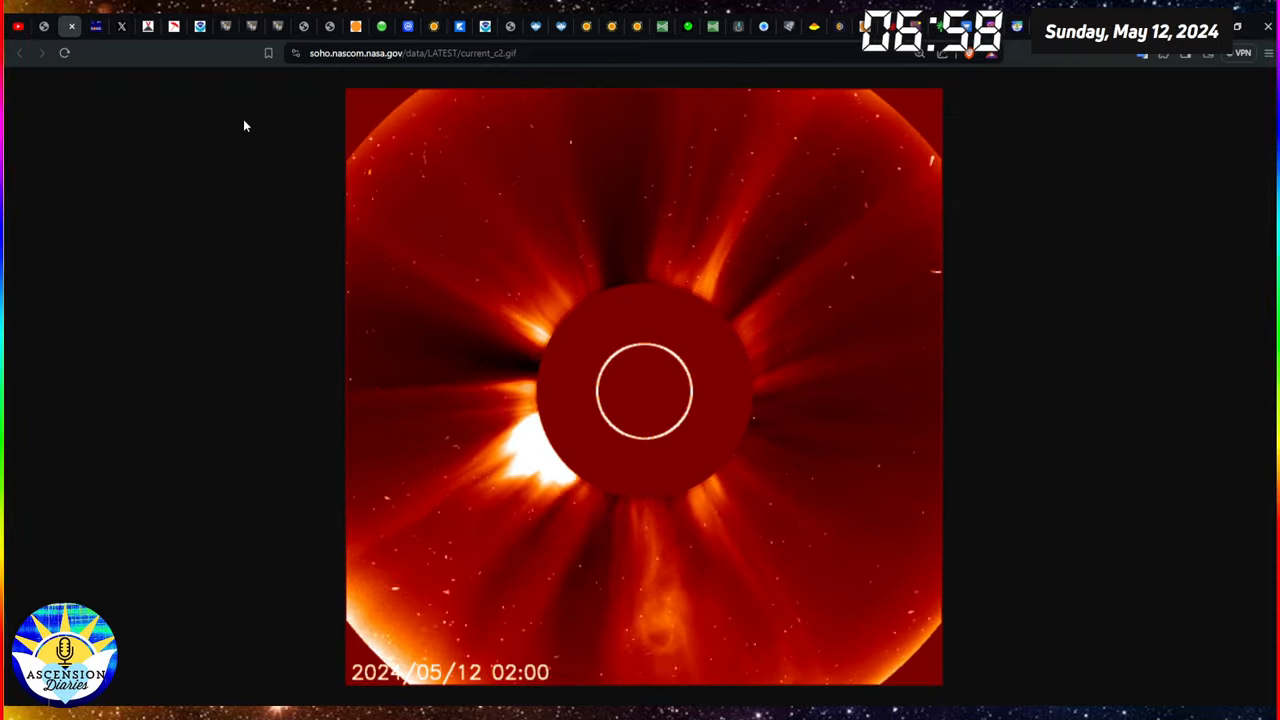
mouse_move(890, 304)
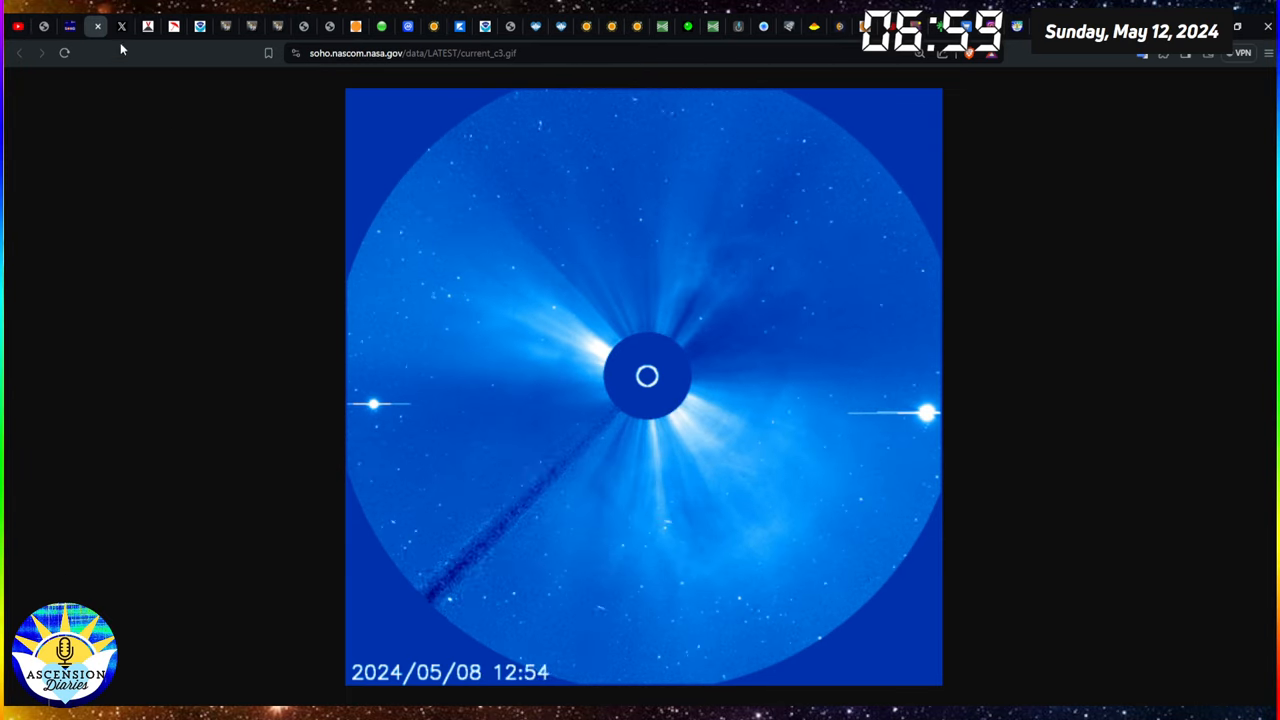
- Switch to the browser tab showing the SolarHam Kp index chart post
click(122, 26)
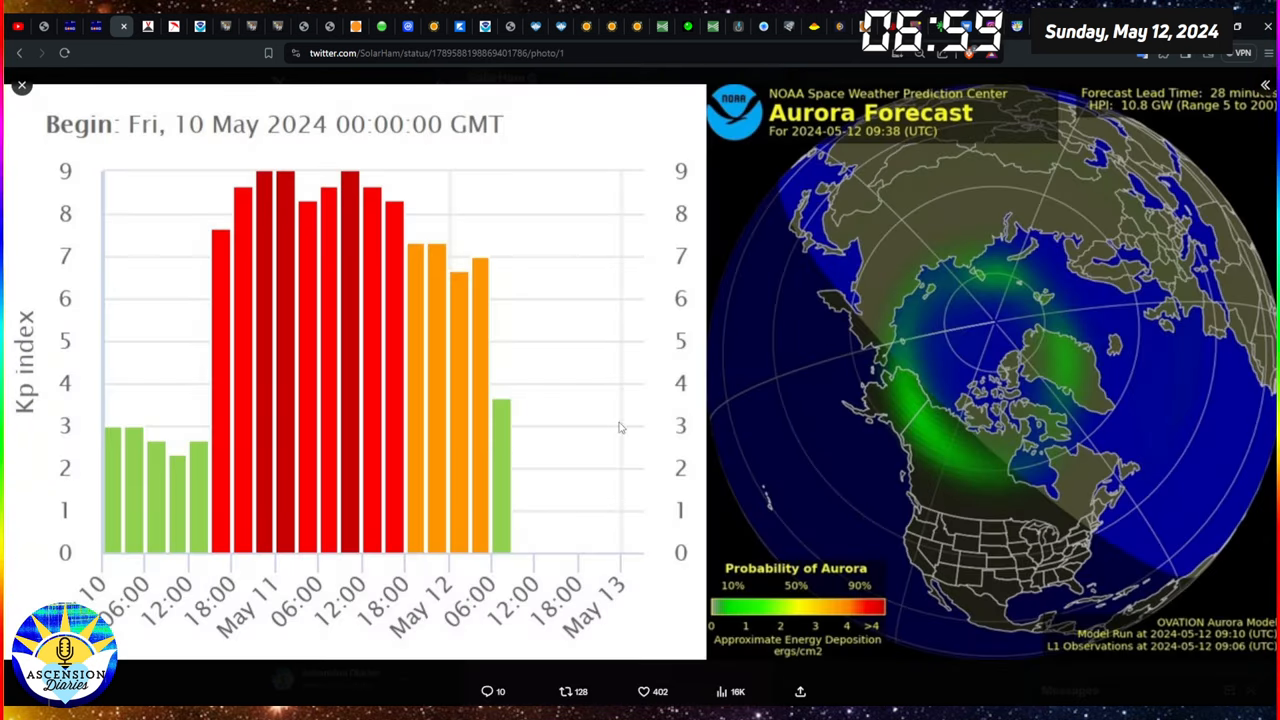
mouse_move(964, 280)
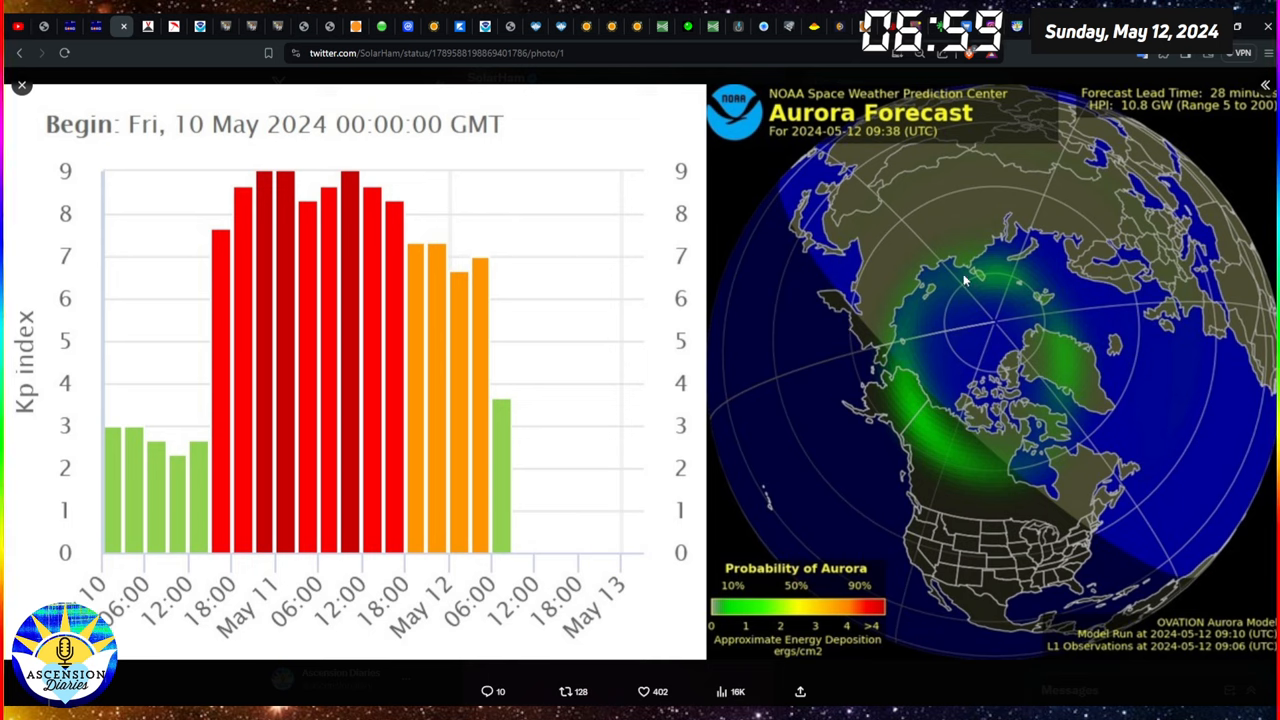
mouse_move(1226, 528)
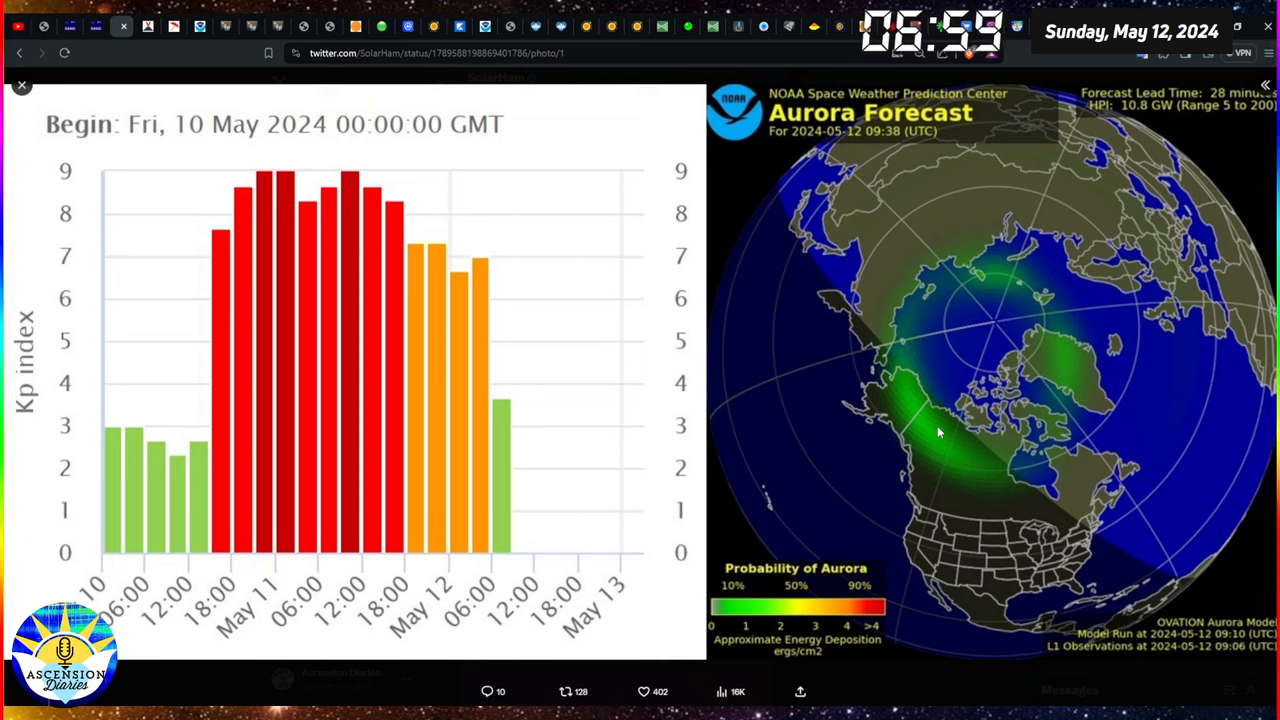
mouse_move(884, 412)
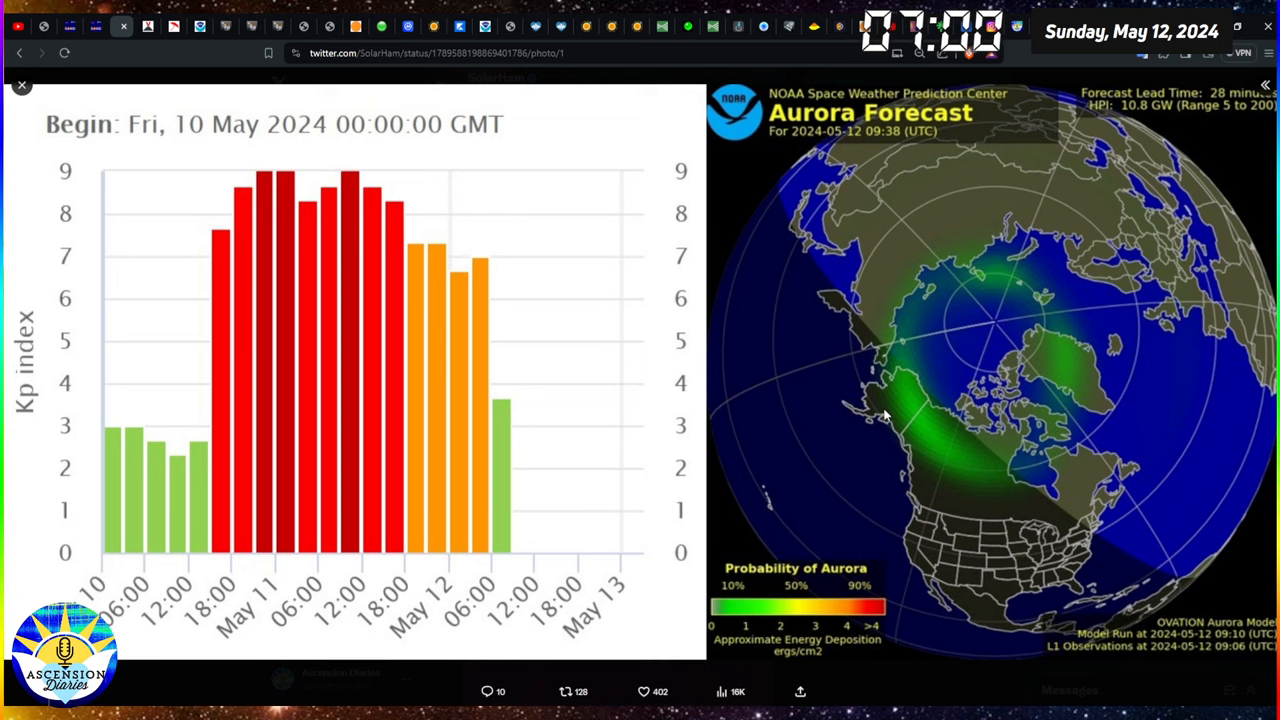
mouse_move(312, 308)
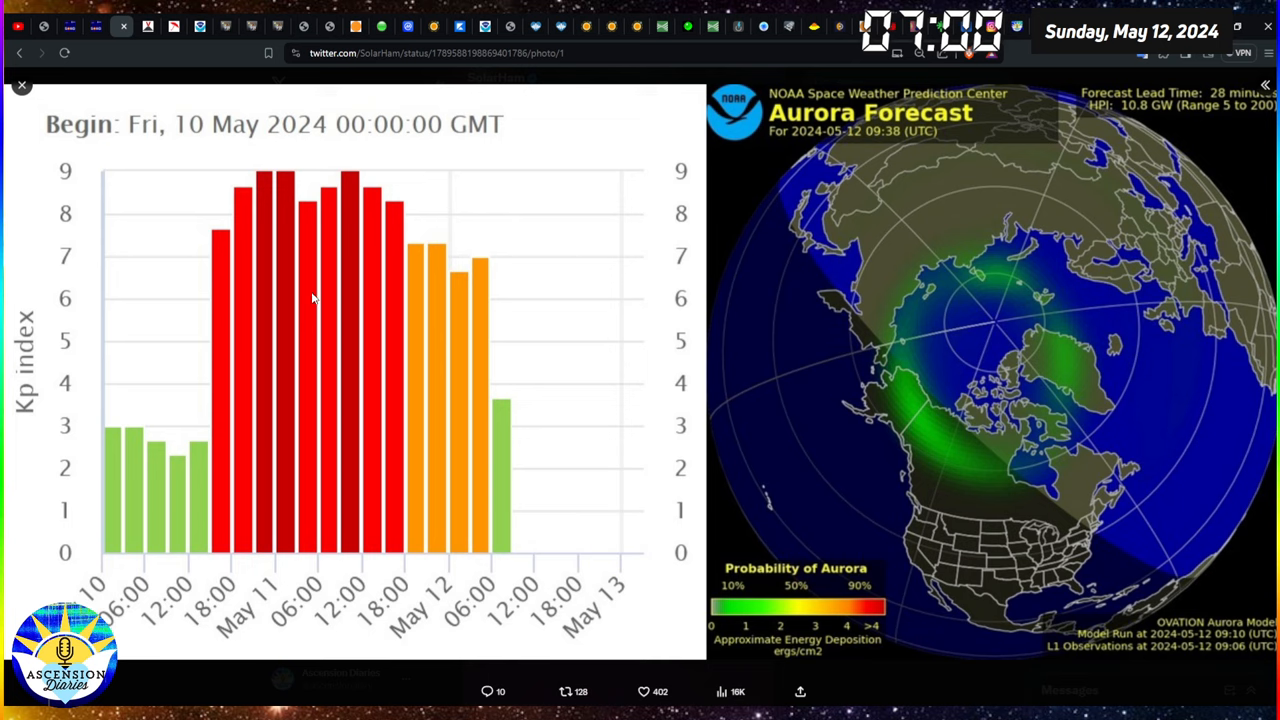
mouse_move(308, 298)
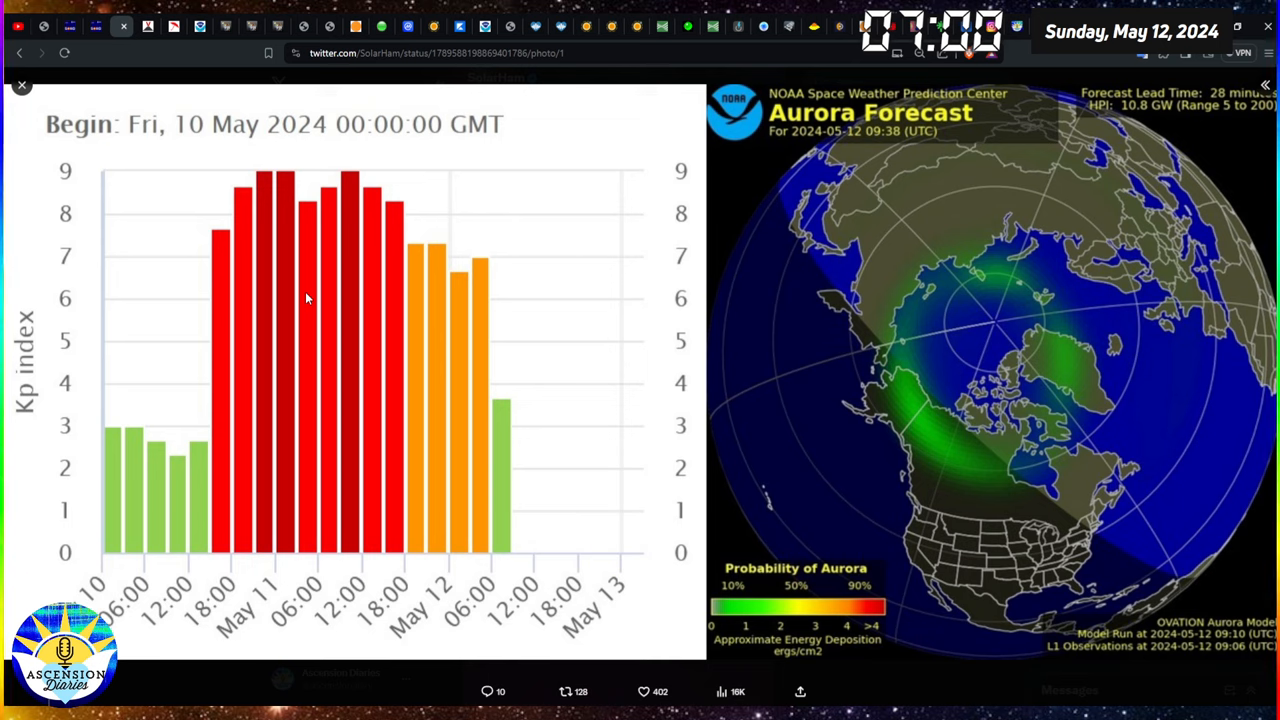
mouse_move(156, 336)
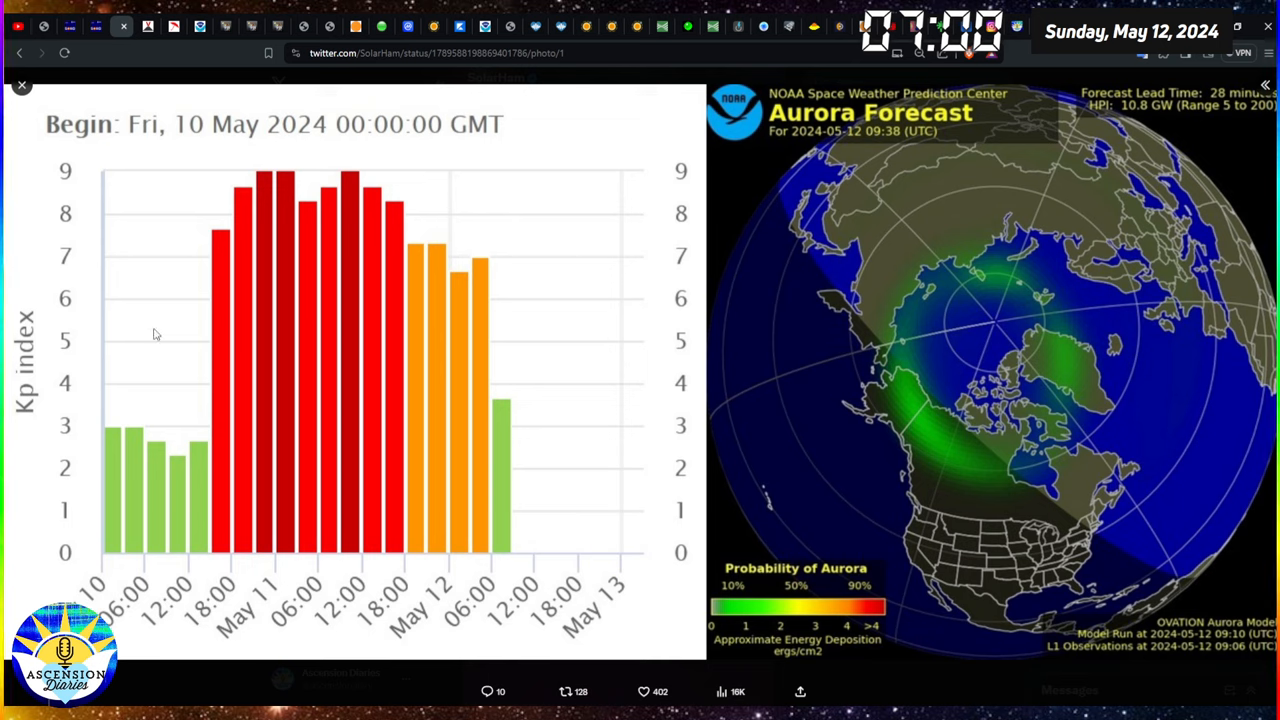
mouse_move(512, 384)
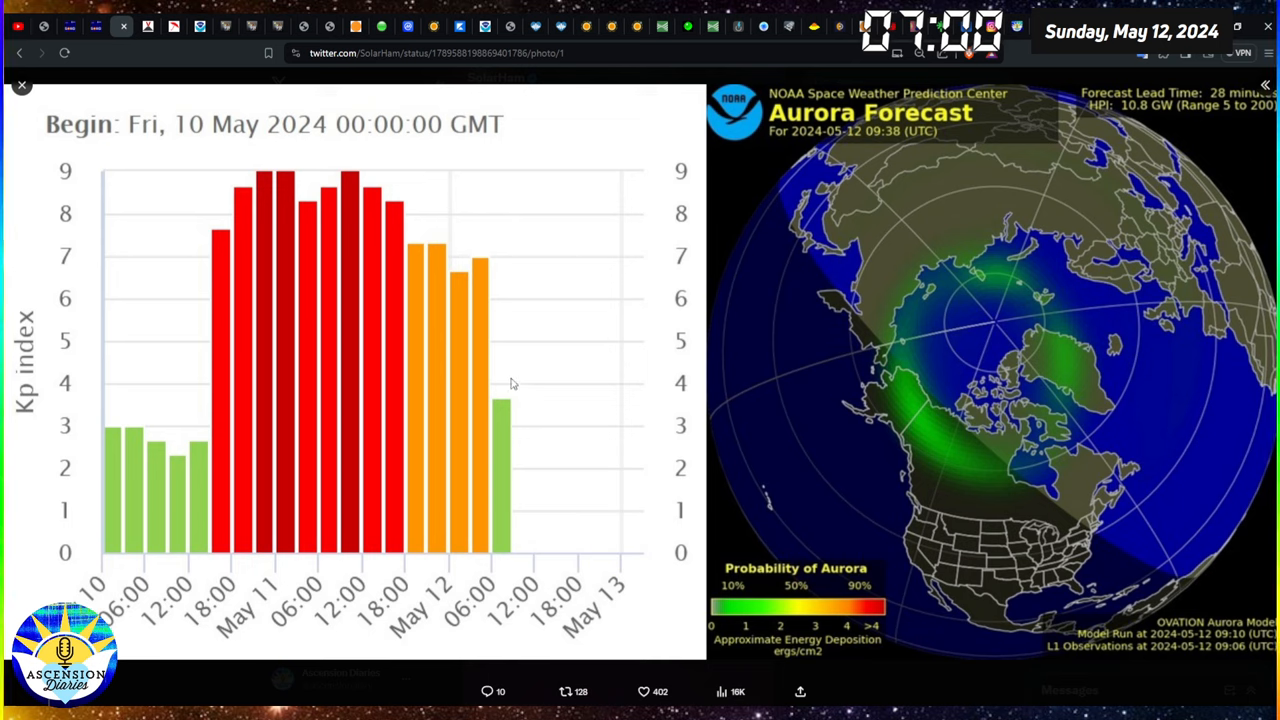
mouse_move(384, 538)
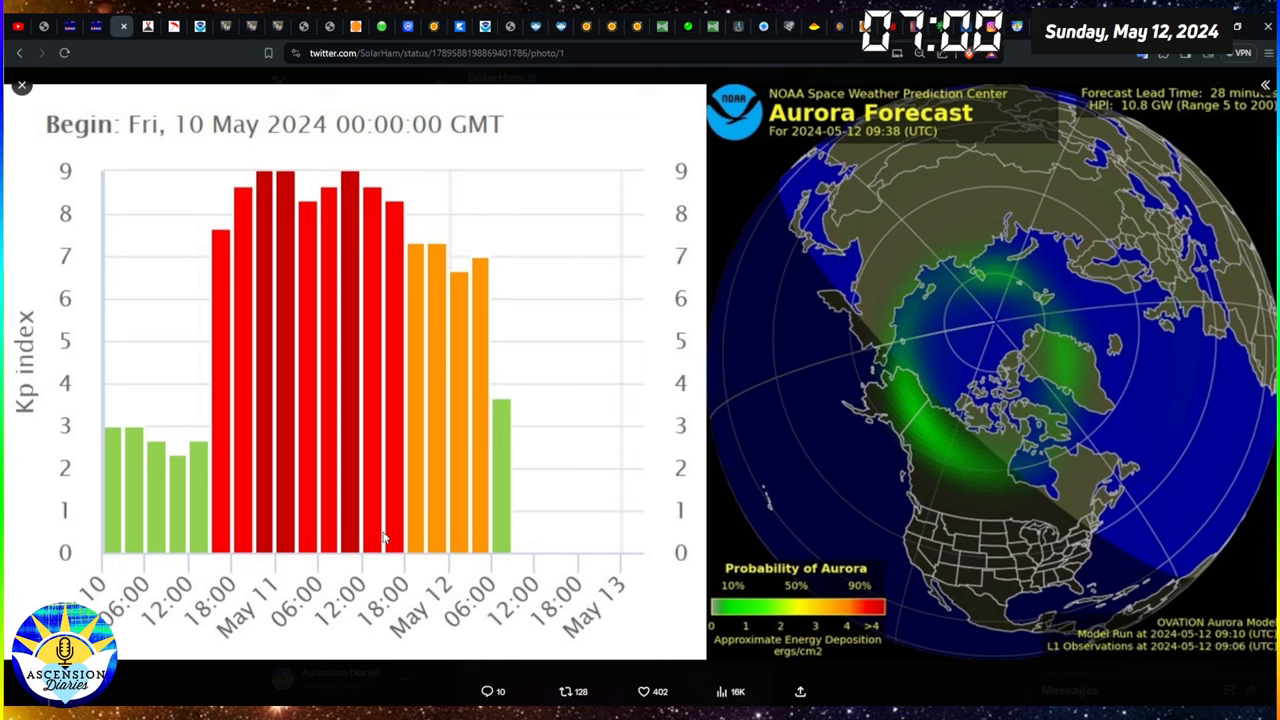
mouse_move(628, 500)
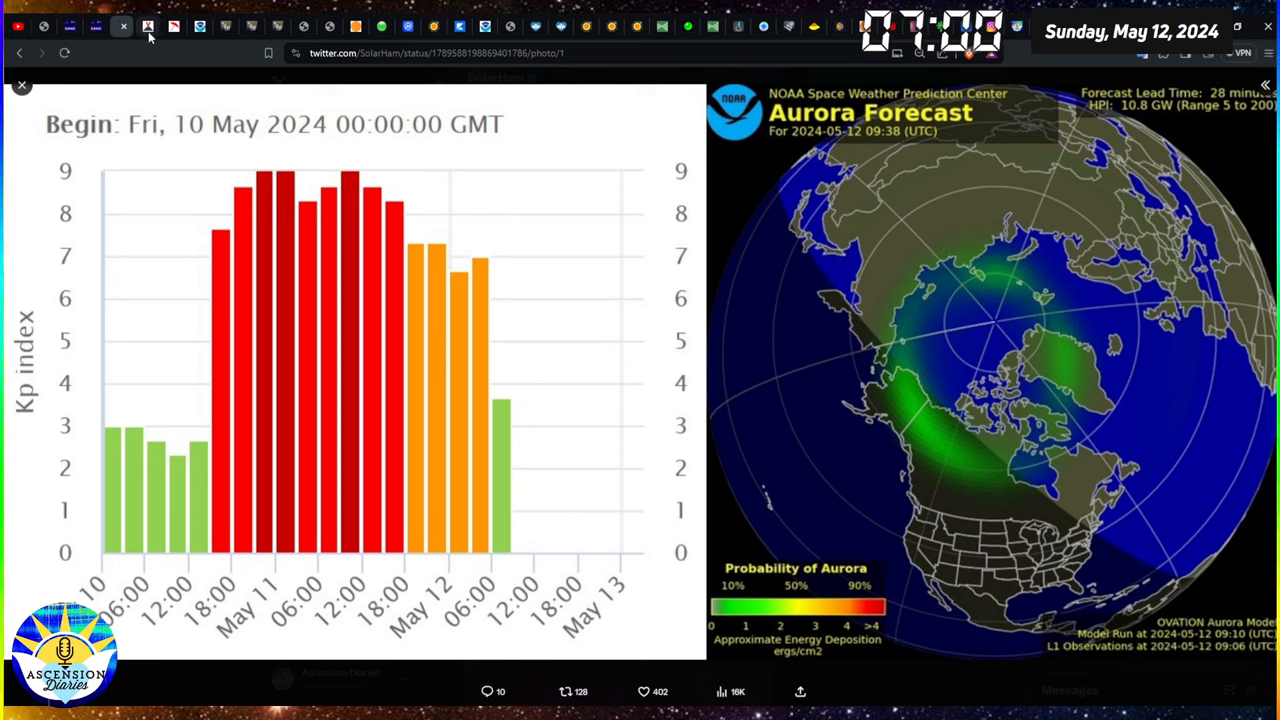
mouse_move(236, 174)
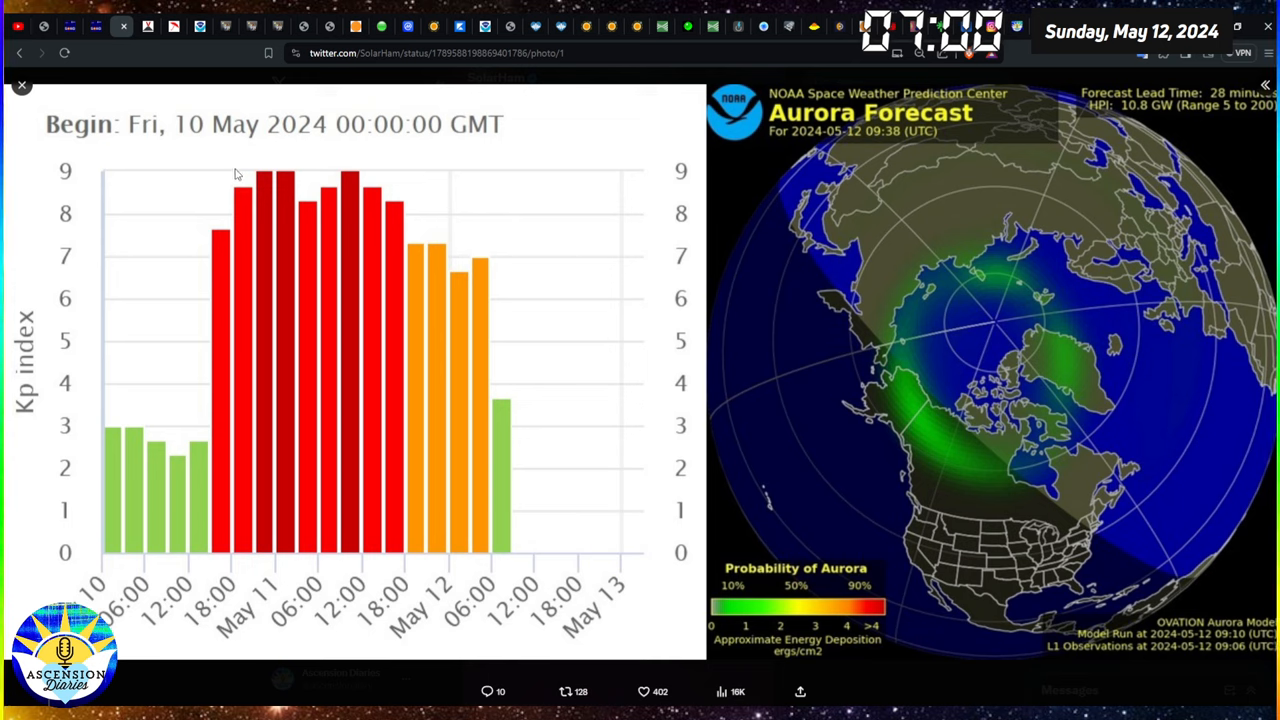
mouse_move(288, 186)
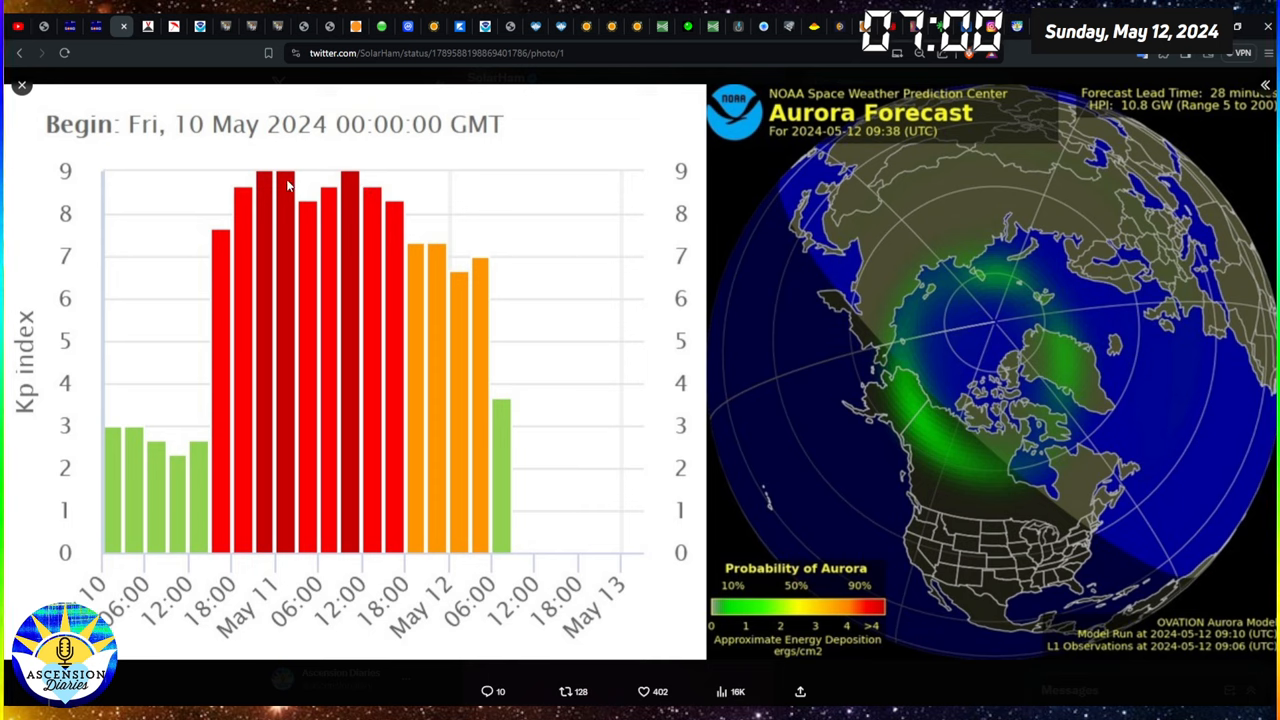
mouse_move(272, 188)
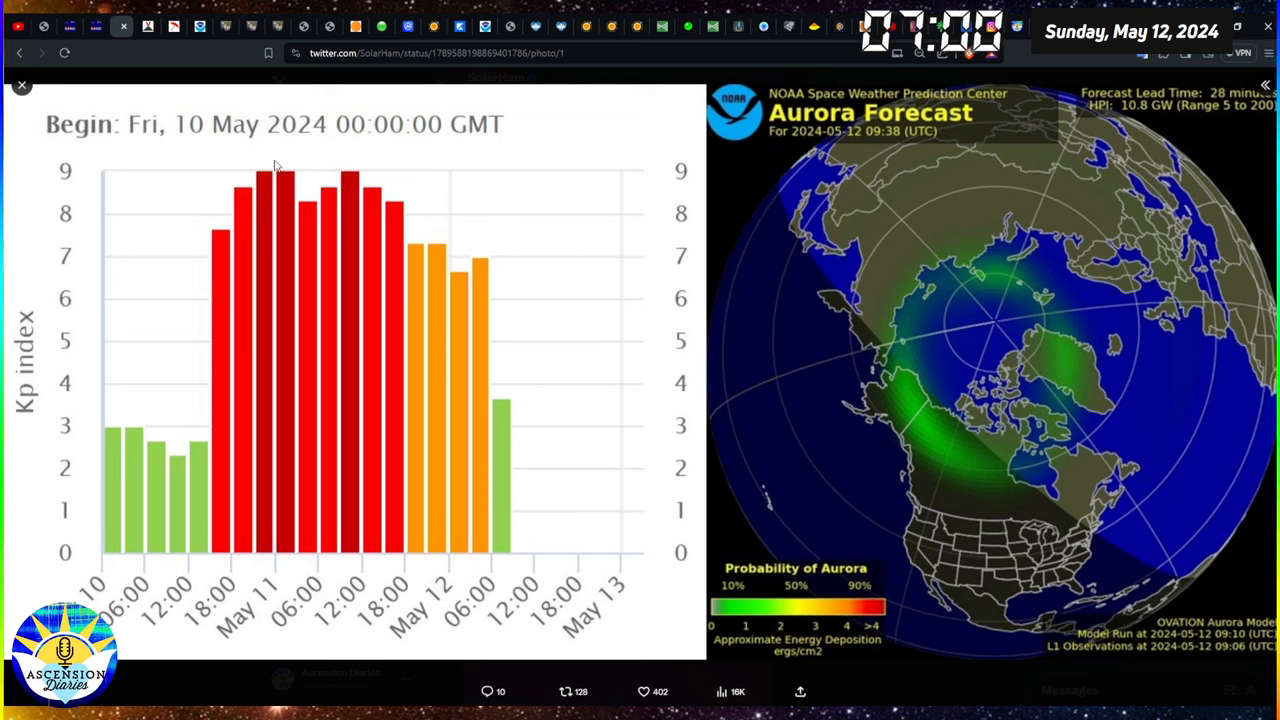
mouse_move(308, 132)
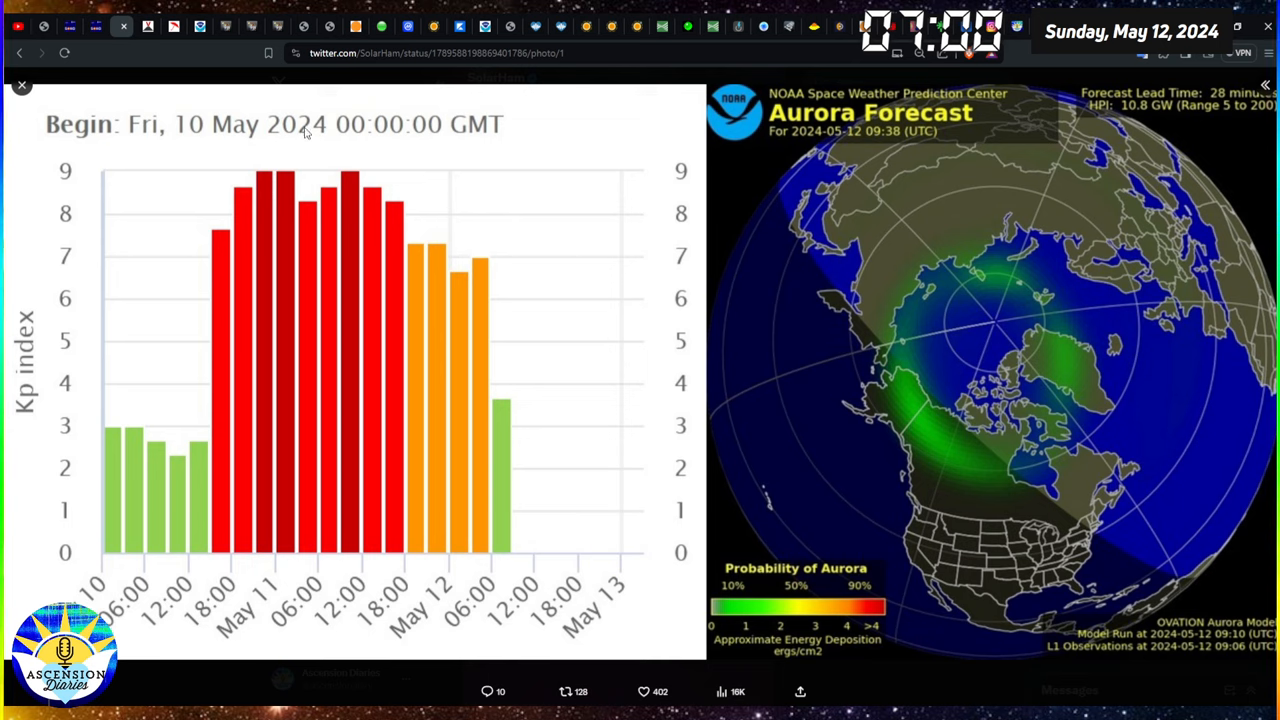
mouse_move(324, 148)
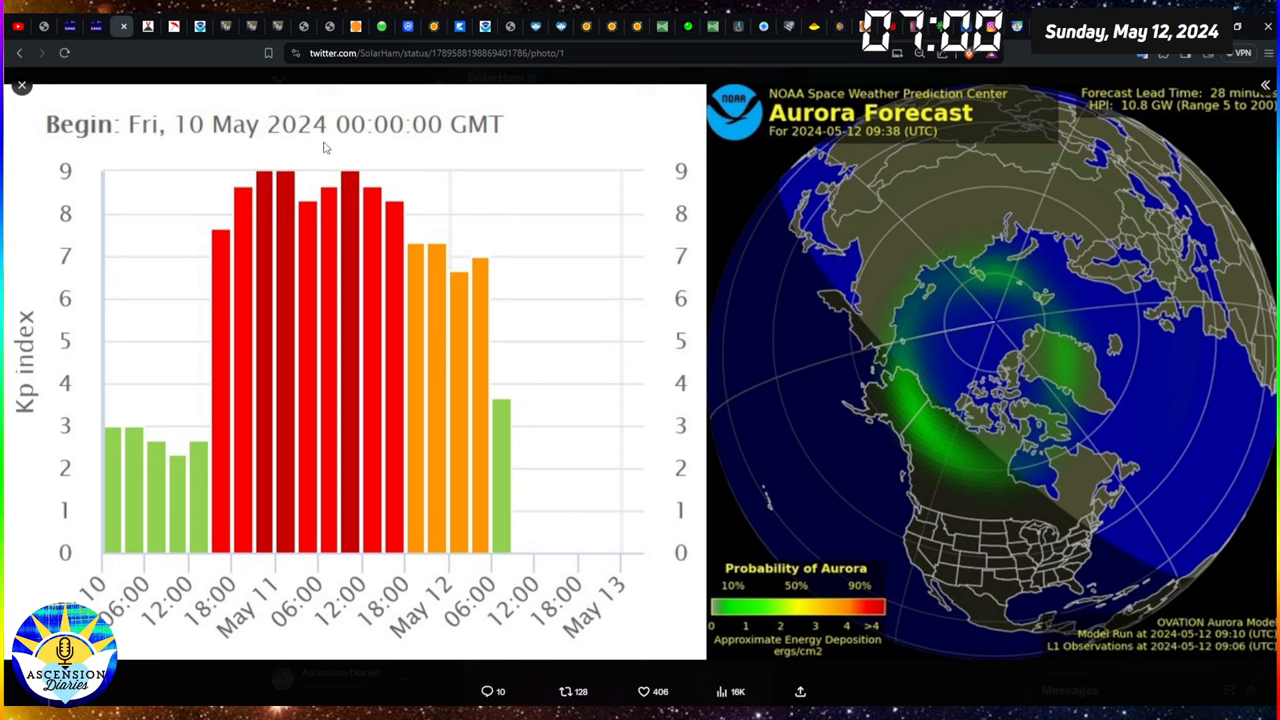
mouse_move(336, 146)
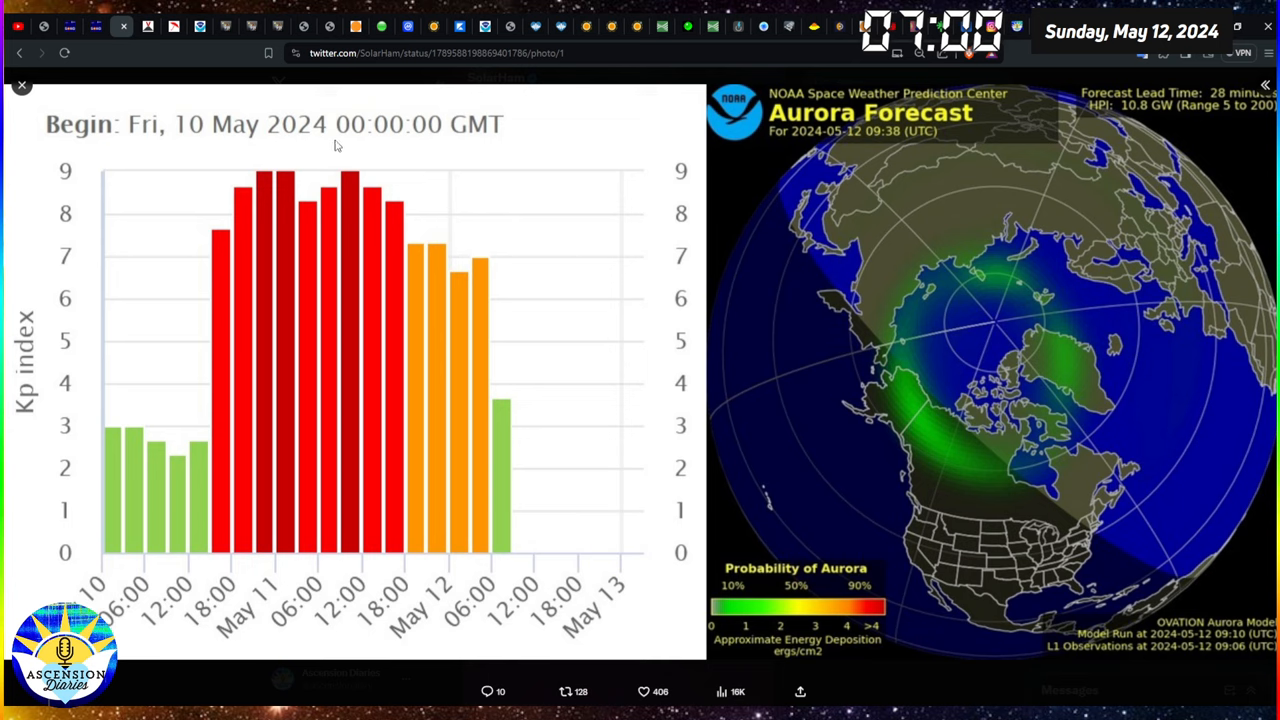
mouse_move(340, 148)
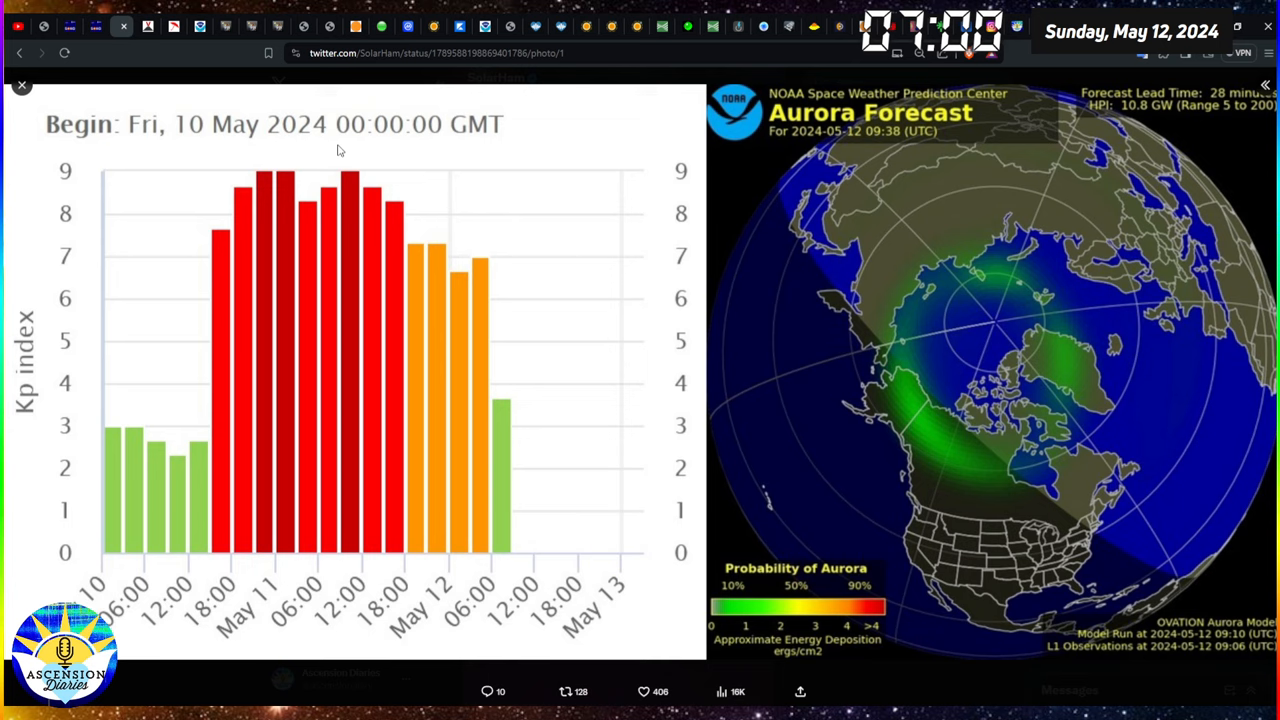
mouse_move(240, 88)
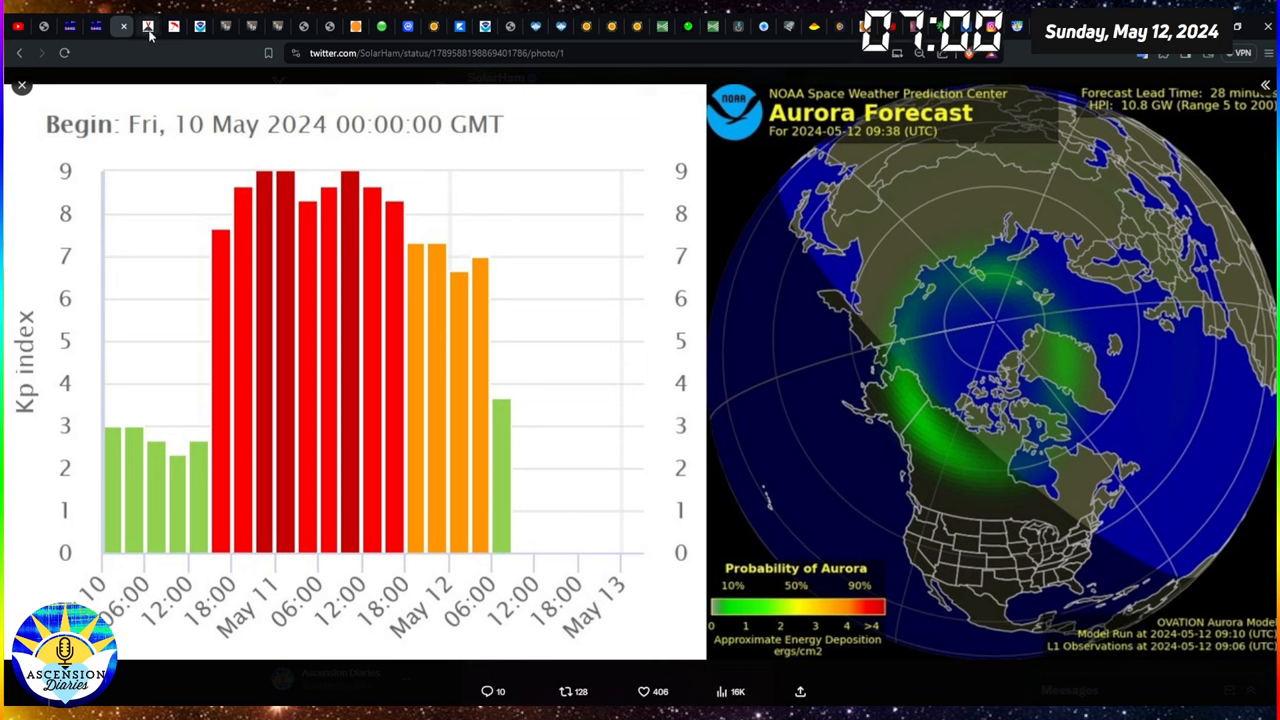
- Return to the feed and enlarge SolarHam's aurora photo from southern Arizona
click(22, 84)
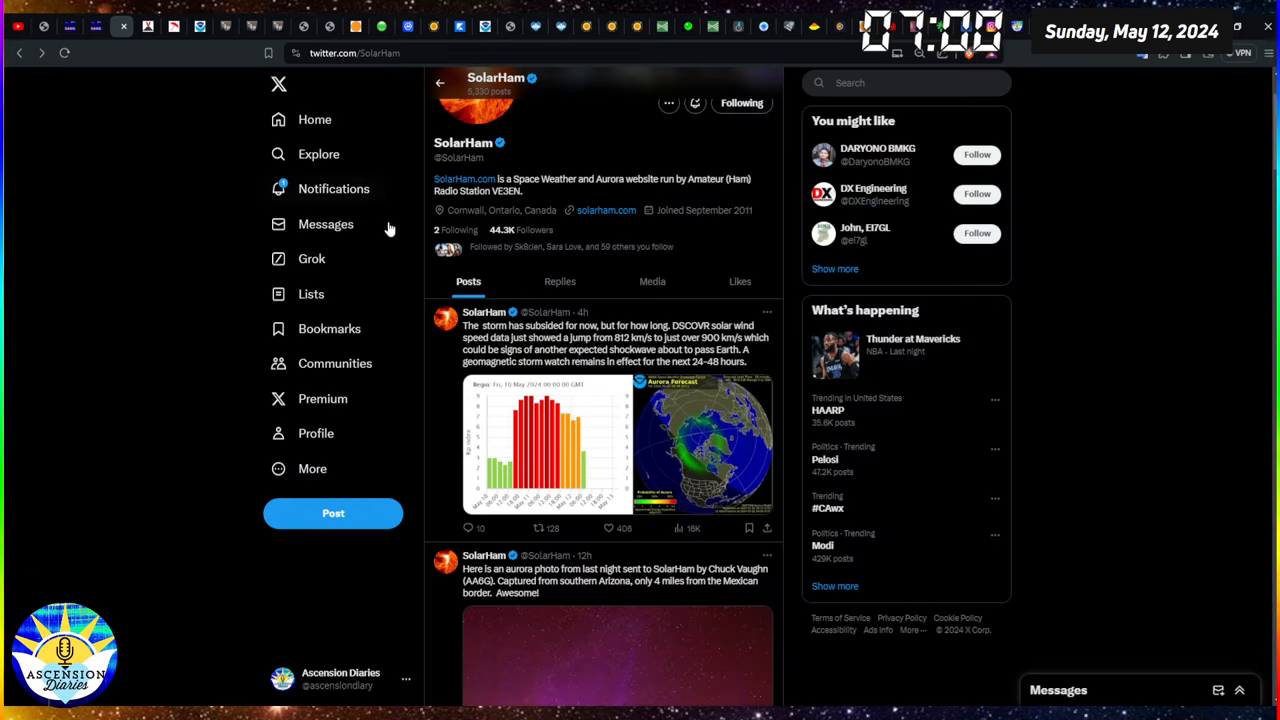
scroll(down, 3)
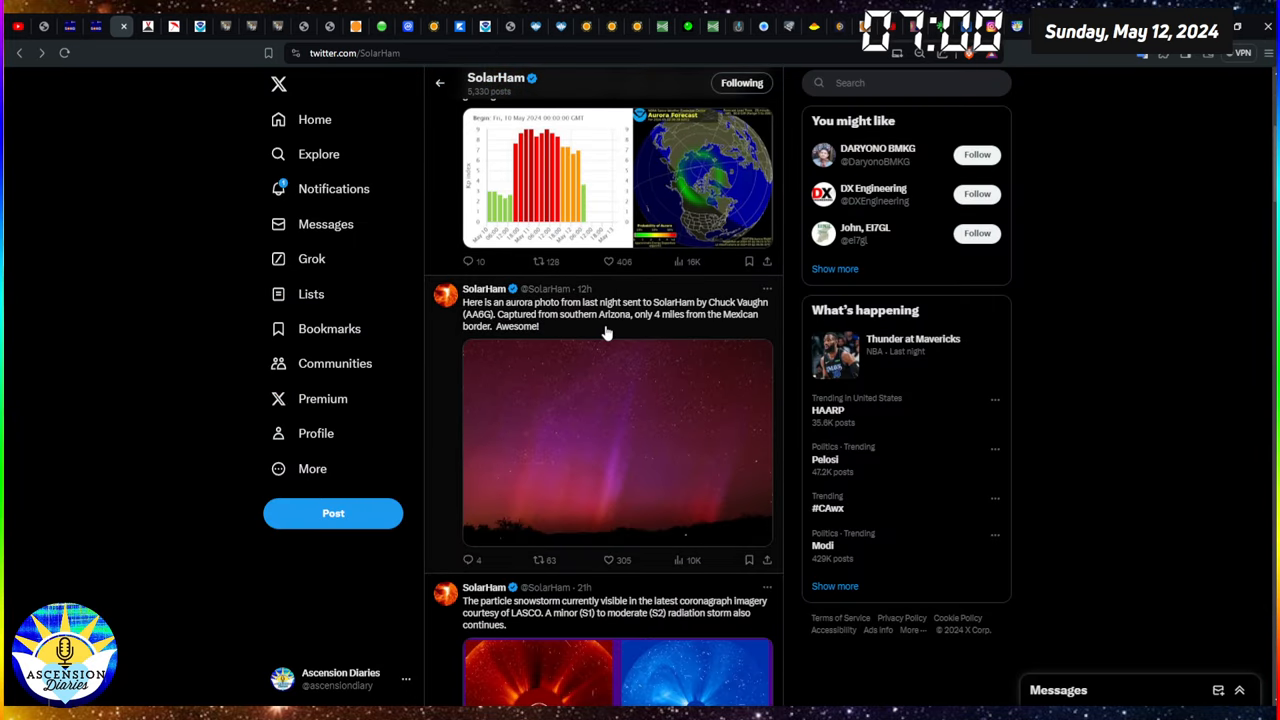
click(616, 442)
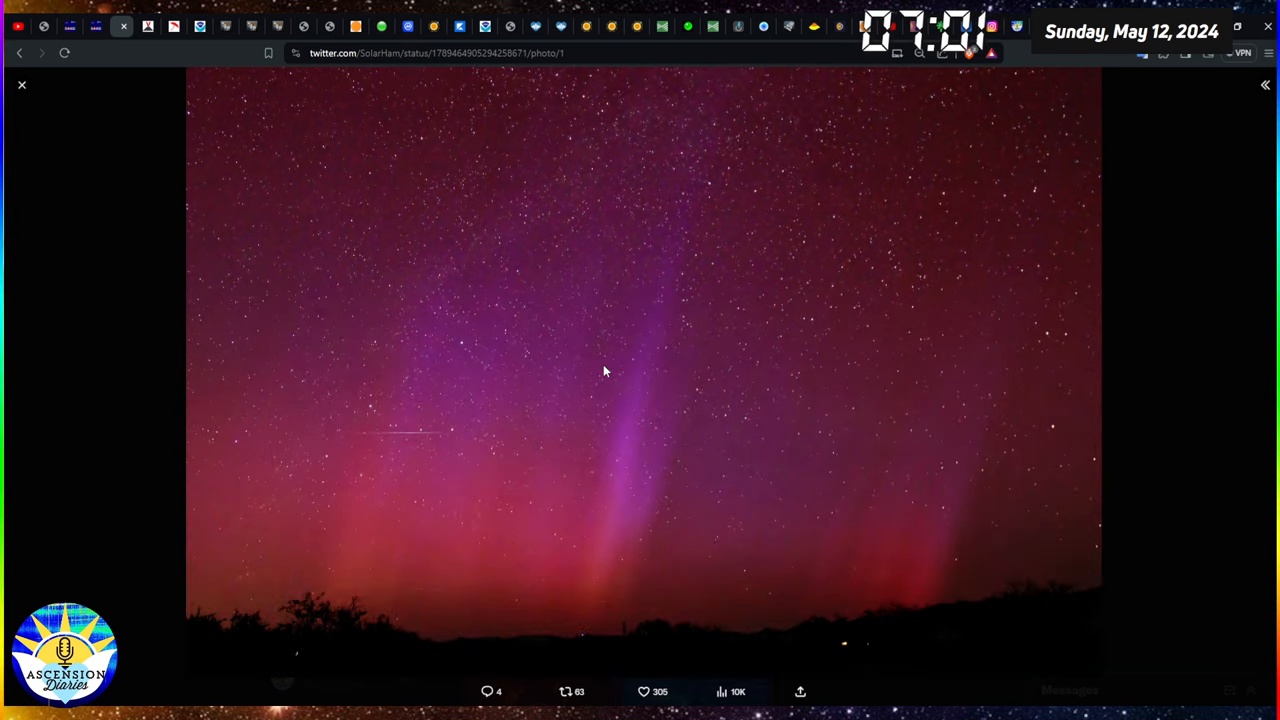
mouse_move(124, 272)
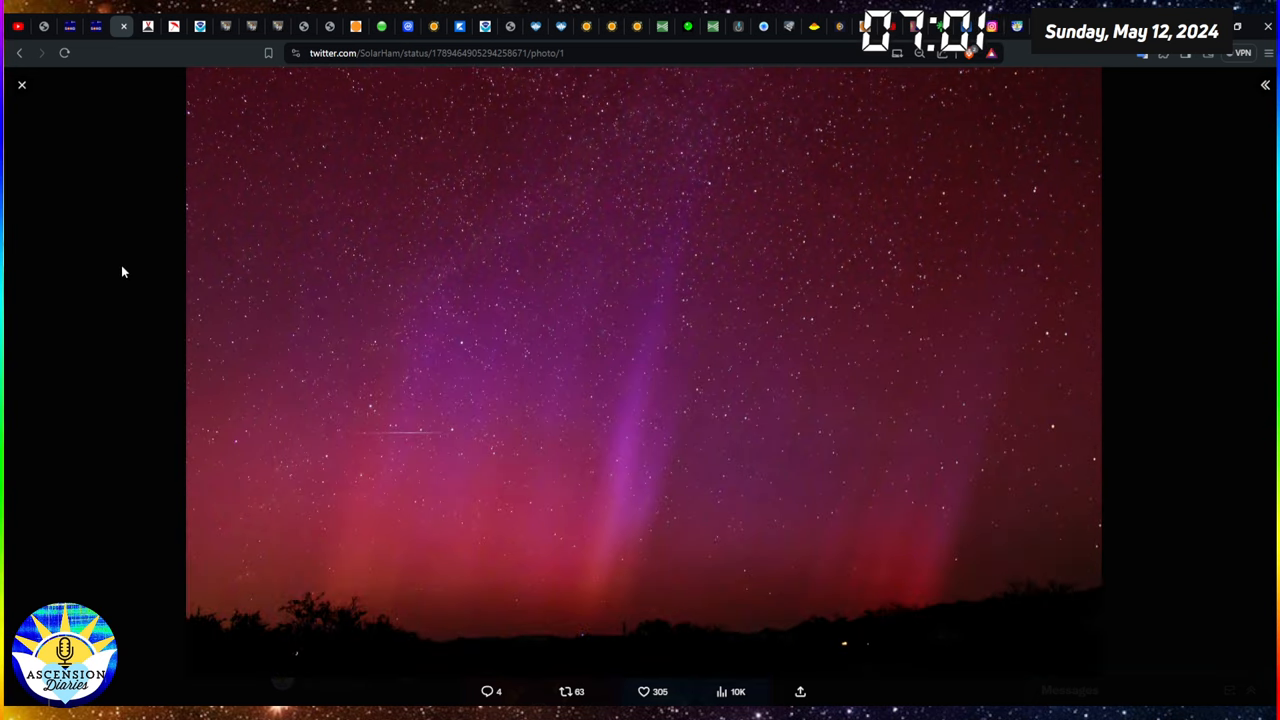
mouse_move(104, 238)
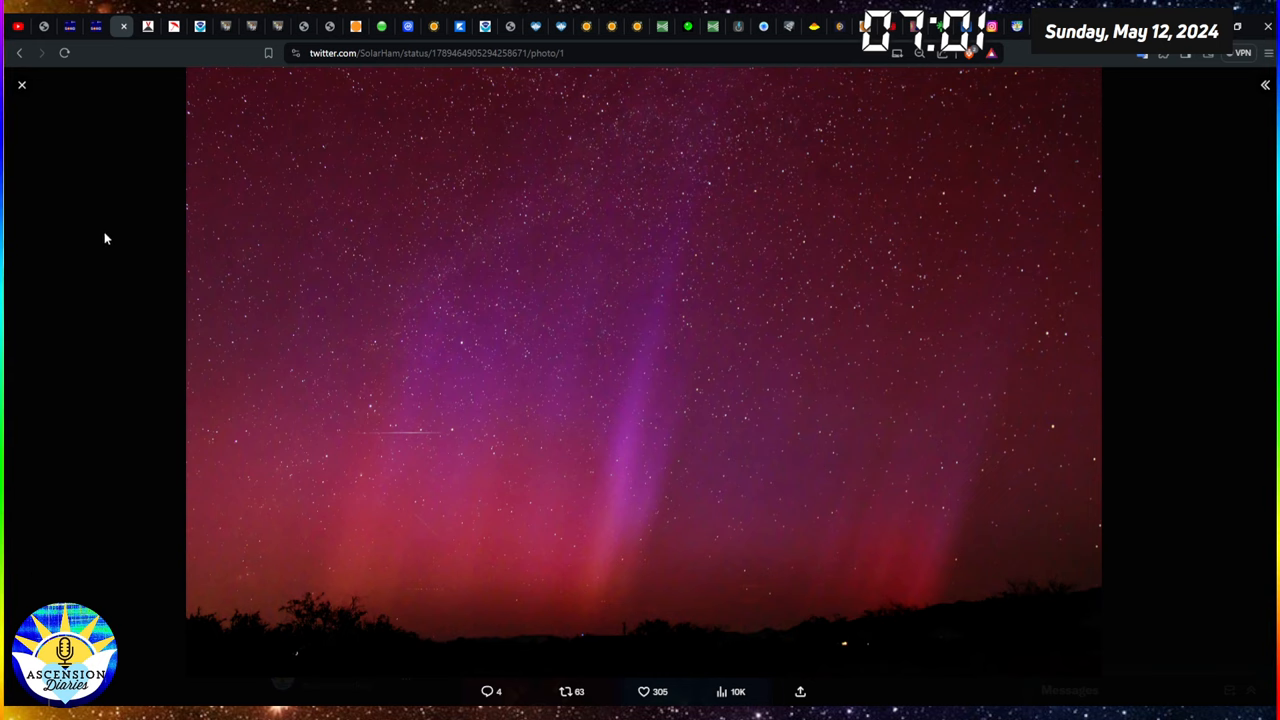
mouse_move(20, 84)
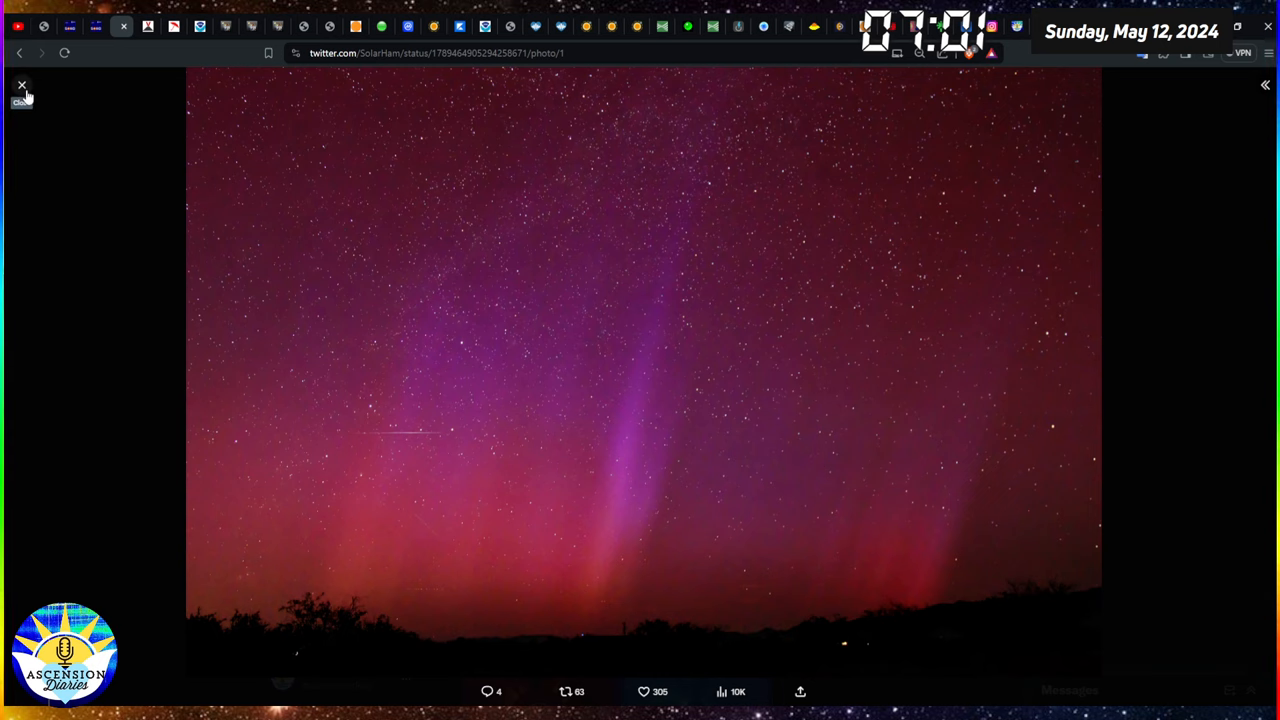
- Close the aurora photo and enlarge the pair of LASCO coronagraph images dated 2024/05/11
click(20, 84)
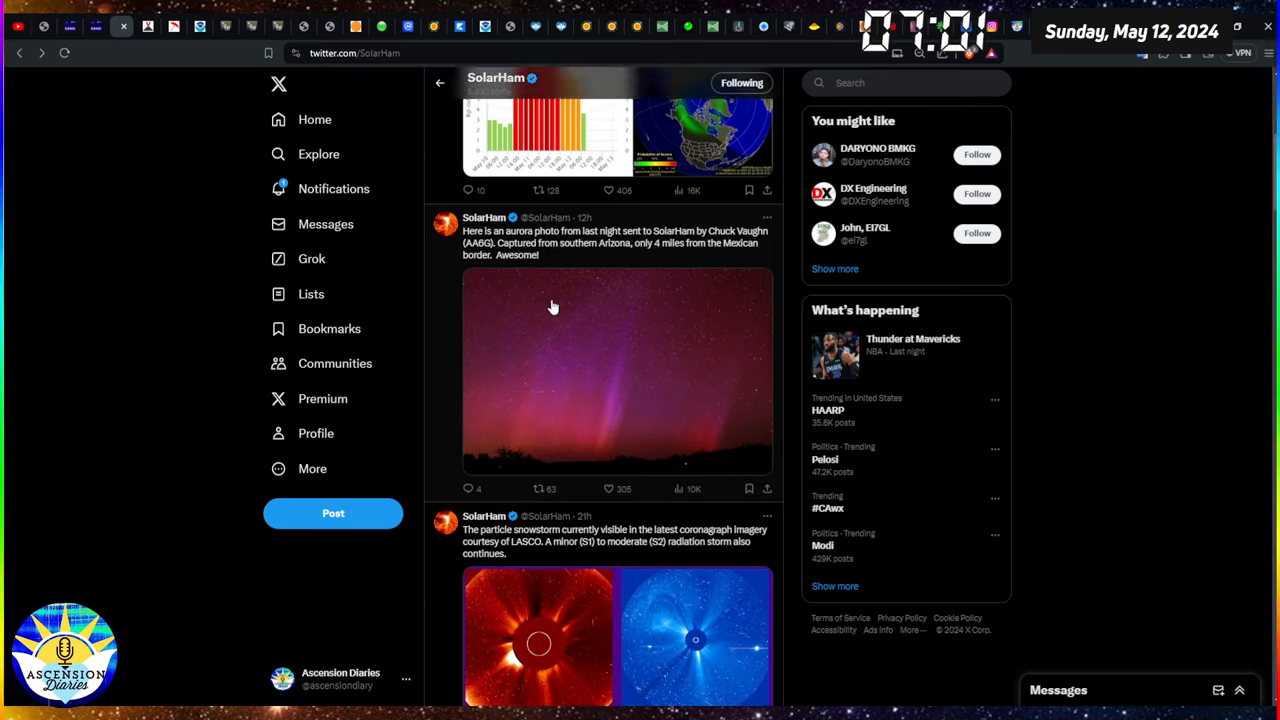
scroll(down, 3)
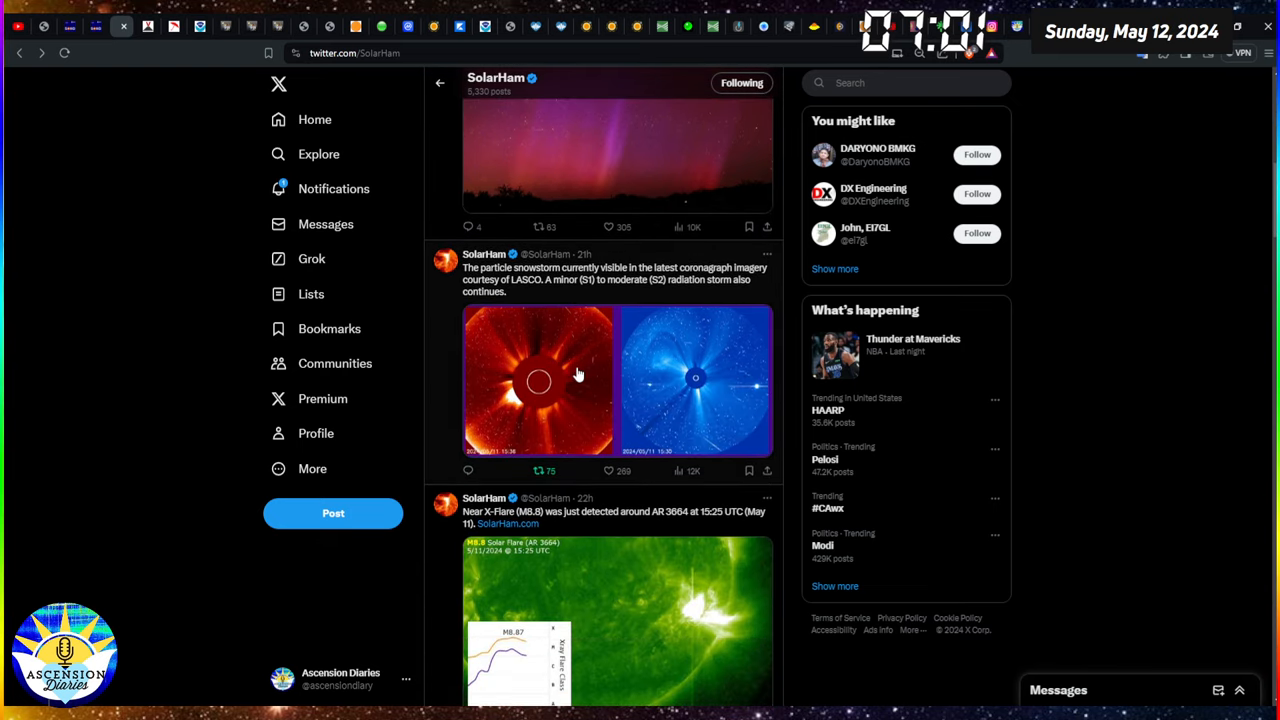
click(538, 380)
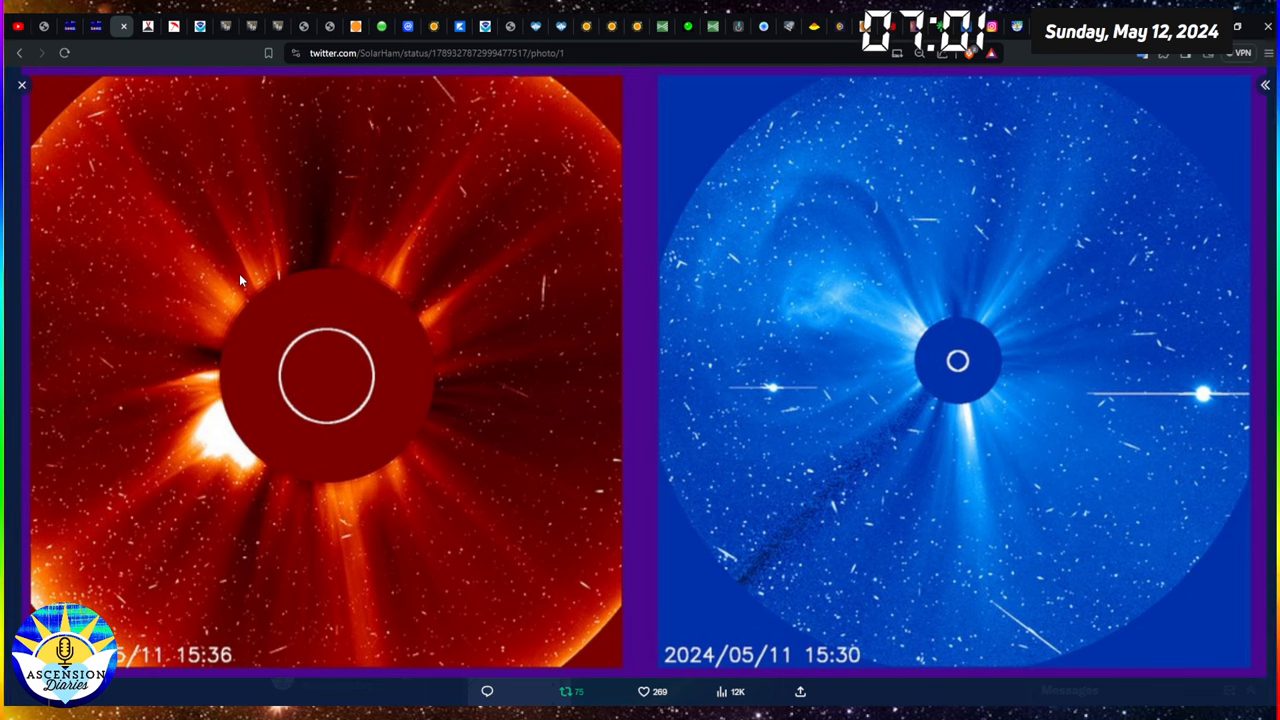
mouse_move(804, 210)
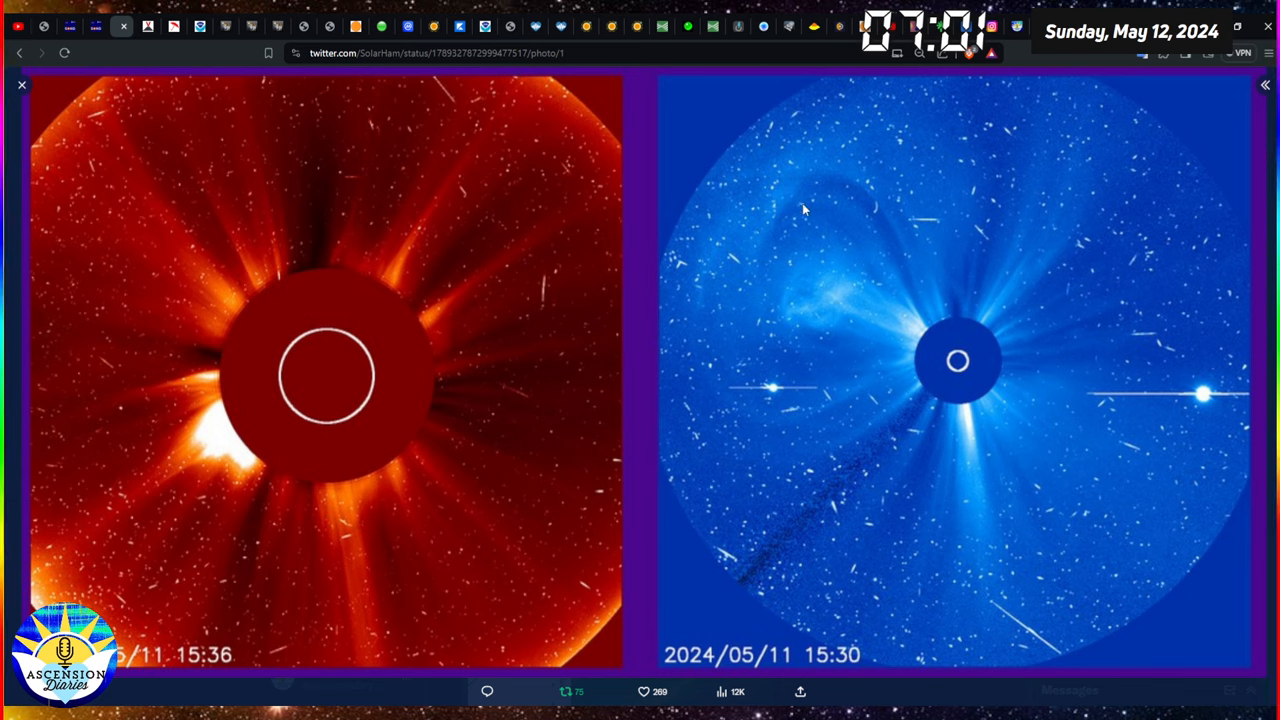
mouse_move(1262, 212)
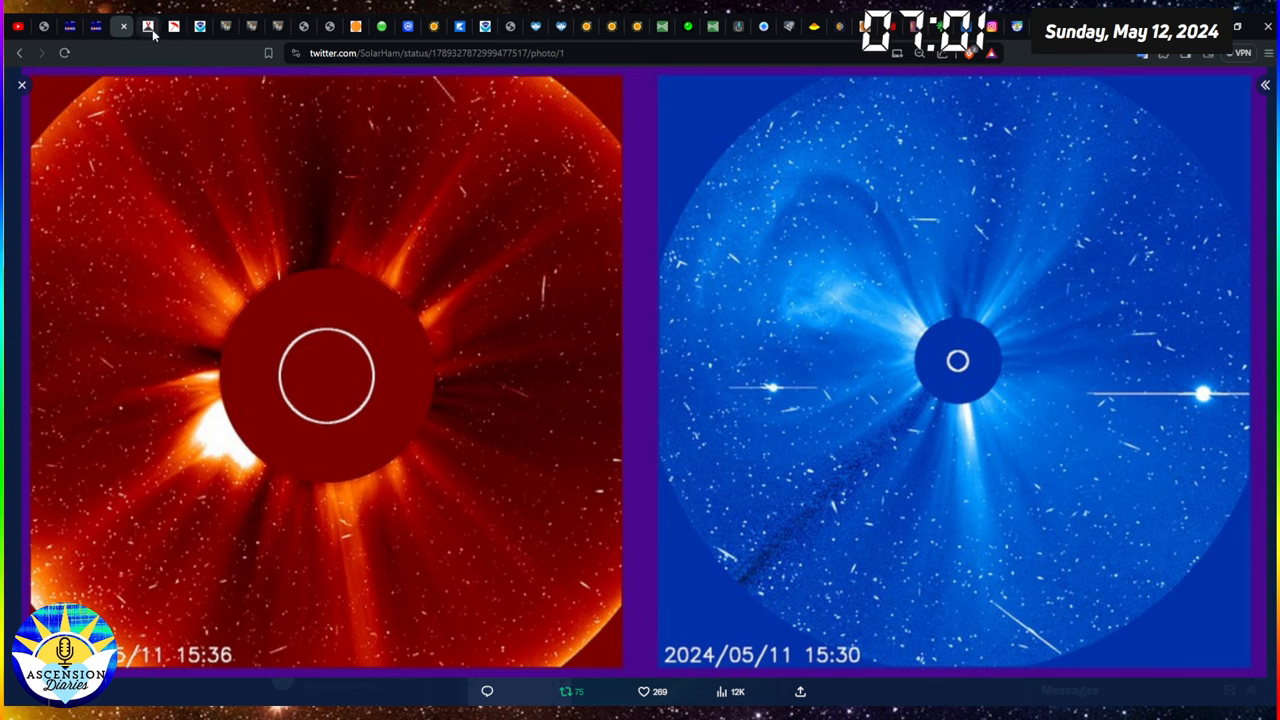
- Close the enlarged coronagraph photo and browse down the SolarHam profile feed
click(20, 84)
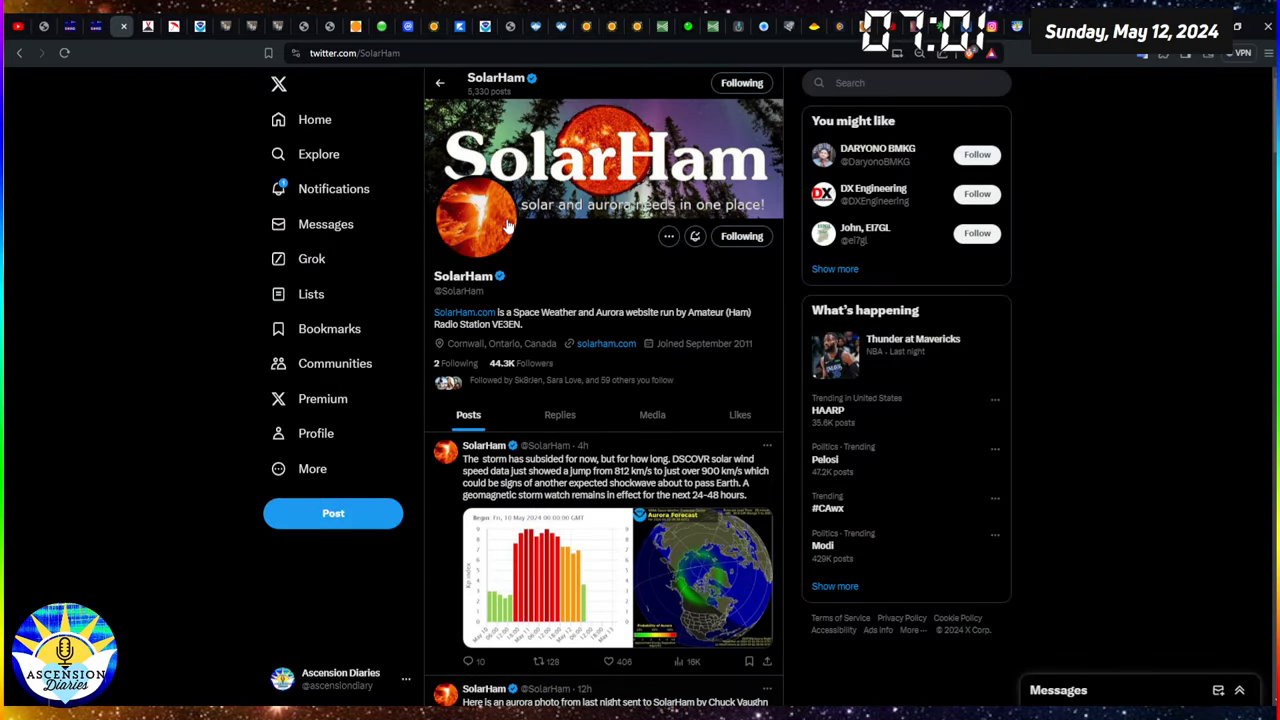
scroll(down, 3)
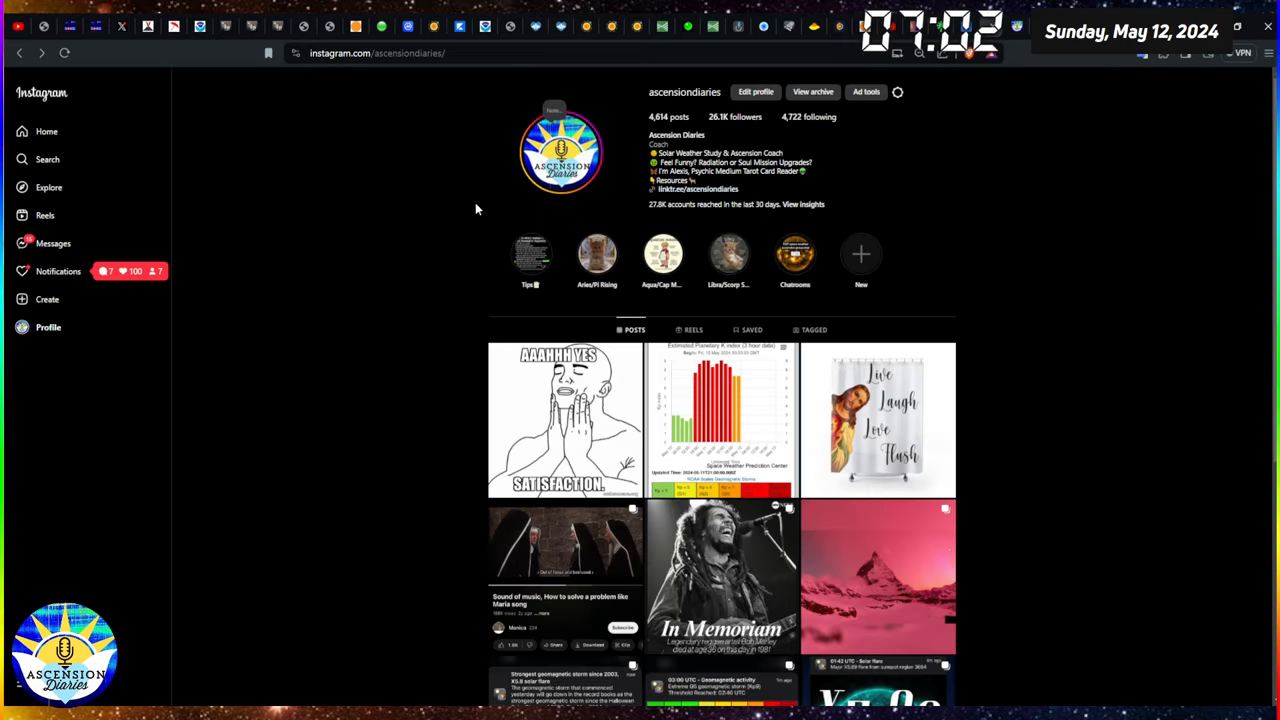
- Open the pink mountain aurora post from the ascensiondiaries profile grid
click(876, 576)
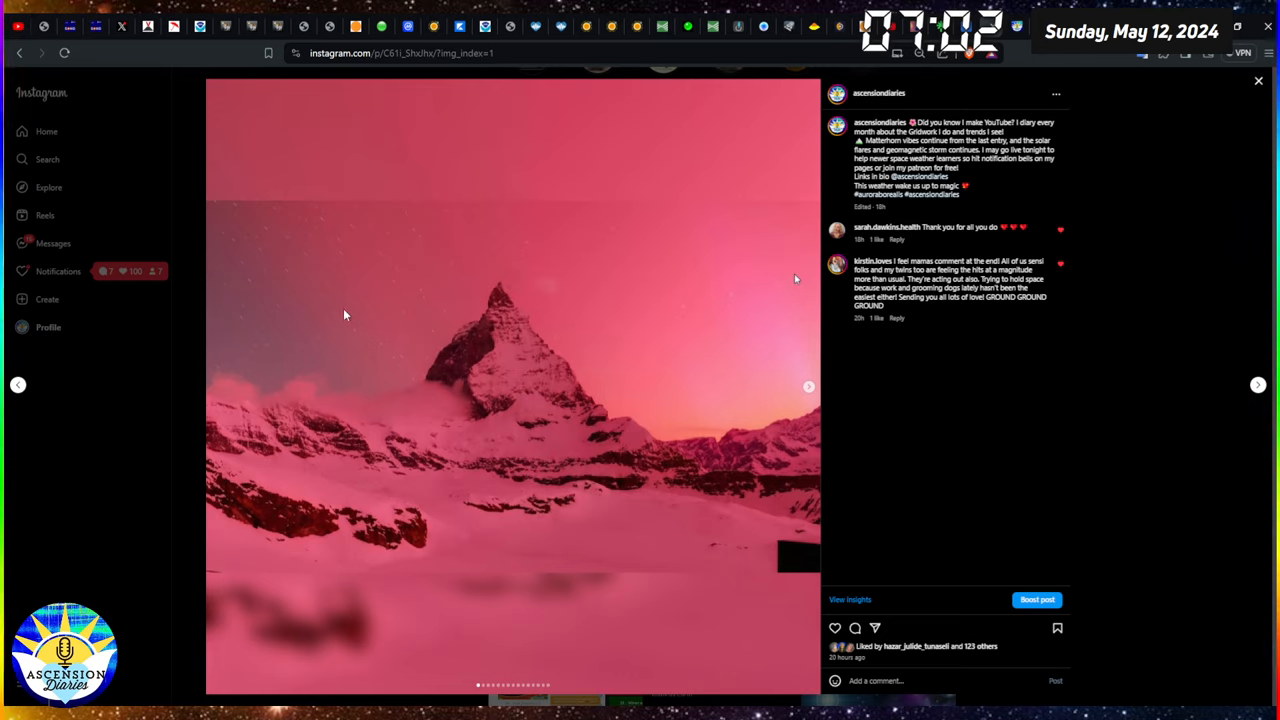
mouse_move(176, 132)
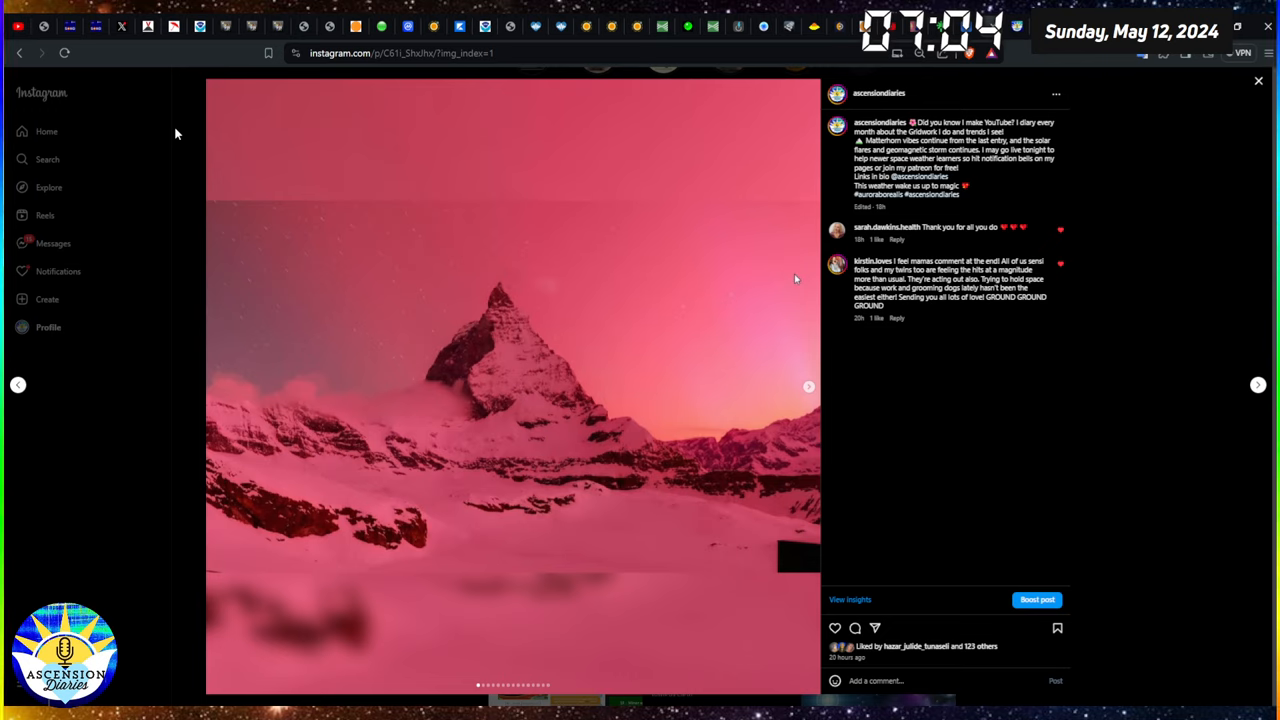
mouse_move(1220, 362)
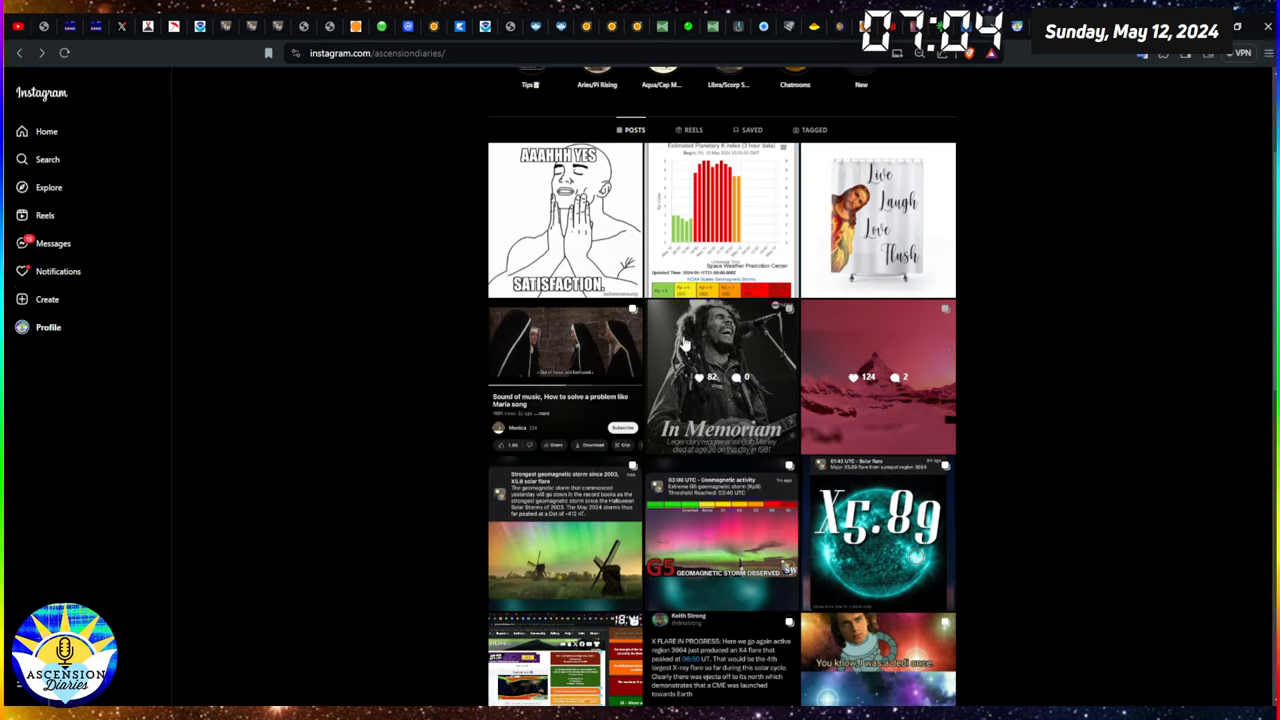
mouse_move(672, 344)
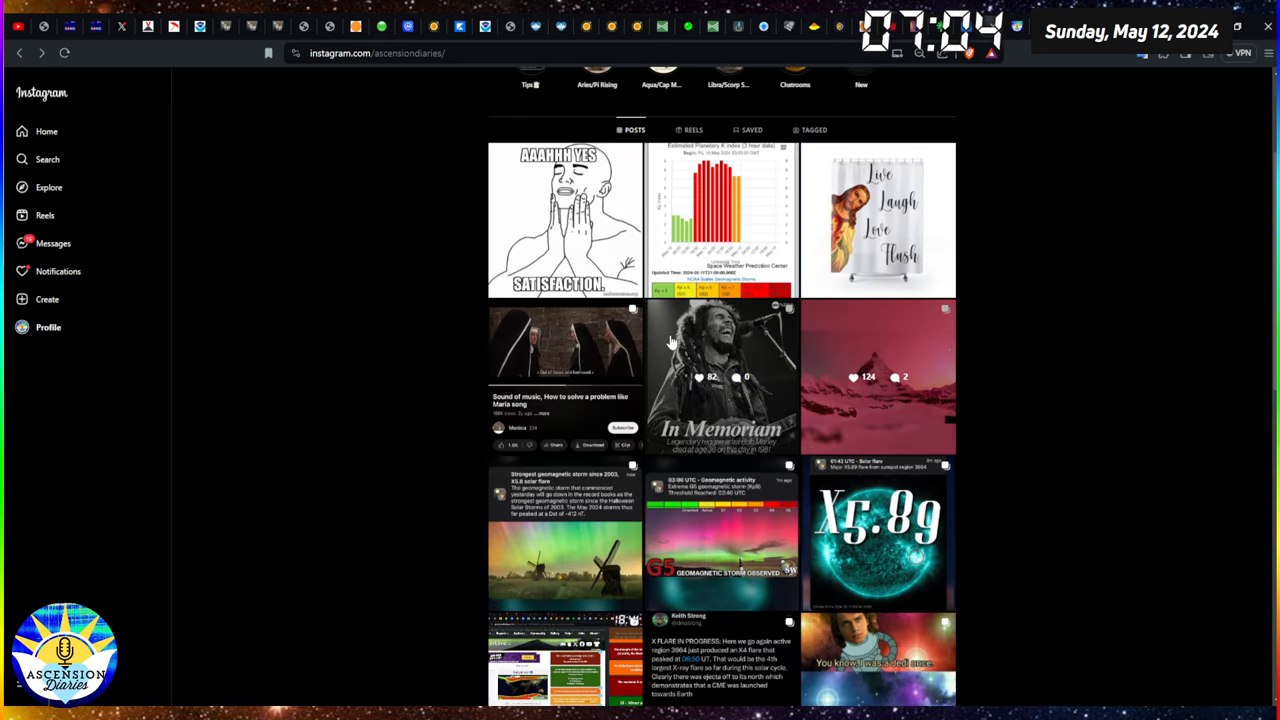
- Browse down through the ascensiondiaries profile post grid
scroll(down, 3)
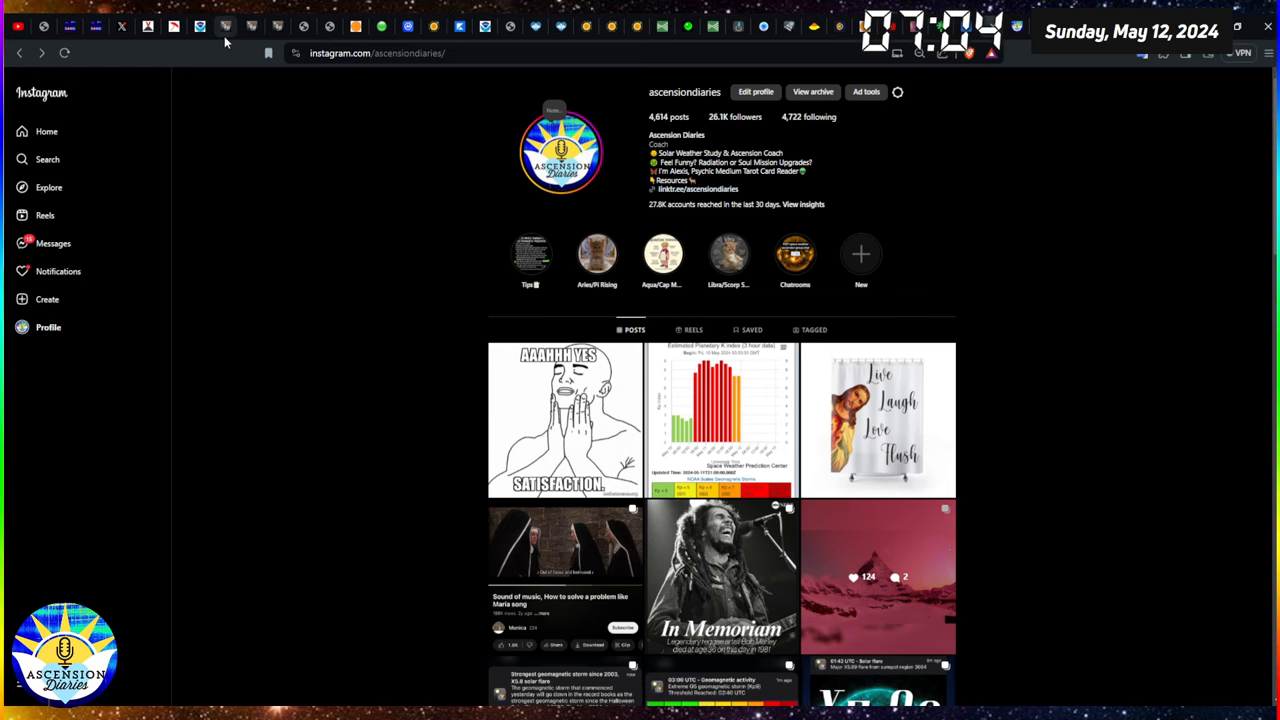
- Browse SpaceWeatherLive's latest news down to the strongest geomagnetic storm since 2003 story
click(226, 26)
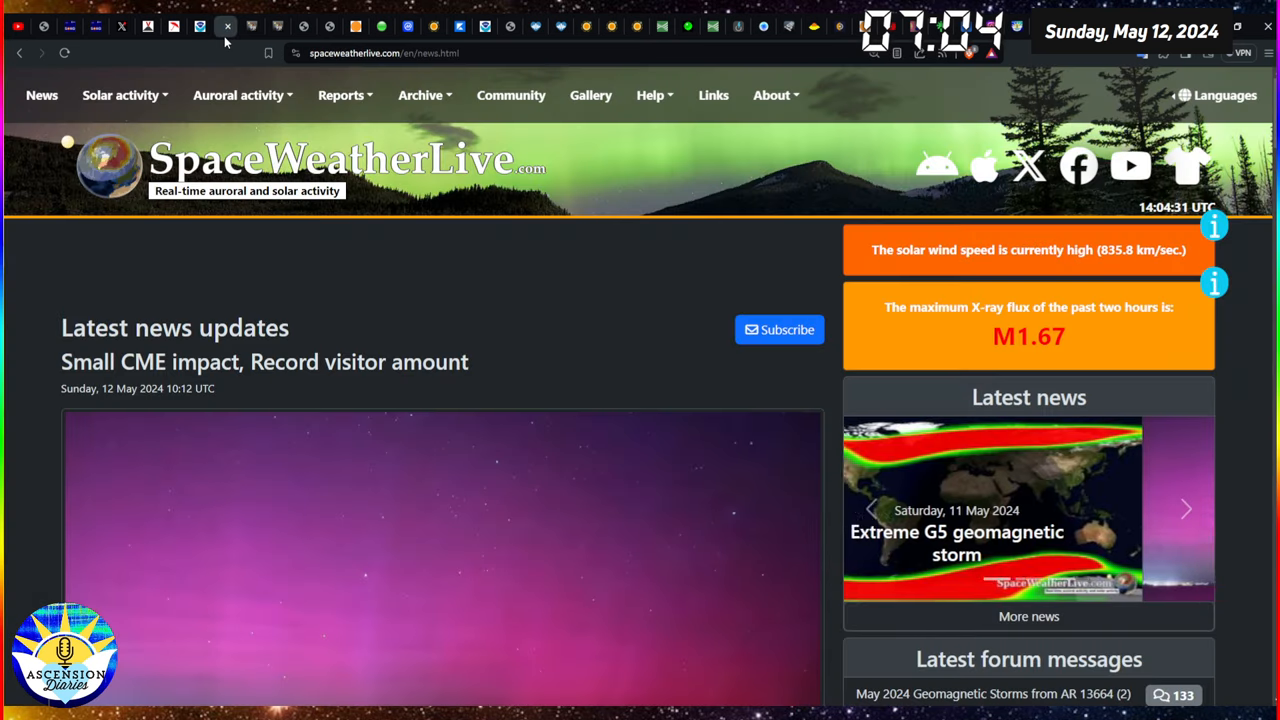
scroll(down, 3)
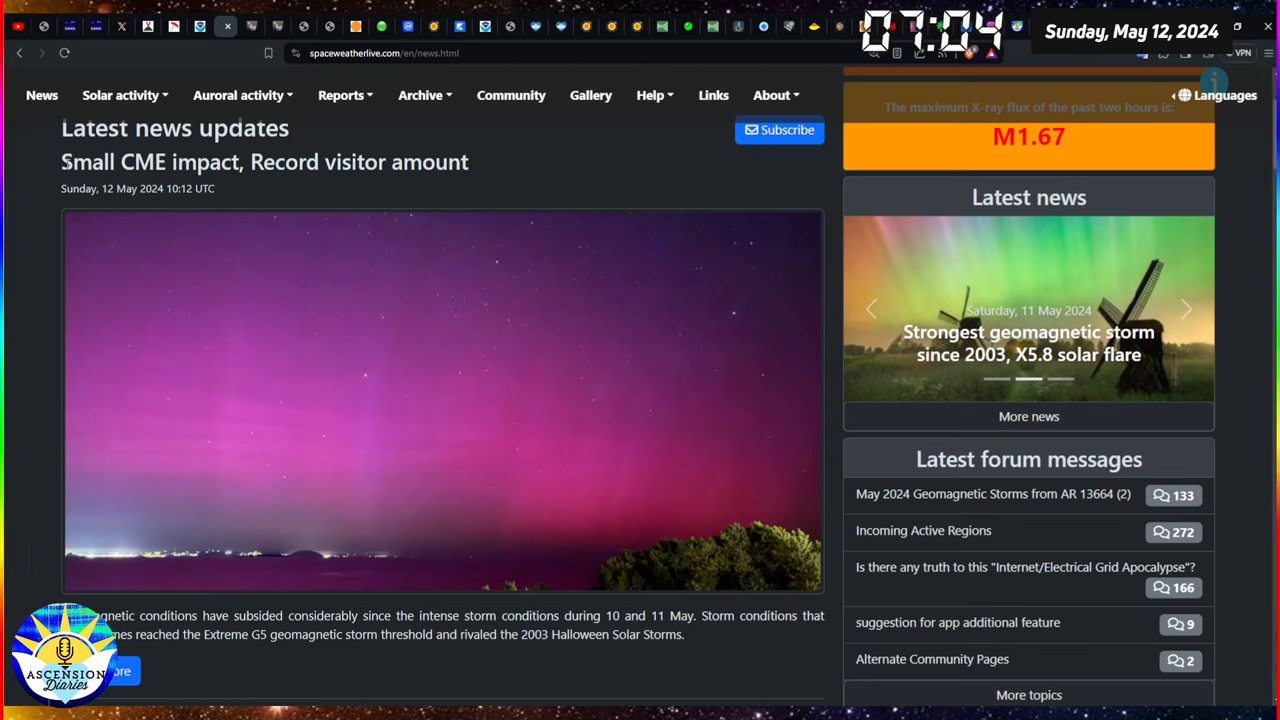
click(1184, 308)
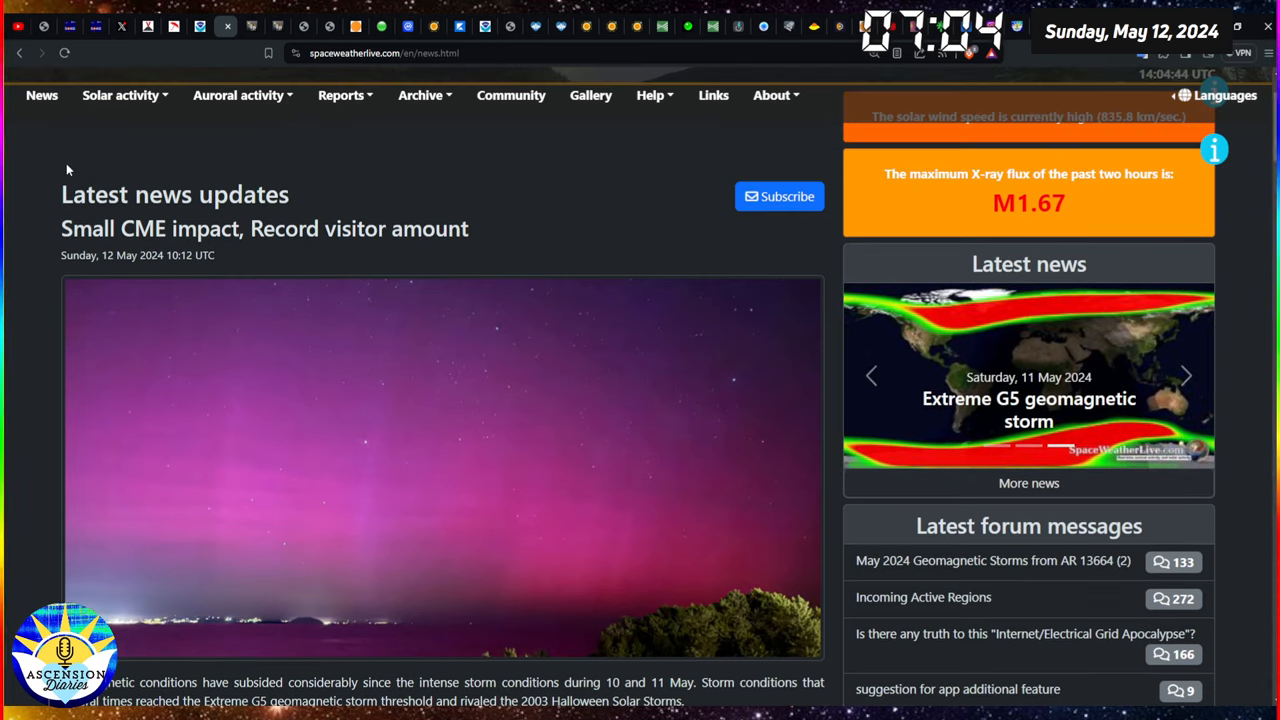
scroll(down, 3)
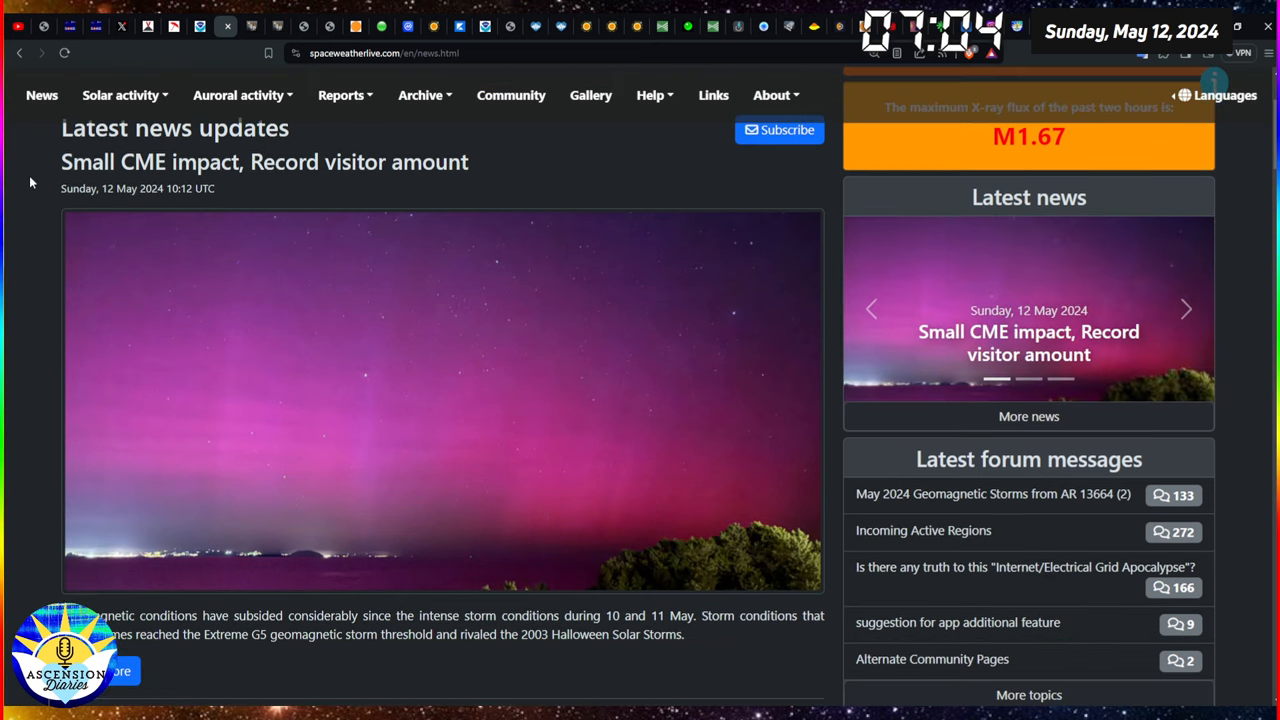
scroll(down, 3)
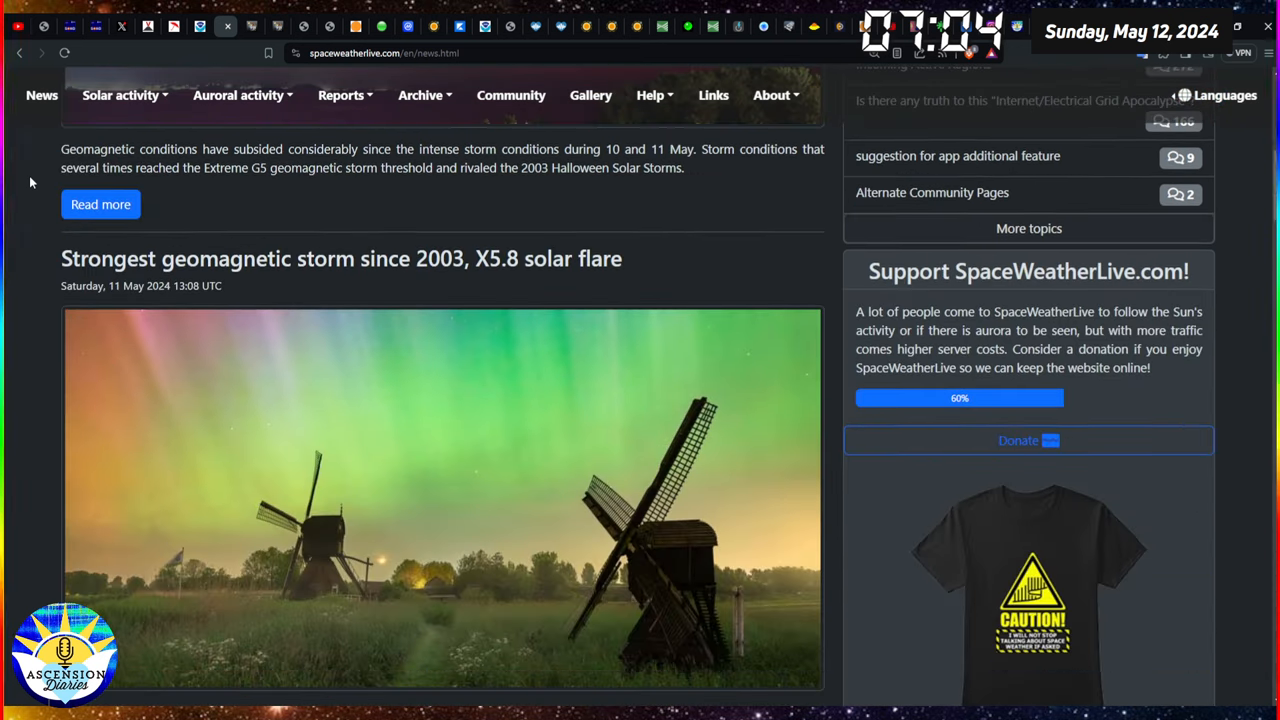
scroll(down, 3)
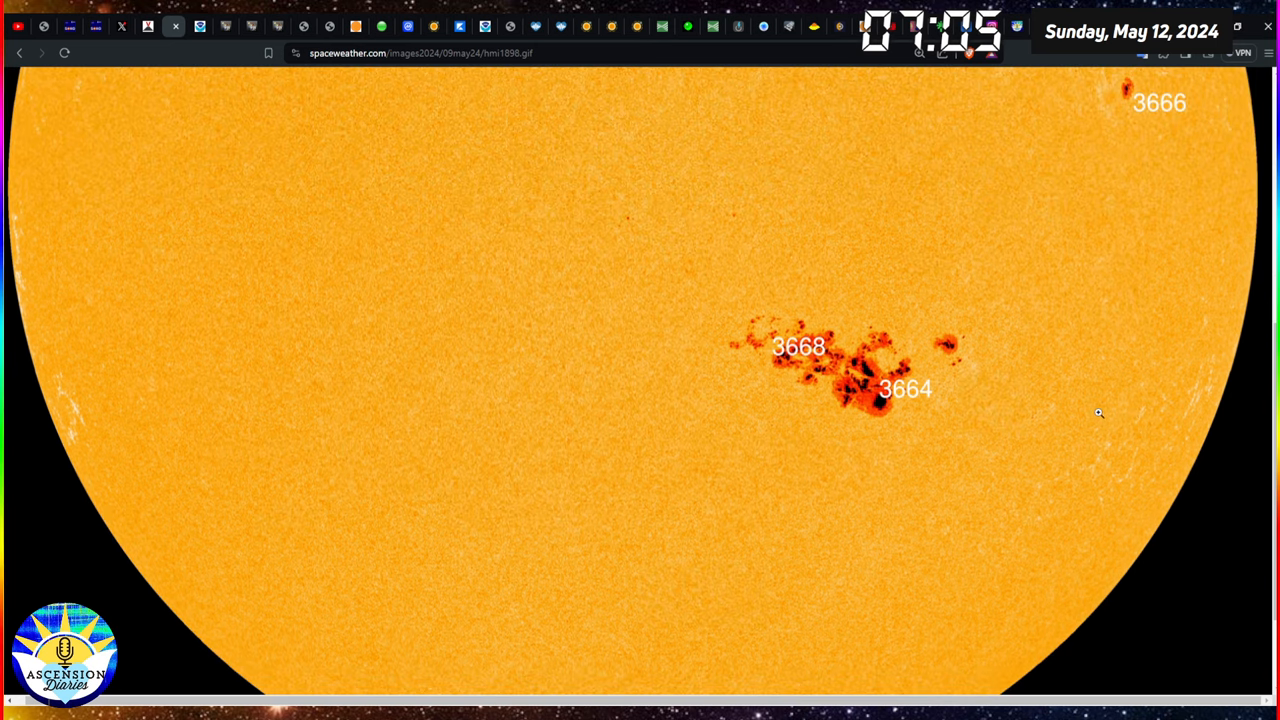
mouse_move(902, 424)
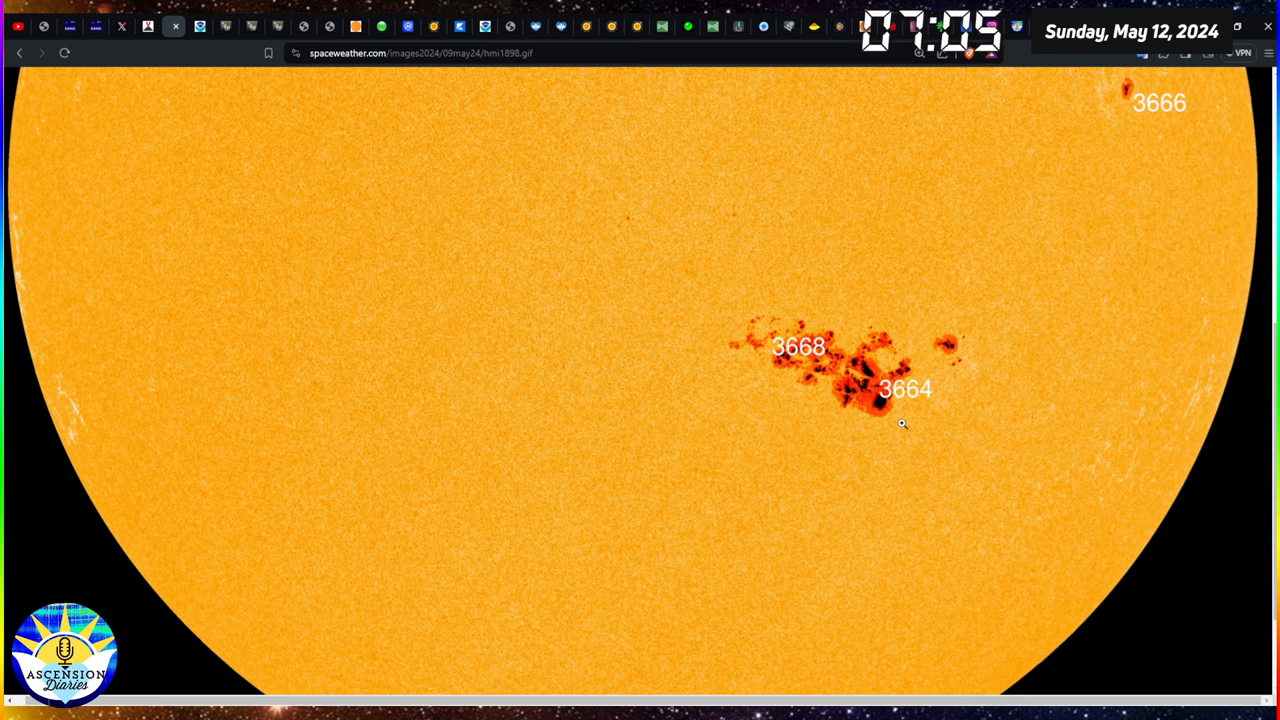
mouse_move(912, 404)
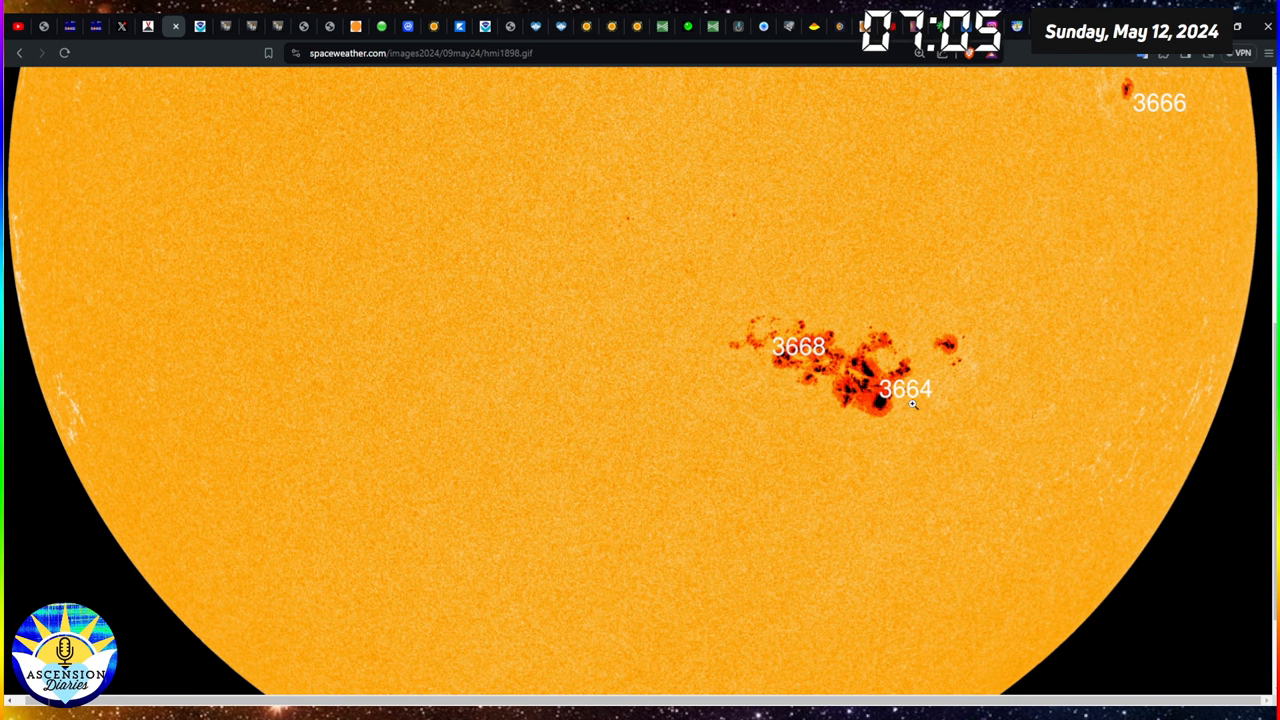
mouse_move(800, 368)
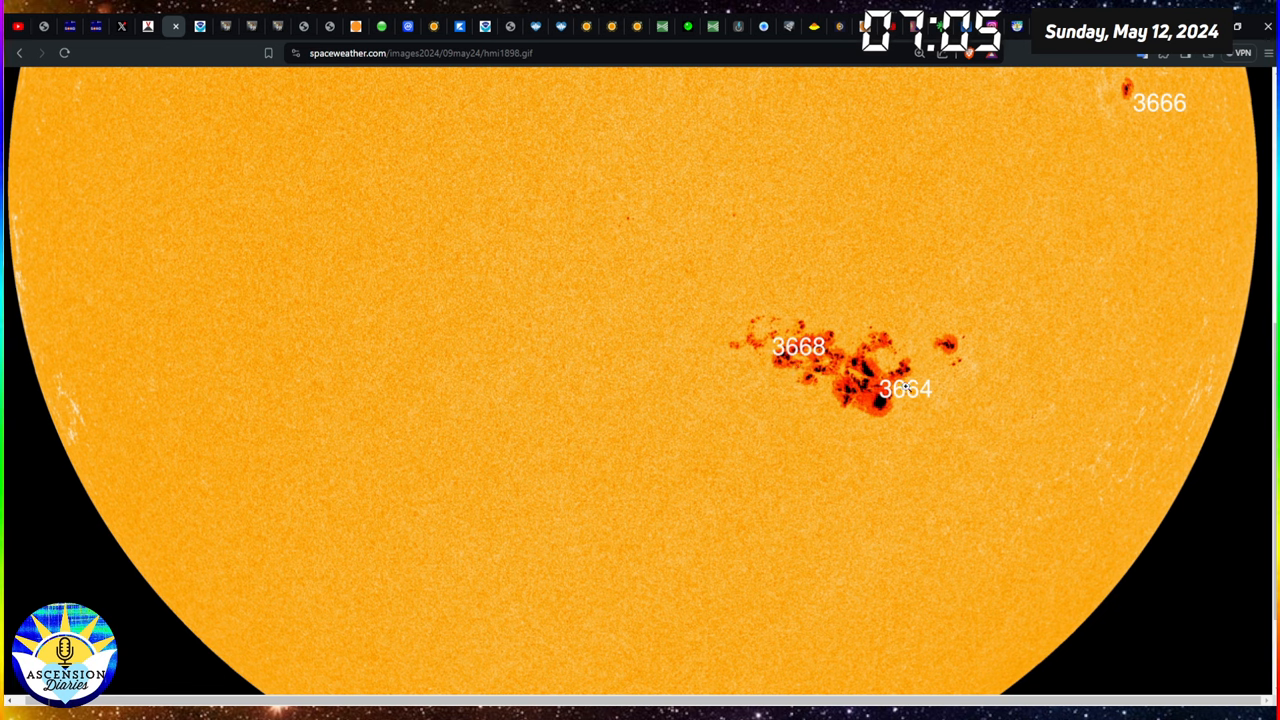
mouse_move(940, 448)
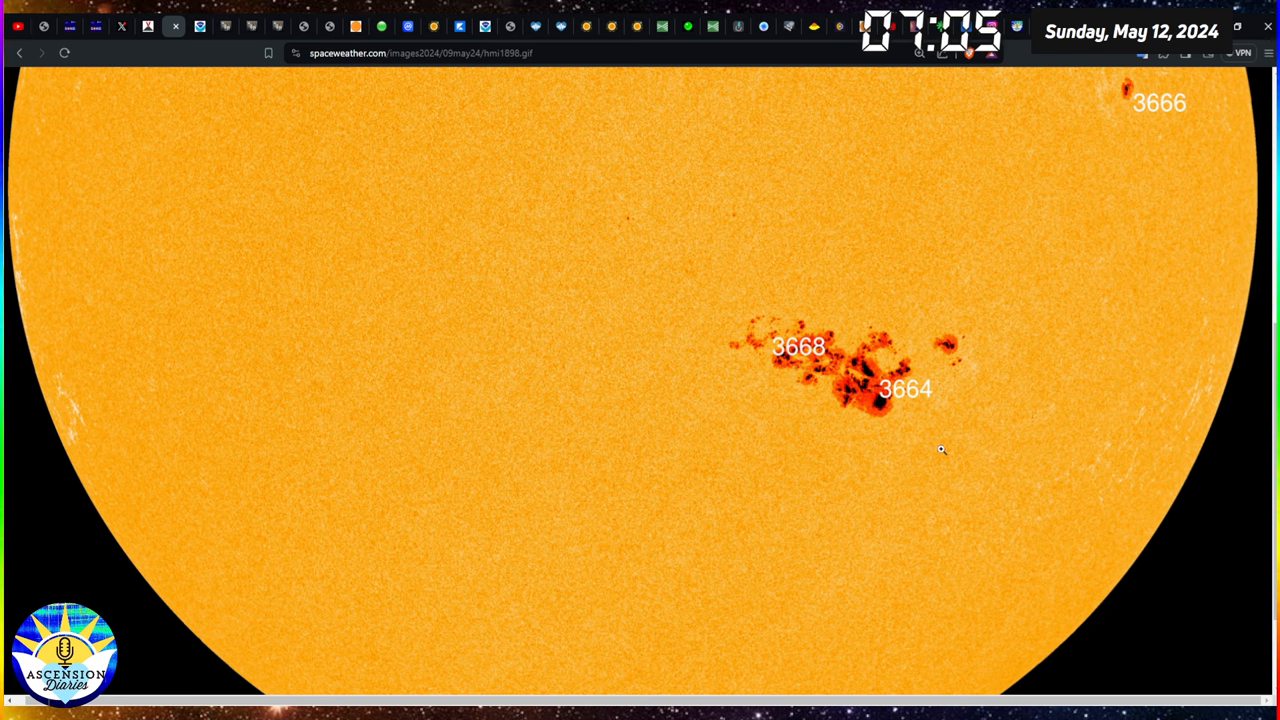
mouse_move(936, 448)
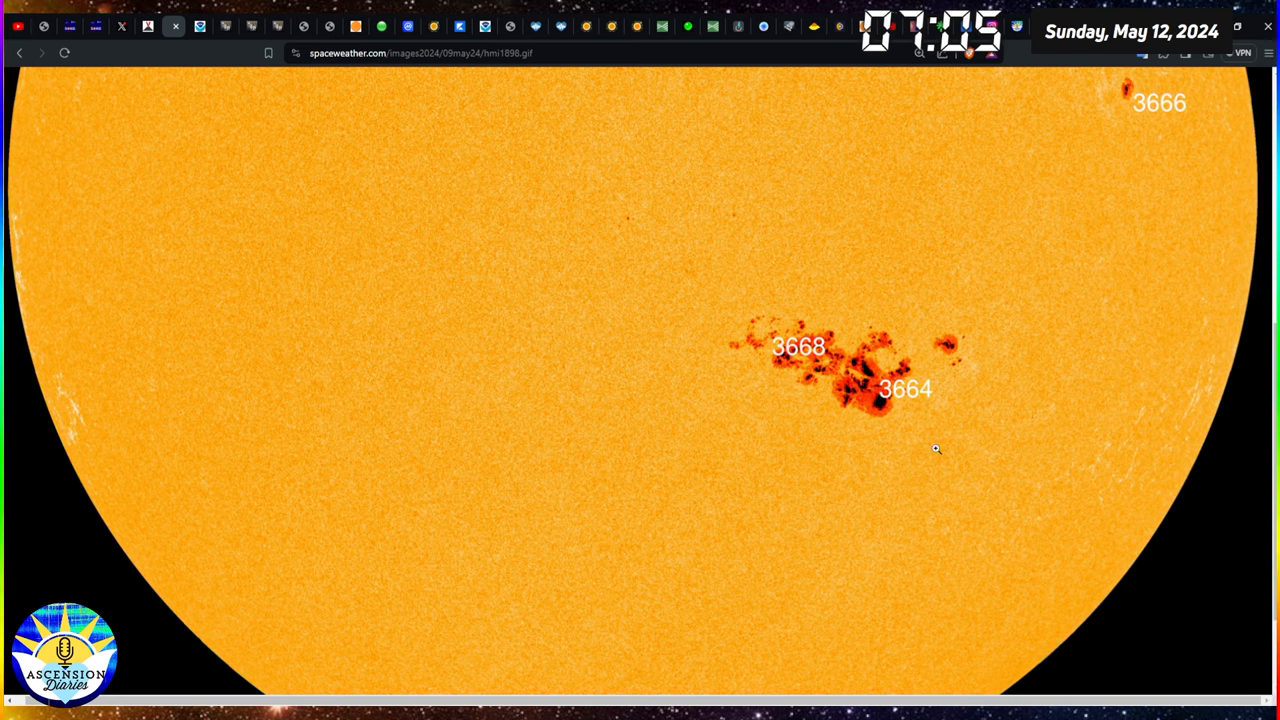
mouse_move(936, 288)
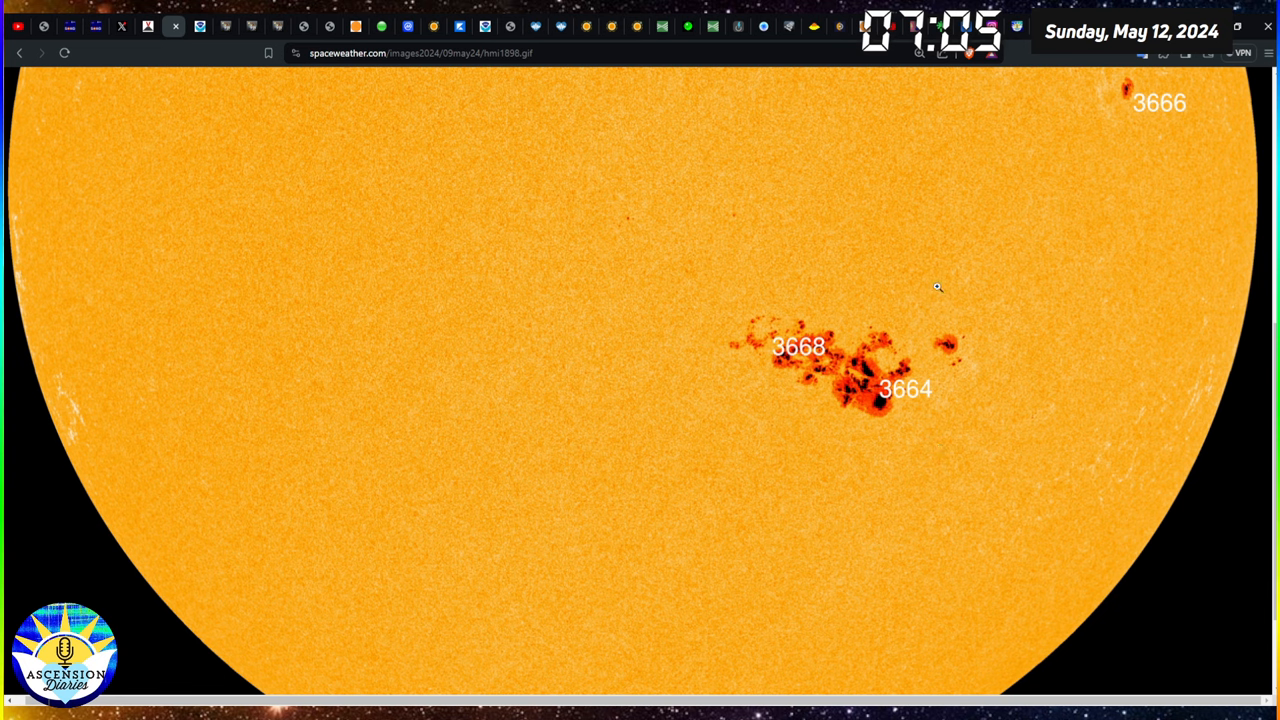
mouse_move(1090, 282)
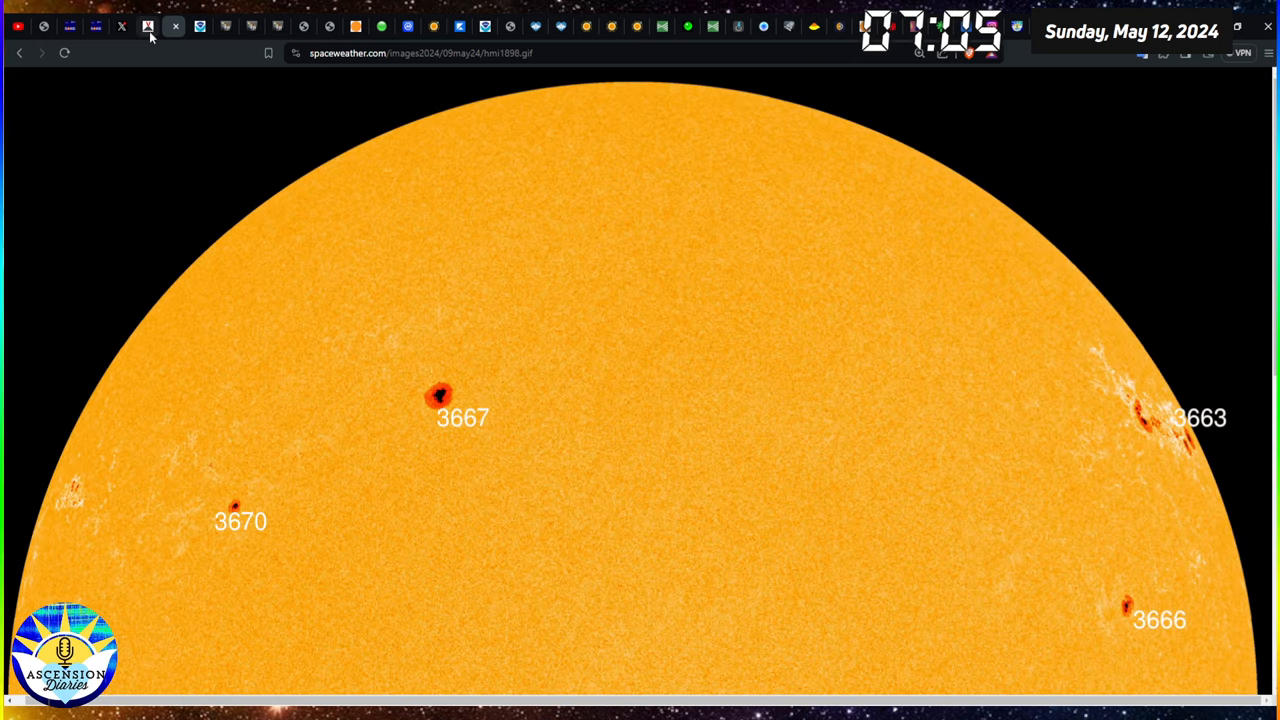
- Check the NOAA real-time solar wind charts and the 9 May earthquake report, then return to the sunspot image
click(200, 26)
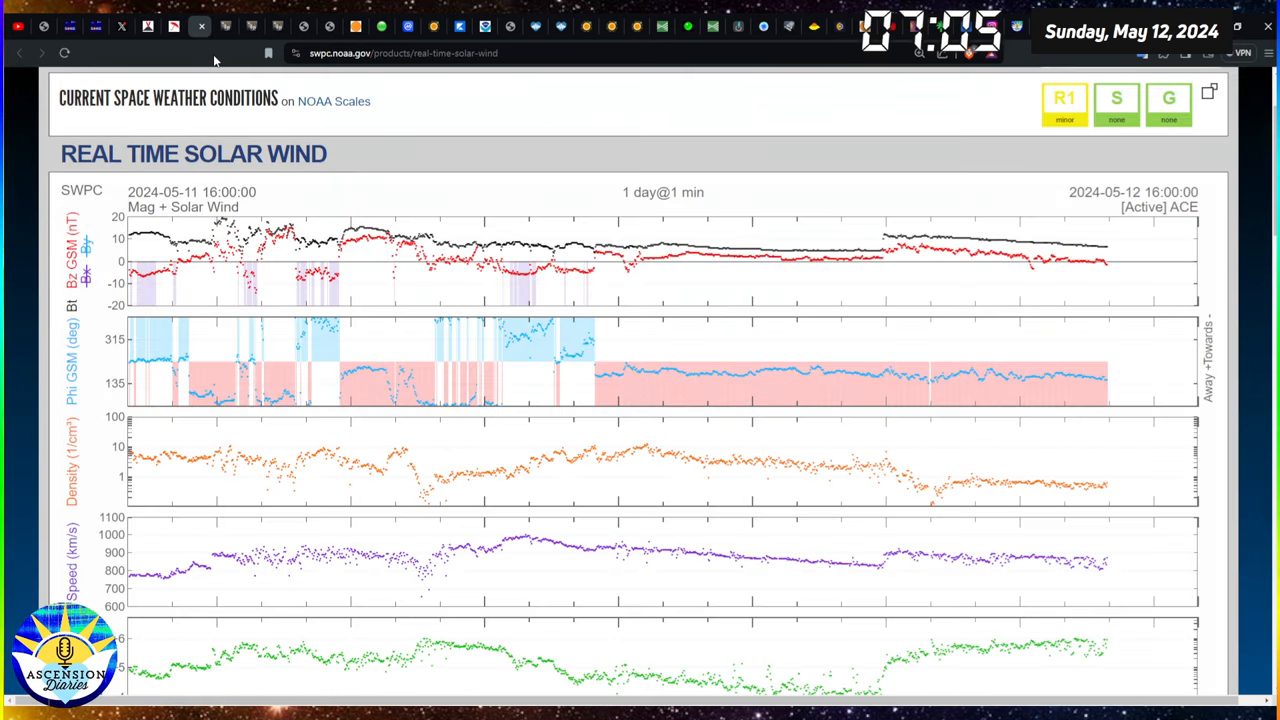
scroll(down, 3)
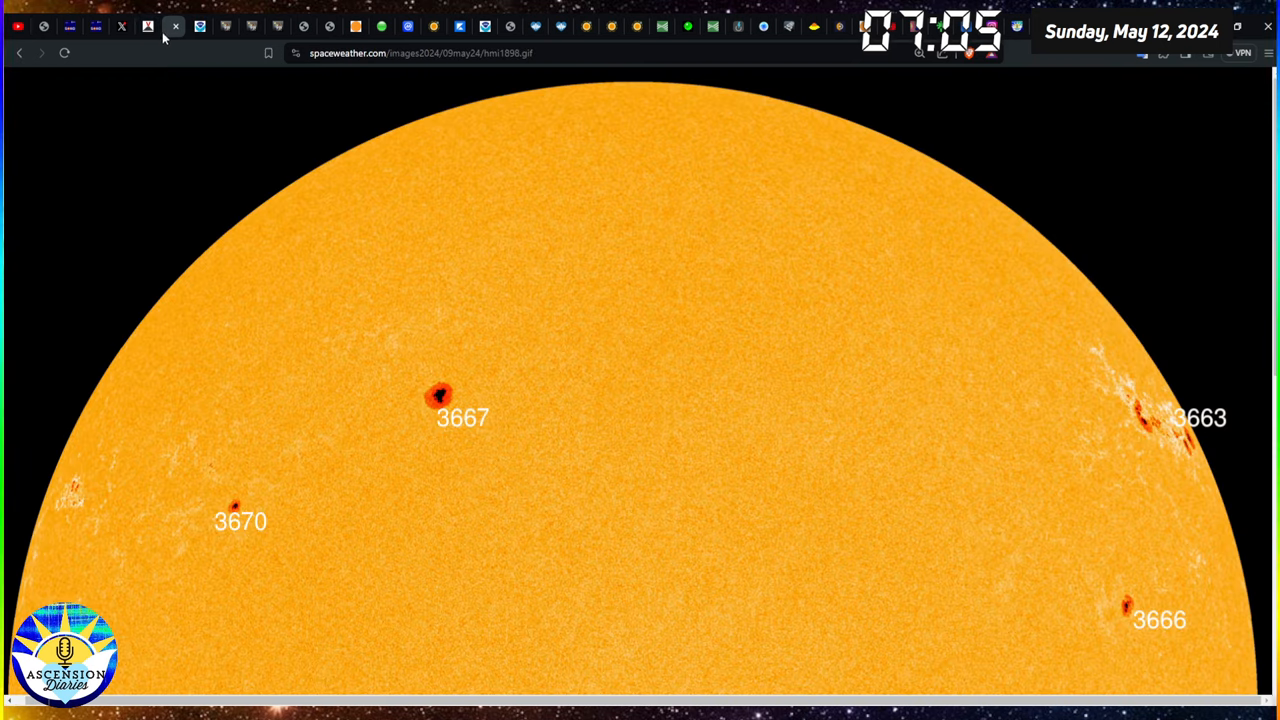
click(148, 26)
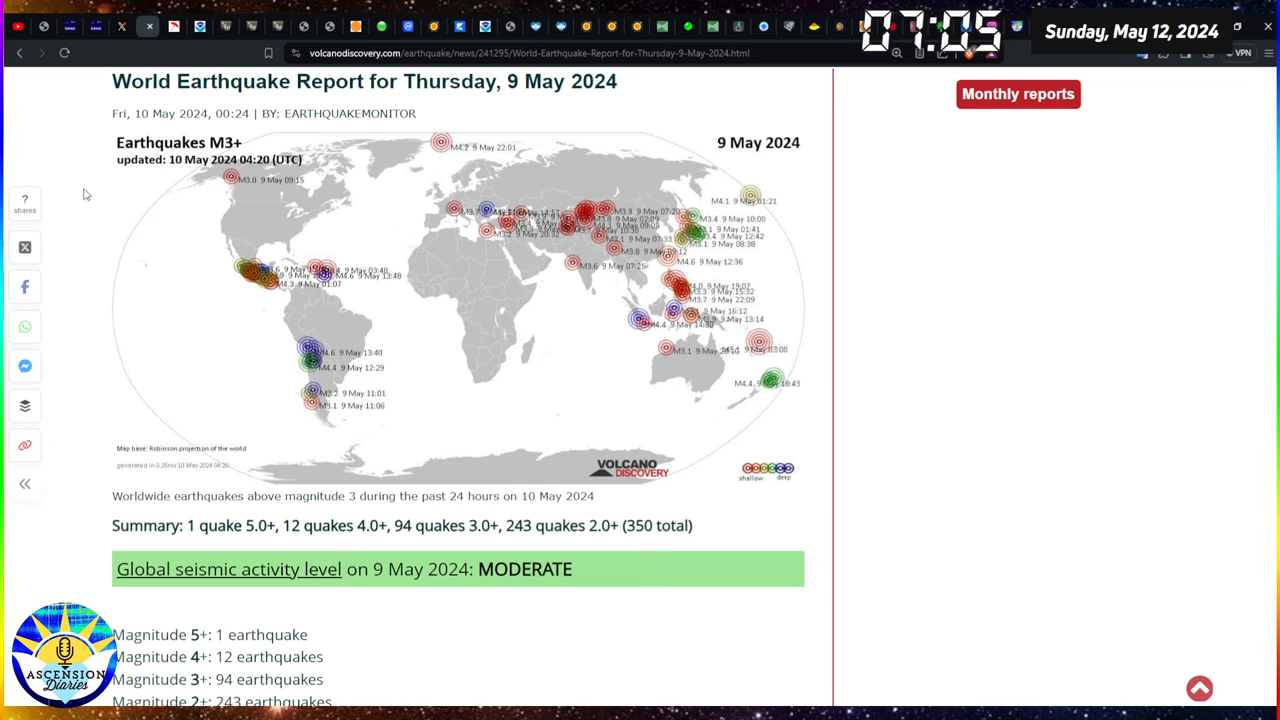
mouse_move(74, 184)
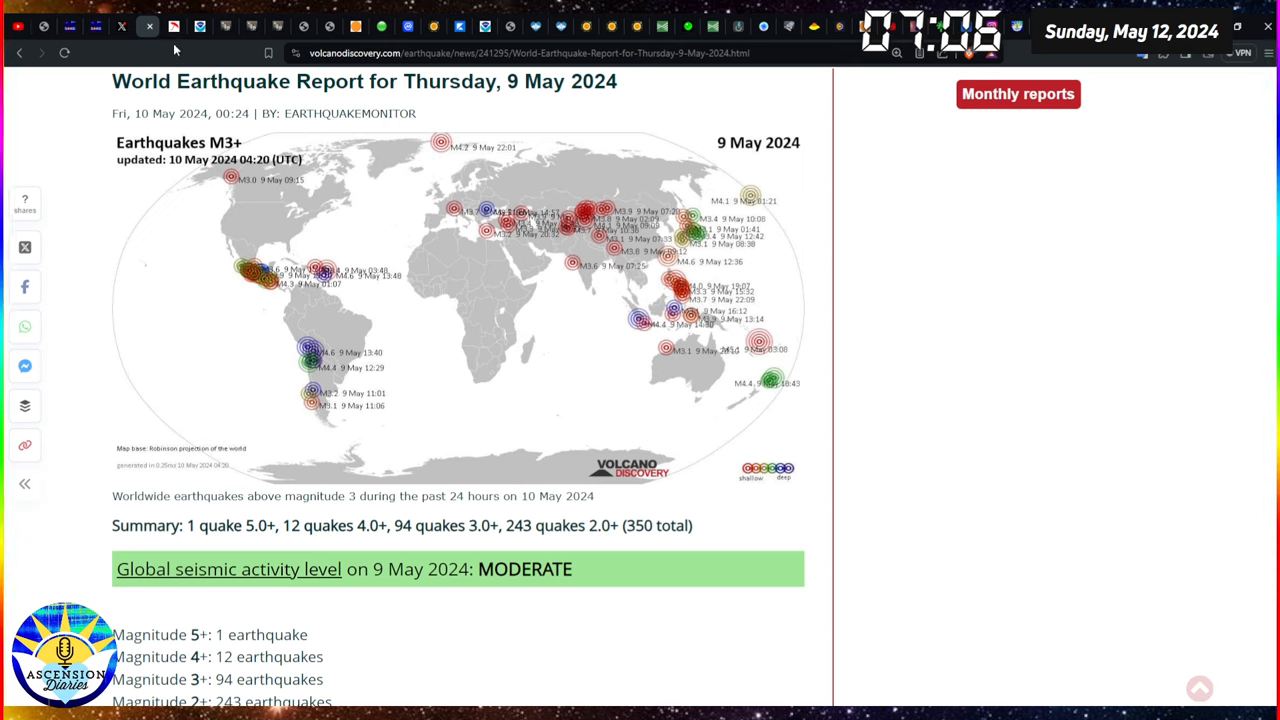
click(174, 26)
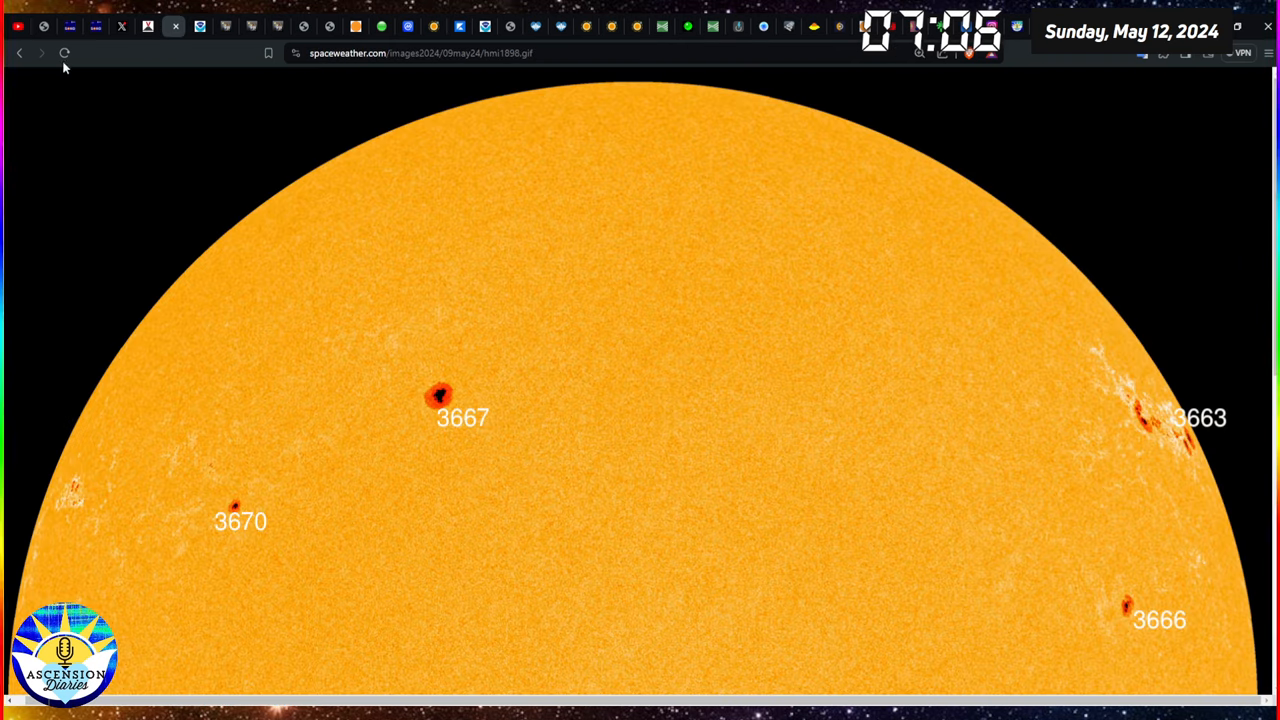
click(18, 52)
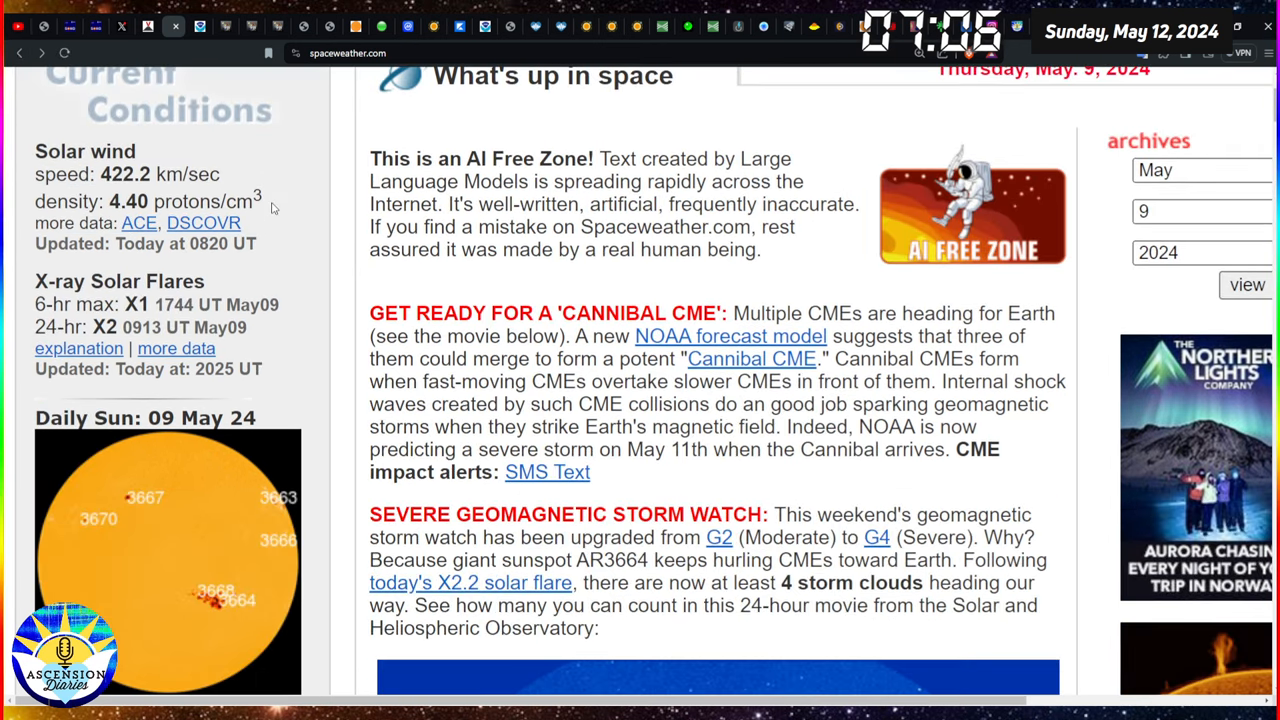
scroll(down, 3)
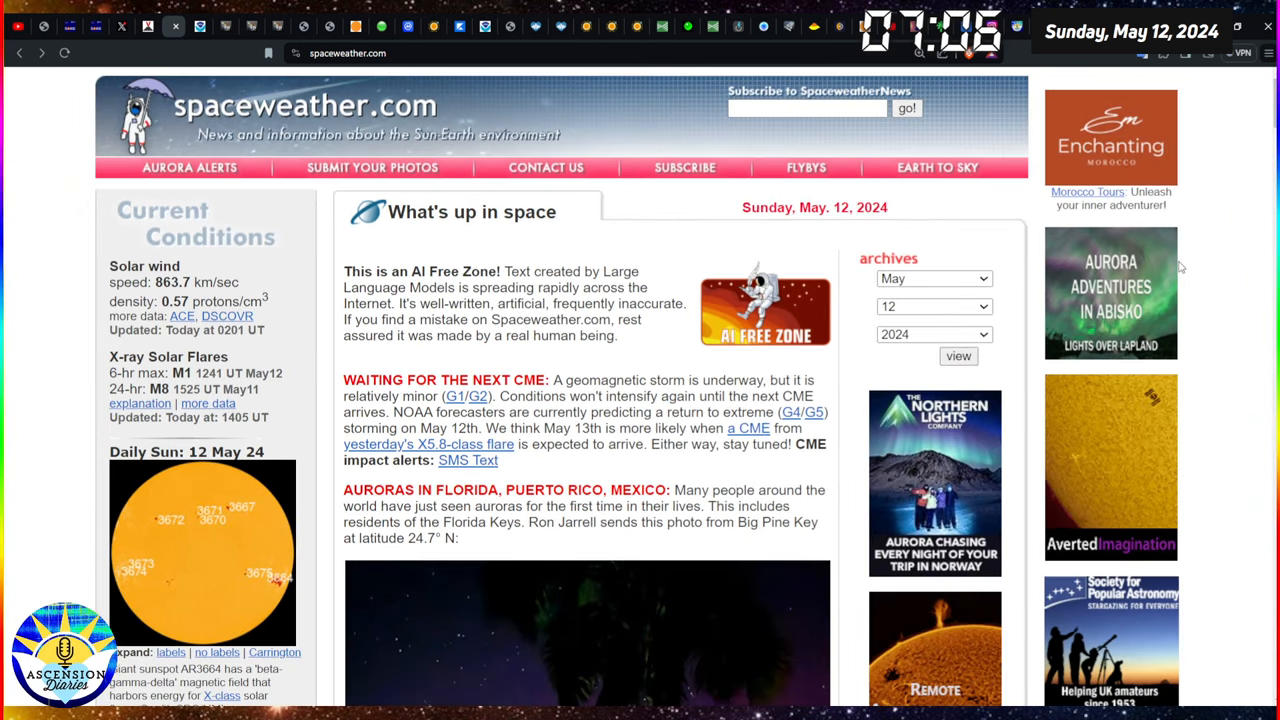
scroll(down, 3)
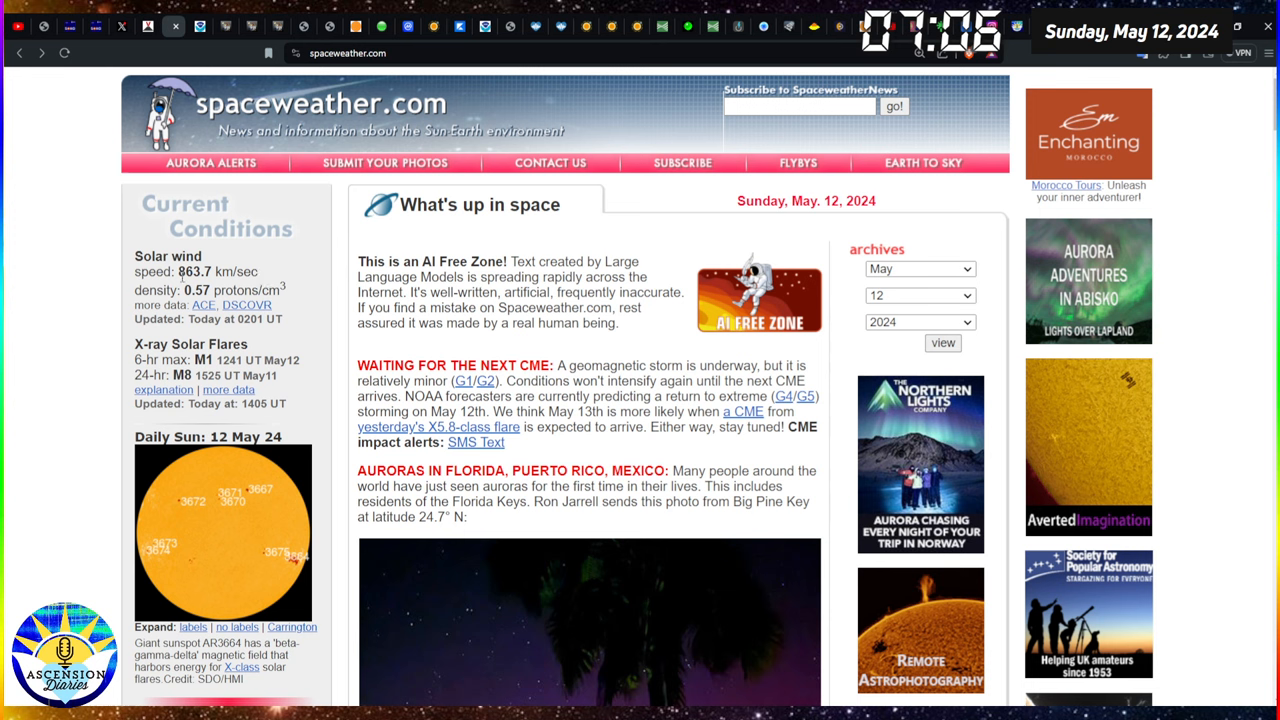
double_click(194, 272)
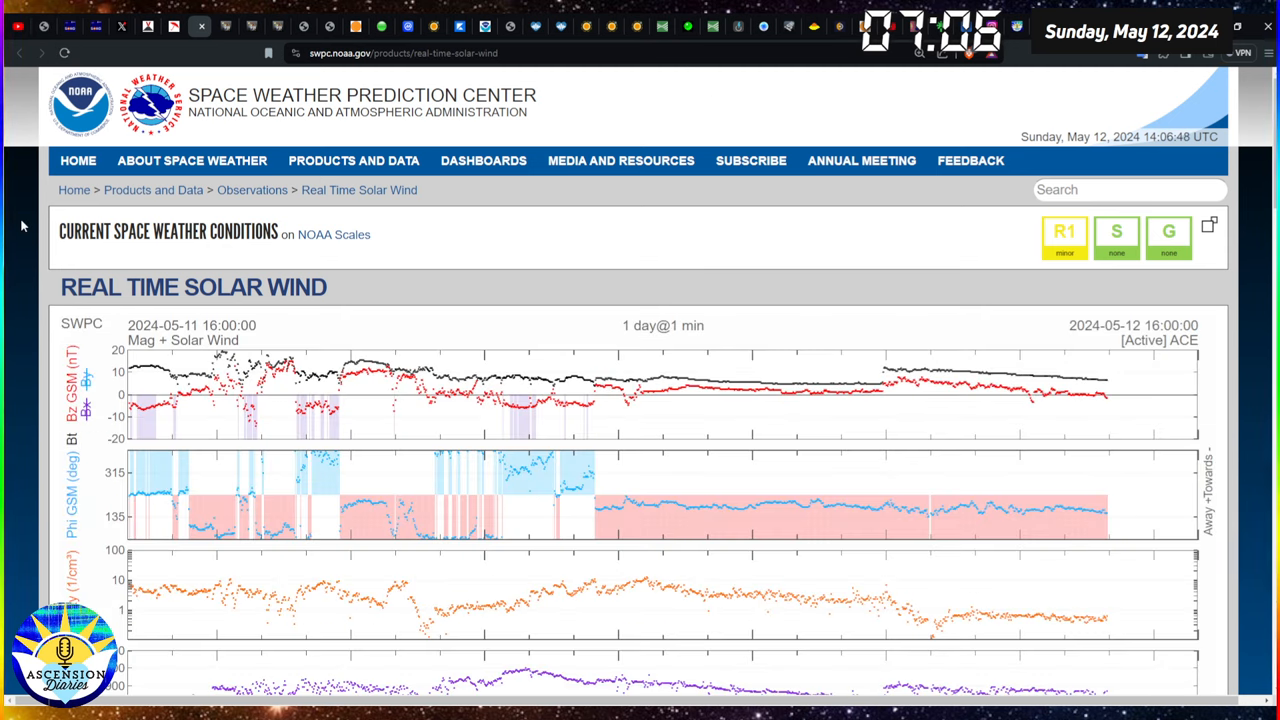
scroll(down, 3)
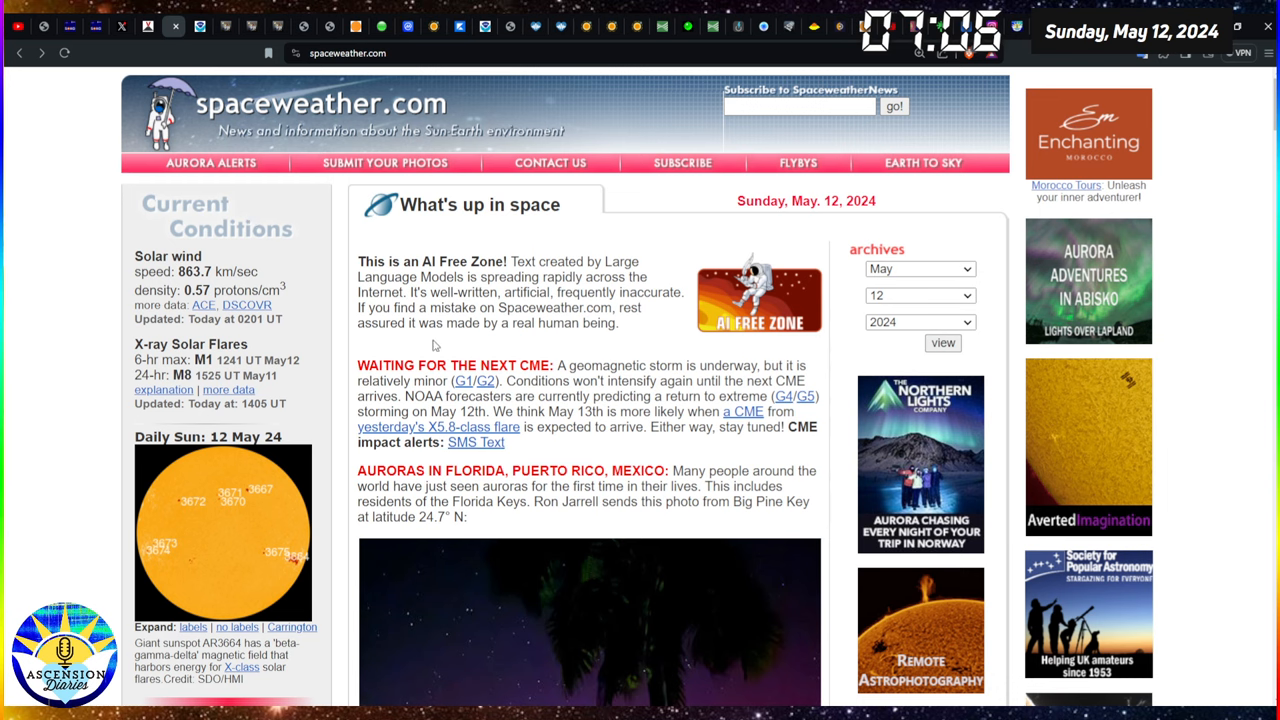
mouse_move(84, 324)
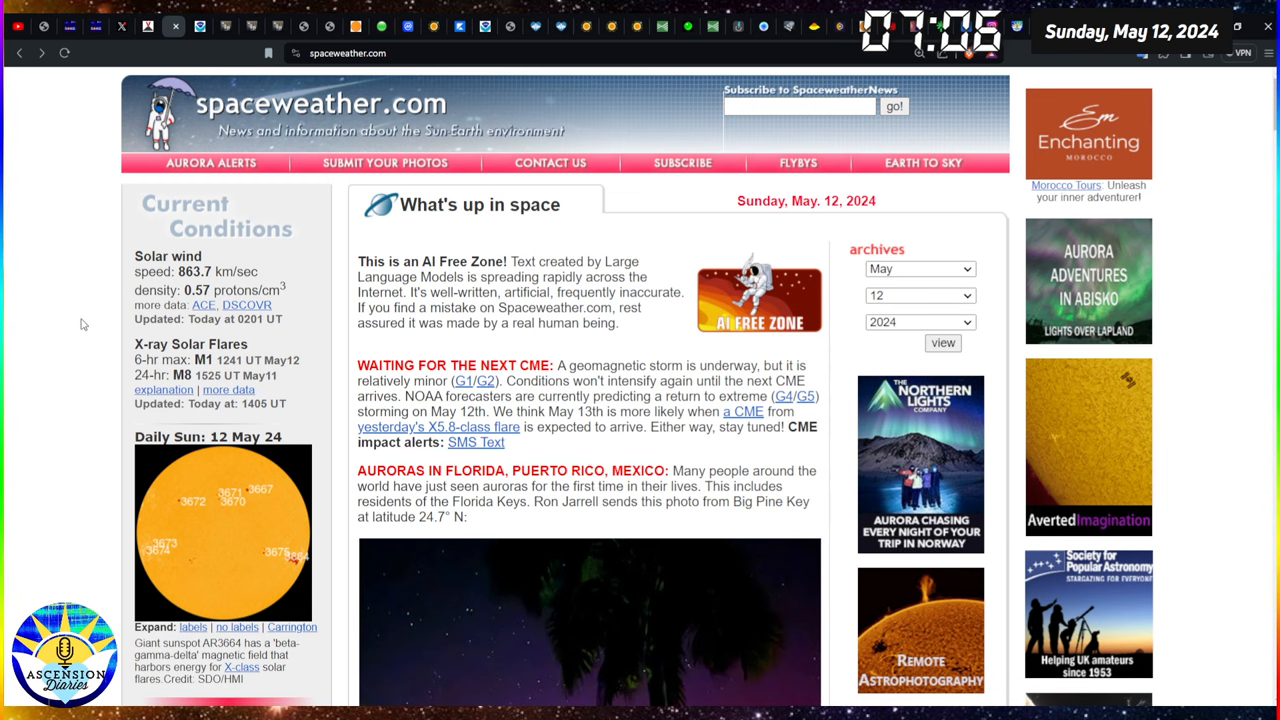
scroll(down, 3)
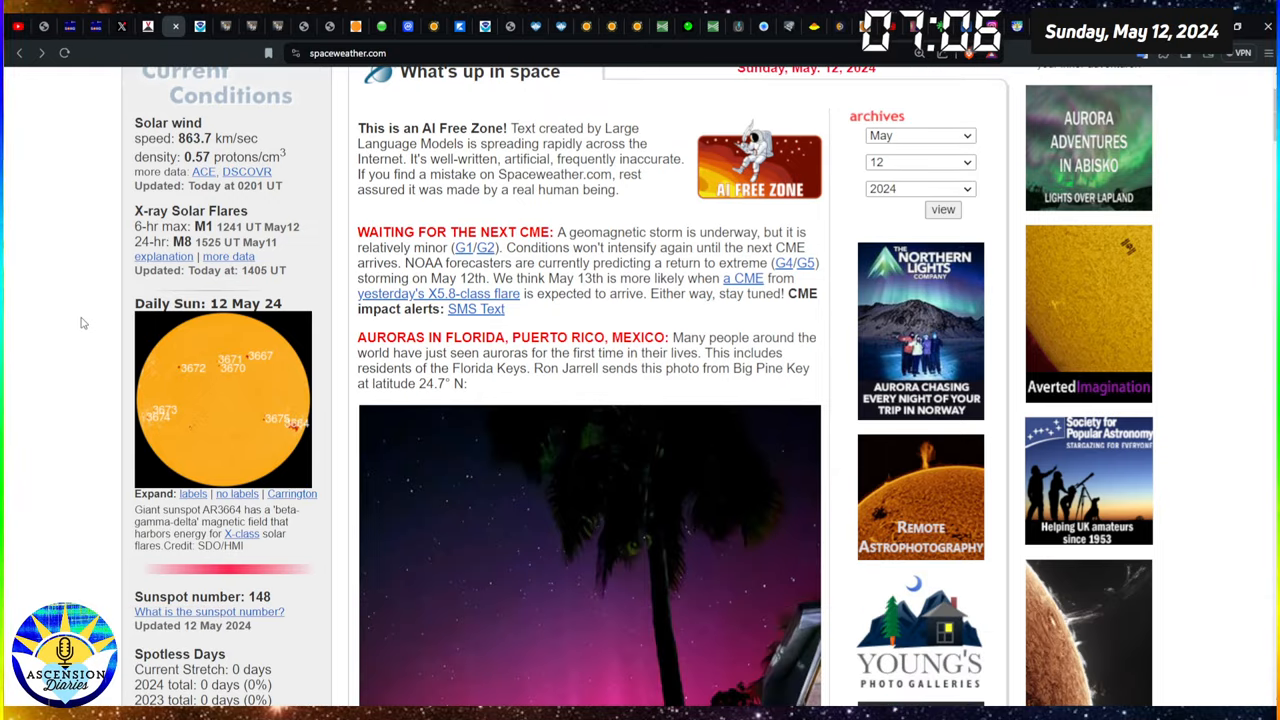
scroll(down, 3)
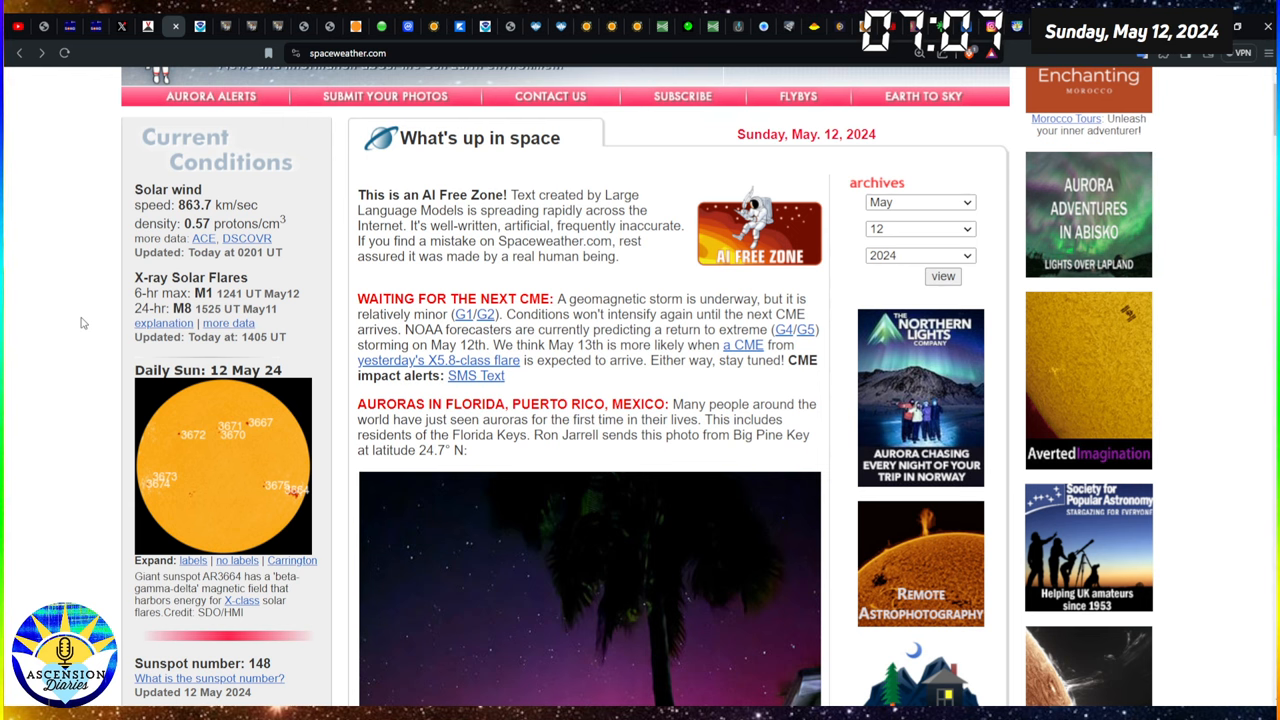
scroll(down, 3)
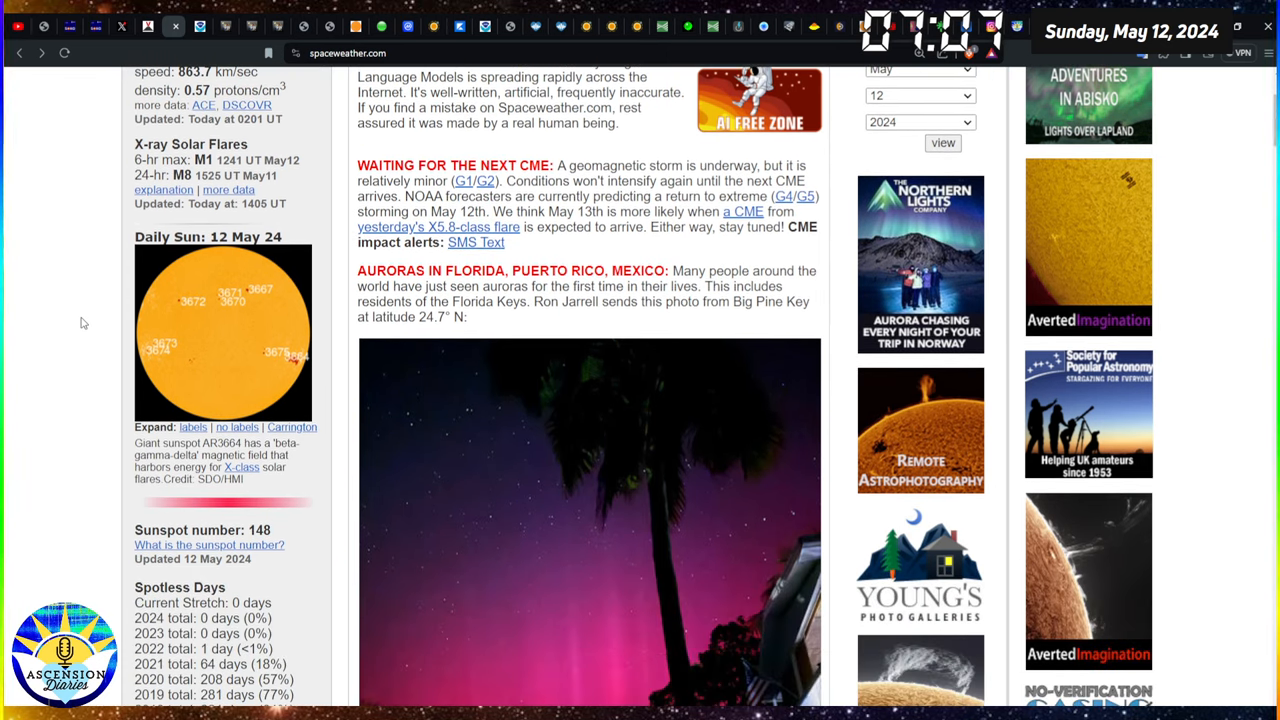
scroll(down, 3)
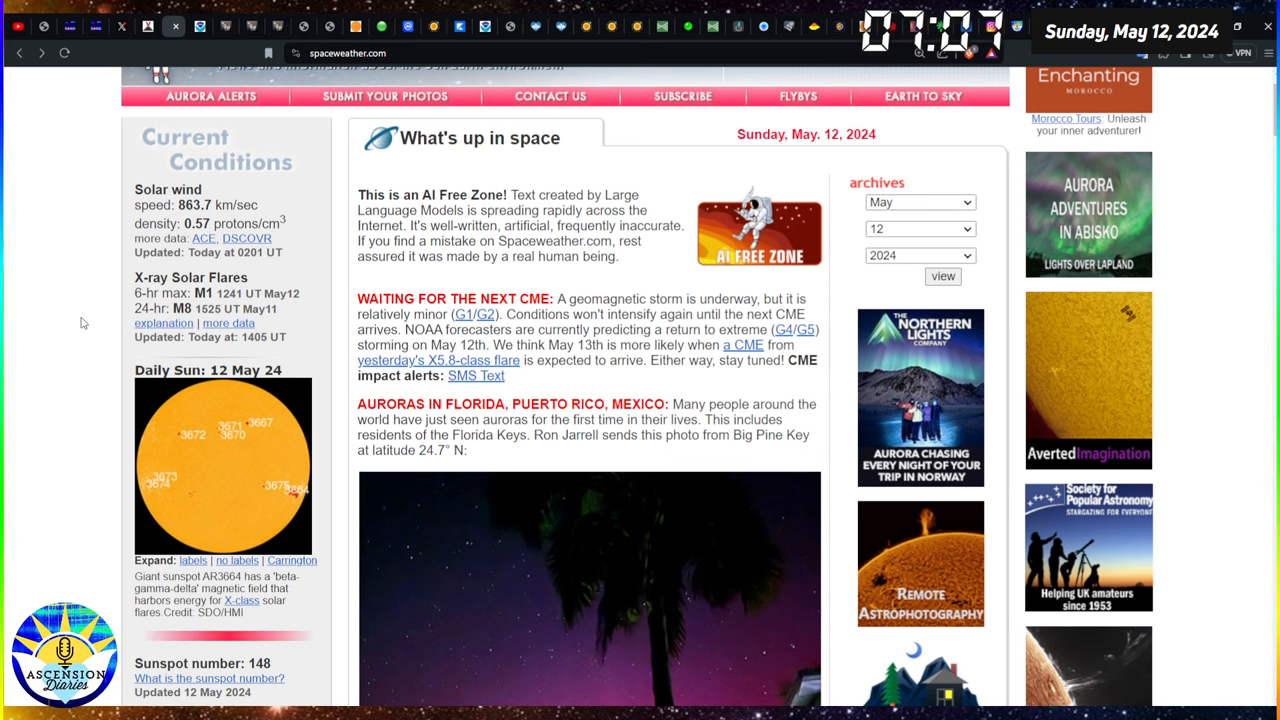
scroll(down, 3)
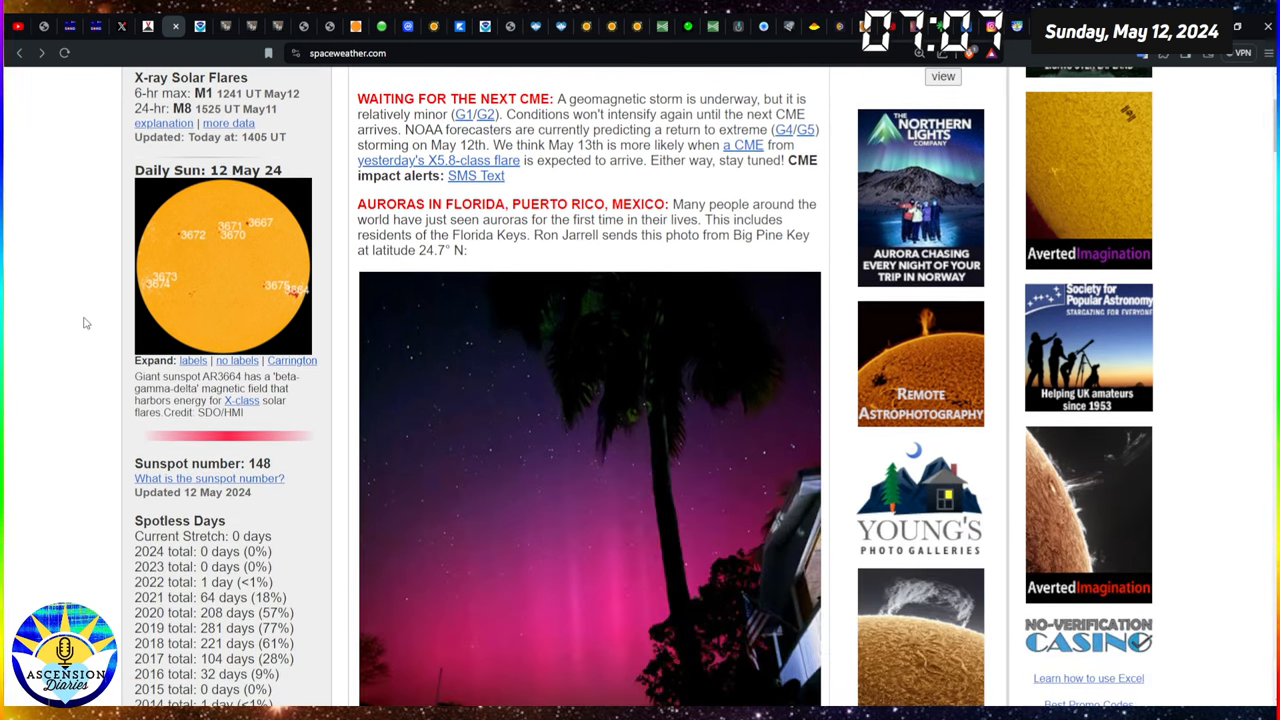
scroll(down, 3)
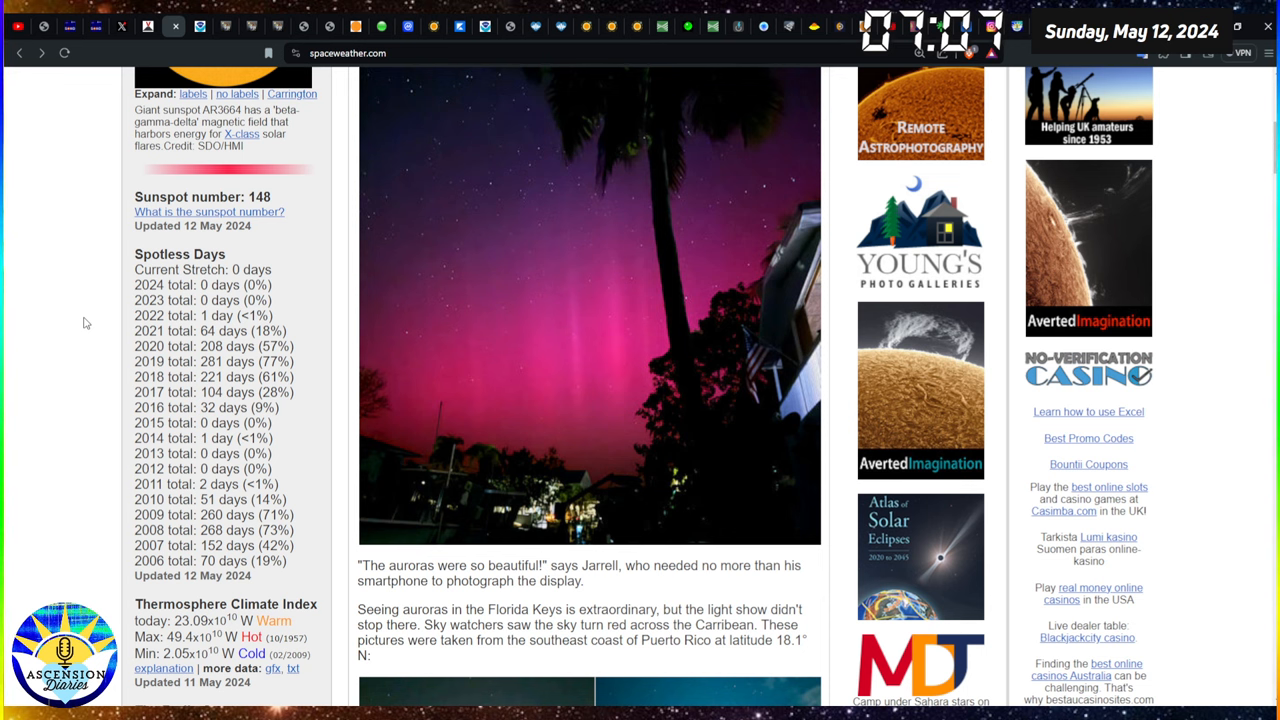
scroll(down, 3)
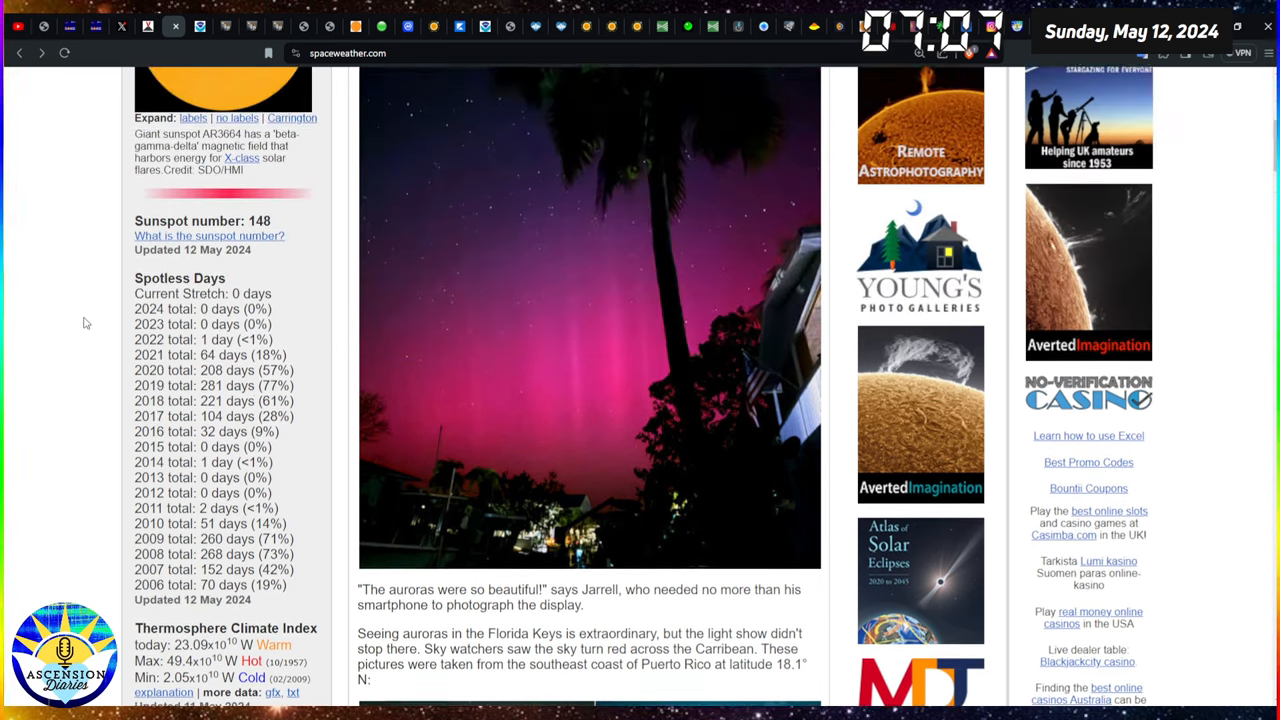
scroll(down, 3)
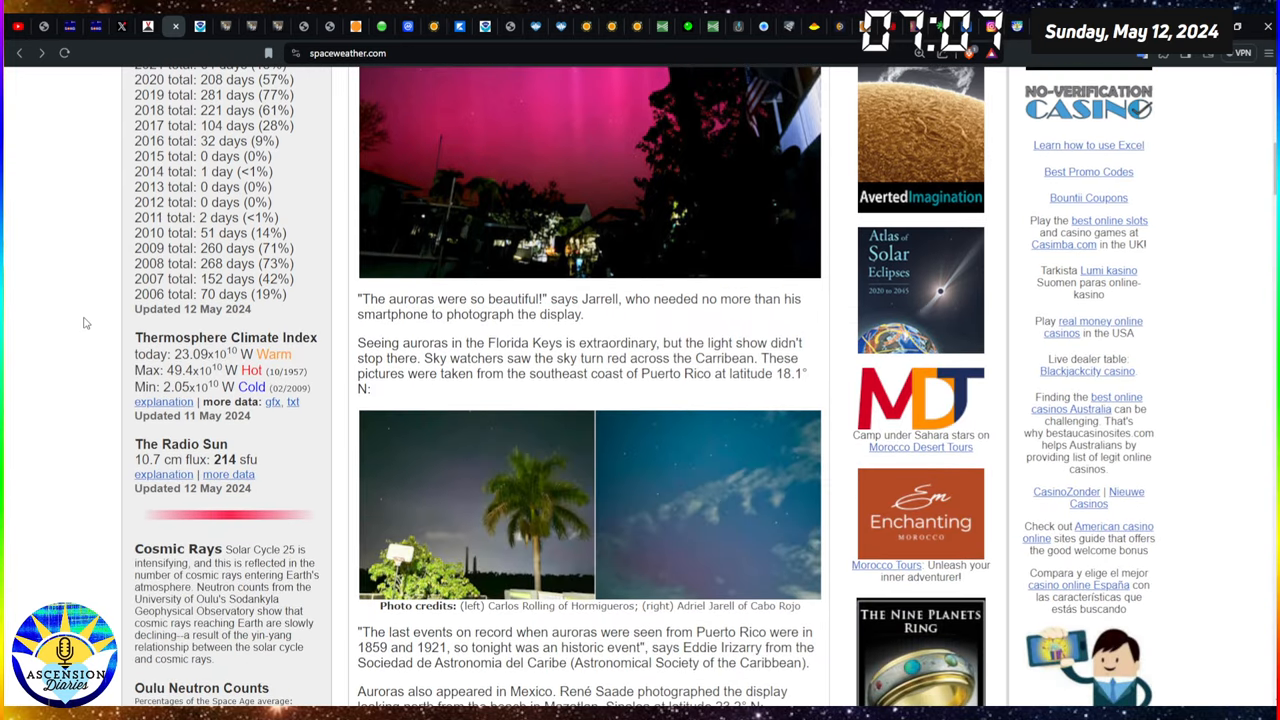
scroll(up, 3)
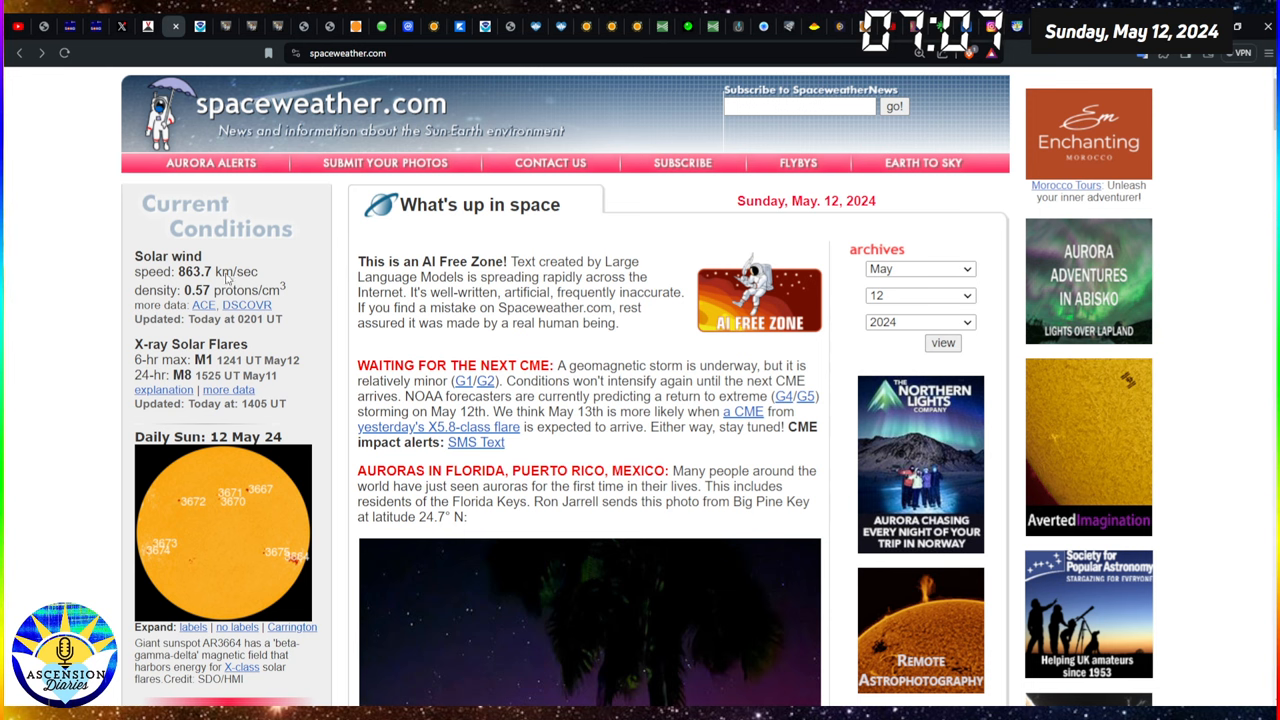
double_click(196, 272)
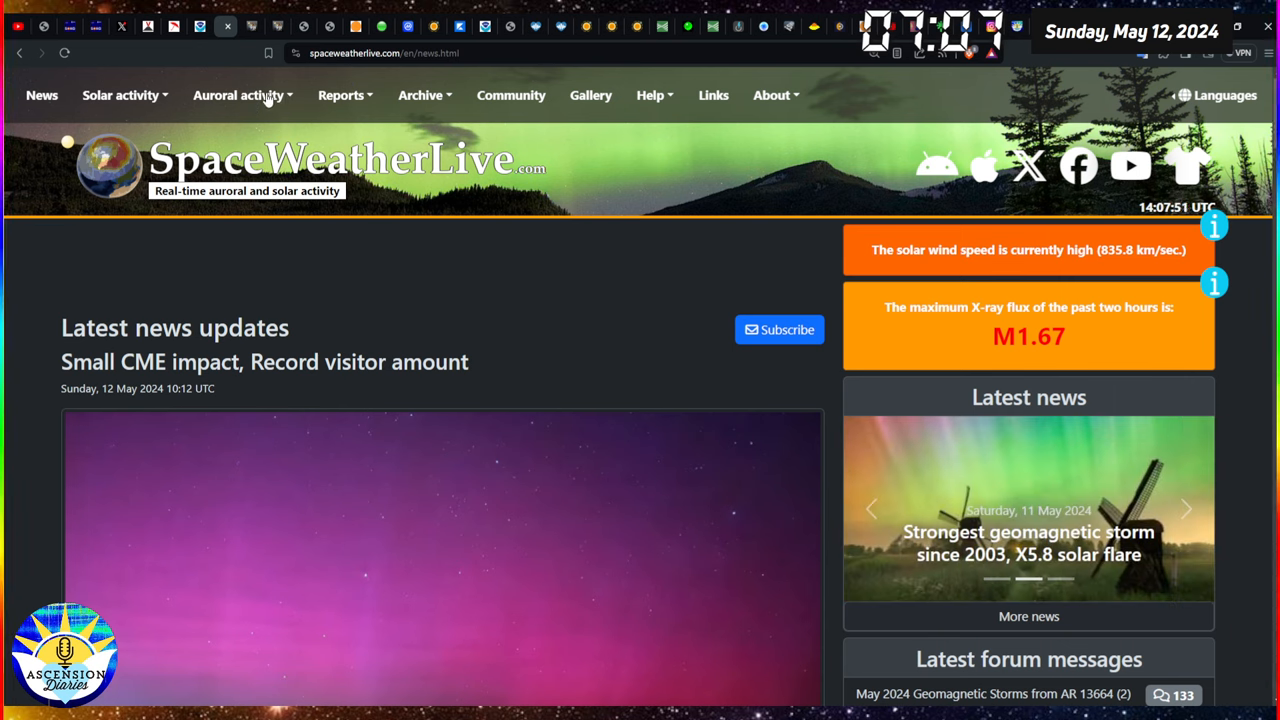
- Show the Kp-index page from the Auroral activity menu, then bring up the Solar activity menu
click(238, 96)
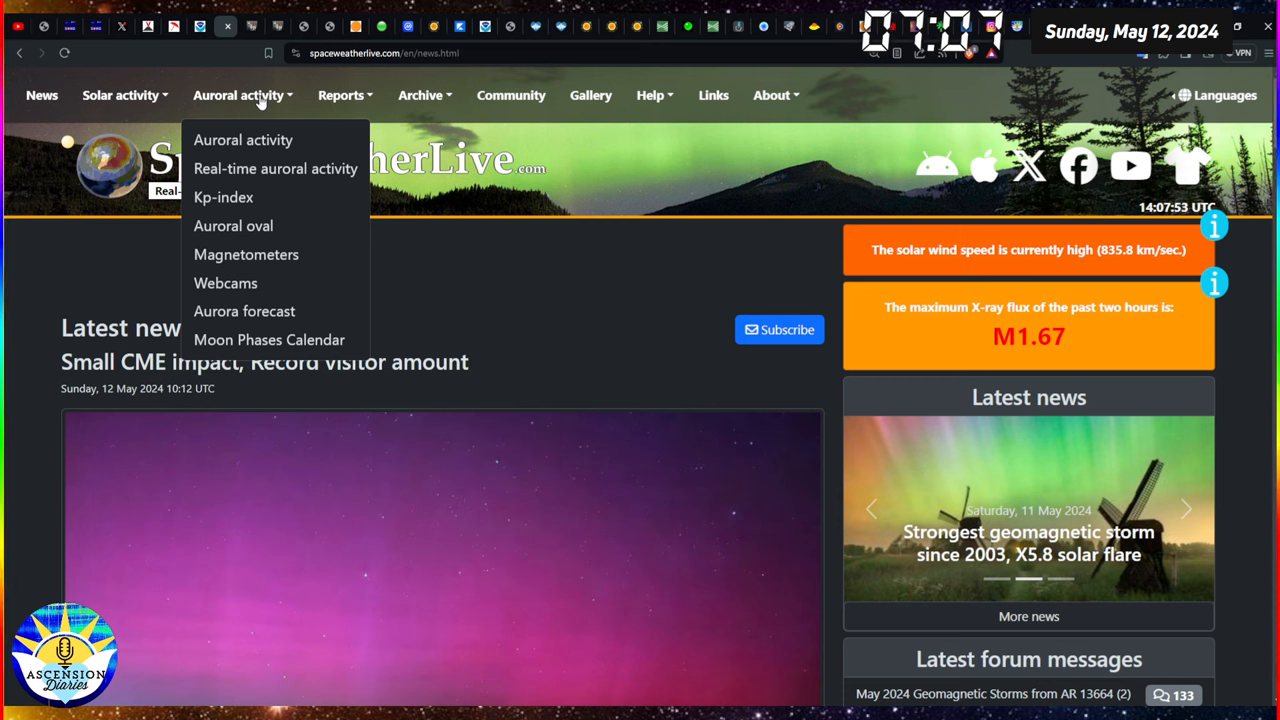
mouse_move(224, 198)
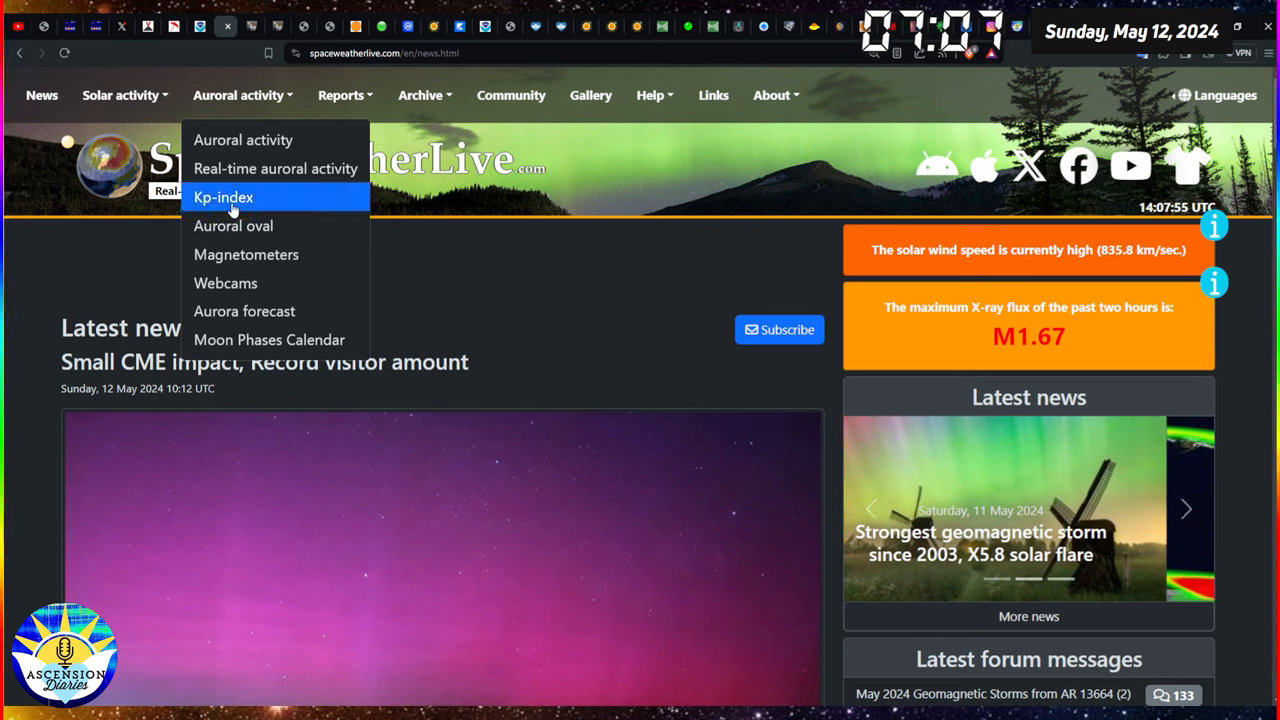
click(224, 198)
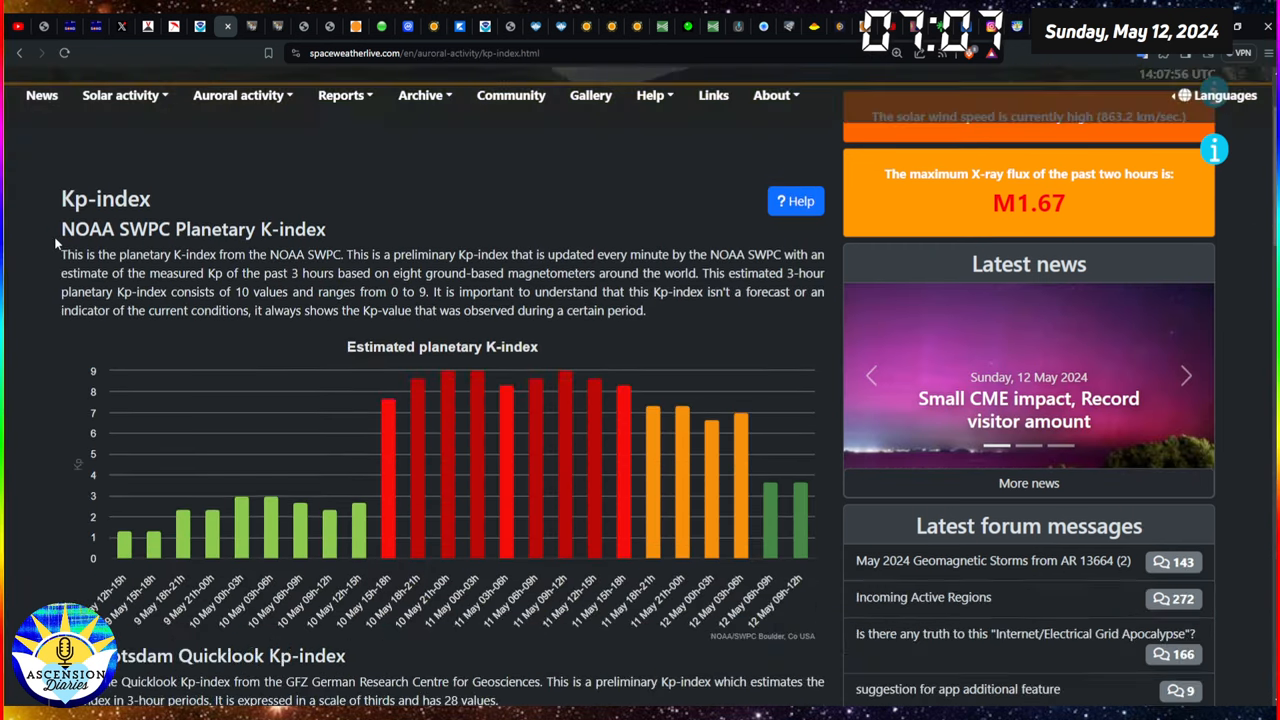
click(238, 96)
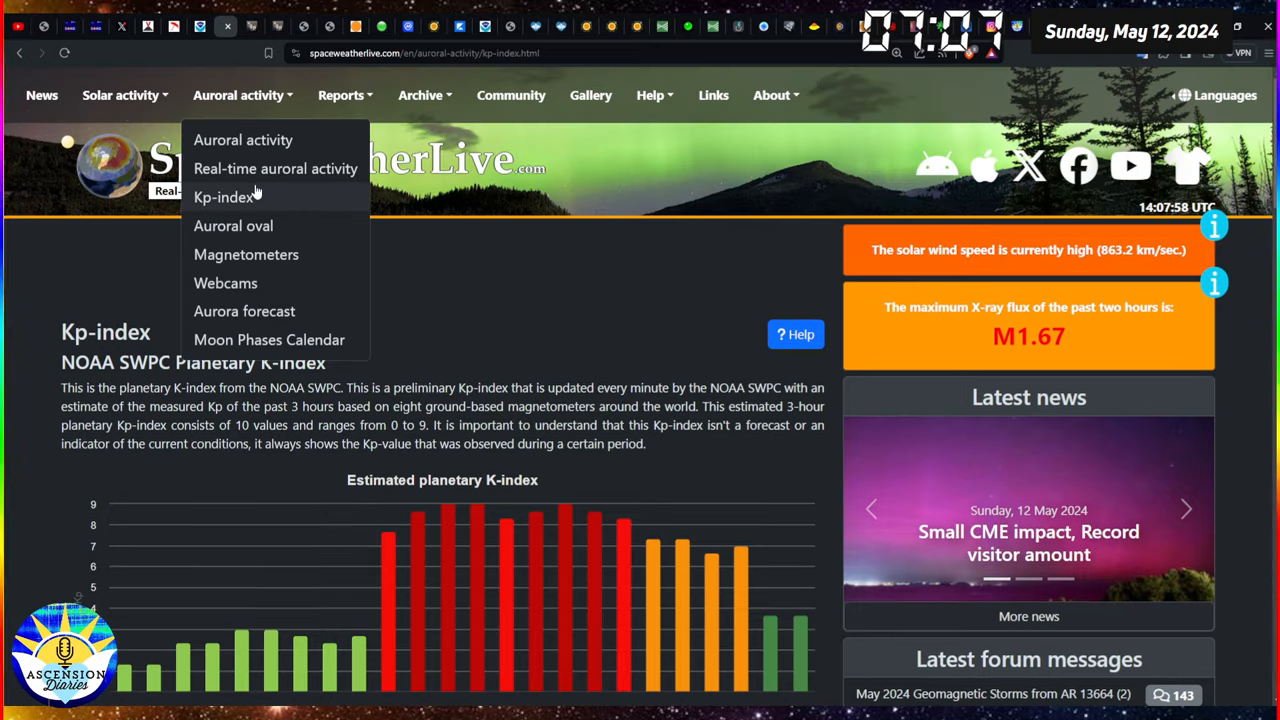
click(120, 96)
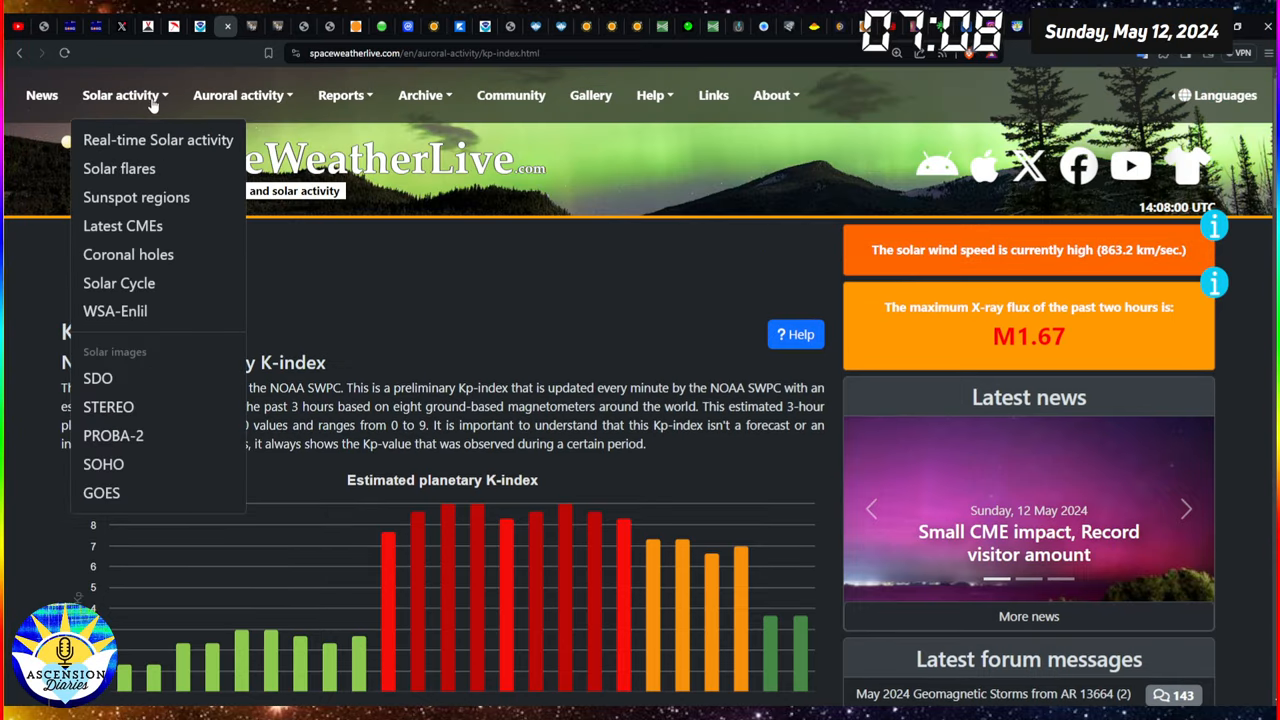
- View the Solar flares GOES X-ray flux chart at 2-hour, 24-hour and 3-day ranges
click(120, 168)
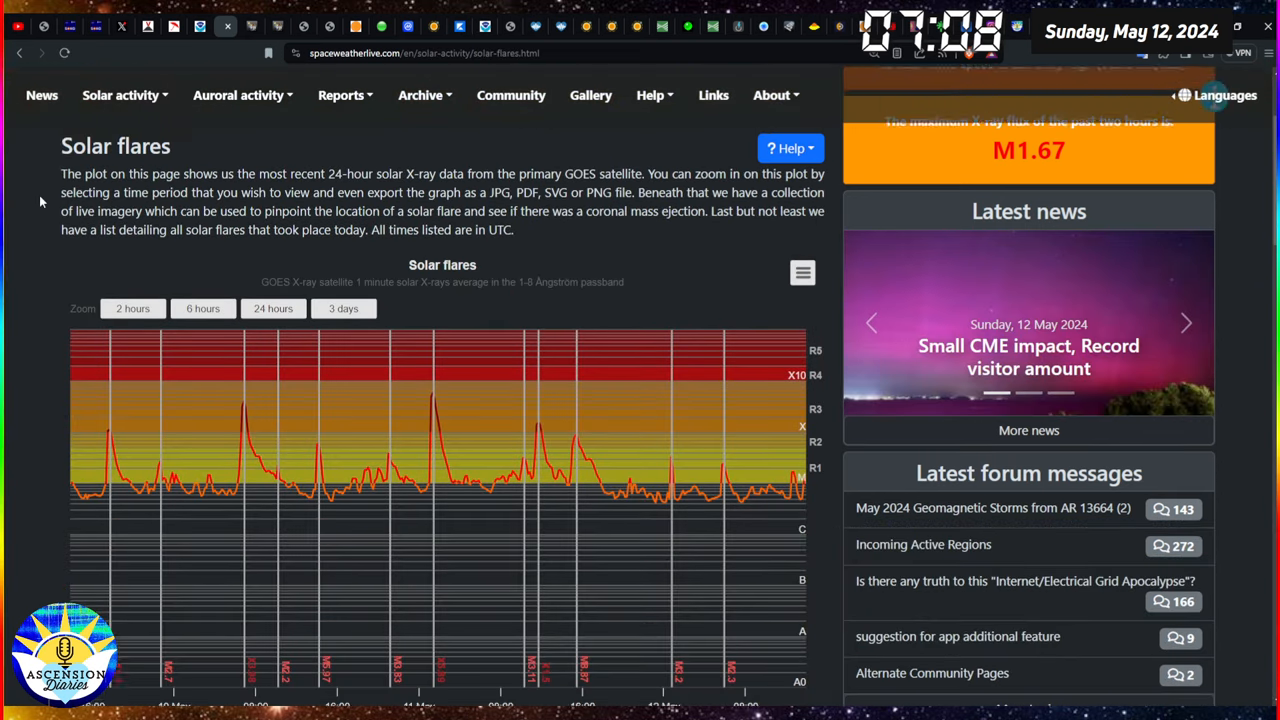
scroll(down, 3)
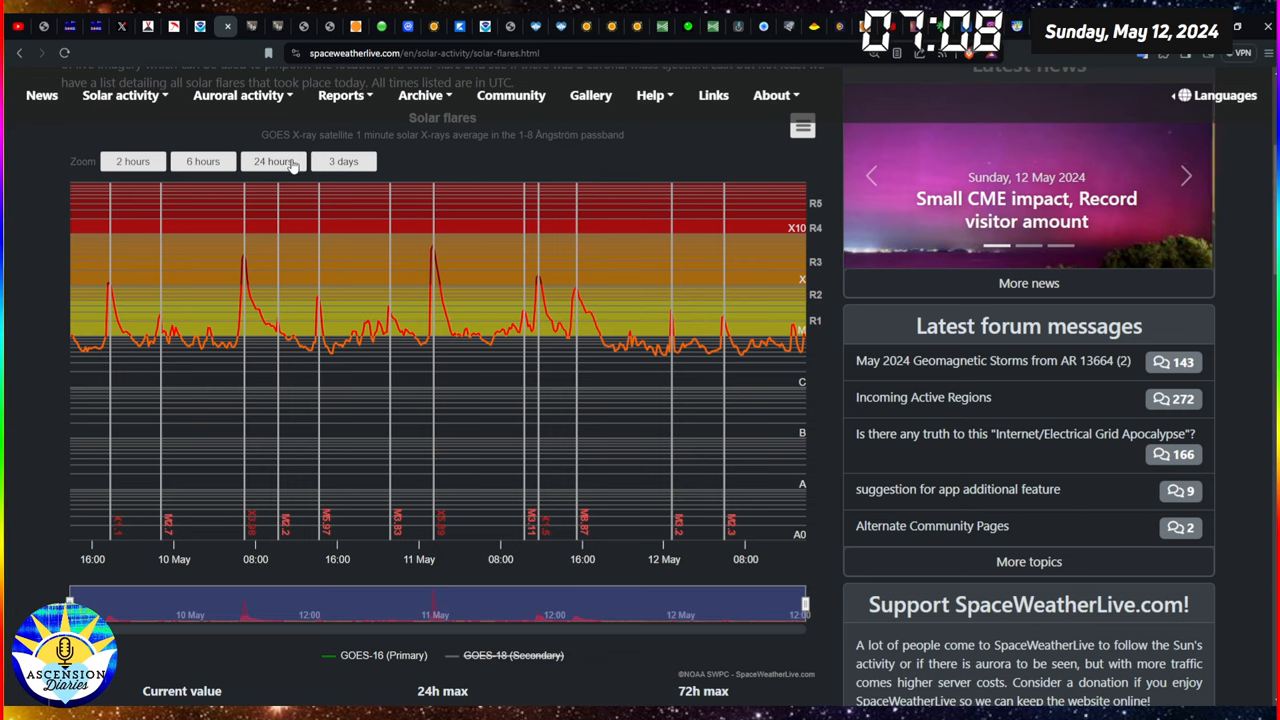
click(132, 160)
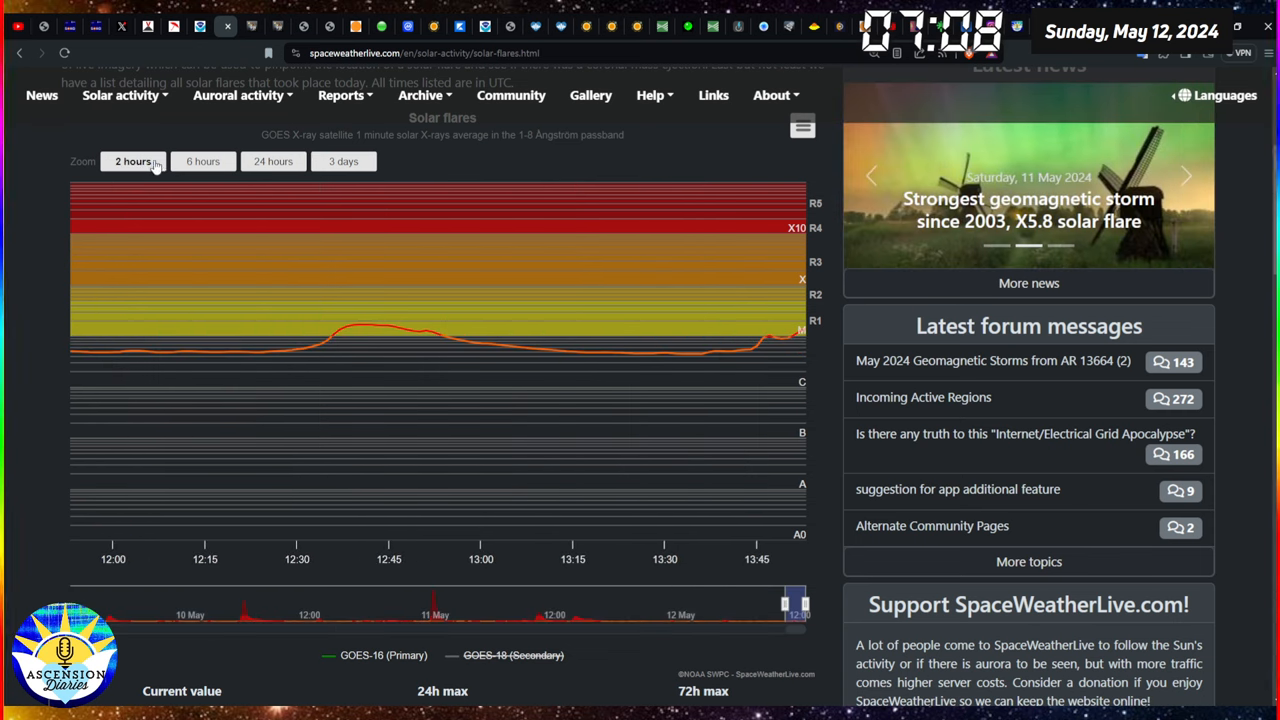
click(272, 160)
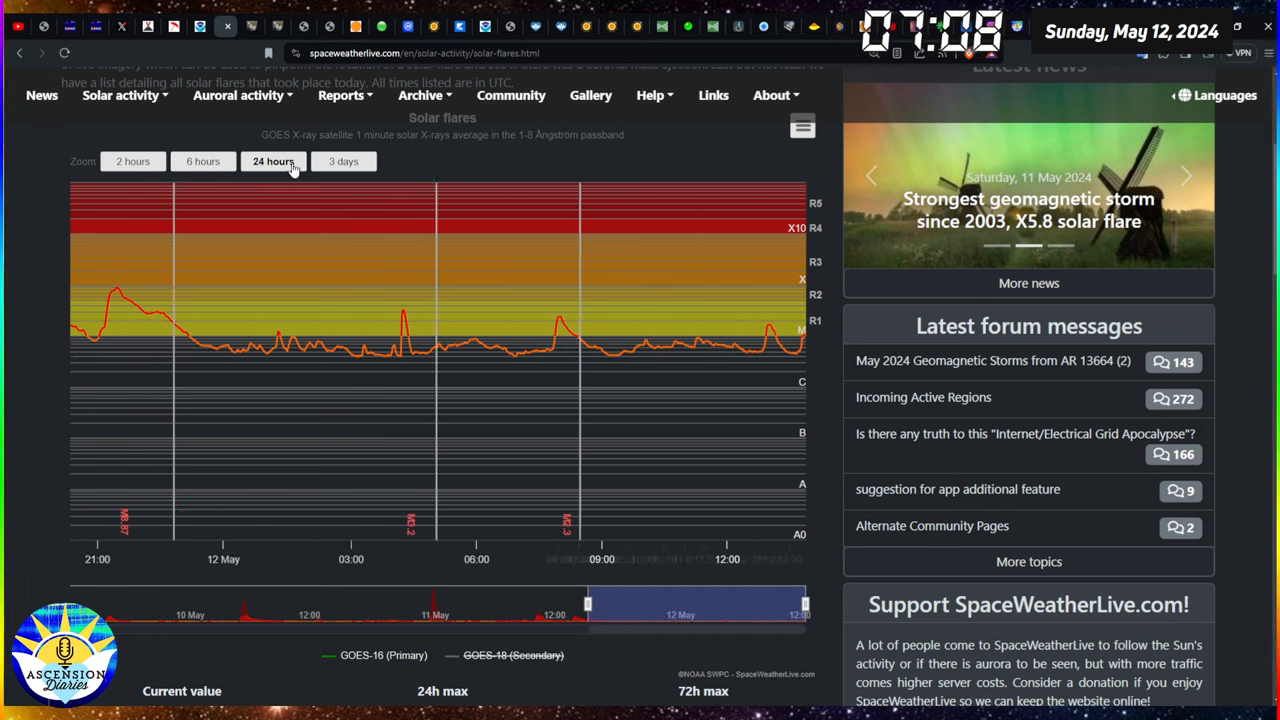
click(344, 160)
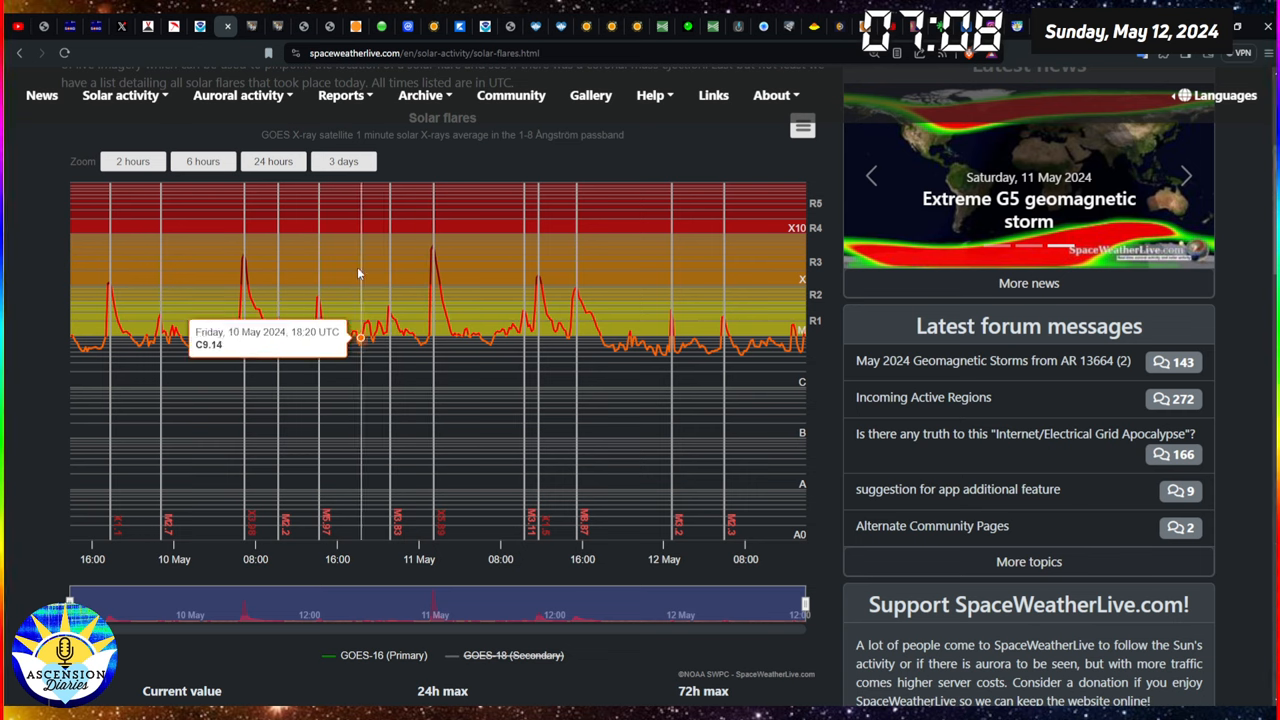
mouse_move(280, 330)
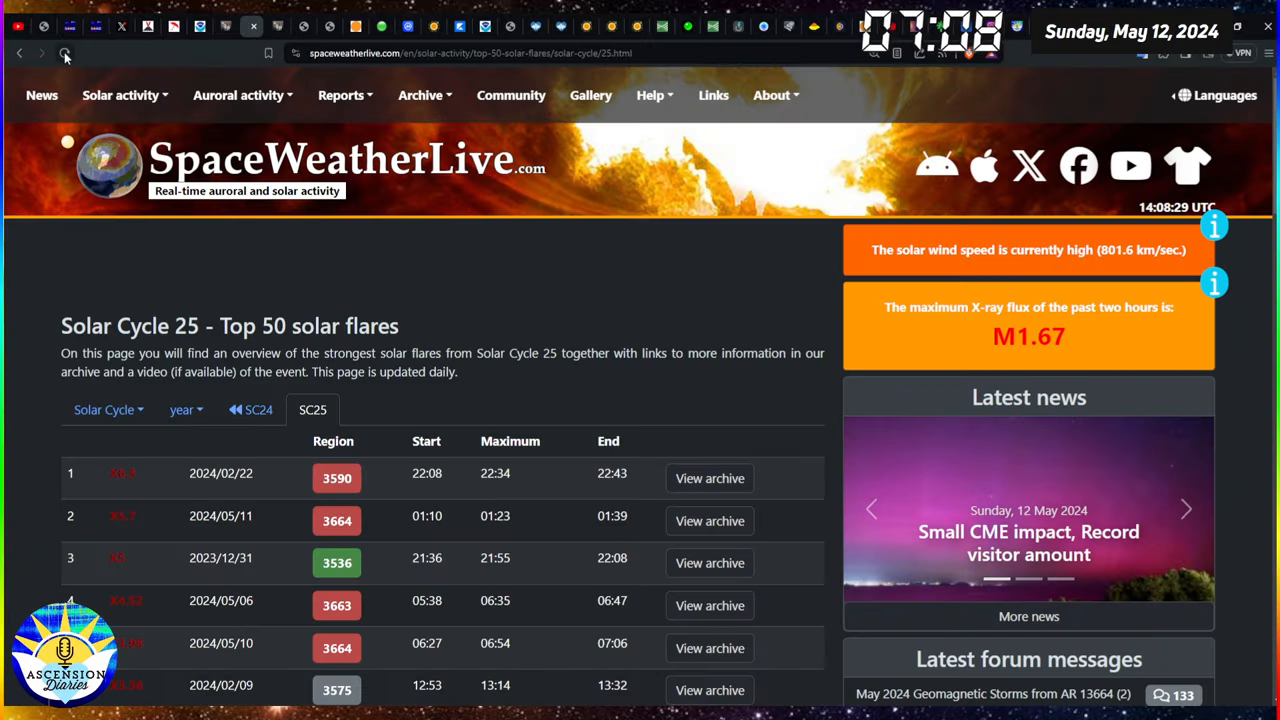
- Highlight the X5.7 flare of 2024/05/11 in the Solar Cycle 25 Top 50 flares table
scroll(down, 3)
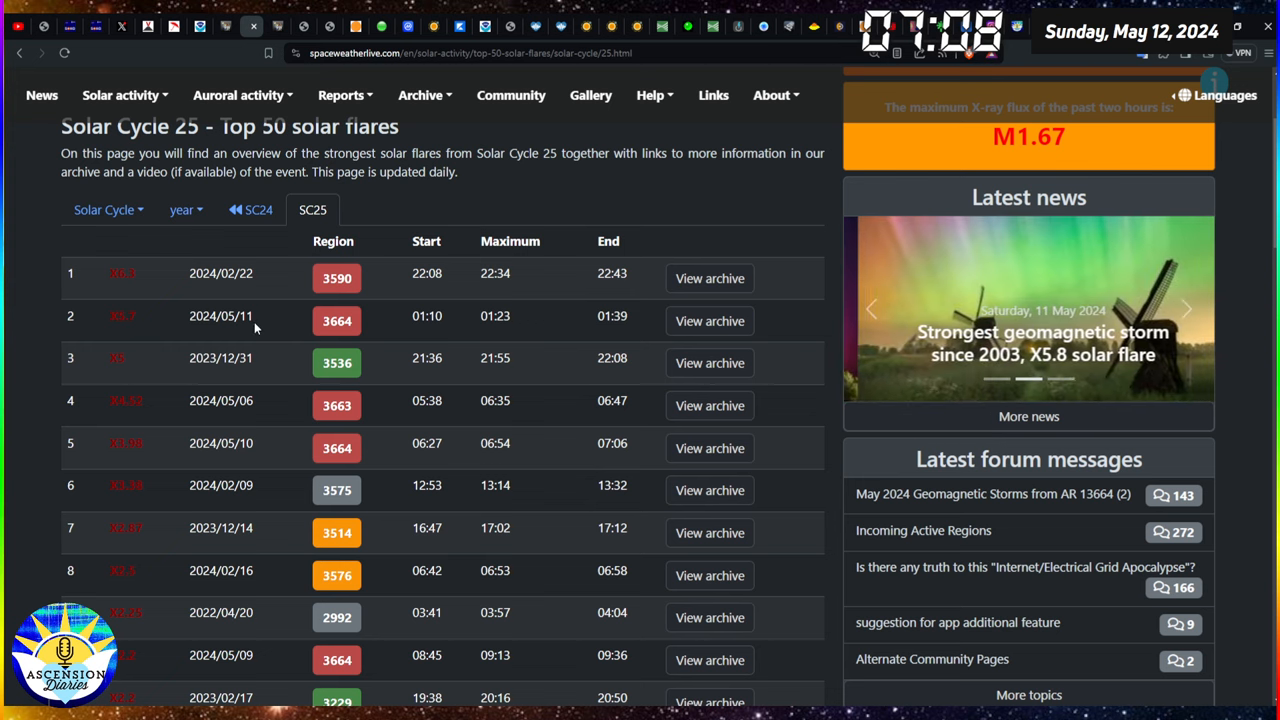
drag(104, 316, 256, 316)
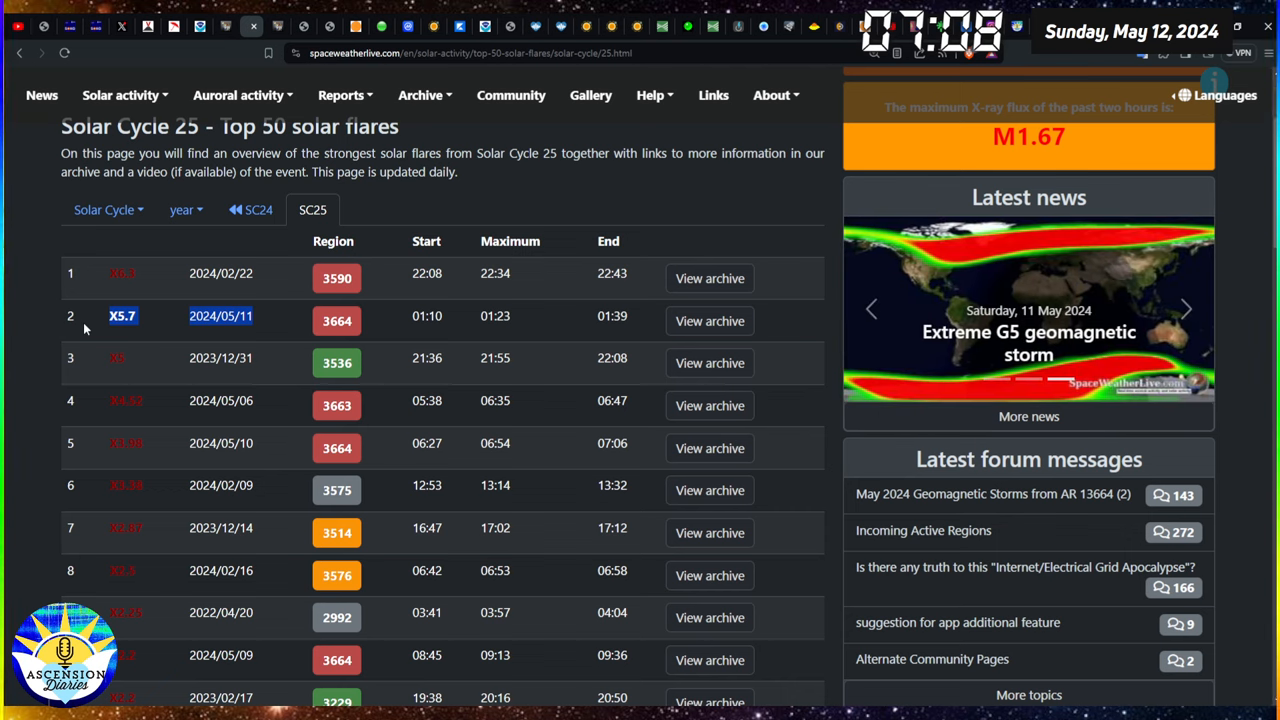
mouse_move(262, 284)
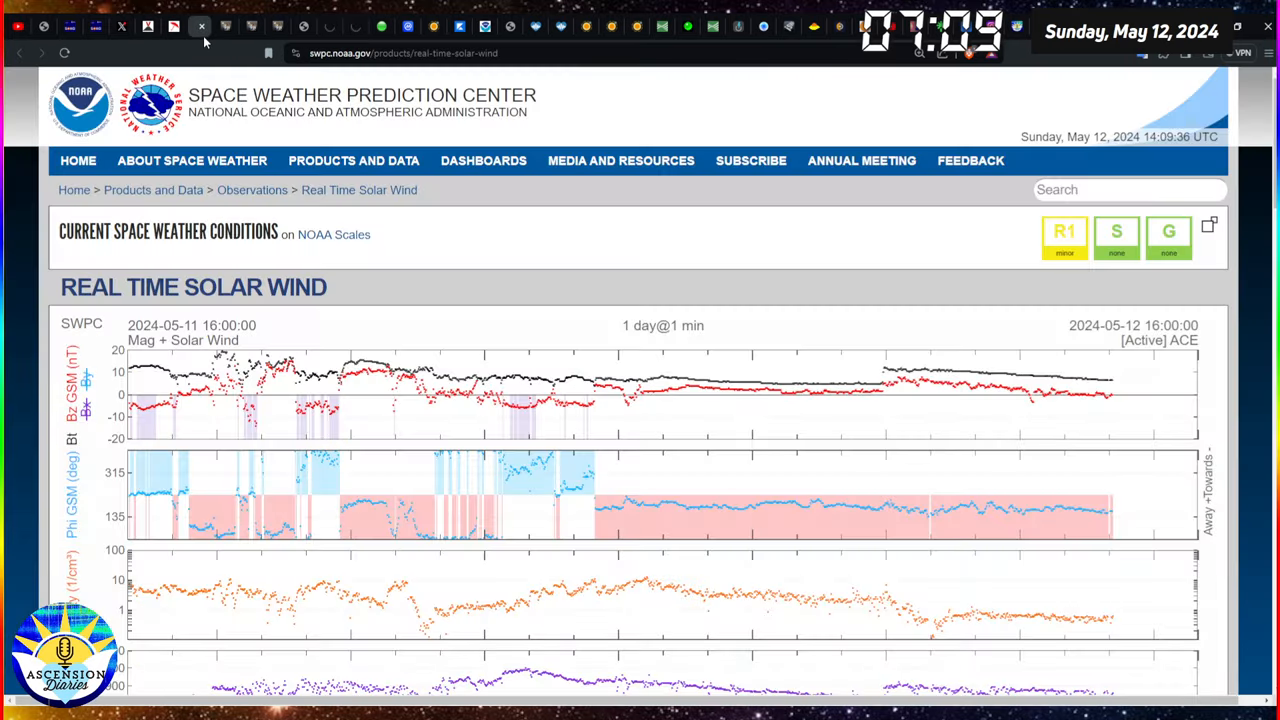
- Scroll through the one-day solar wind magnetic field, density, speed and temperature plots
scroll(down, 3)
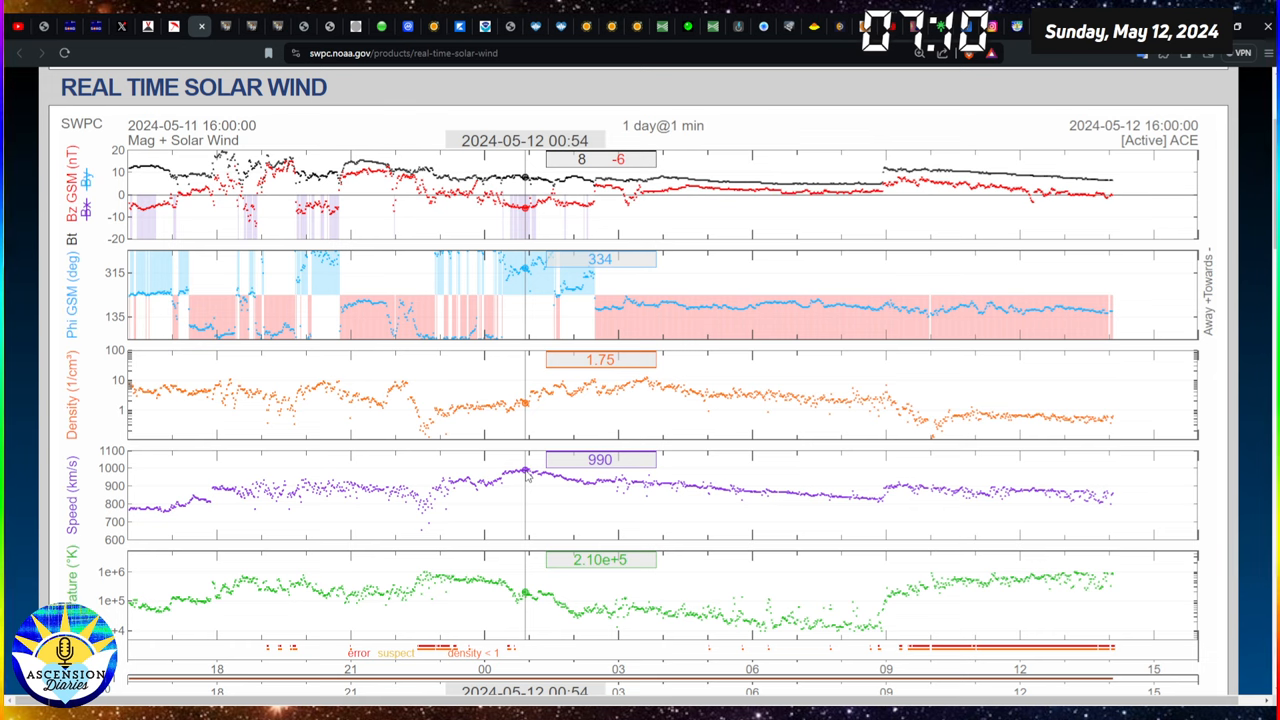
mouse_move(528, 476)
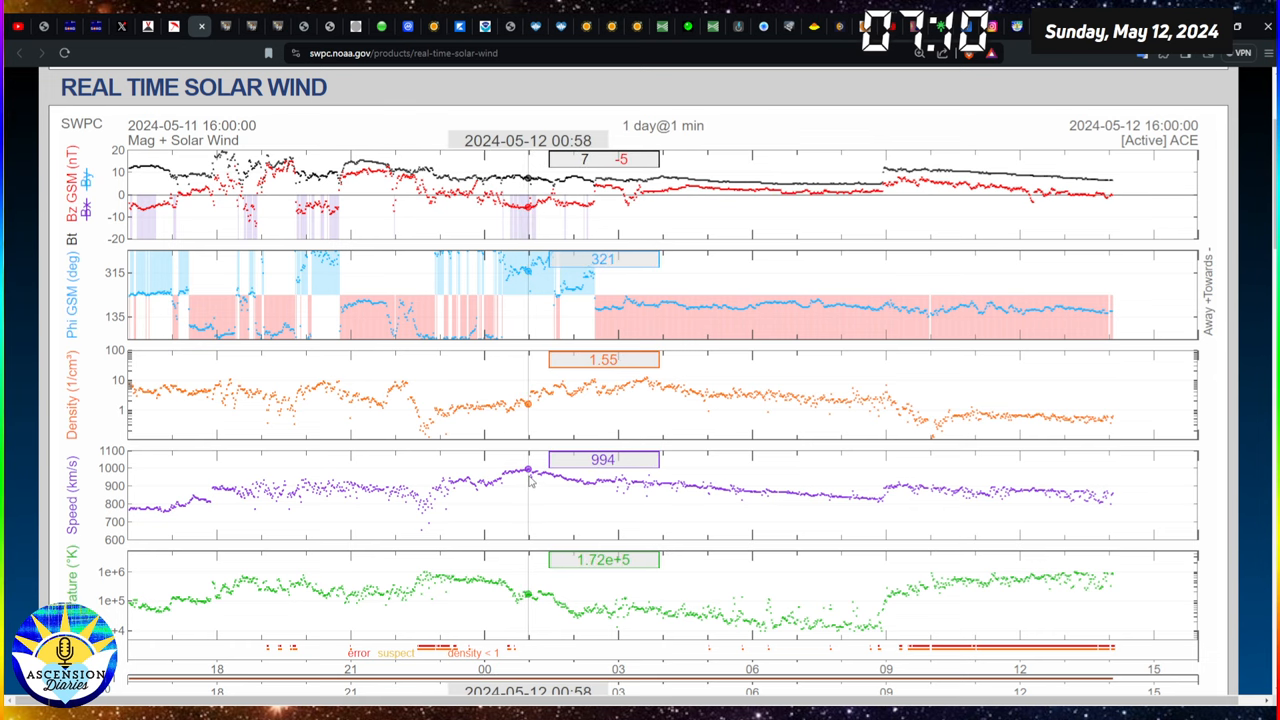
scroll(down, 3)
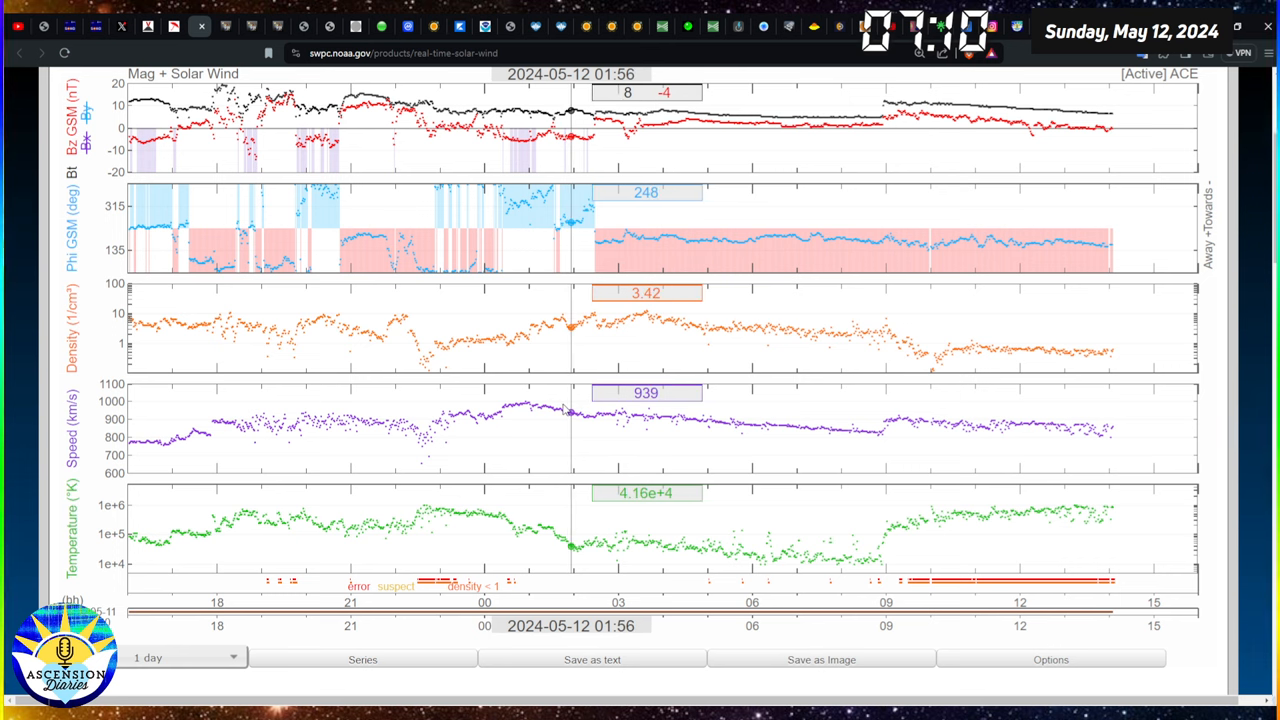
mouse_move(528, 404)
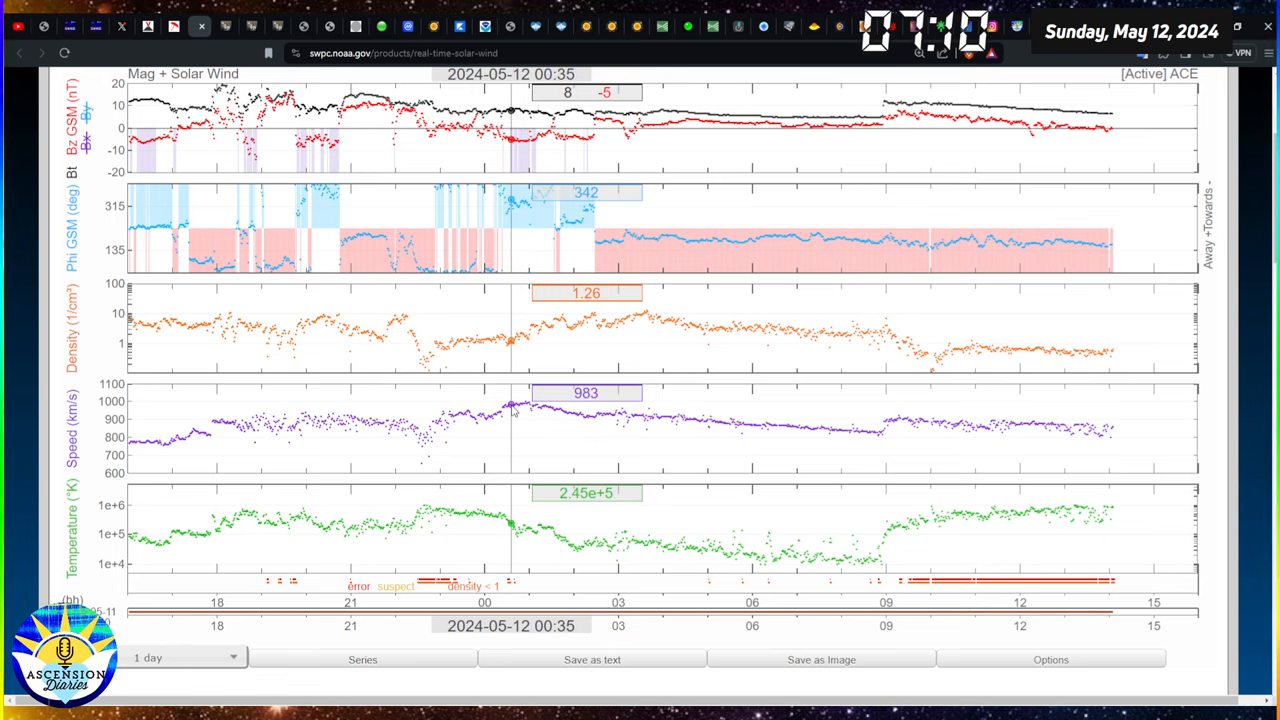
mouse_move(528, 408)
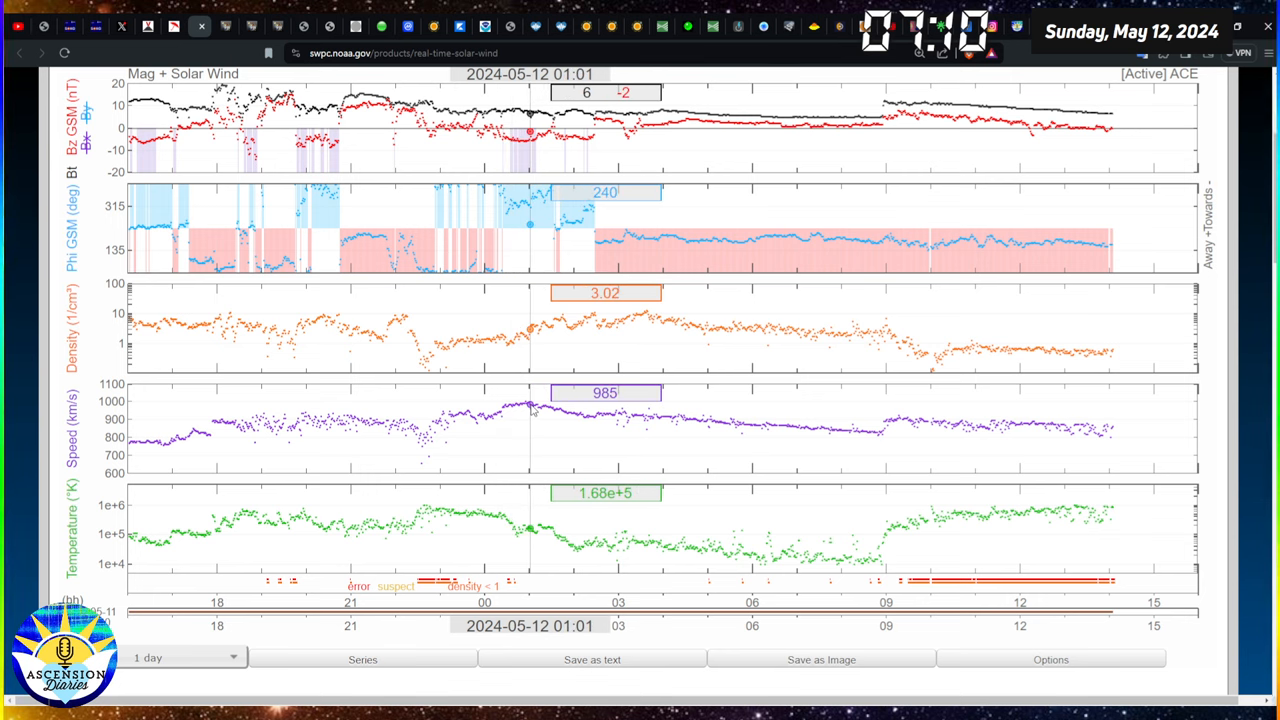
mouse_move(340, 414)
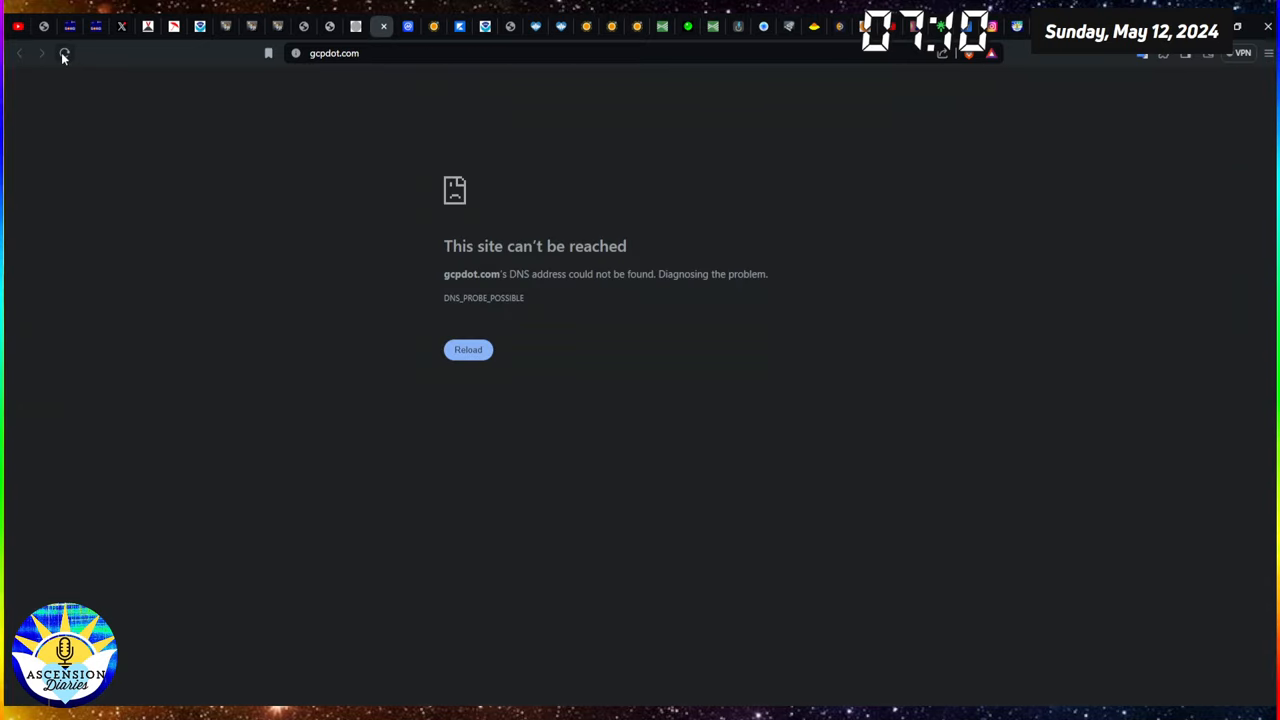
mouse_move(456, 200)
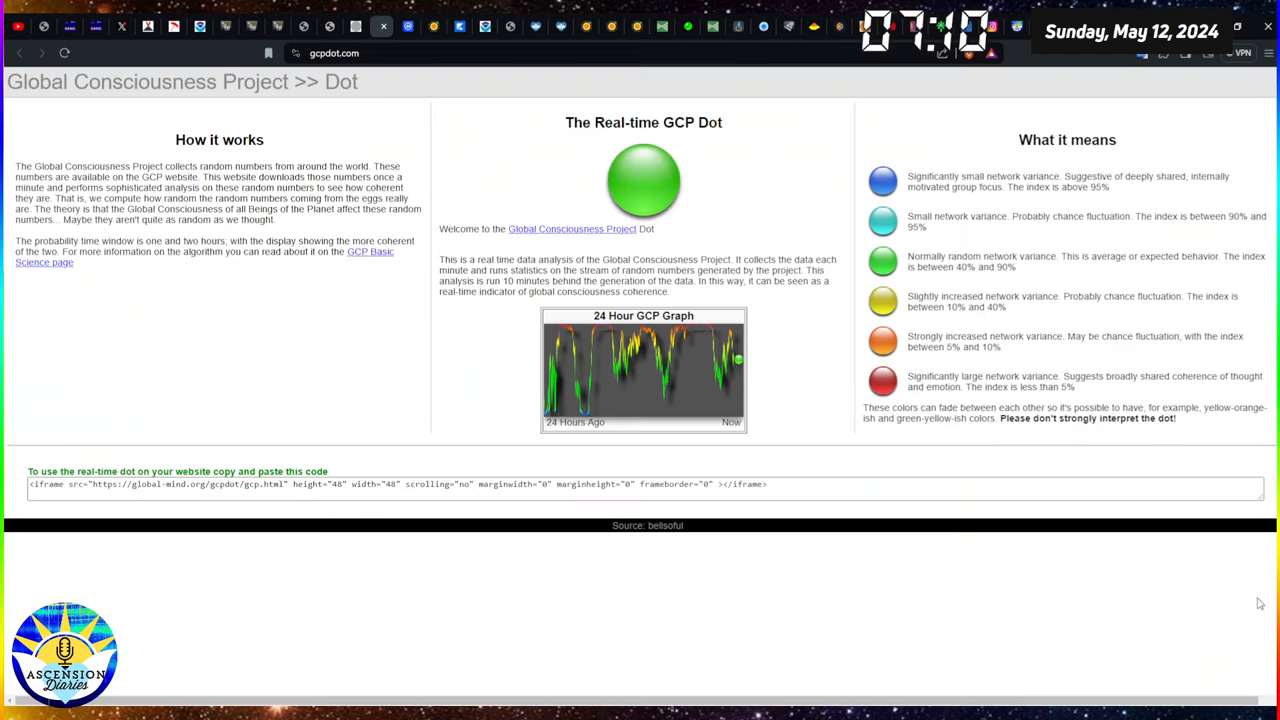
mouse_move(506, 140)
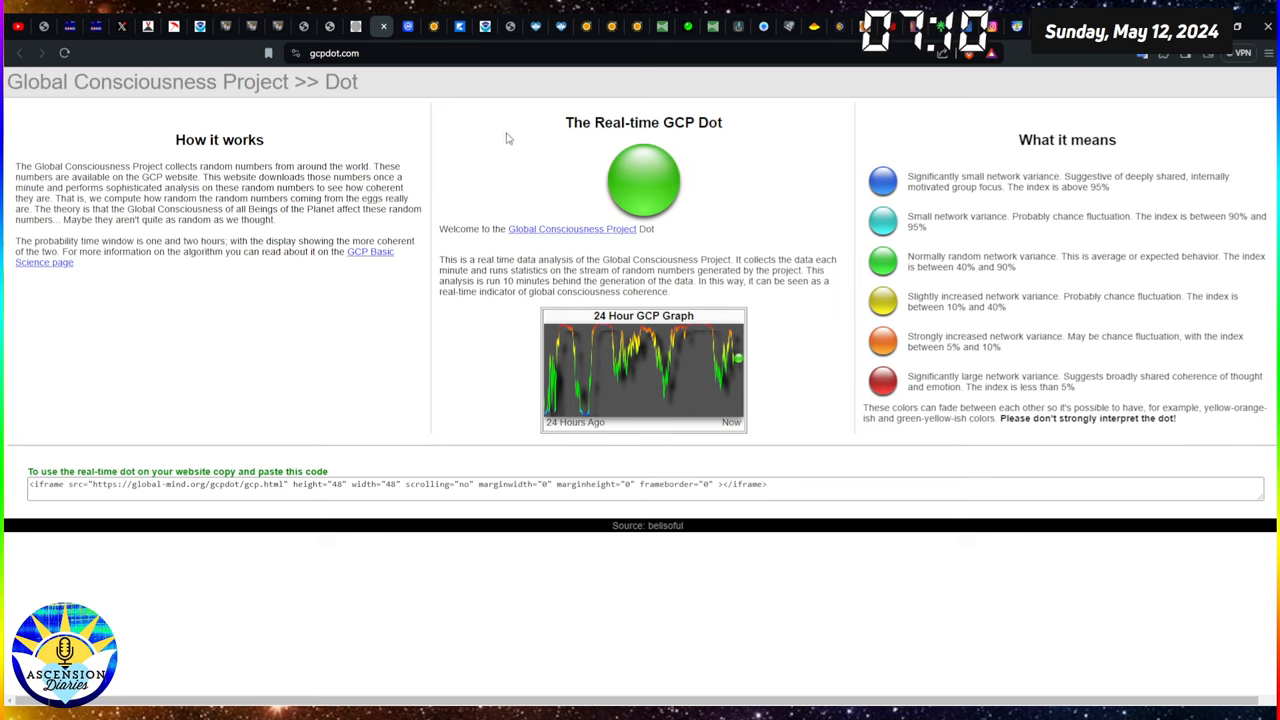
mouse_move(736, 260)
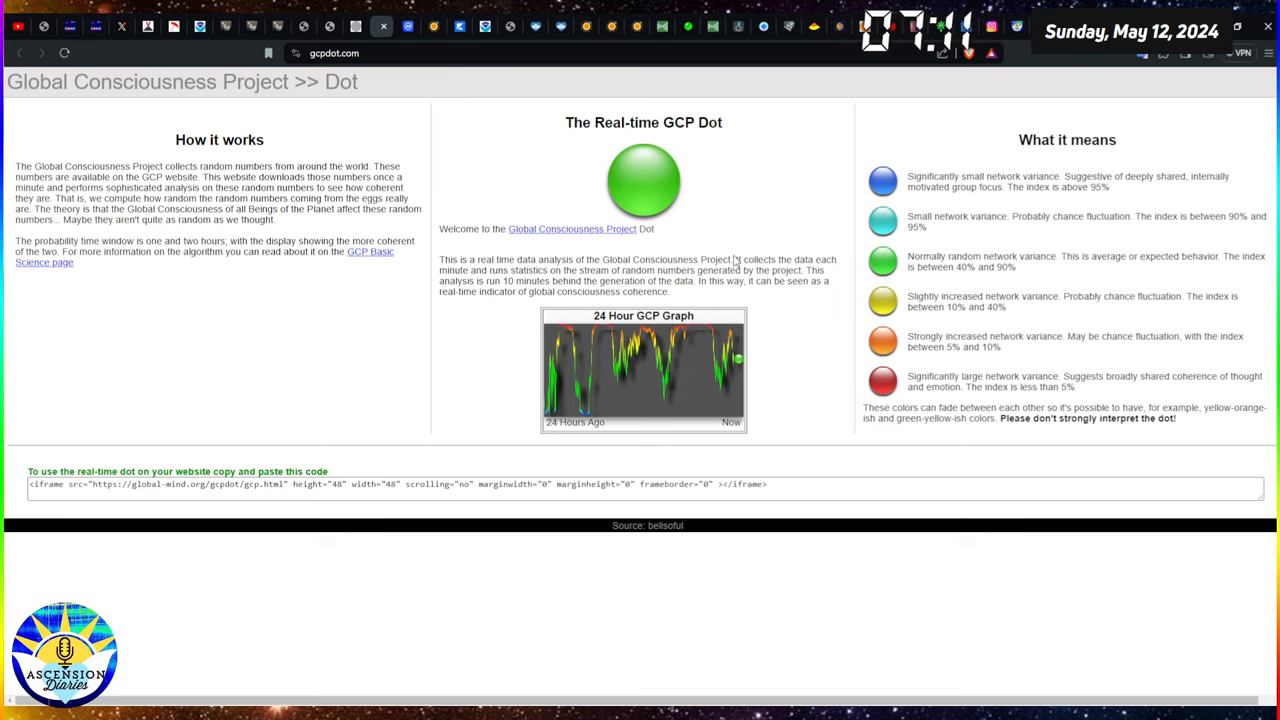
mouse_move(736, 370)
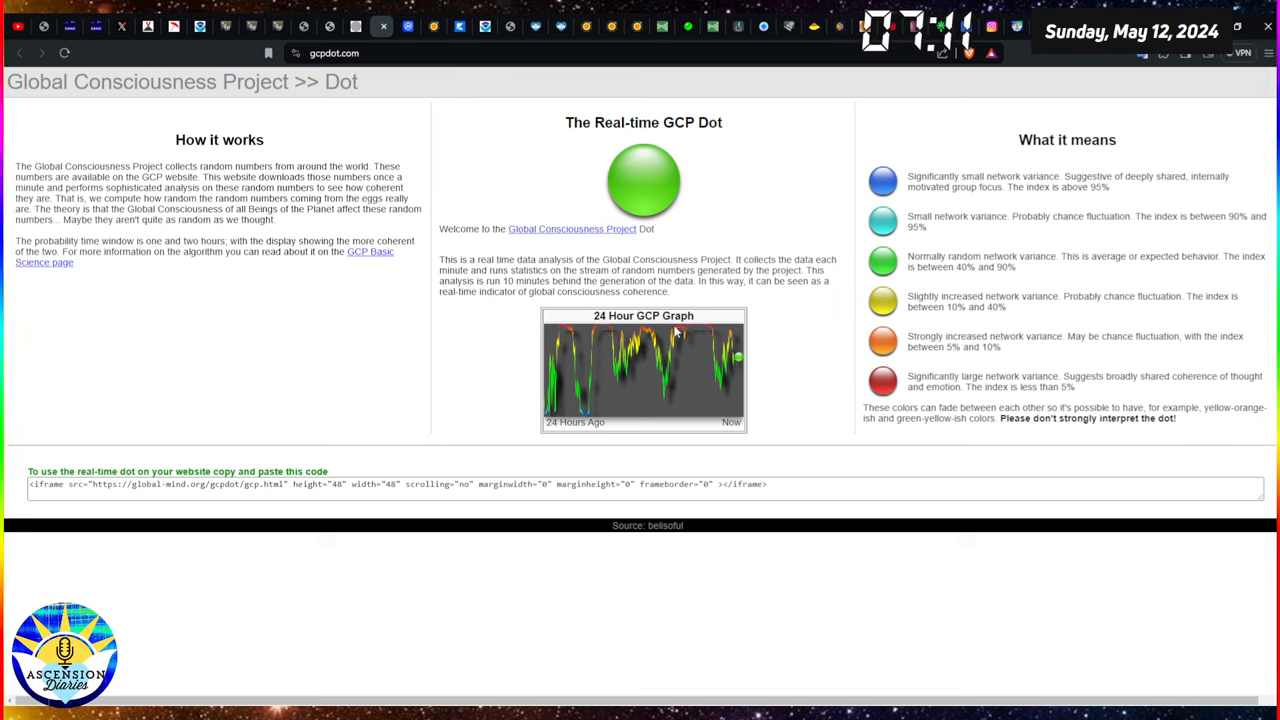
mouse_move(610, 332)
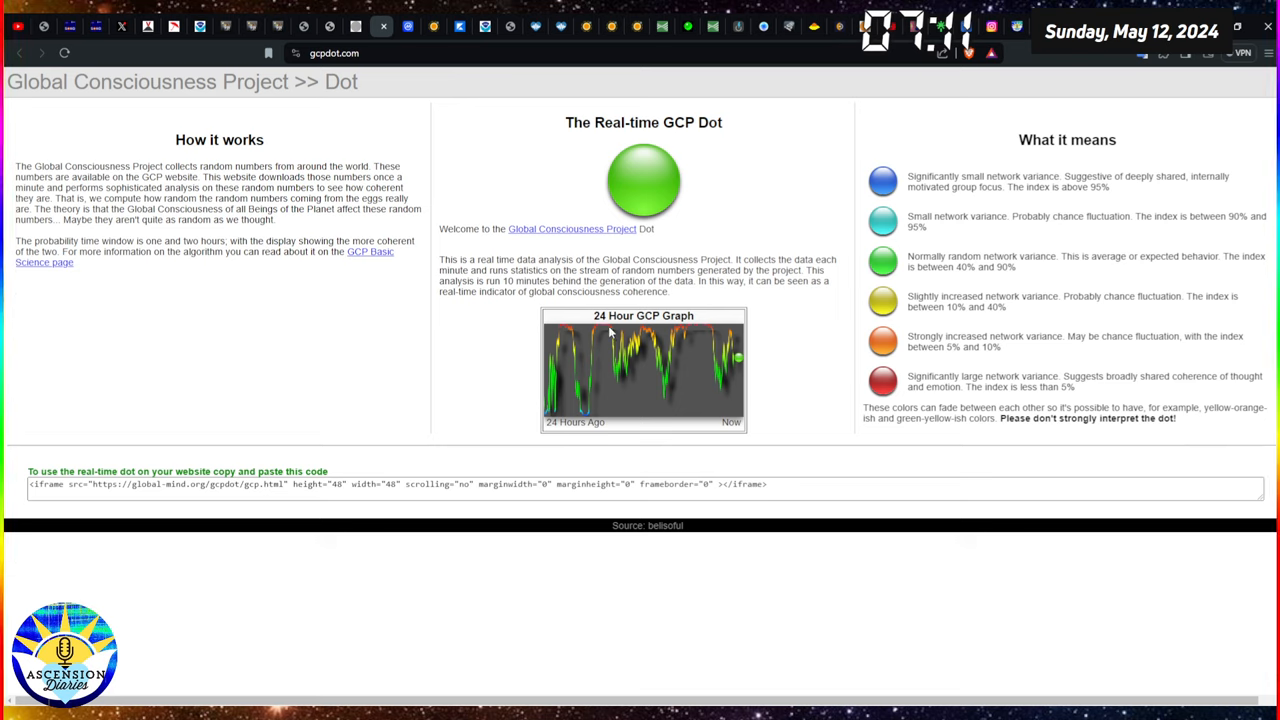
mouse_move(708, 336)
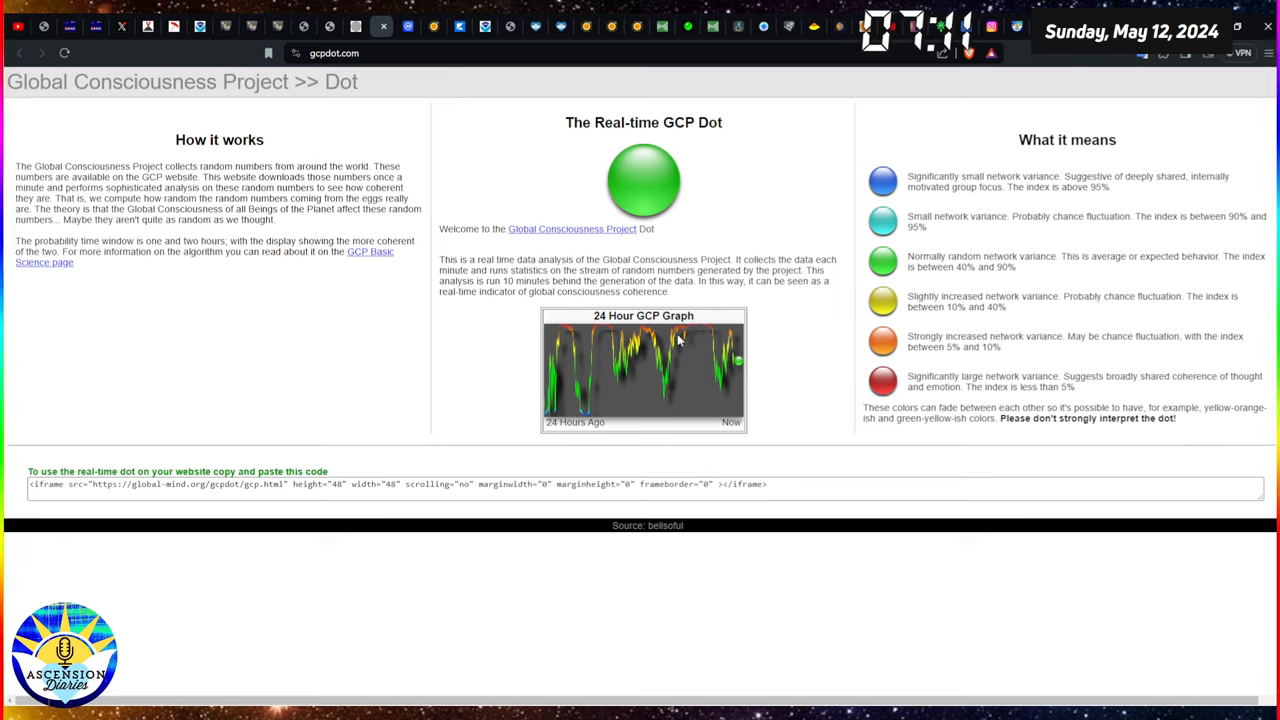
mouse_move(678, 338)
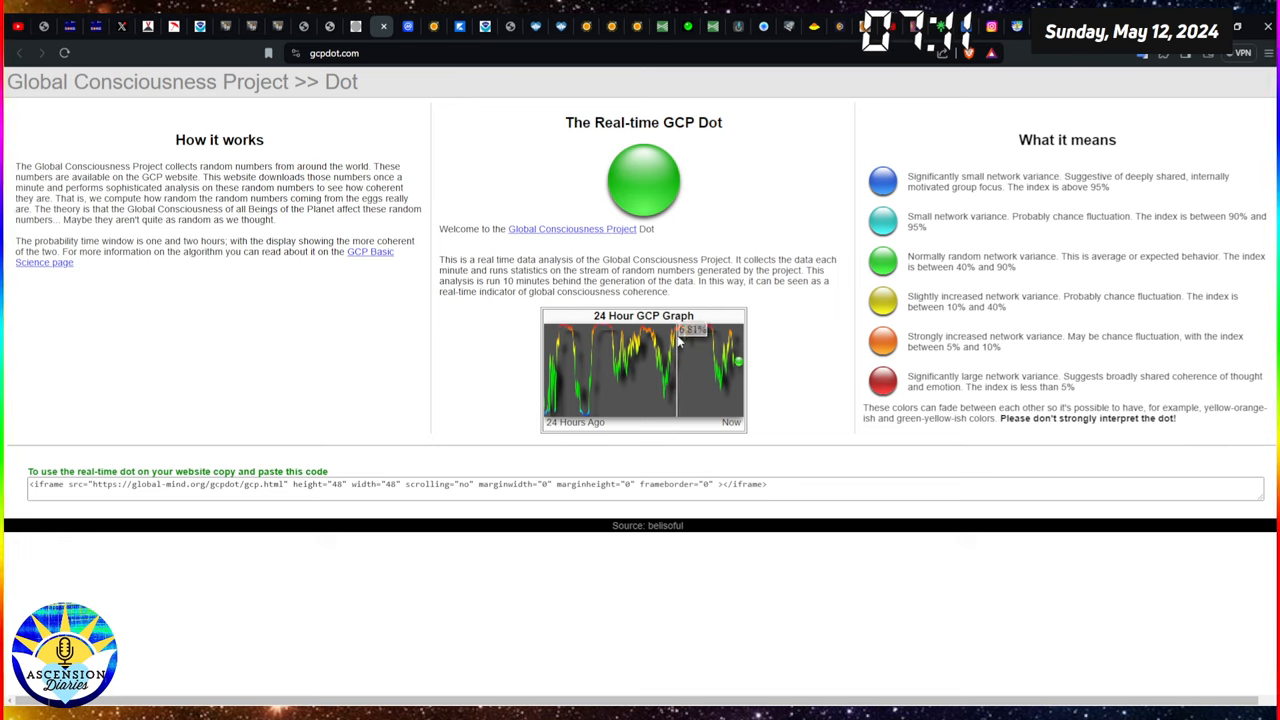
mouse_move(600, 336)
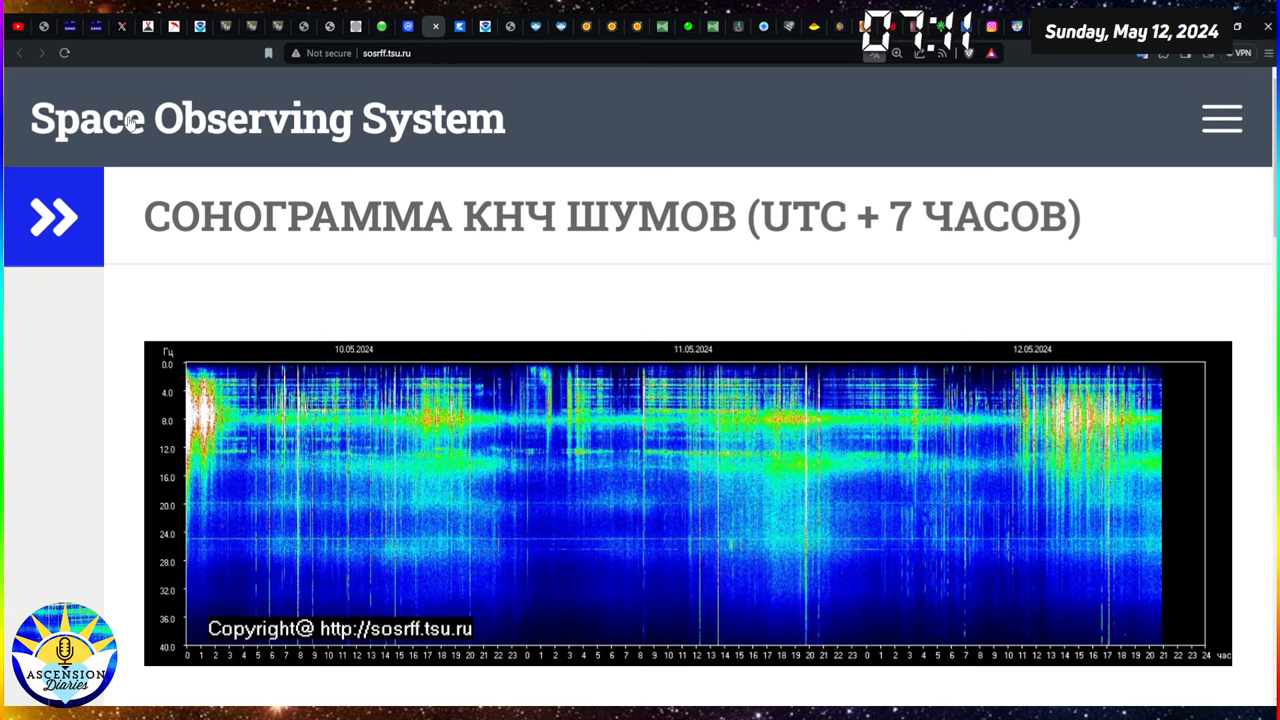
mouse_move(1220, 272)
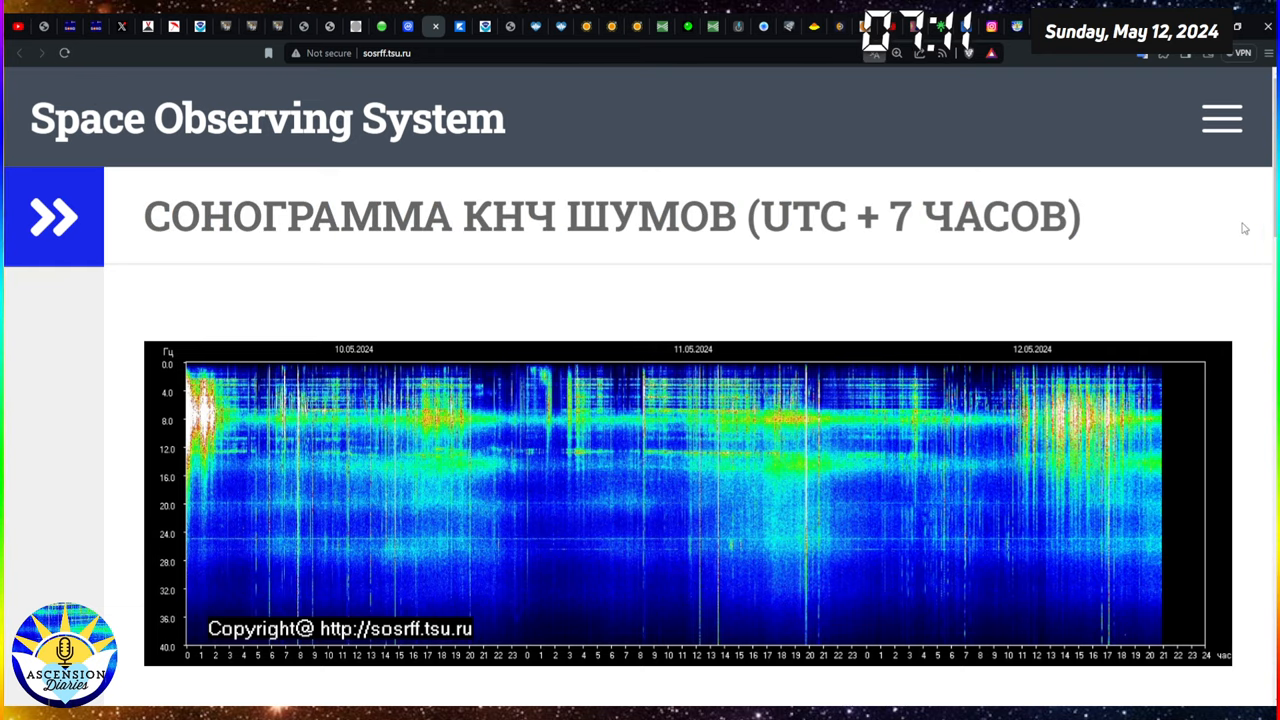
mouse_move(1200, 256)
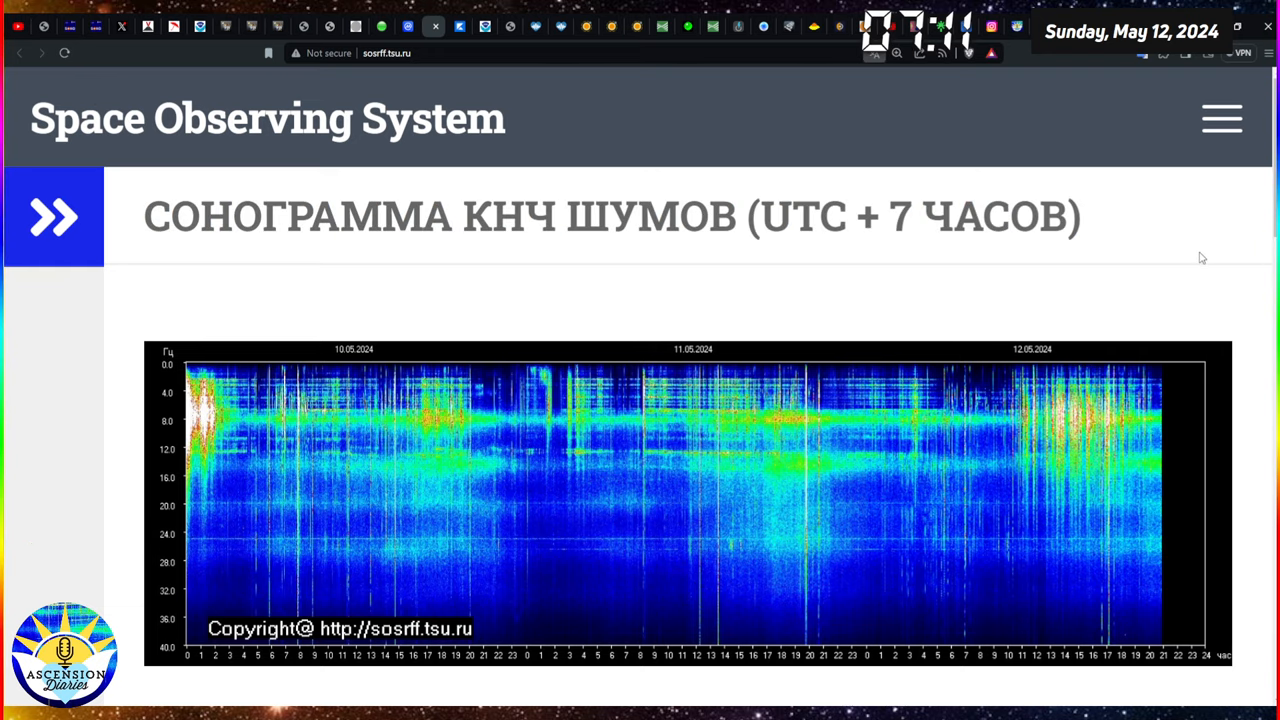
mouse_move(1166, 374)
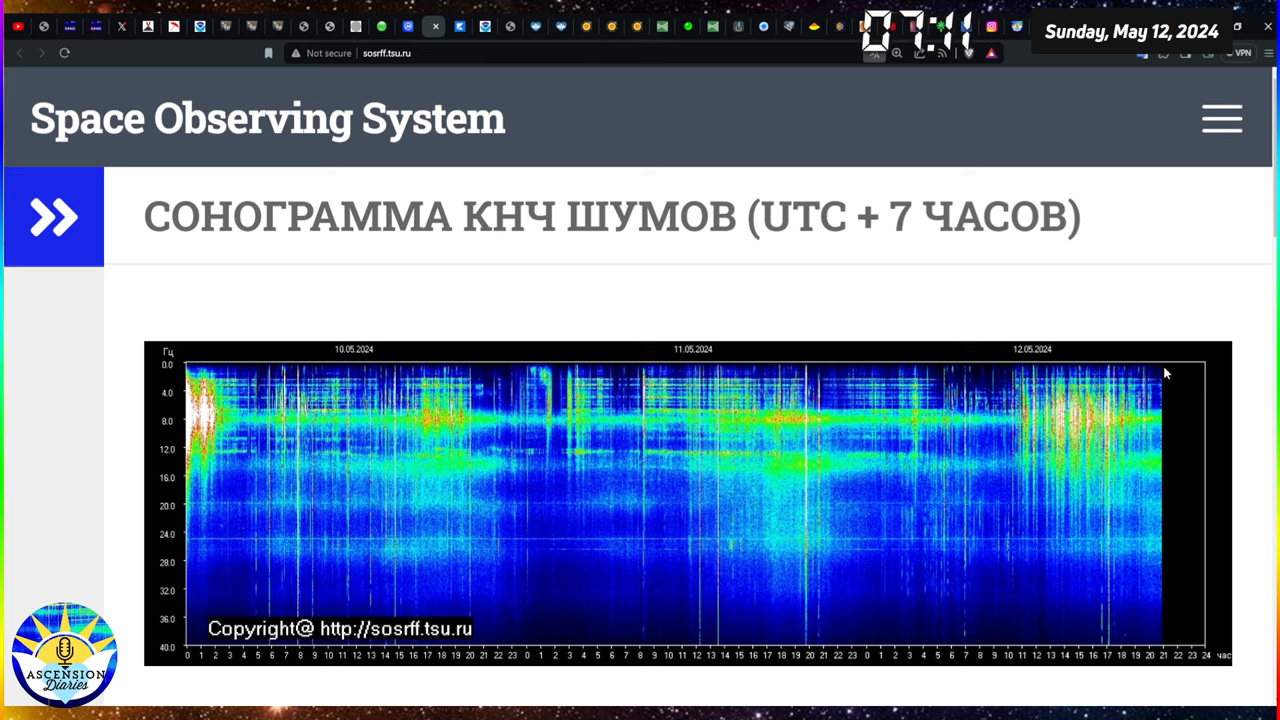
mouse_move(1256, 364)
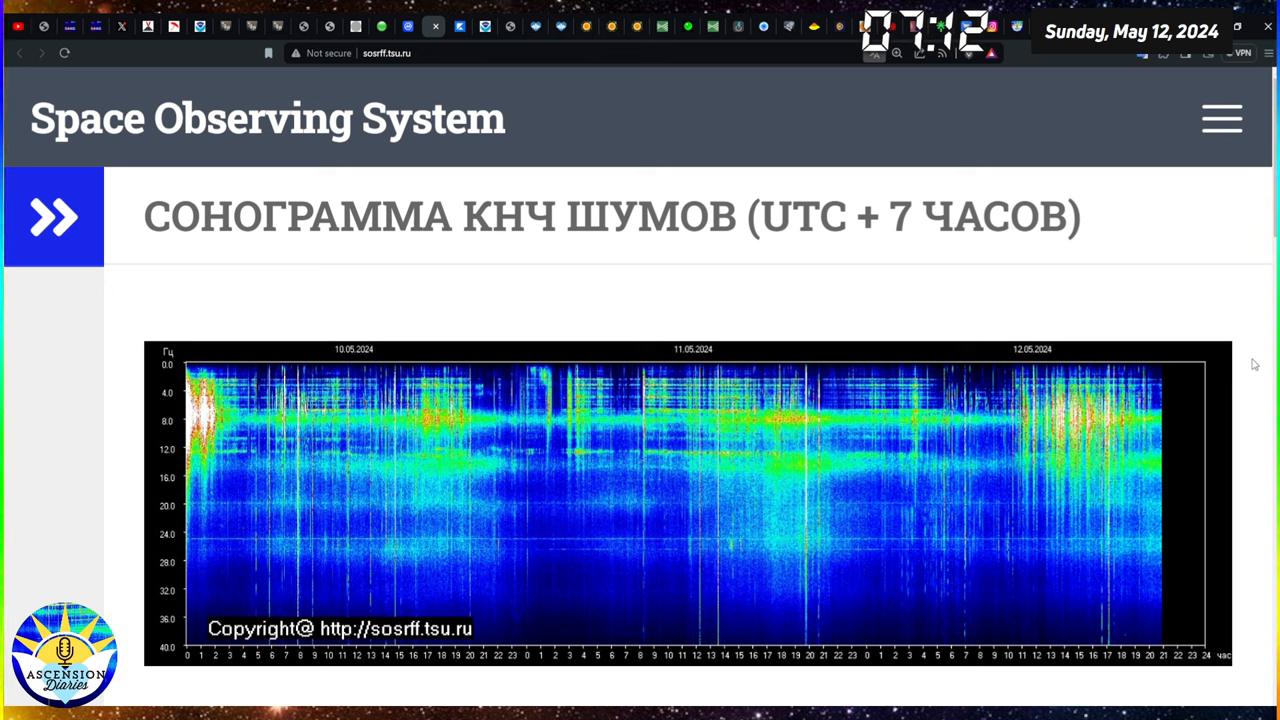
mouse_move(548, 118)
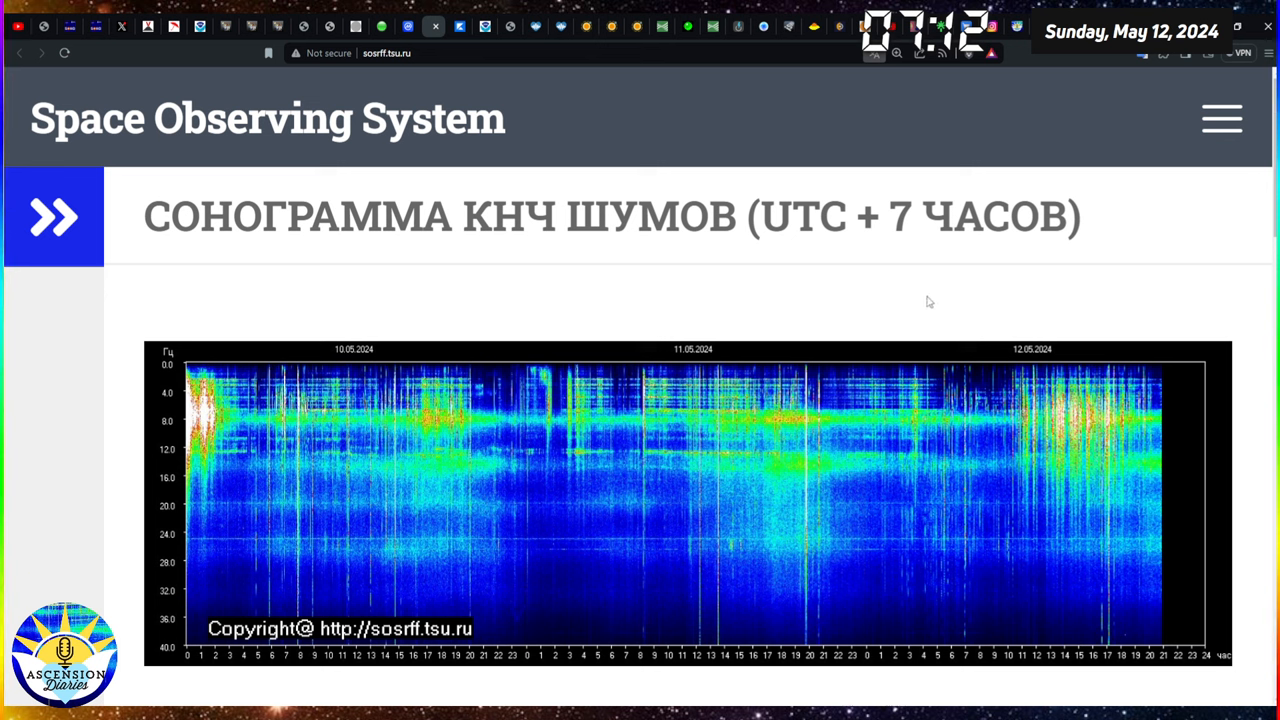
mouse_move(1092, 442)
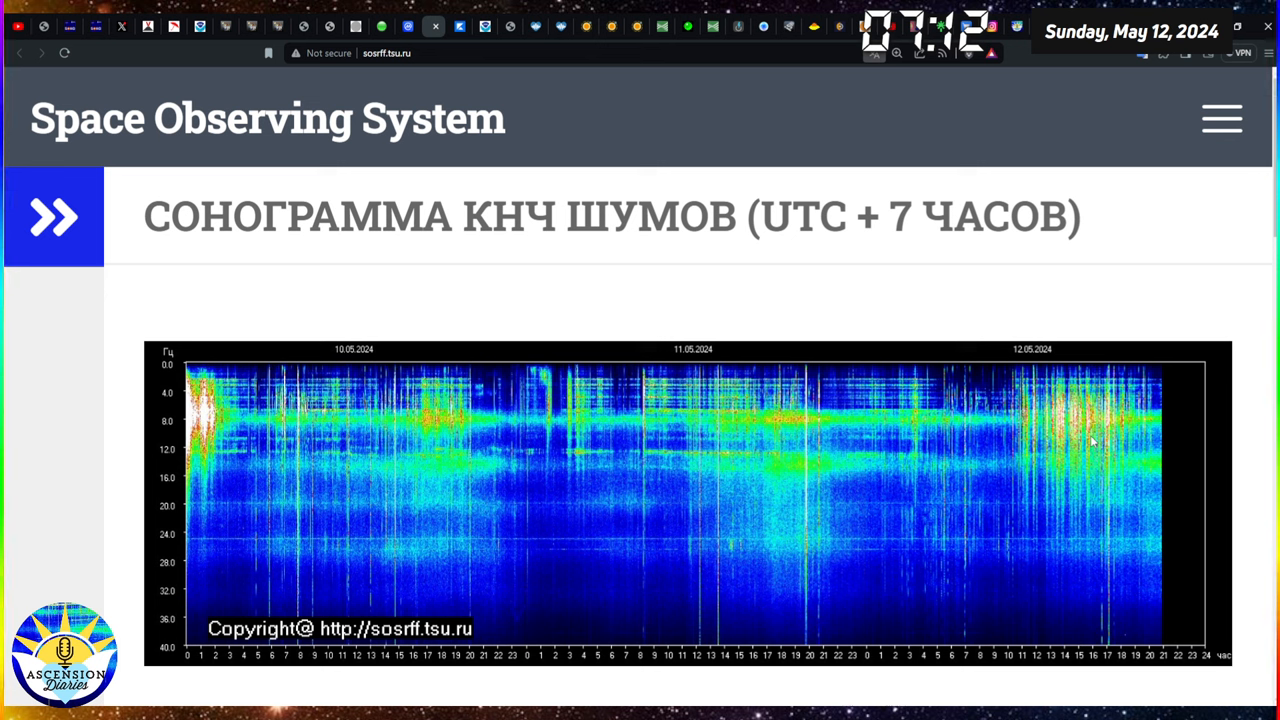
mouse_move(1004, 424)
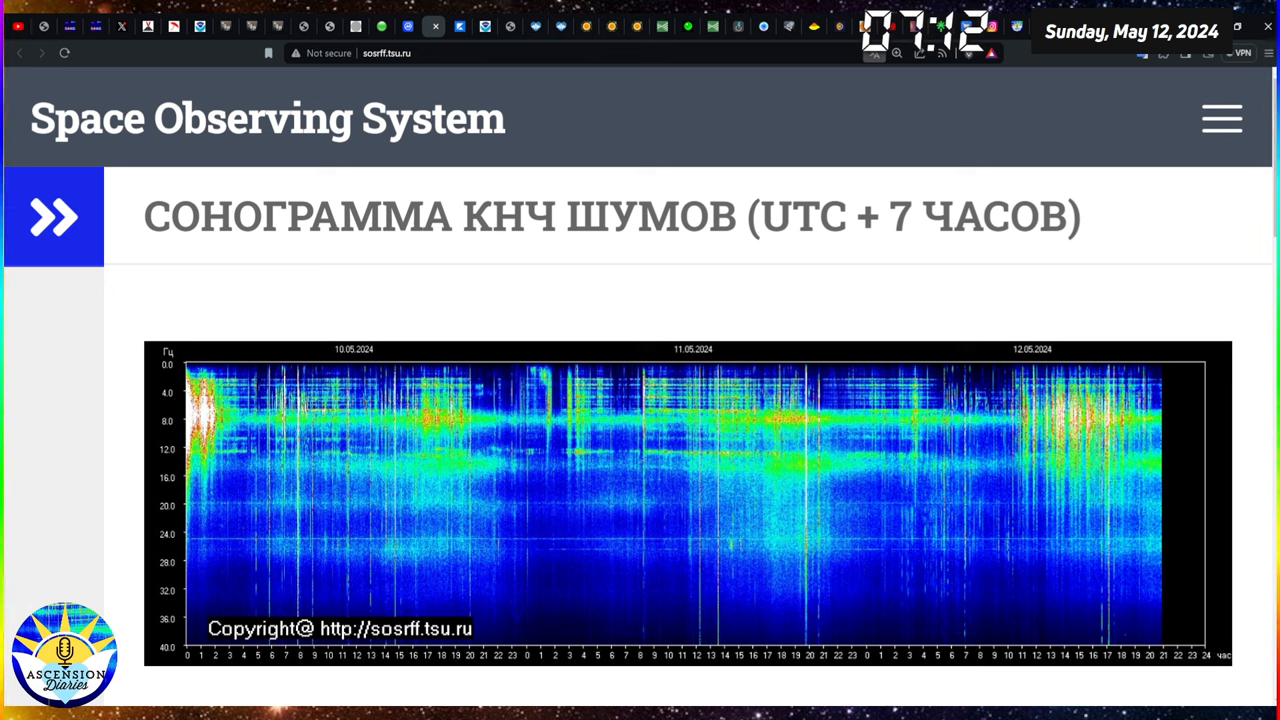
mouse_move(1092, 440)
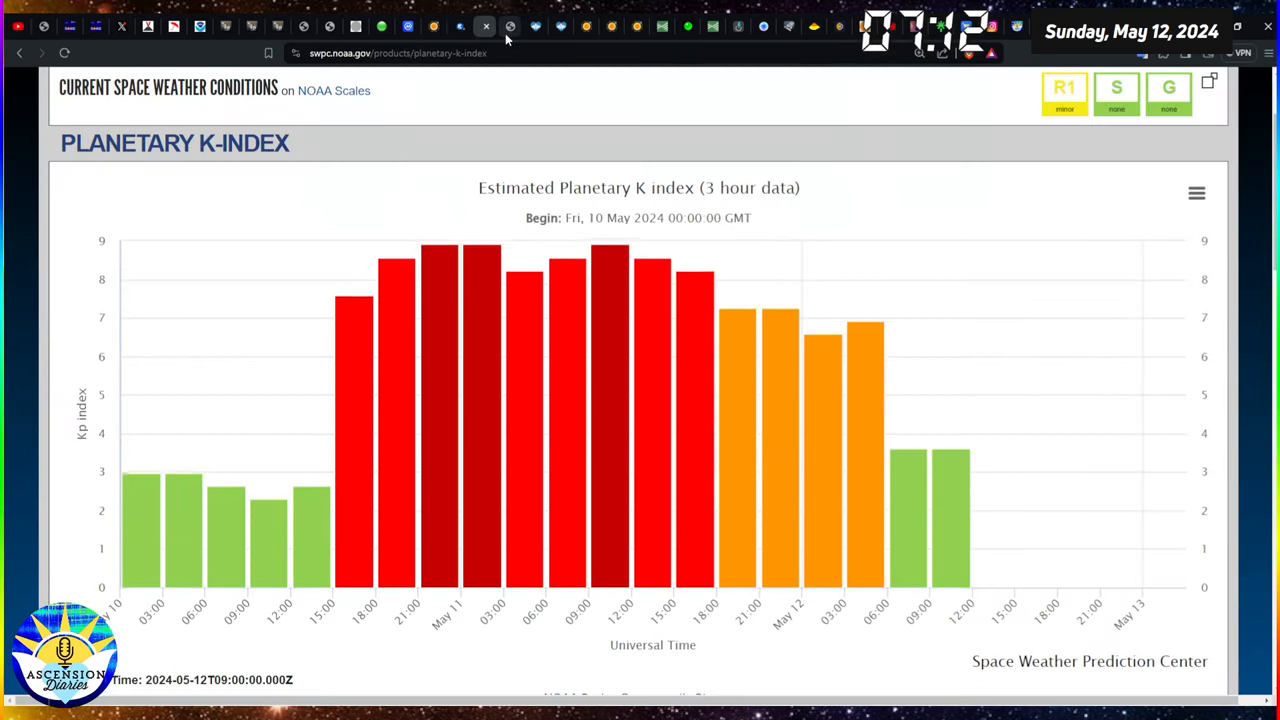
- Review the Cumiana live VLF and Marconi Antenna + Geophone spectrograms down the page
click(484, 28)
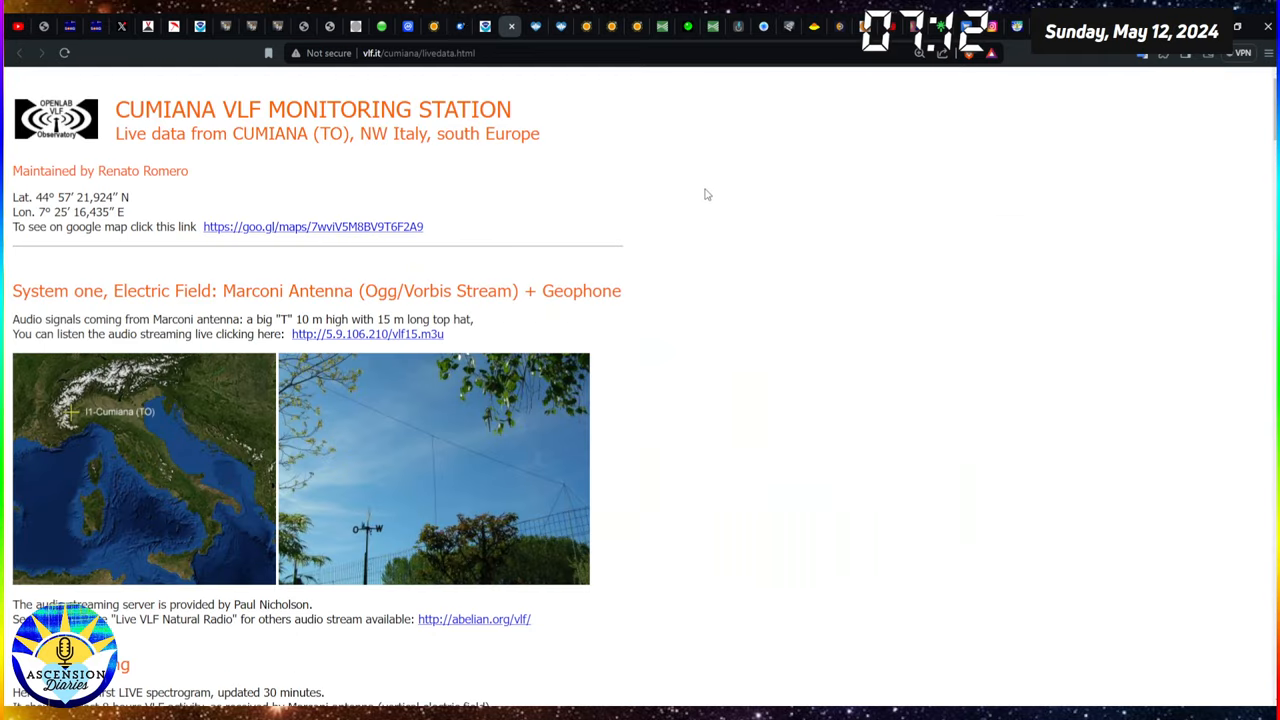
scroll(down, 3)
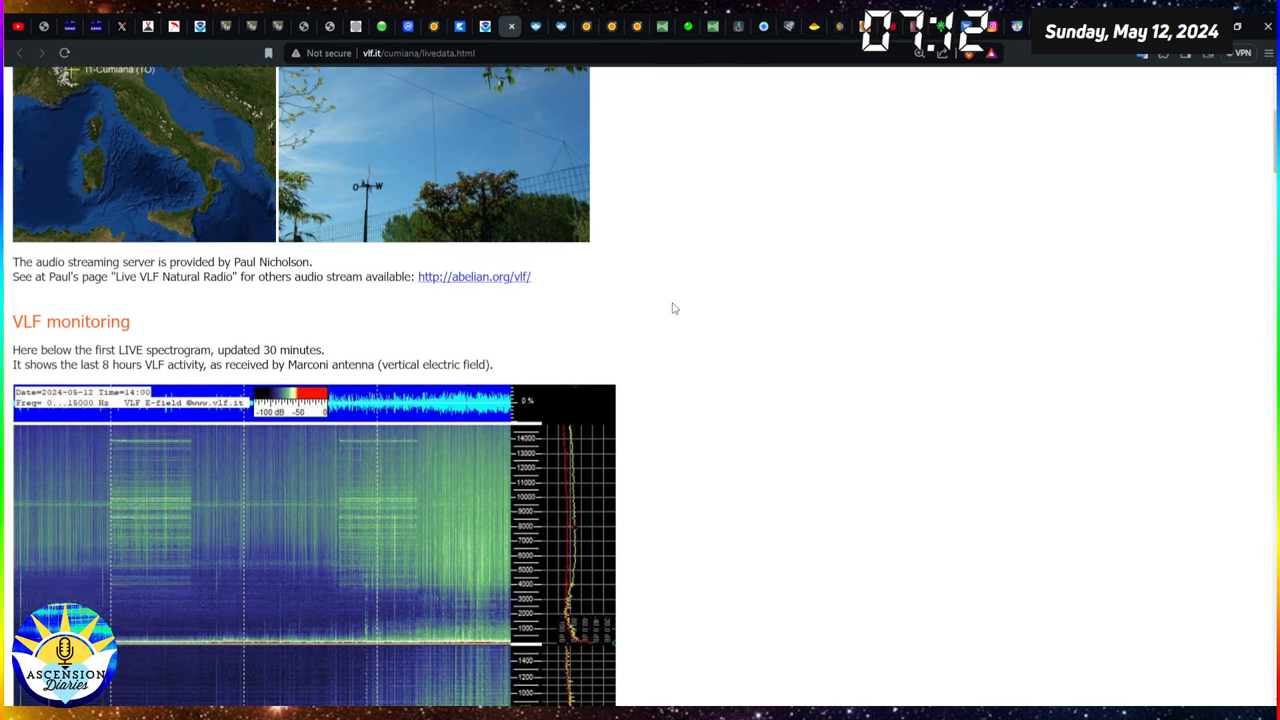
scroll(down, 3)
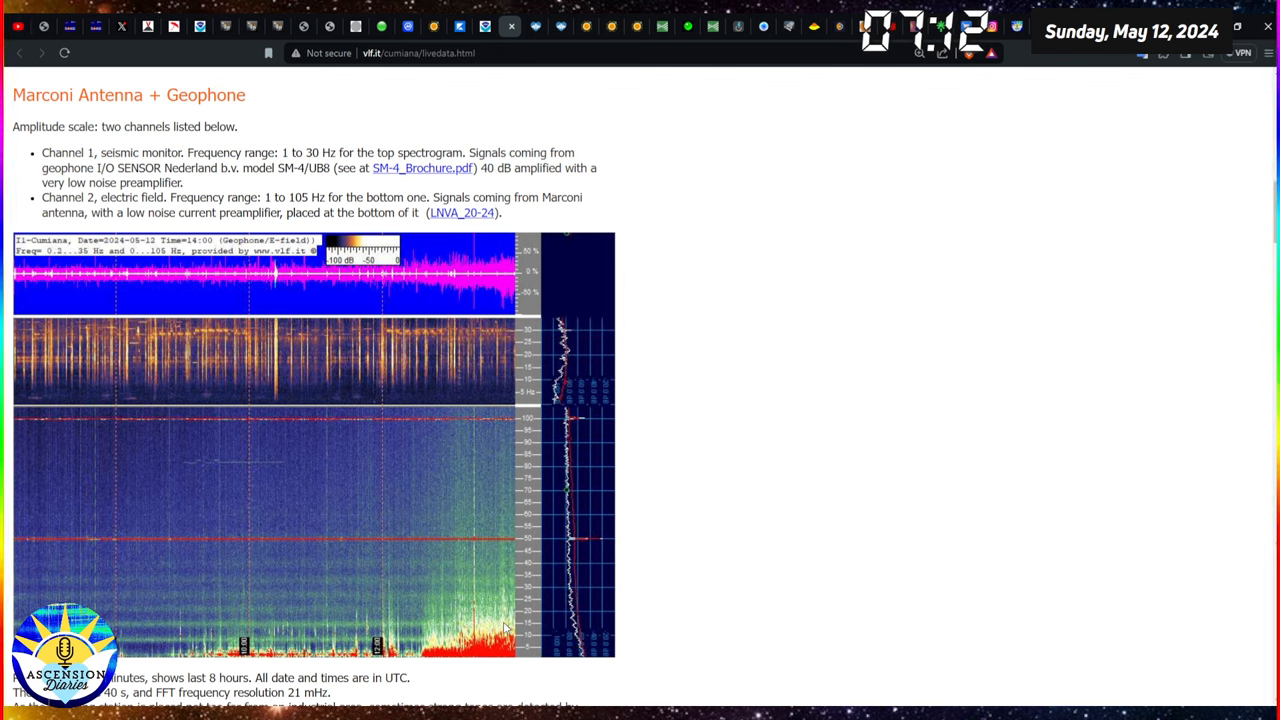
mouse_move(710, 480)
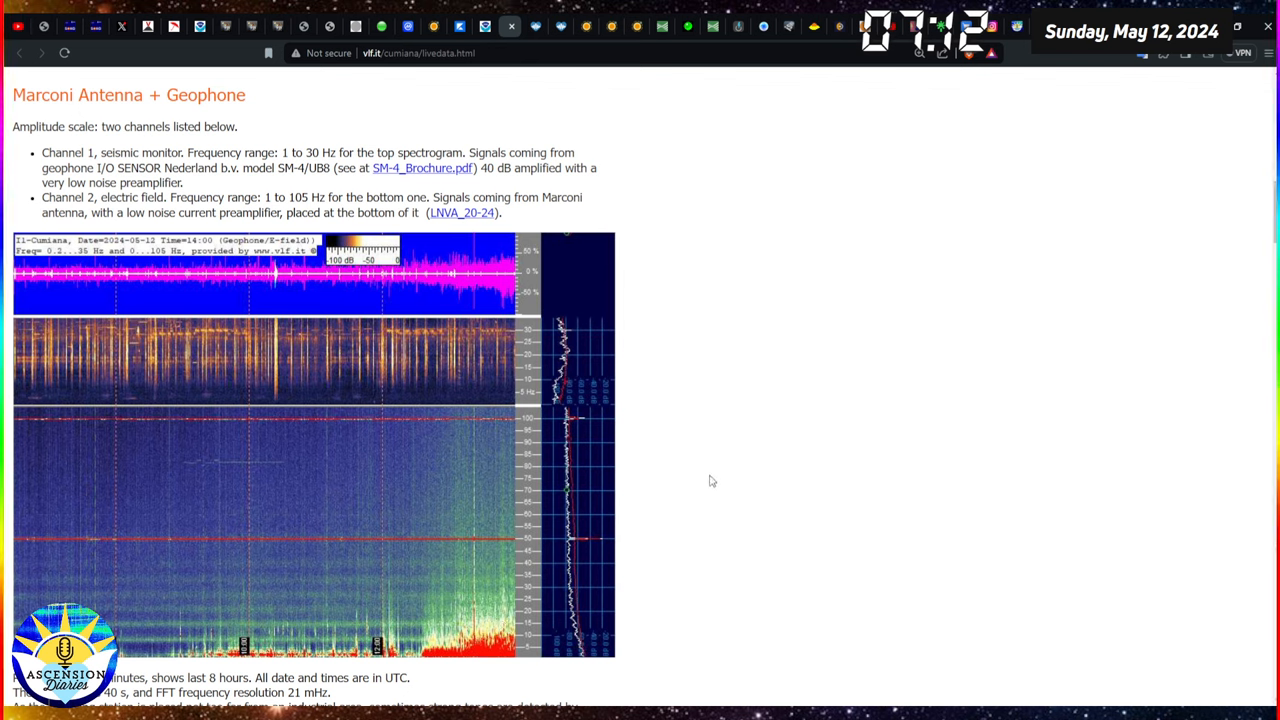
mouse_move(728, 486)
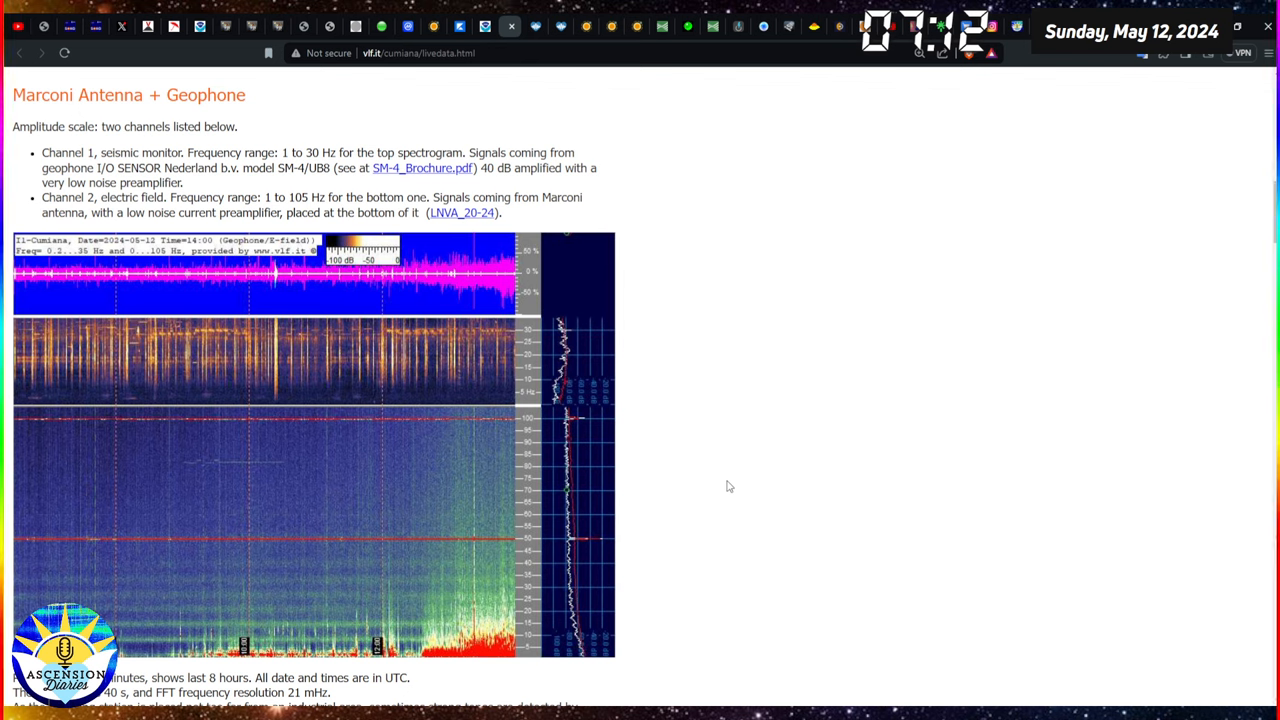
mouse_move(726, 476)
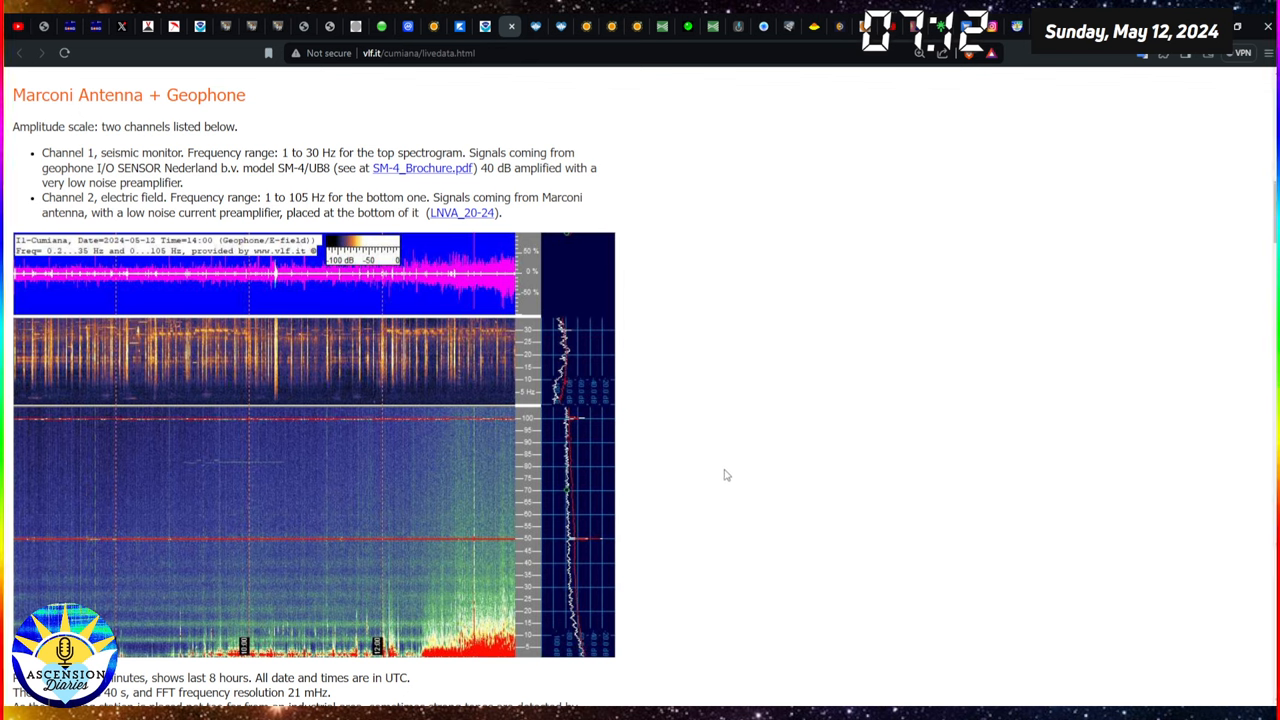
mouse_move(716, 448)
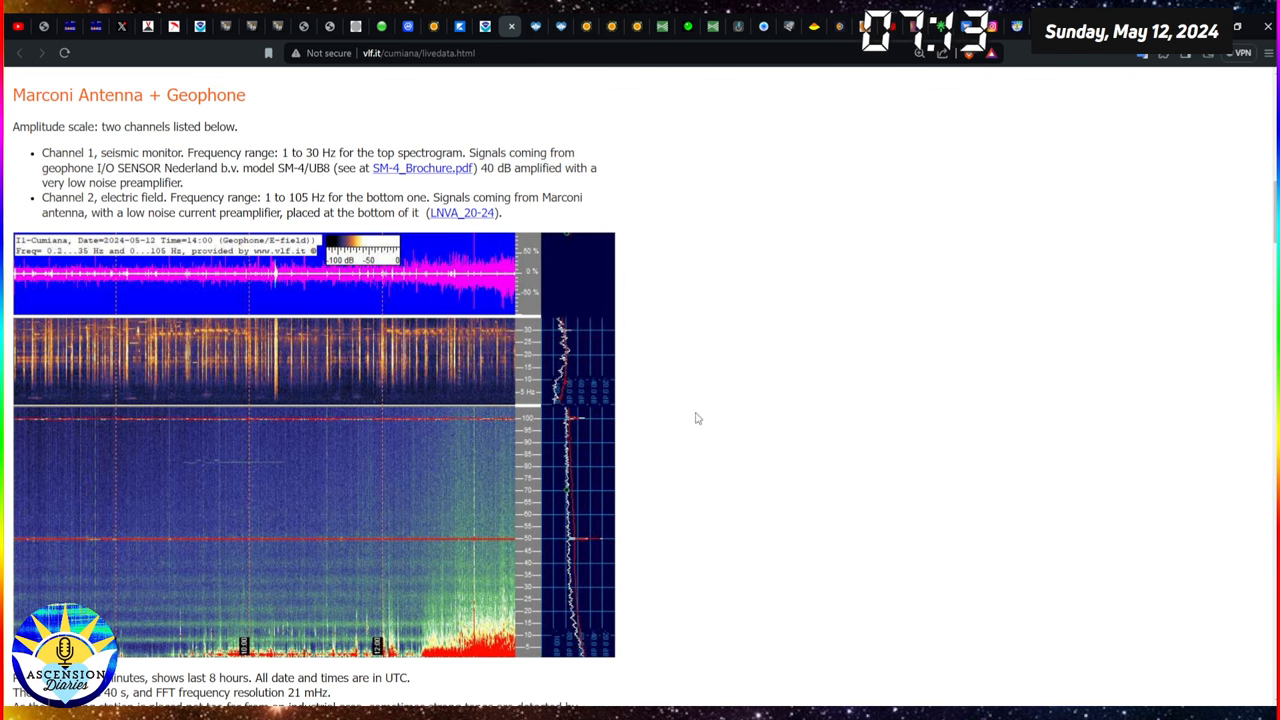
scroll(down, 3)
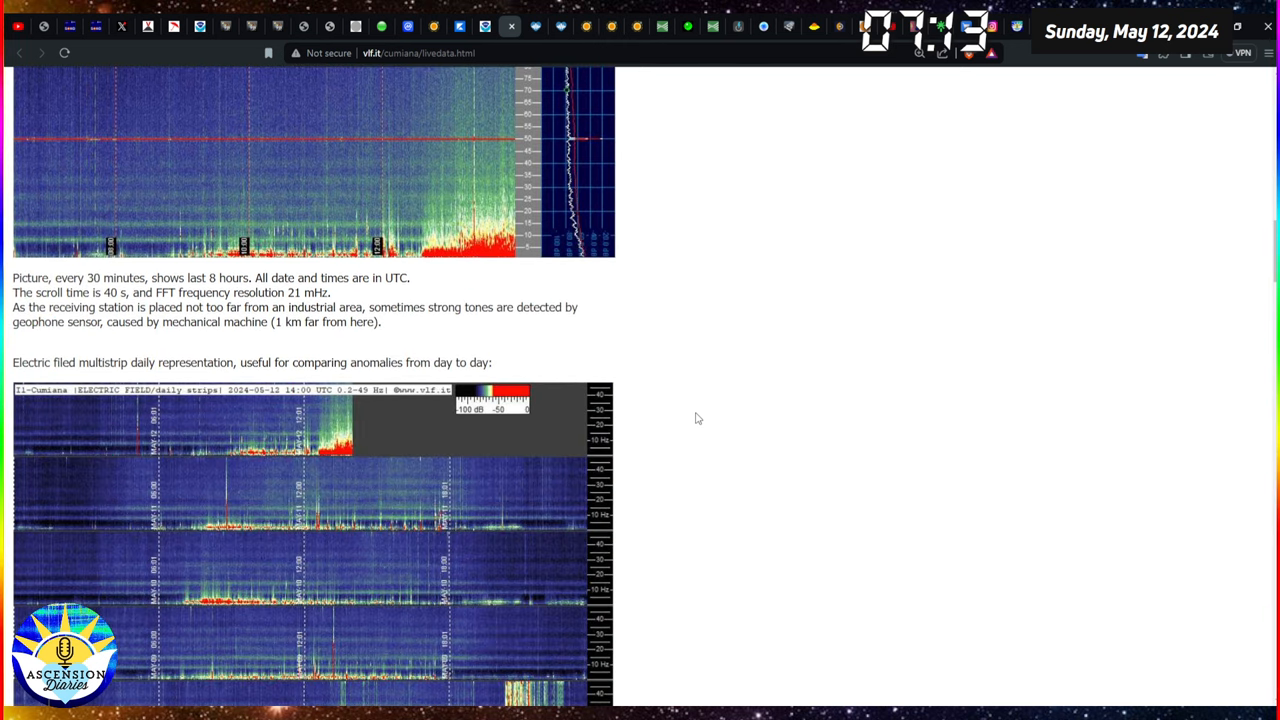
scroll(down, 3)
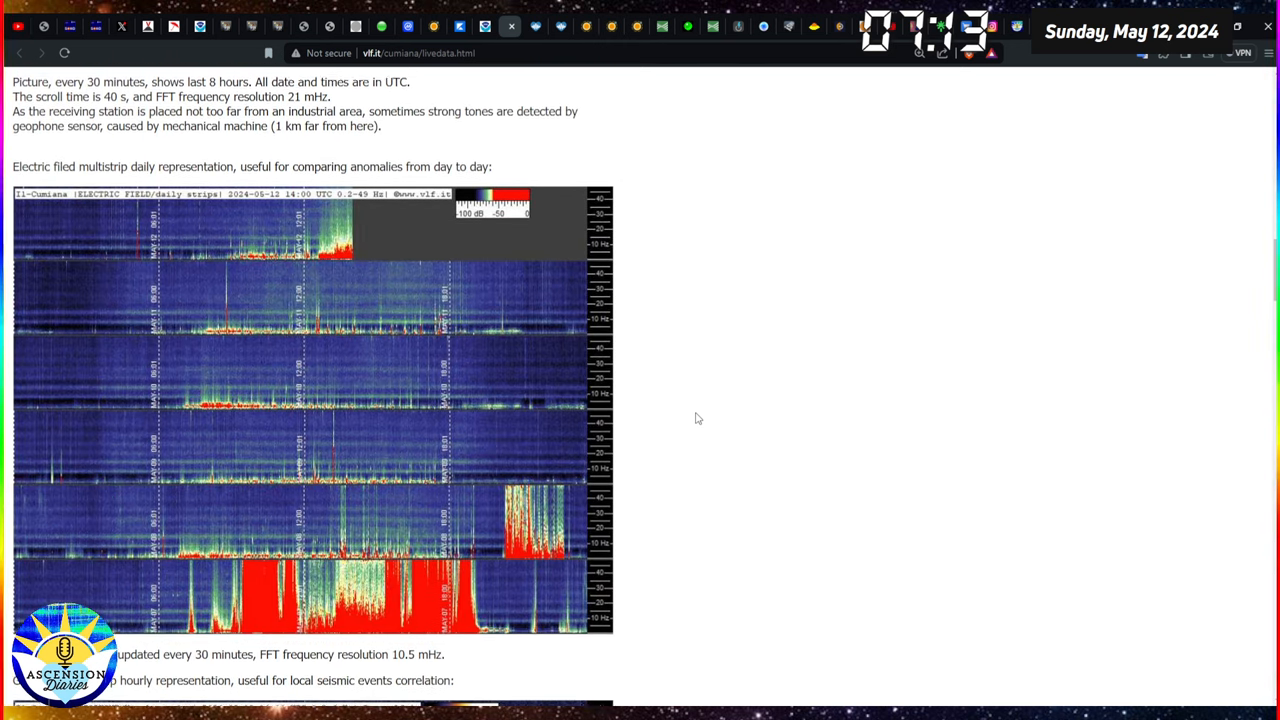
scroll(down, 3)
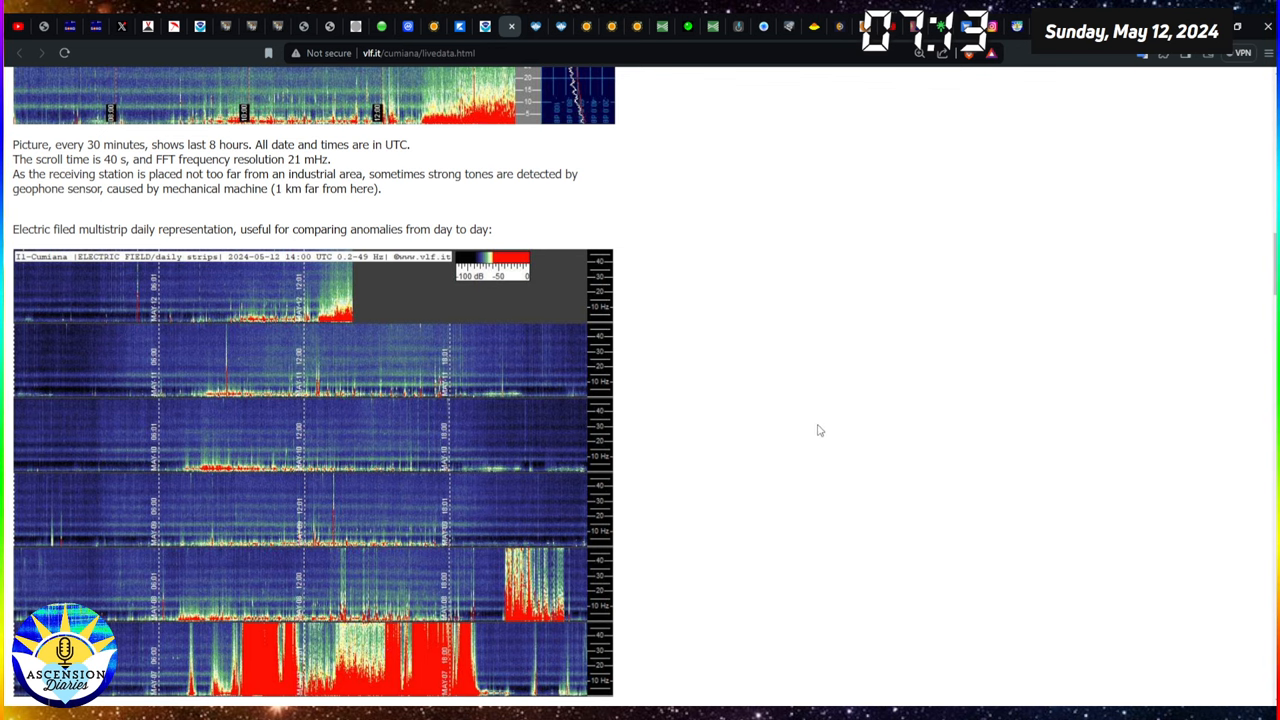
scroll(down, 3)
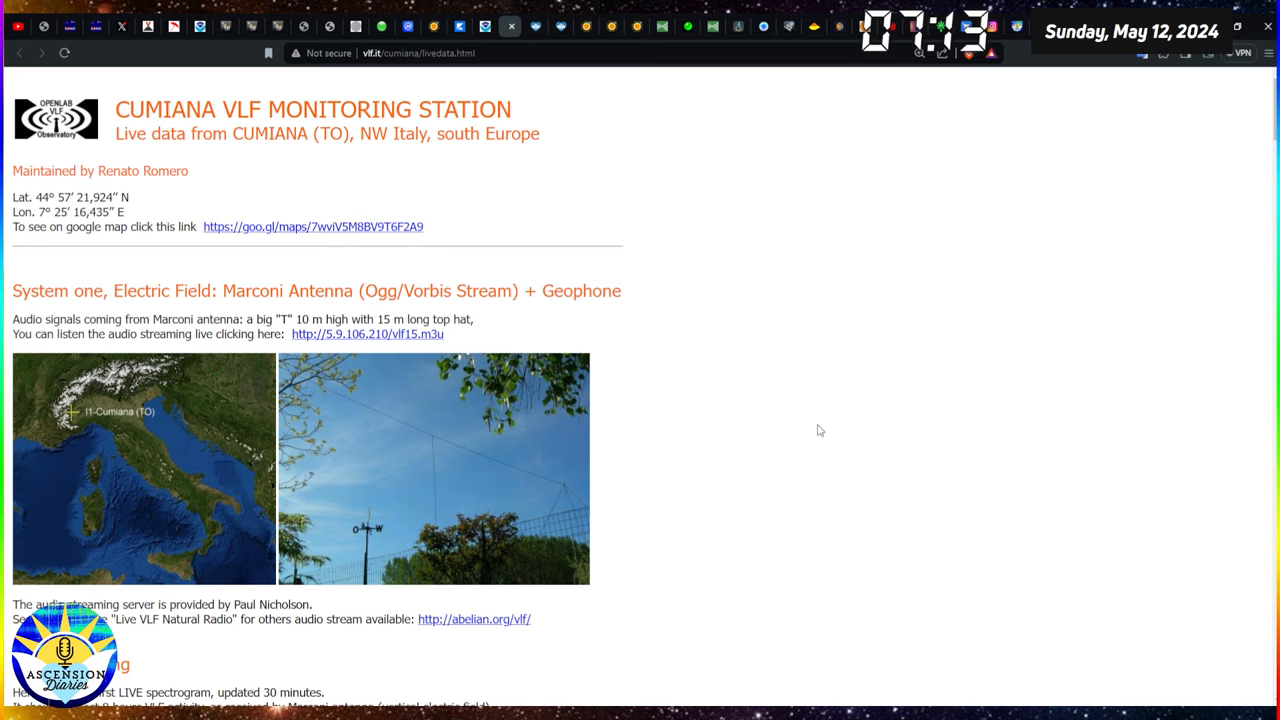
scroll(down, 3)
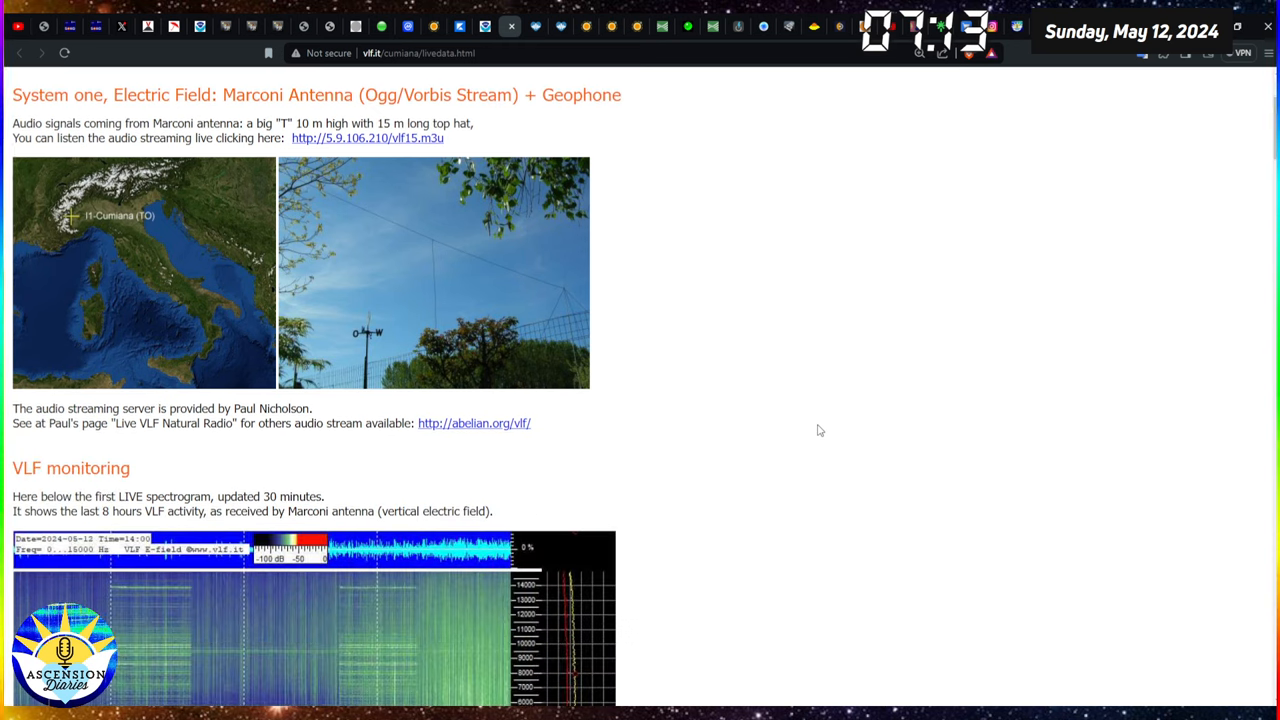
scroll(down, 3)
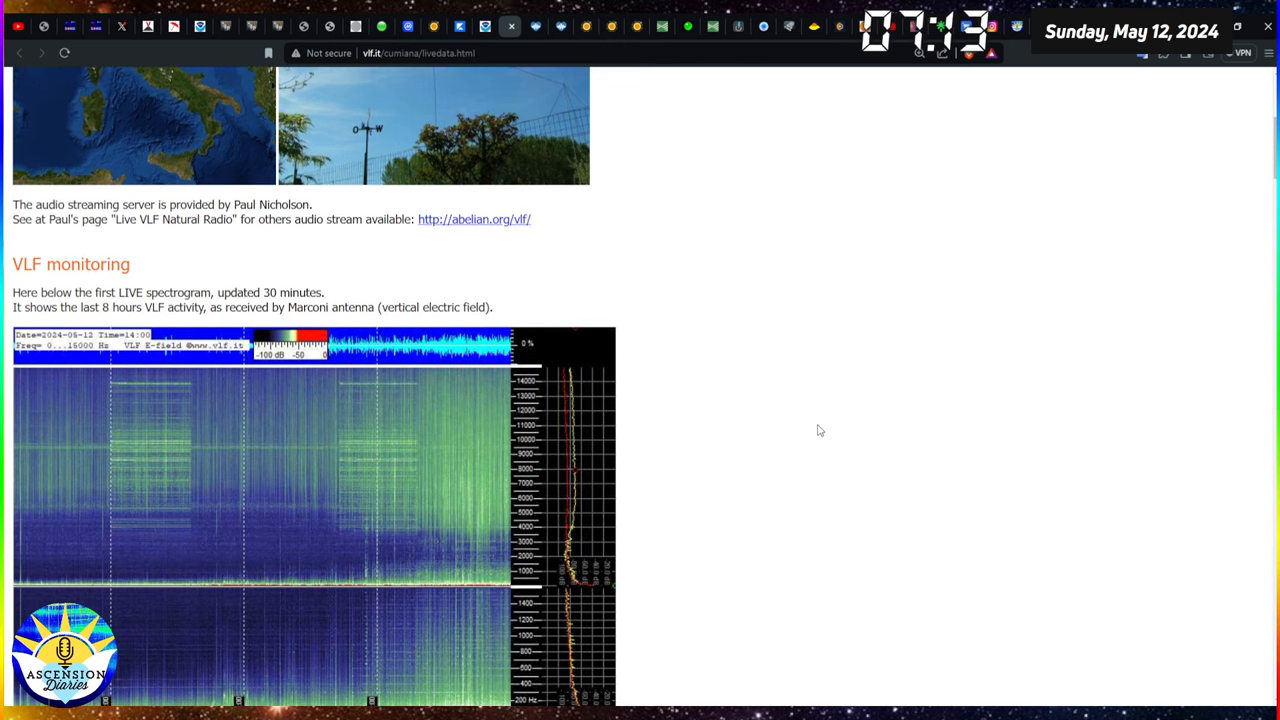
scroll(down, 3)
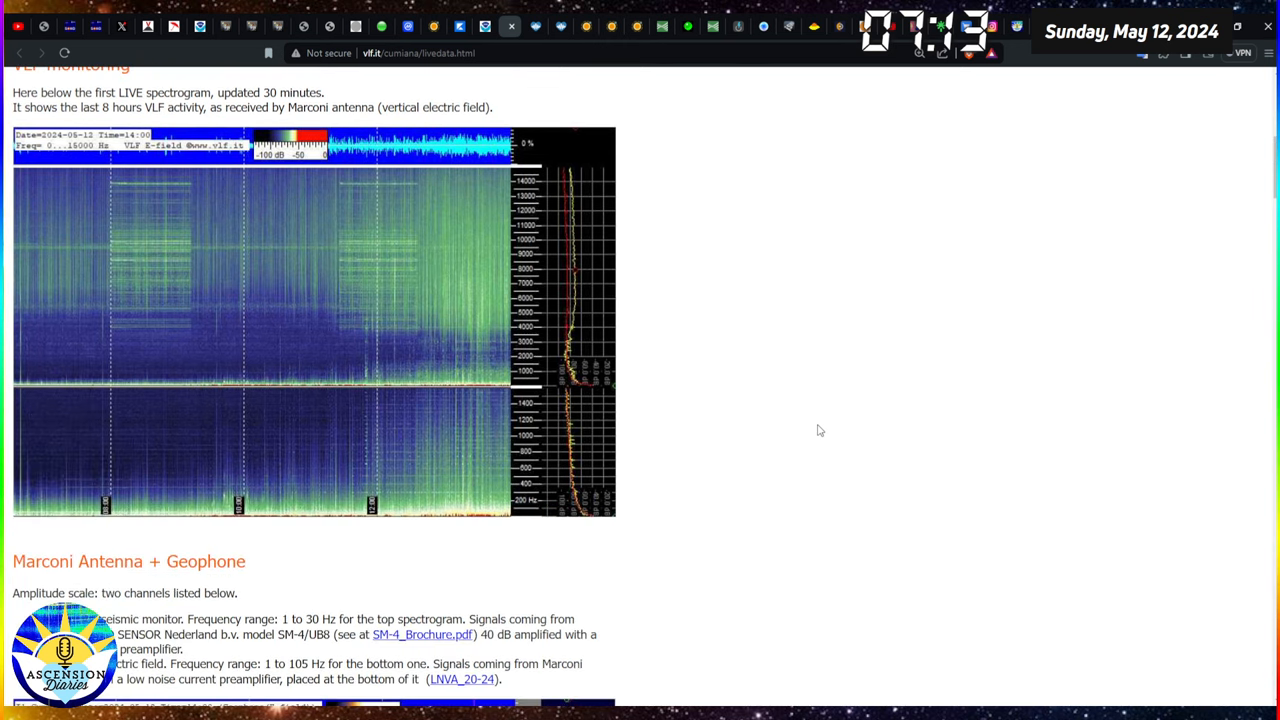
scroll(down, 3)
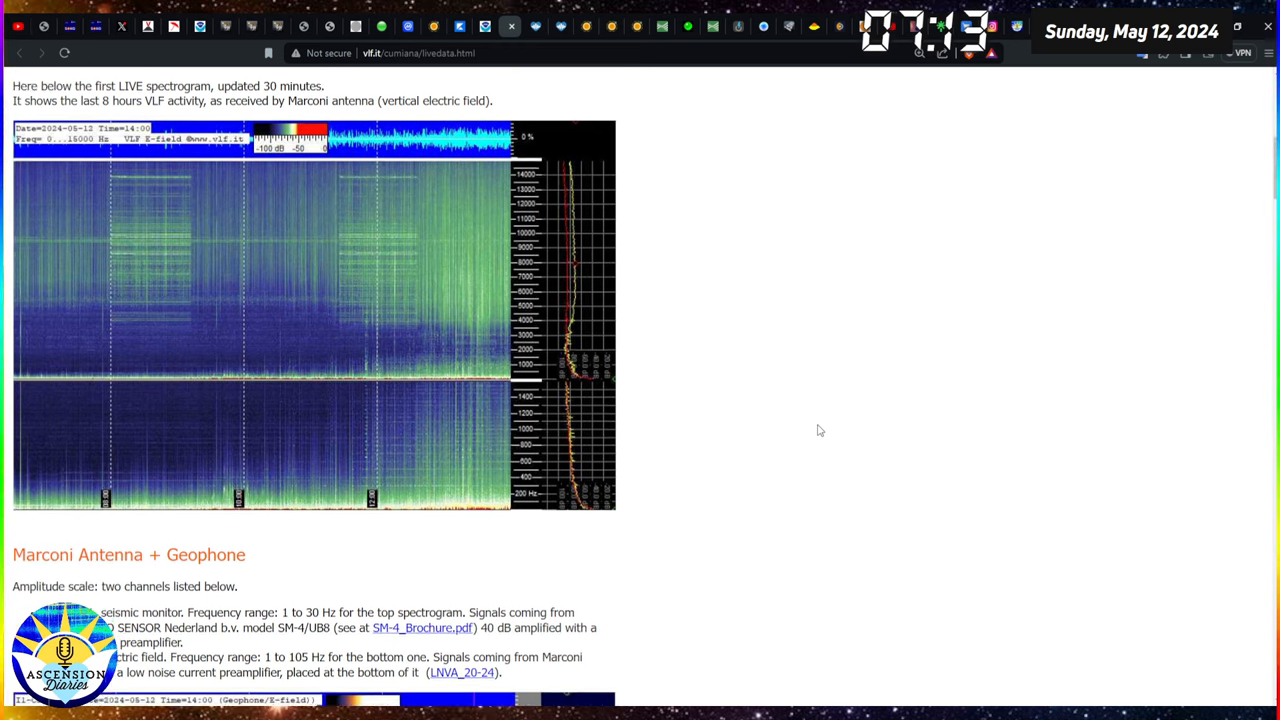
scroll(down, 3)
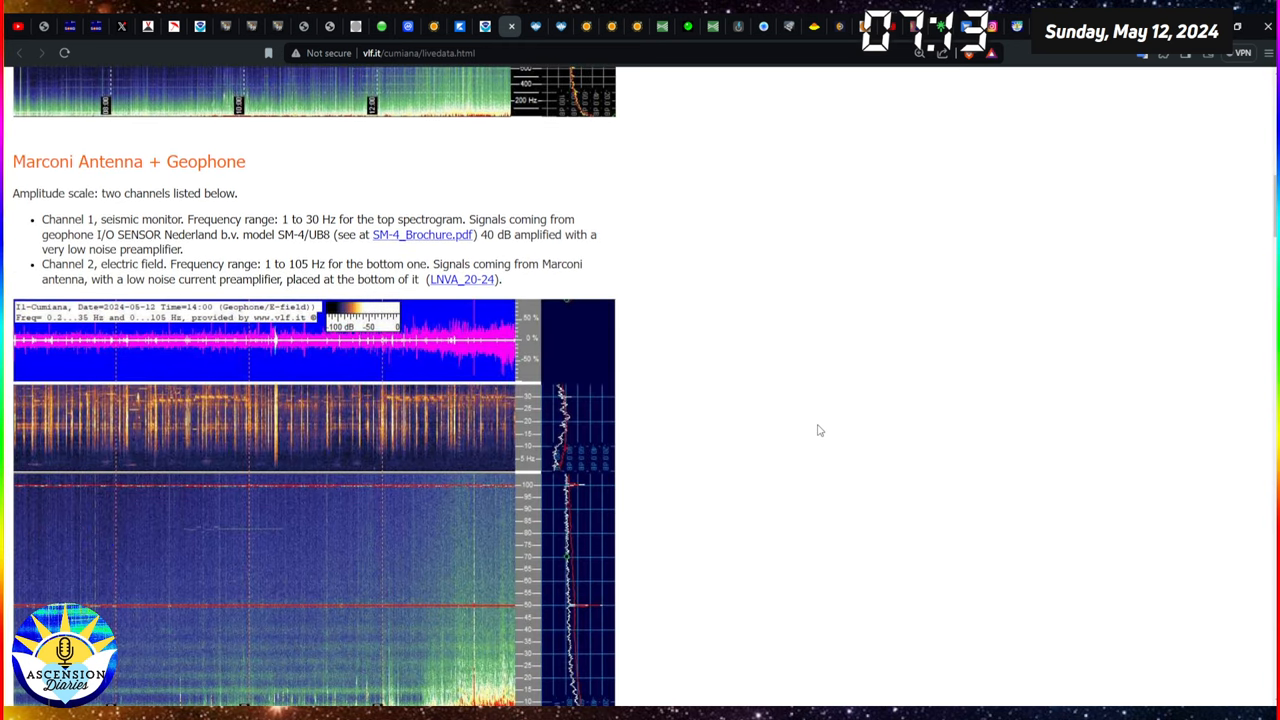
scroll(down, 3)
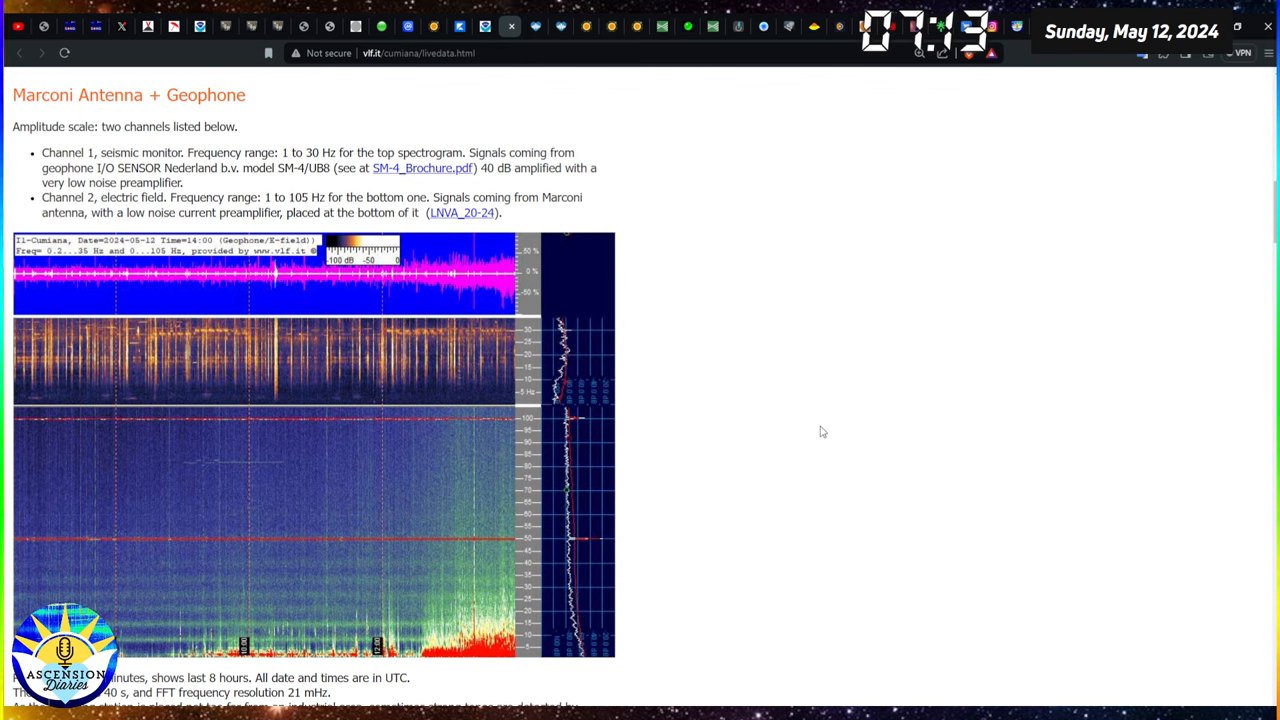
mouse_move(844, 428)
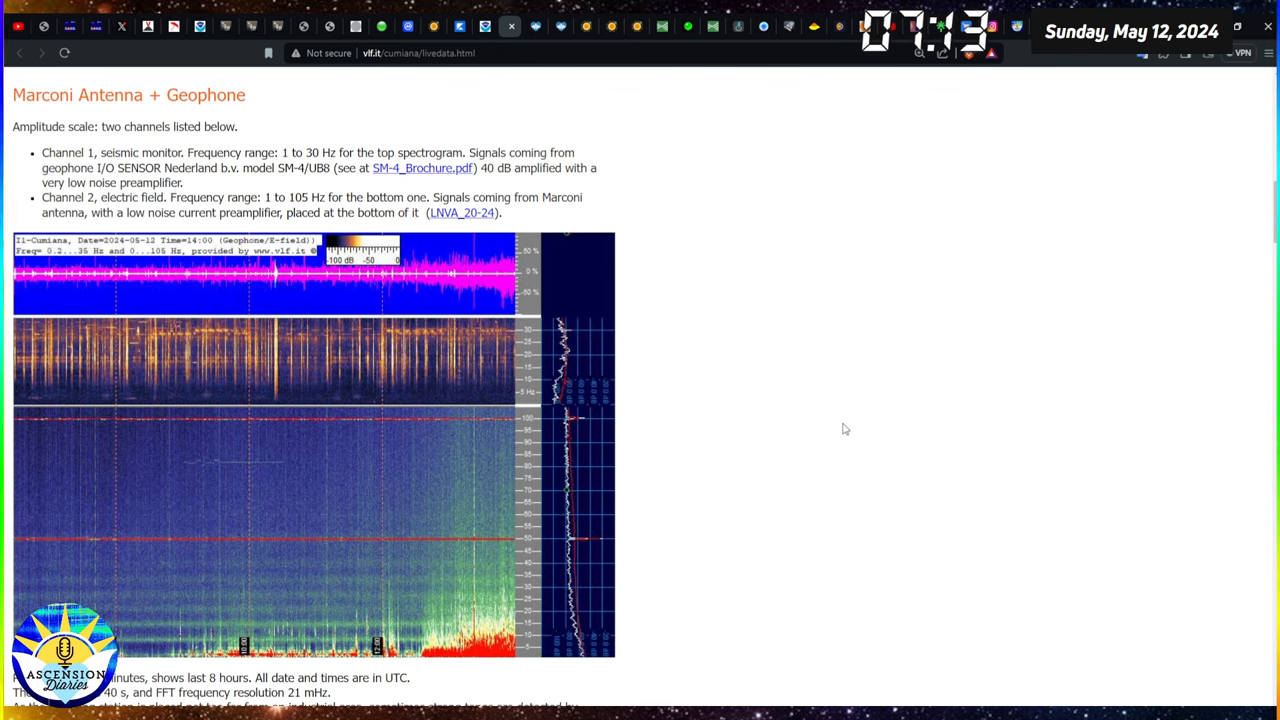
mouse_move(854, 432)
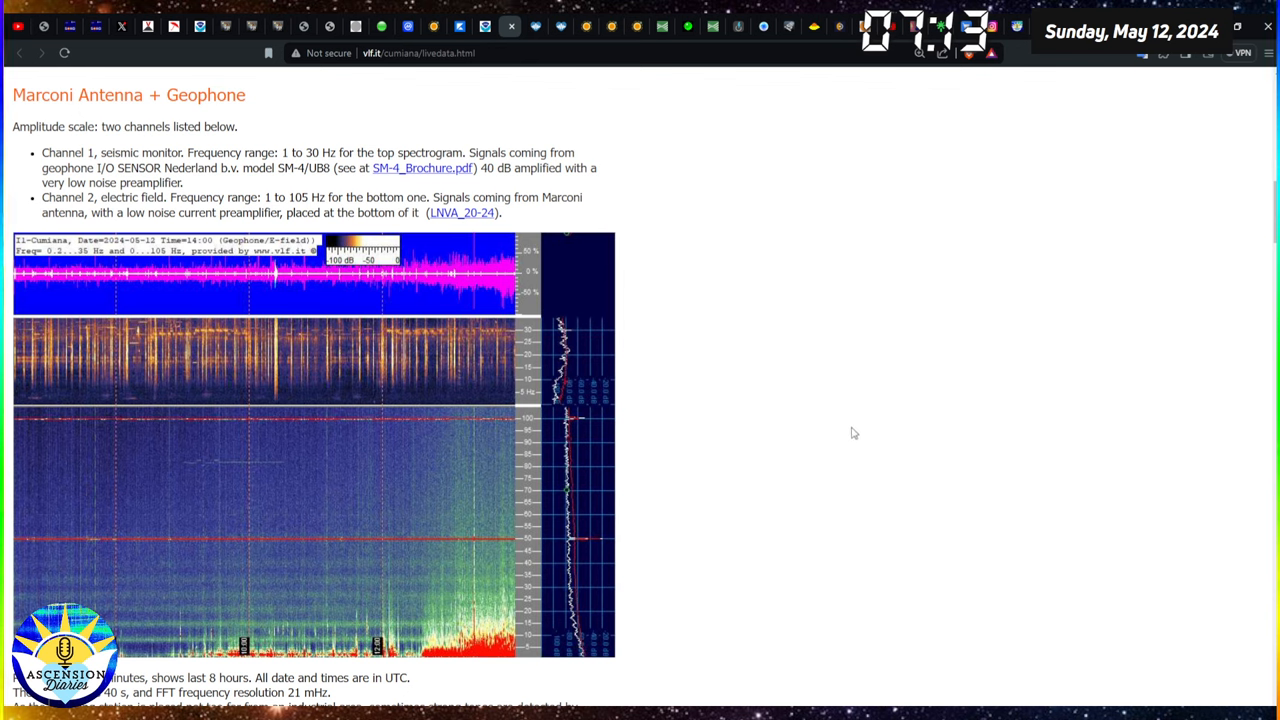
mouse_move(848, 432)
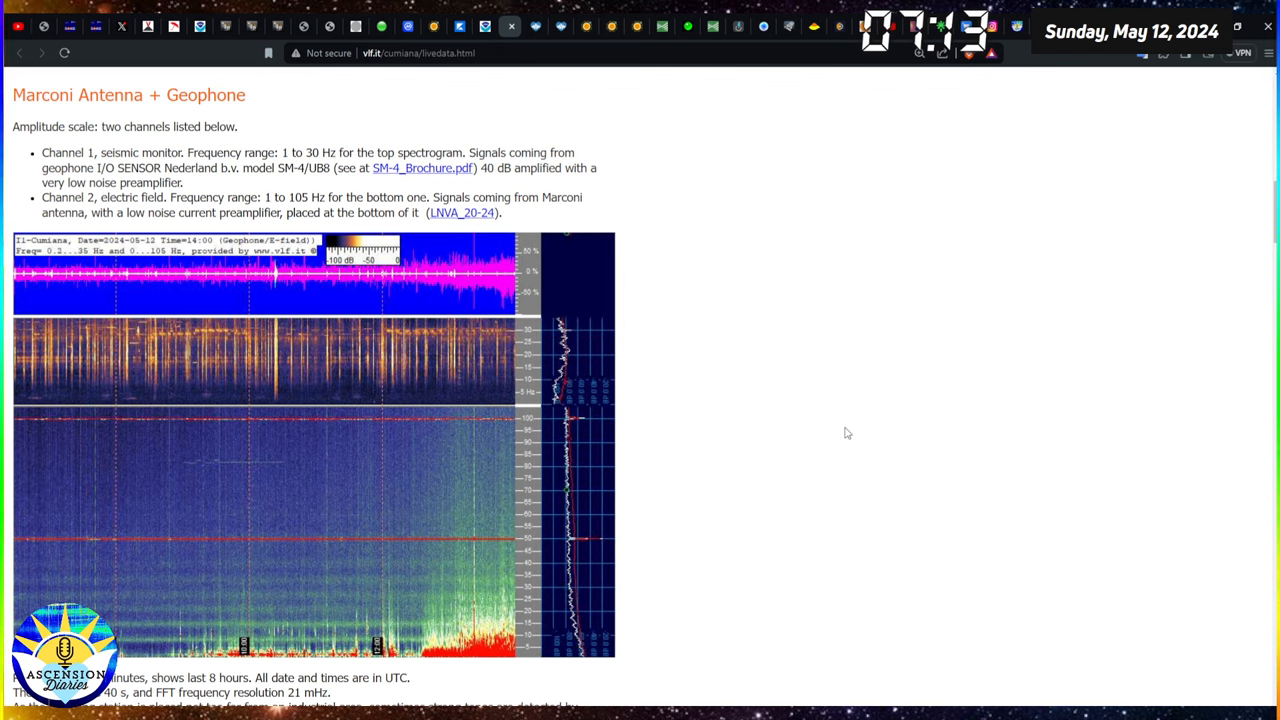
mouse_move(864, 424)
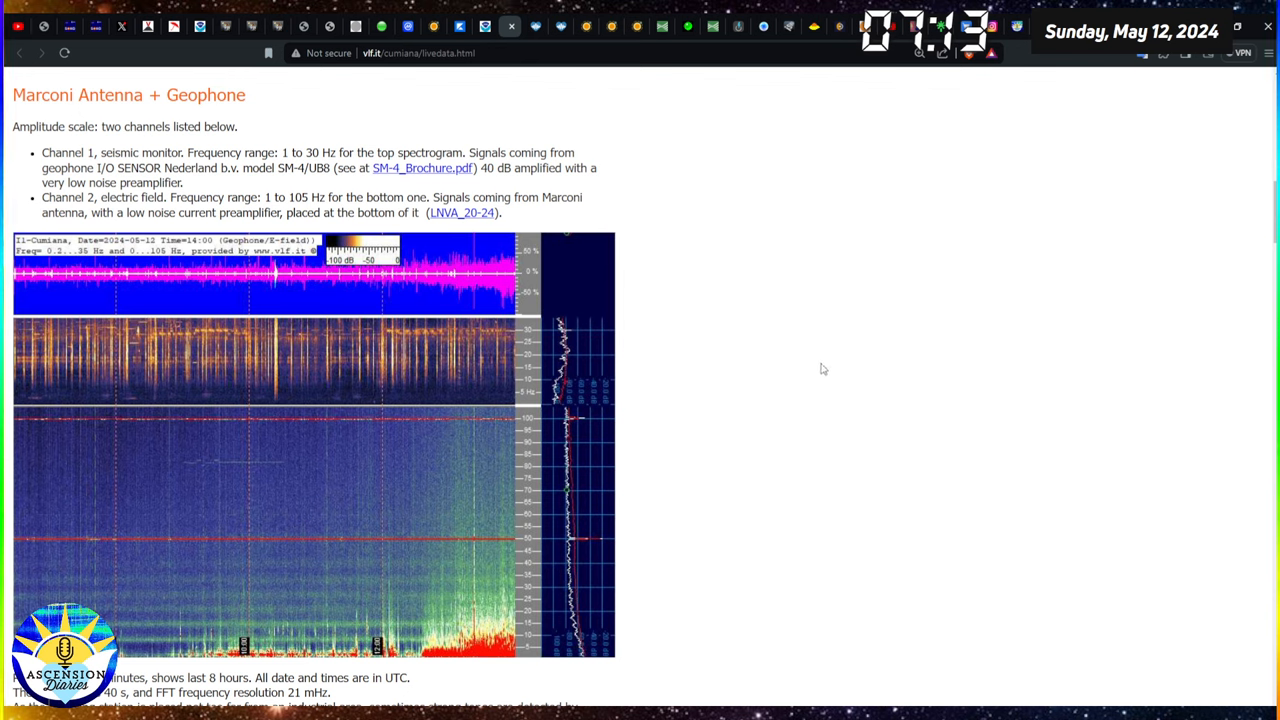
mouse_move(800, 302)
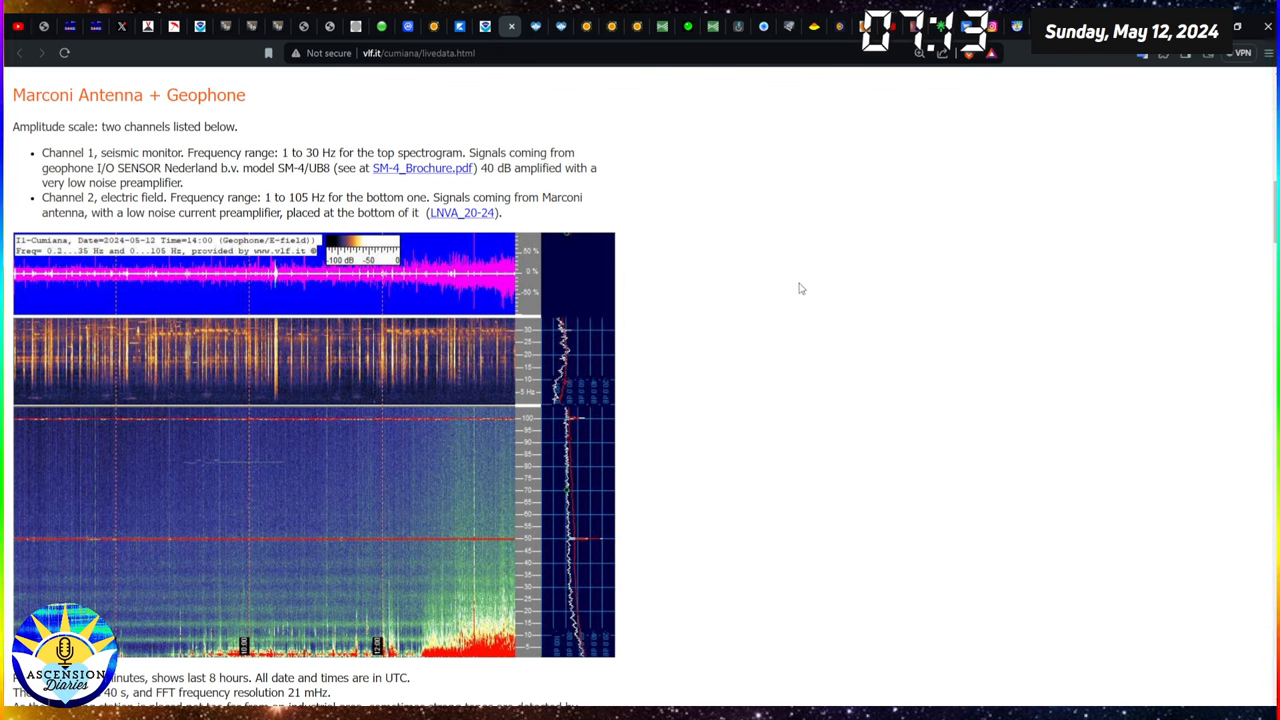
mouse_move(780, 288)
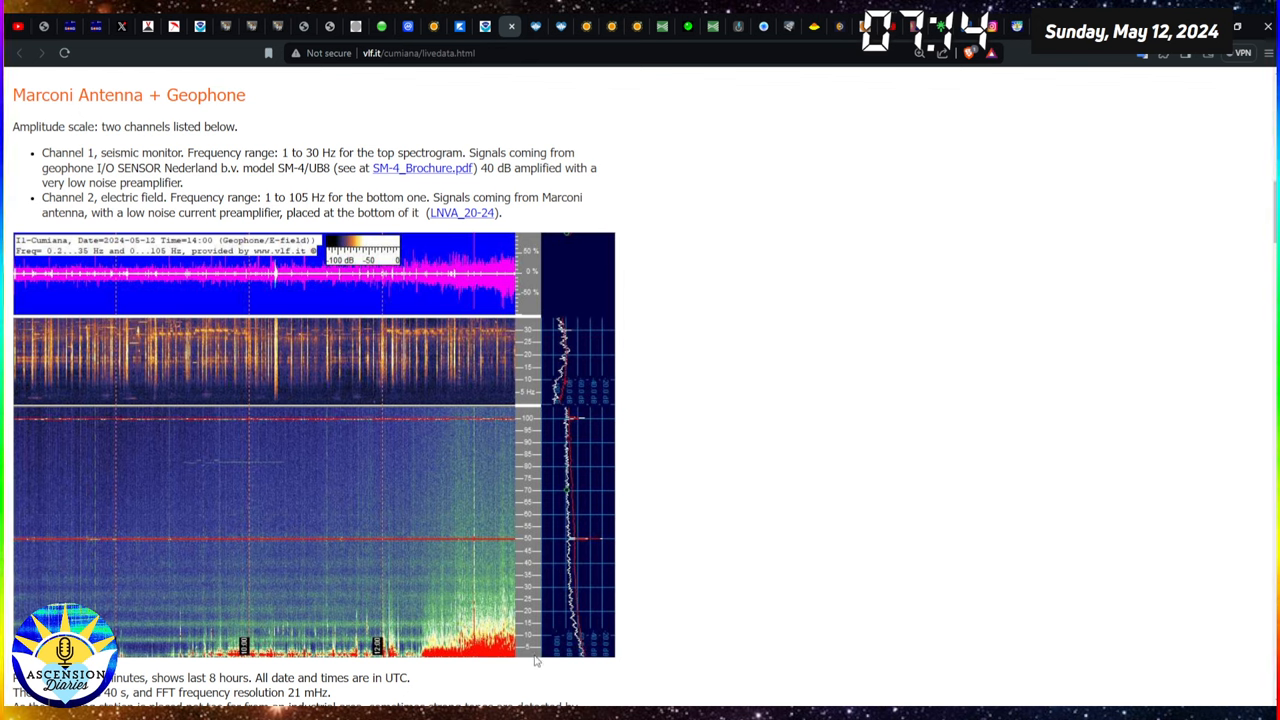
mouse_move(536, 620)
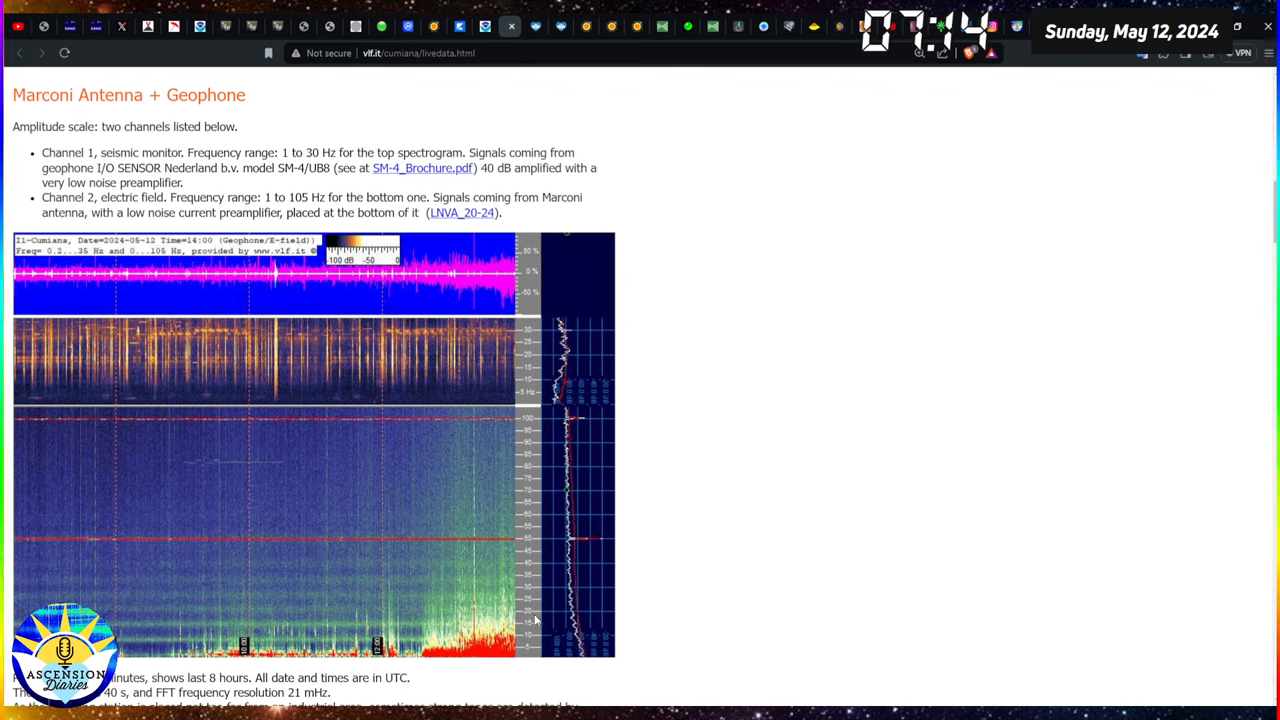
mouse_move(896, 560)
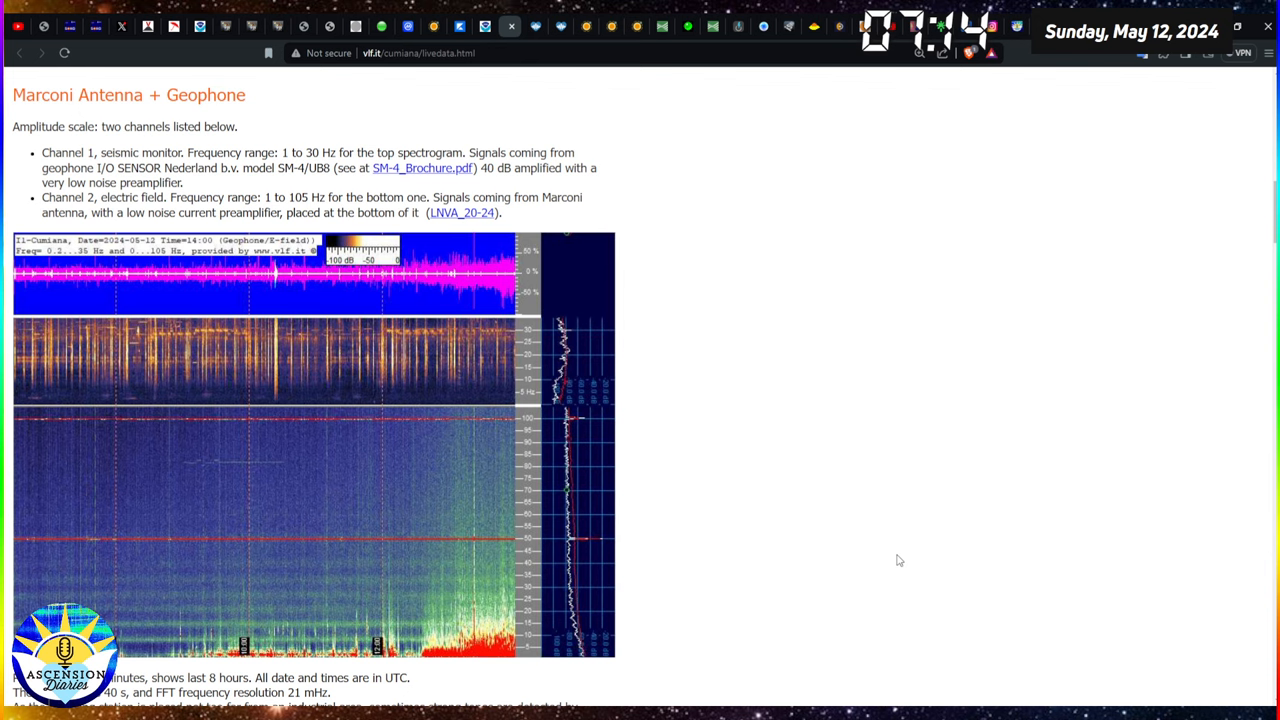
mouse_move(840, 424)
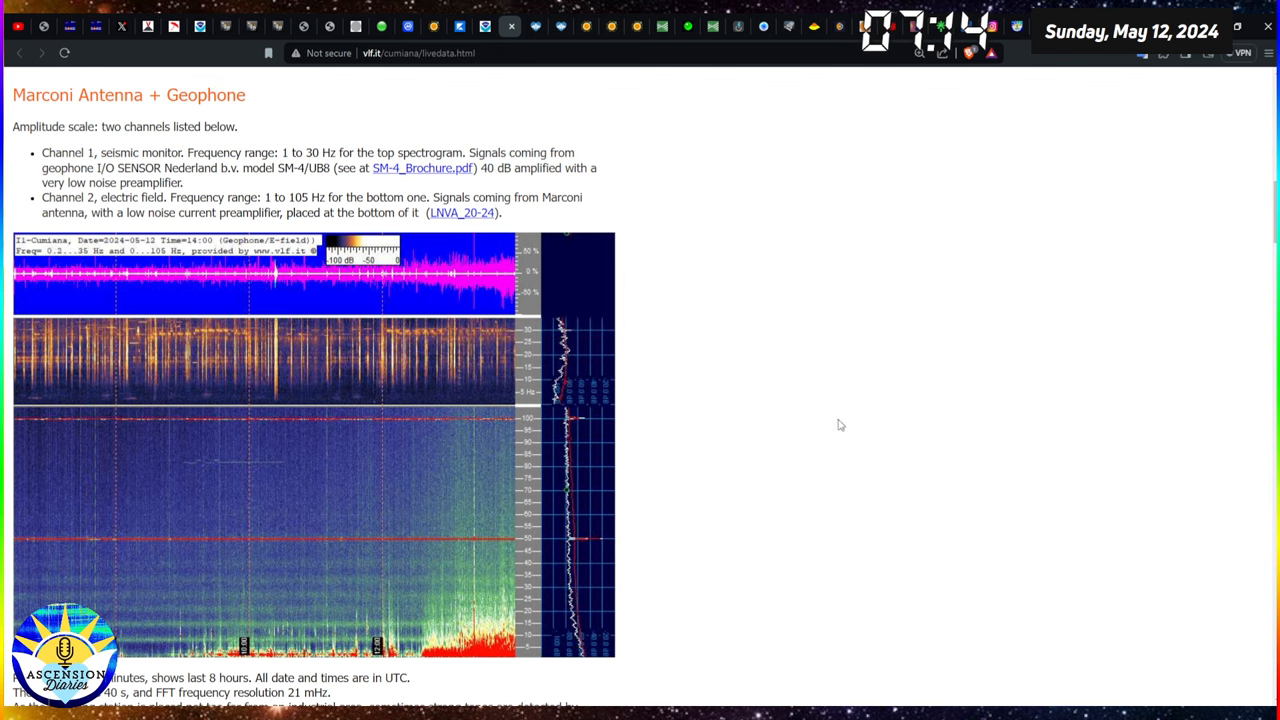
mouse_move(798, 392)
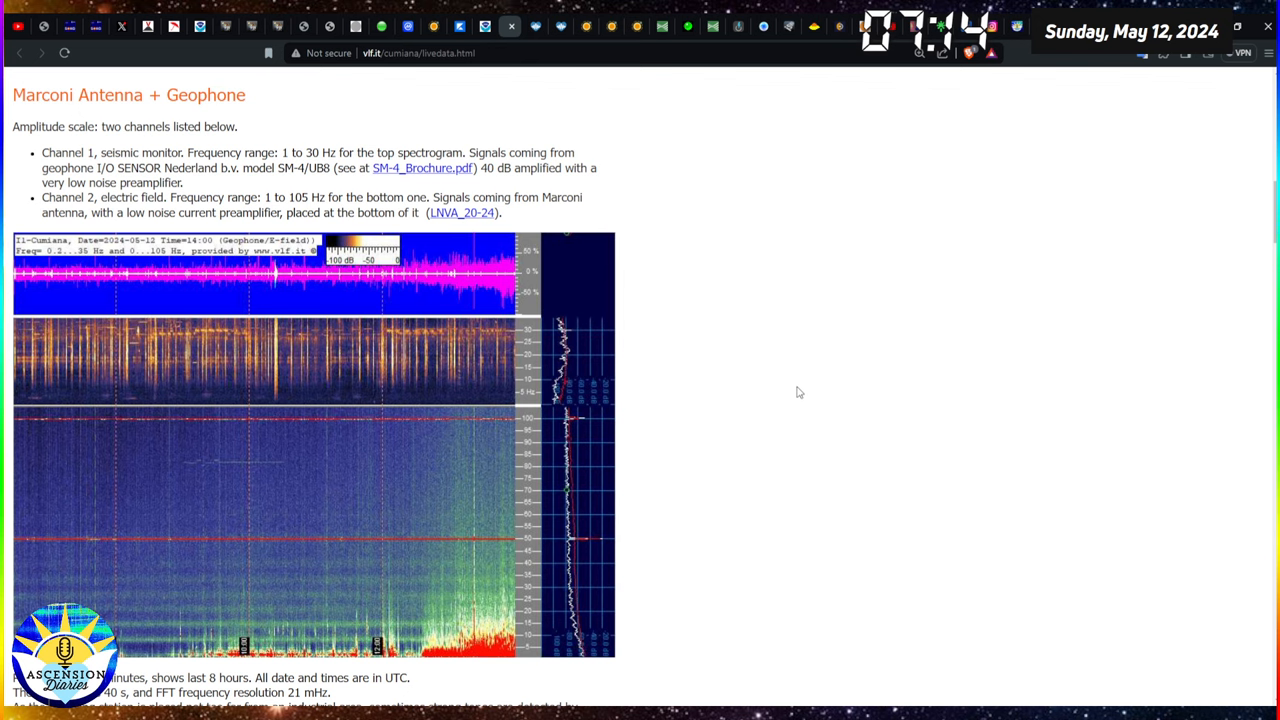
mouse_move(840, 318)
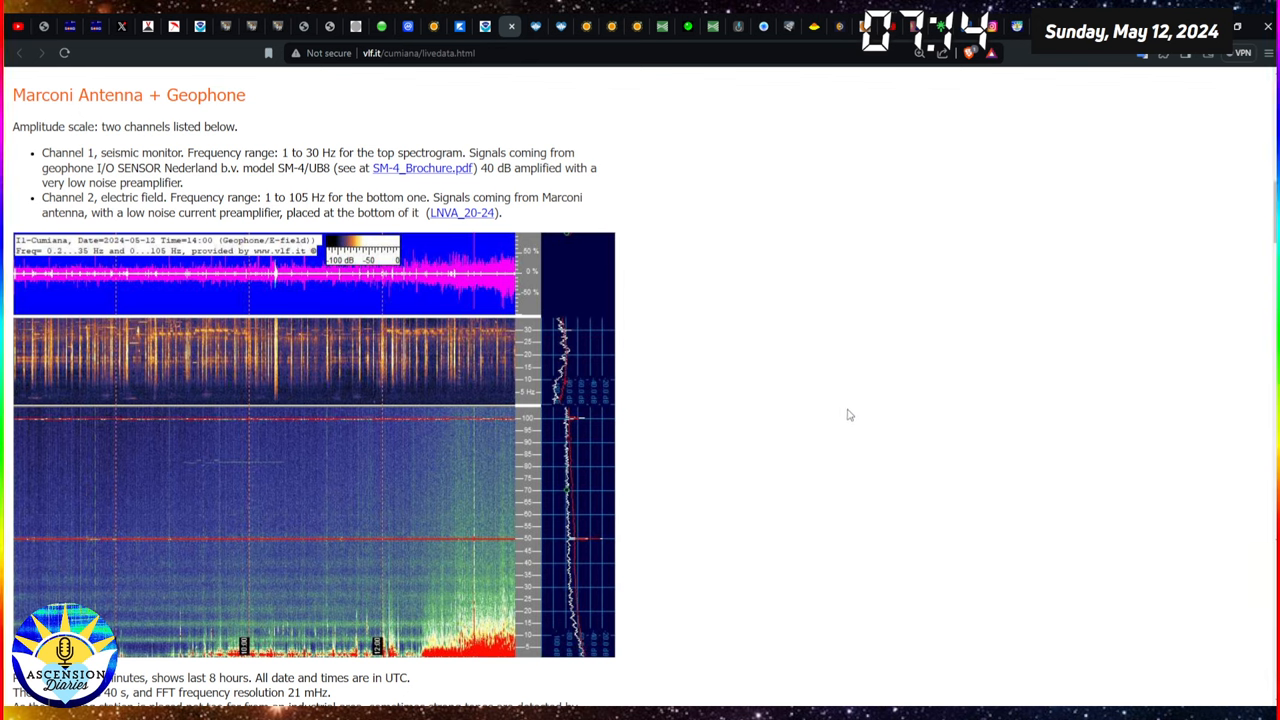
mouse_move(838, 396)
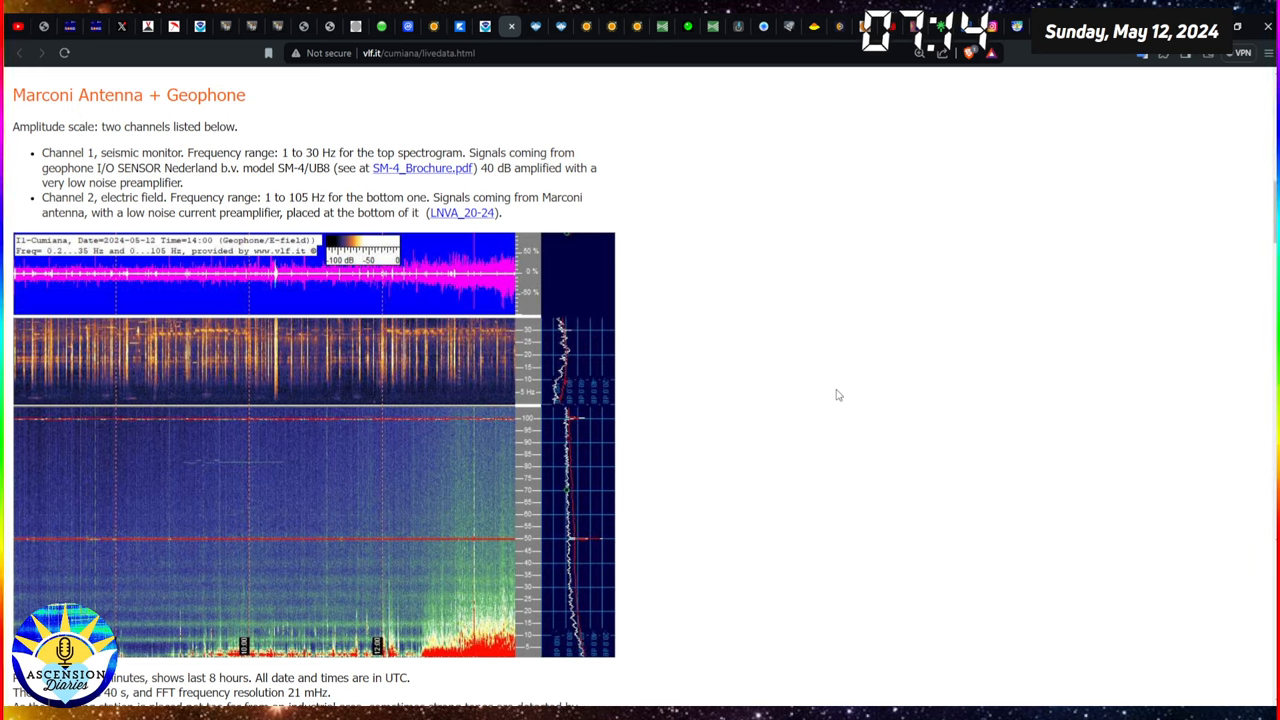
mouse_move(536, 26)
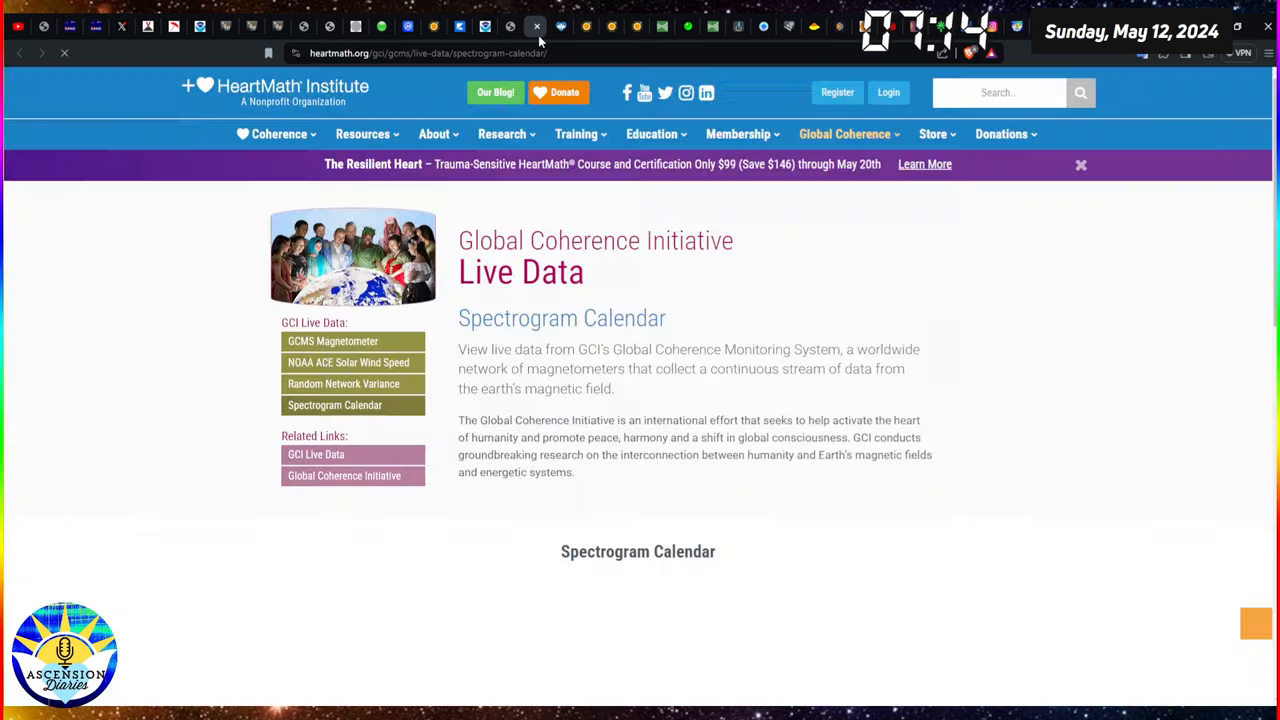
- Scroll down the HeartMath Spectrogram Calendar for May 5–11
scroll(down, 3)
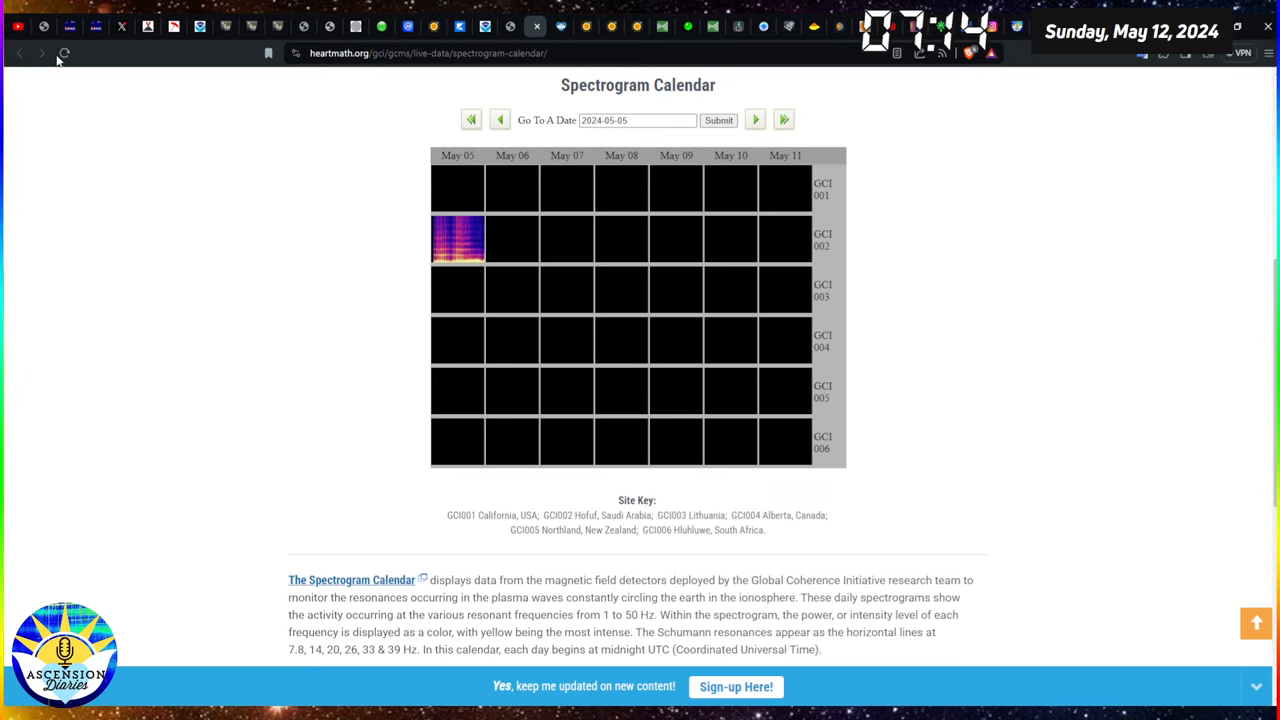
mouse_move(224, 188)
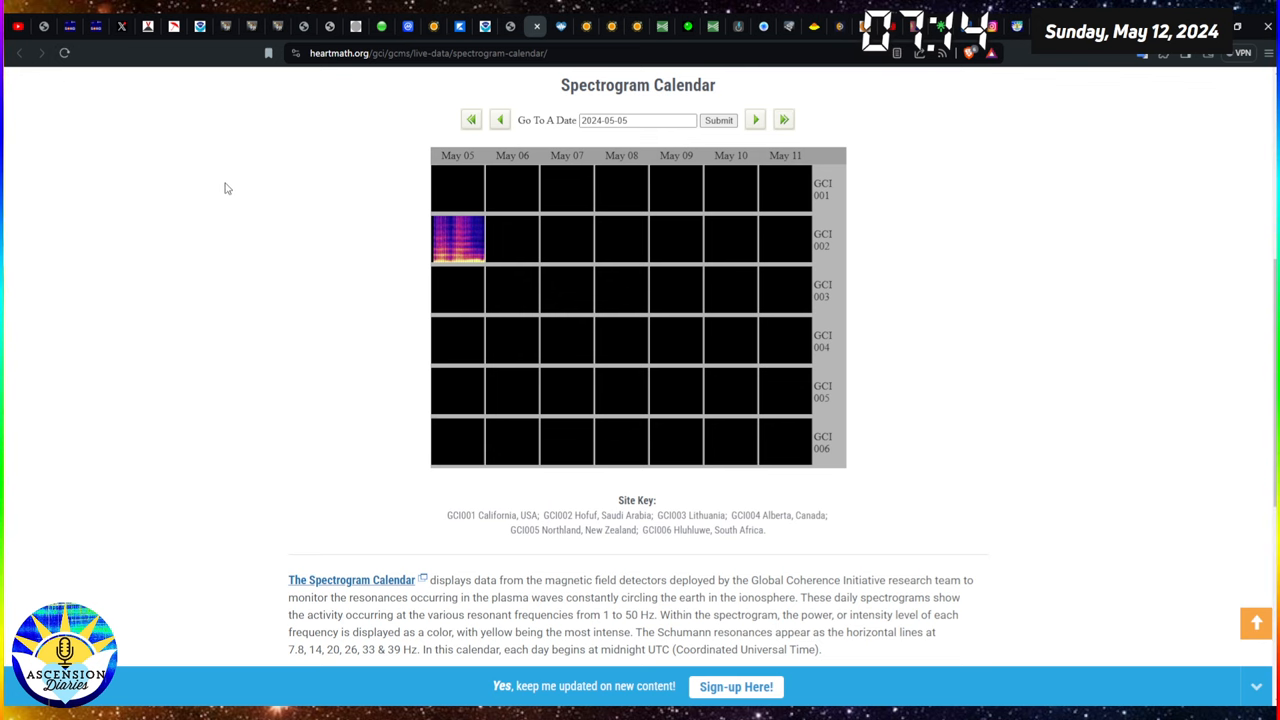
mouse_move(540, 52)
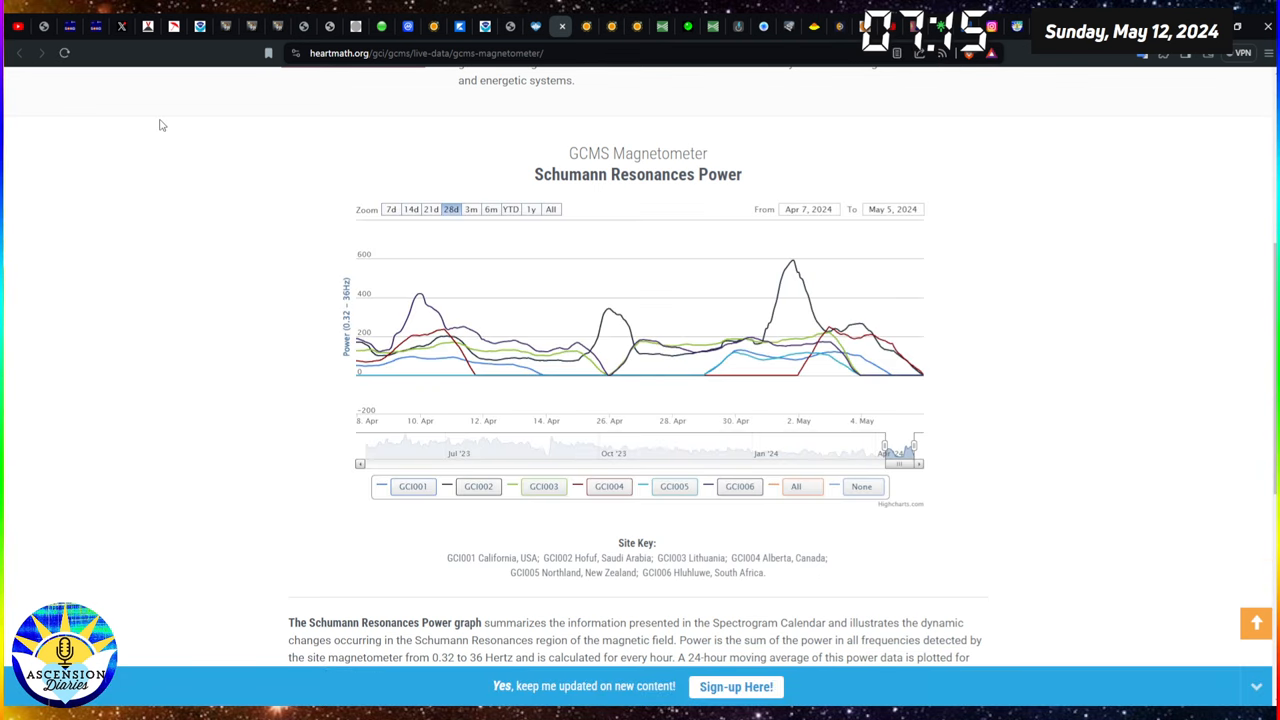
mouse_move(920, 378)
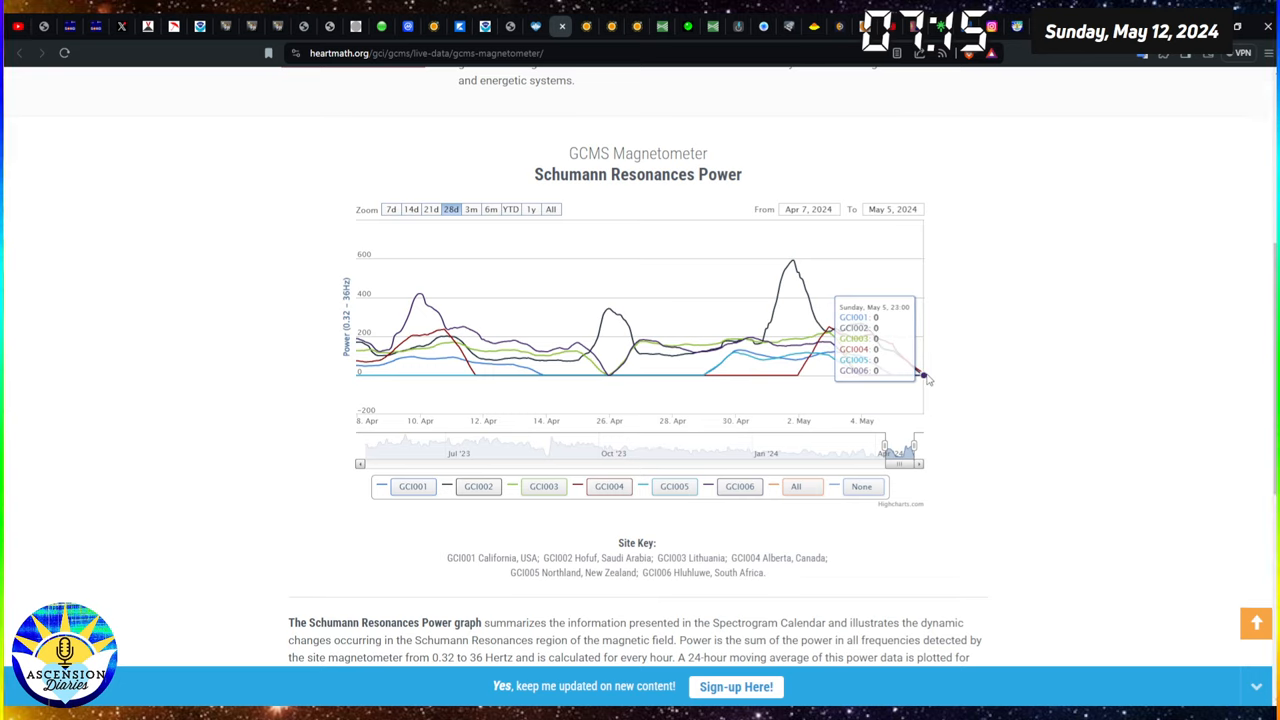
mouse_move(1088, 304)
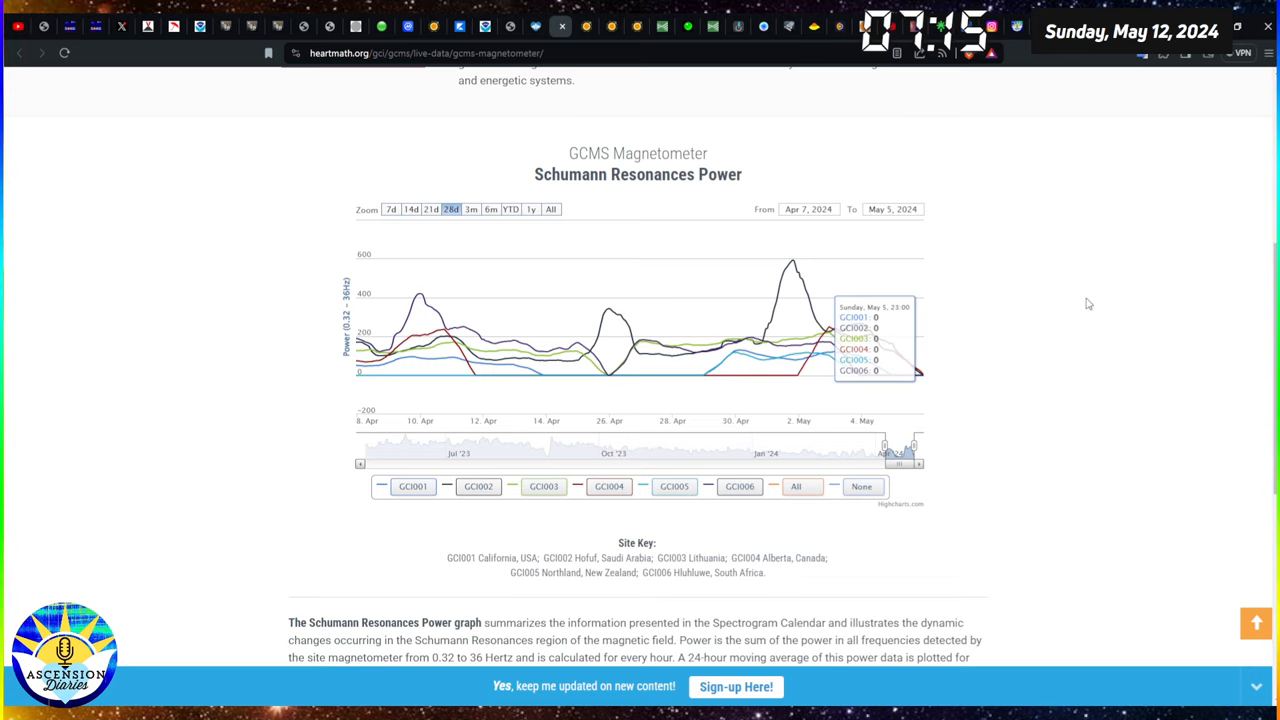
mouse_move(598, 48)
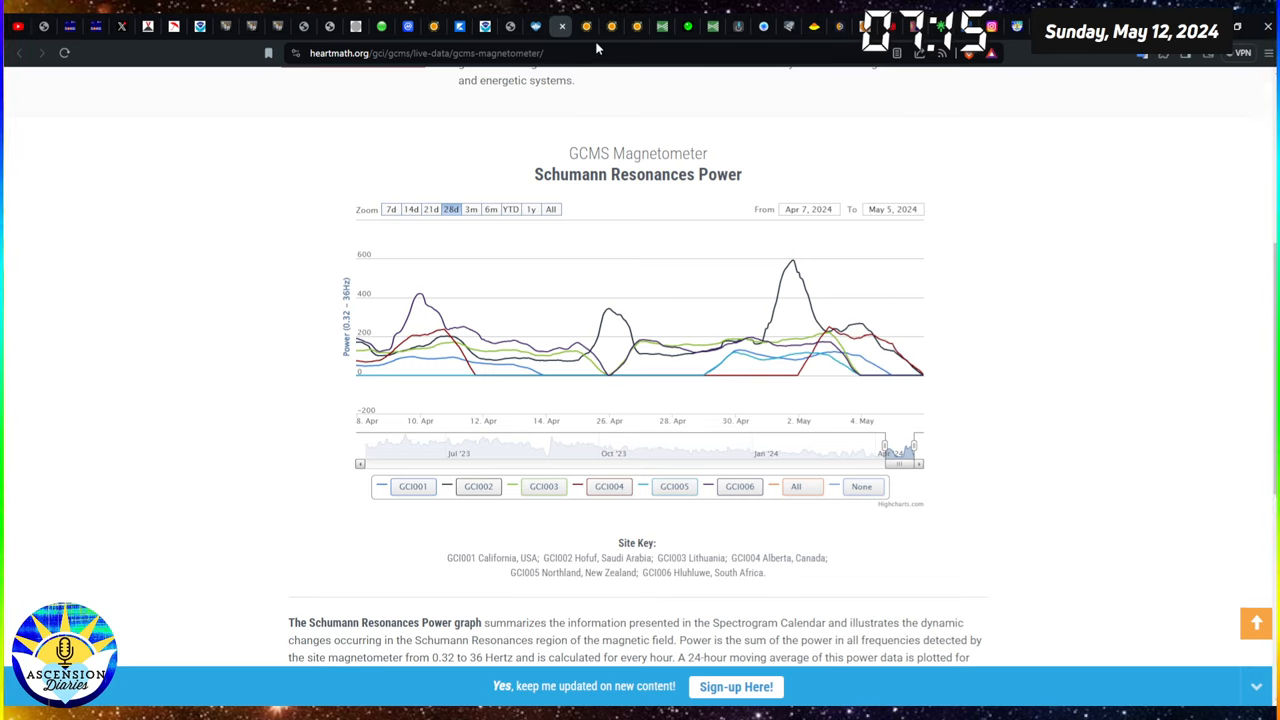
mouse_move(588, 40)
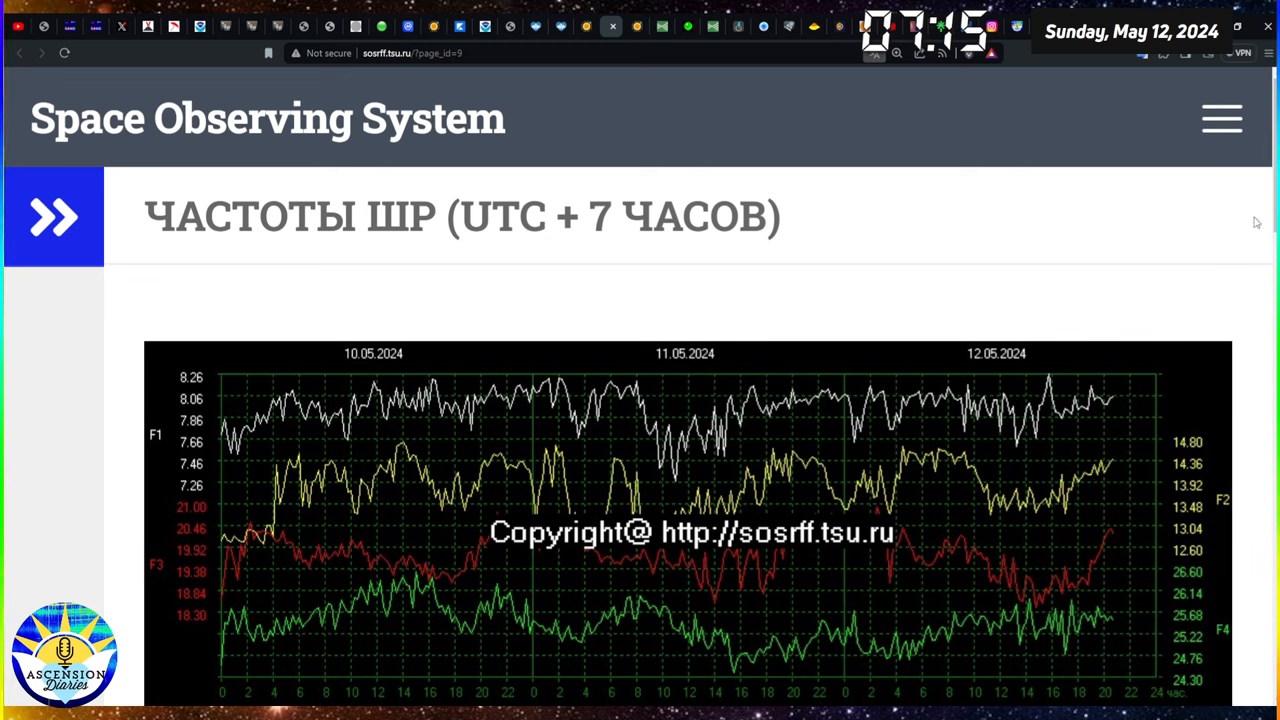
- Scroll down to the Space Observing System frequency chart for 10–12 May 2024
scroll(down, 3)
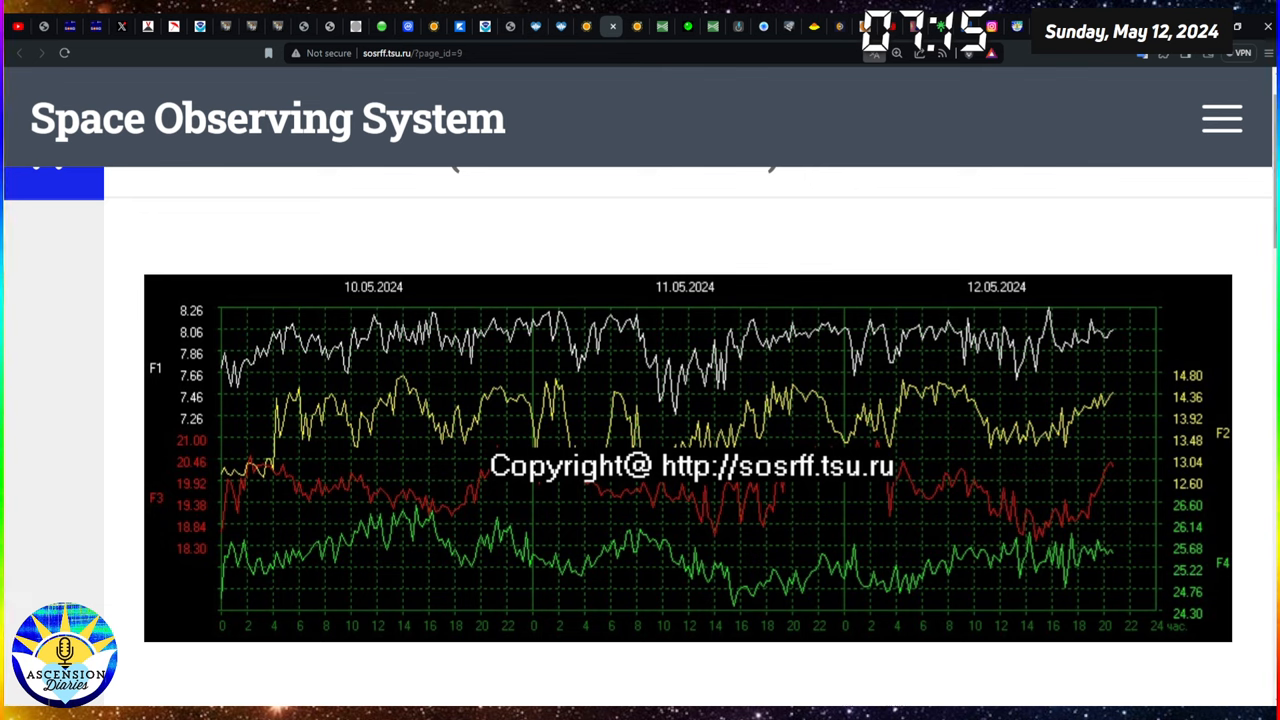
mouse_move(344, 336)
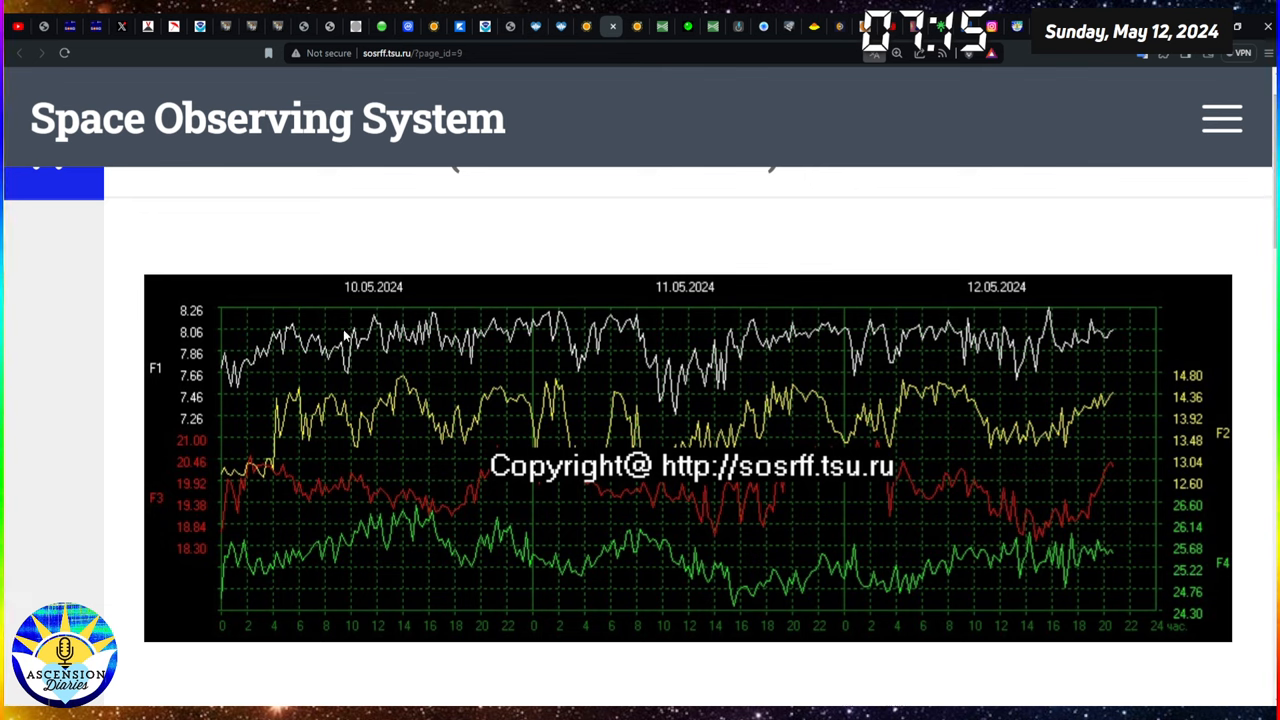
mouse_move(560, 244)
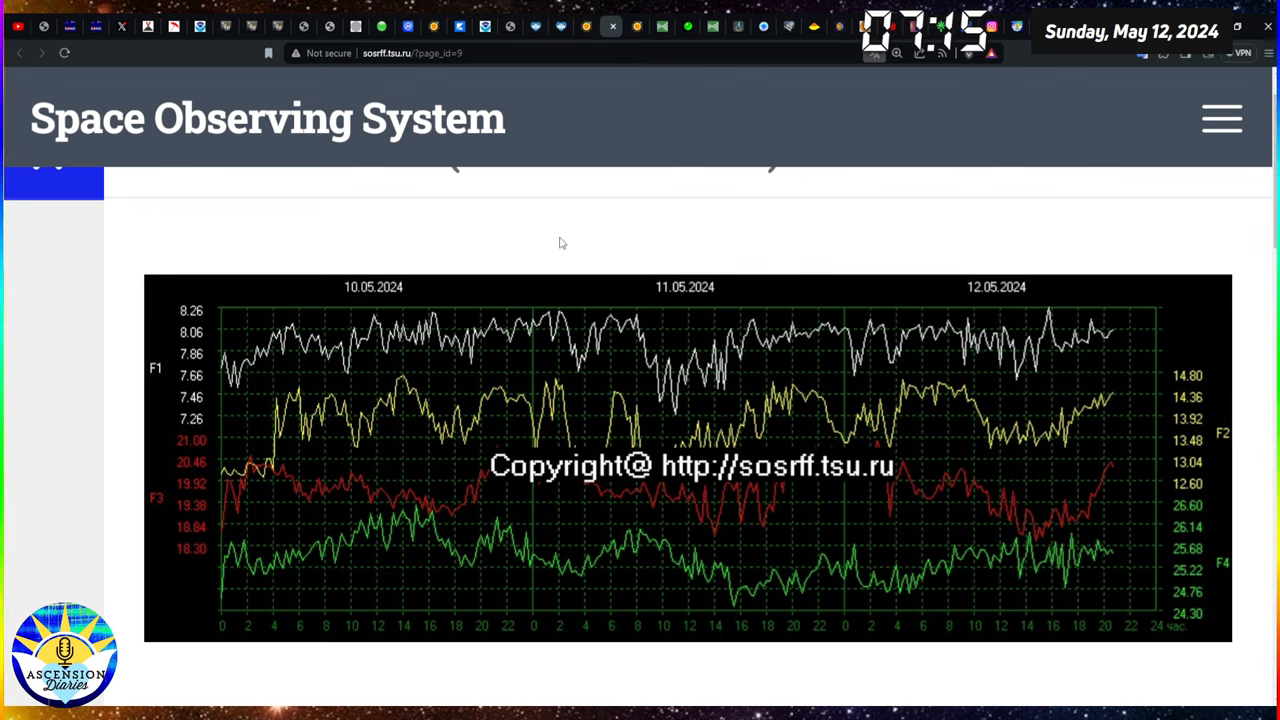
mouse_move(226, 362)
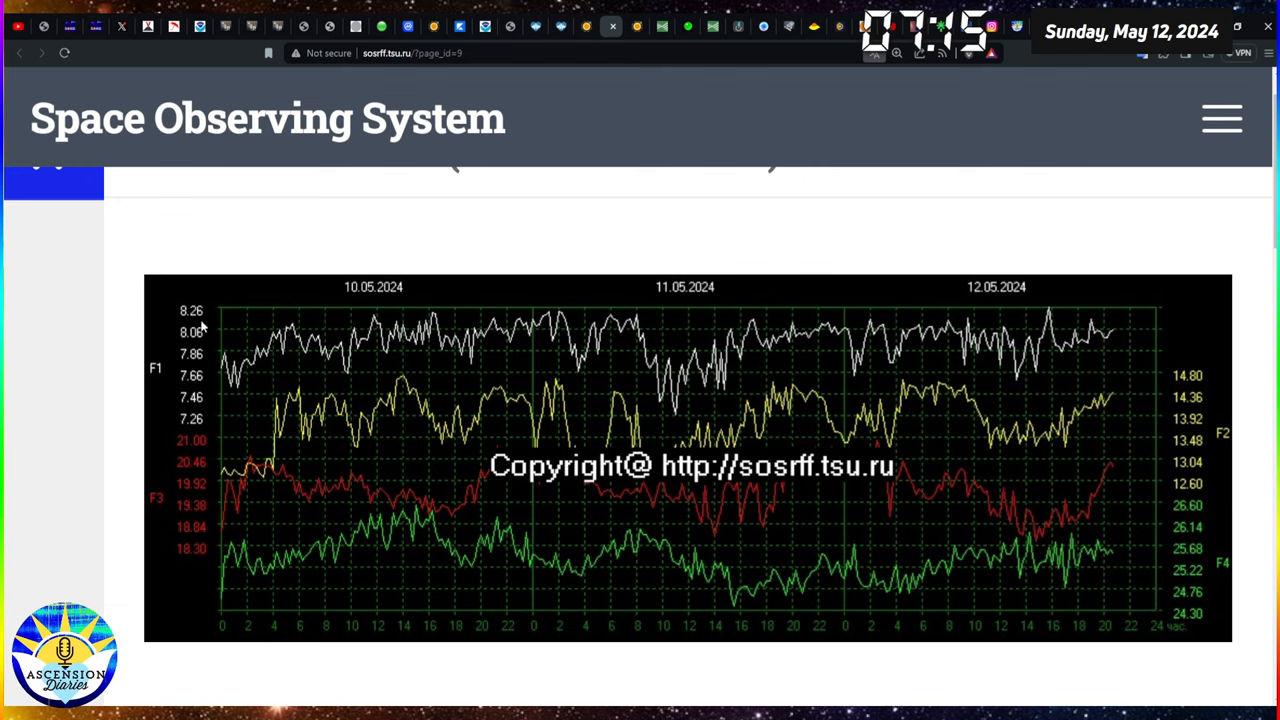
mouse_move(820, 344)
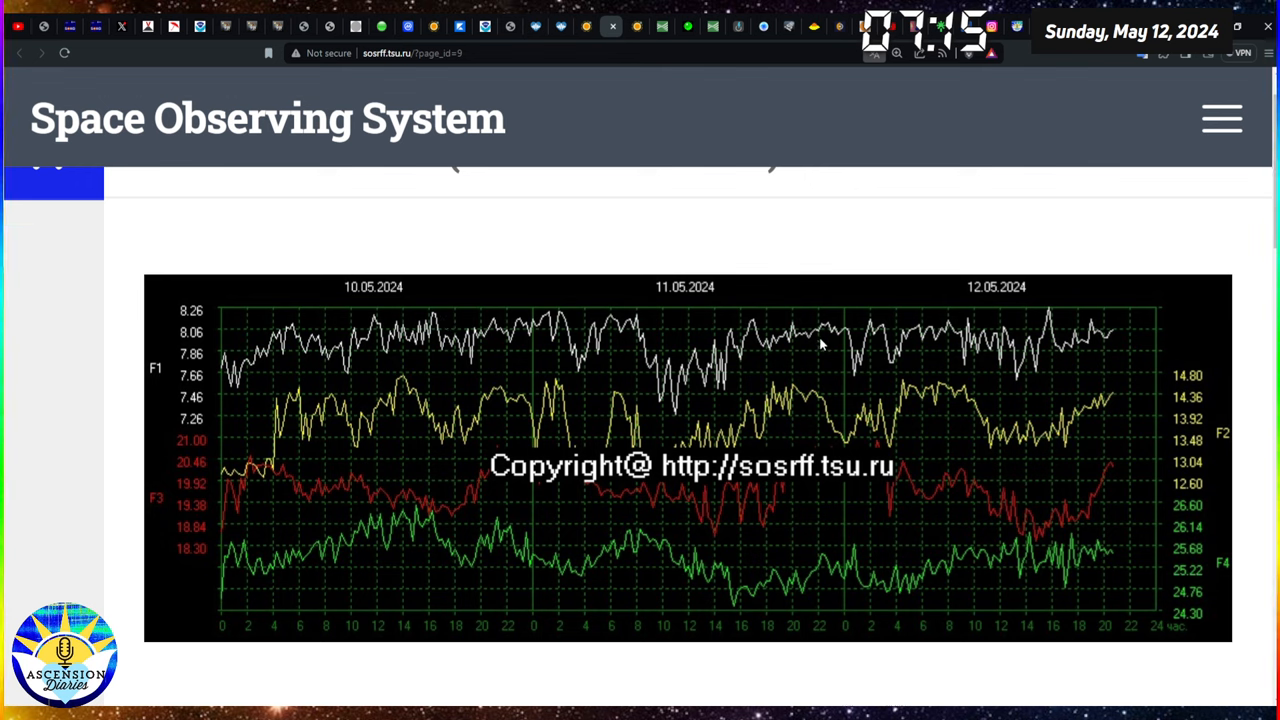
mouse_move(1050, 318)
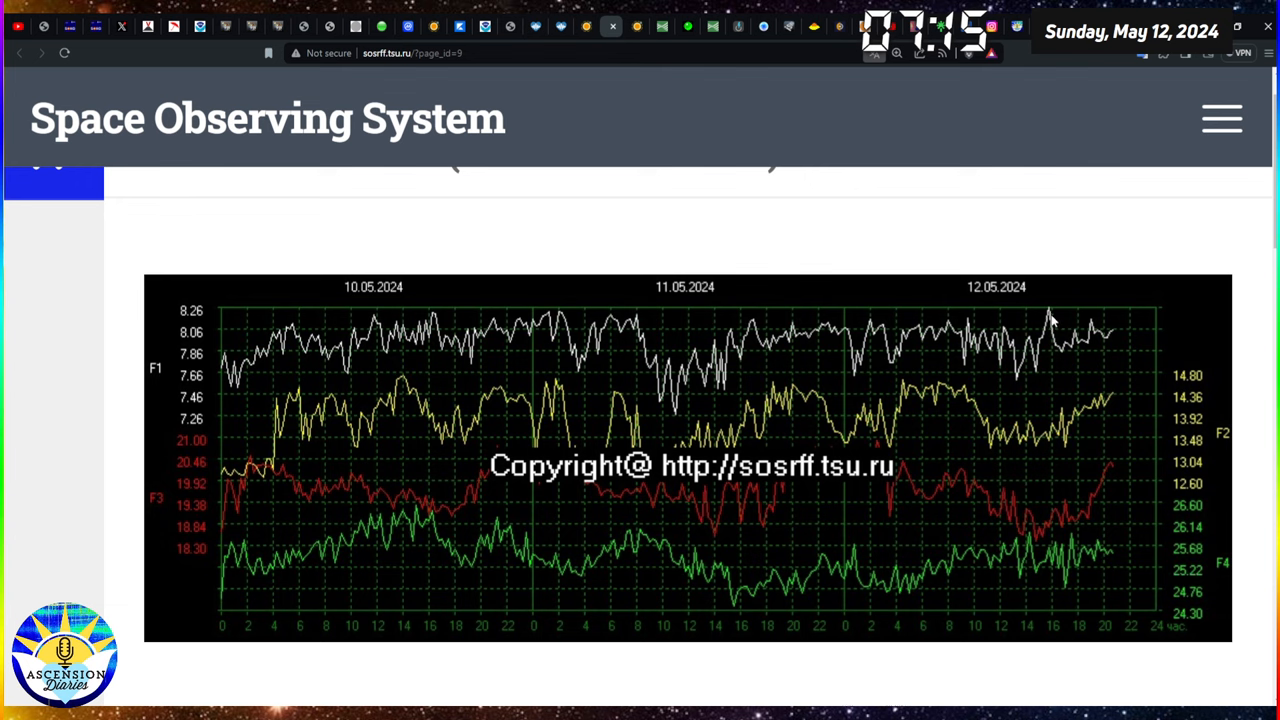
mouse_move(1070, 344)
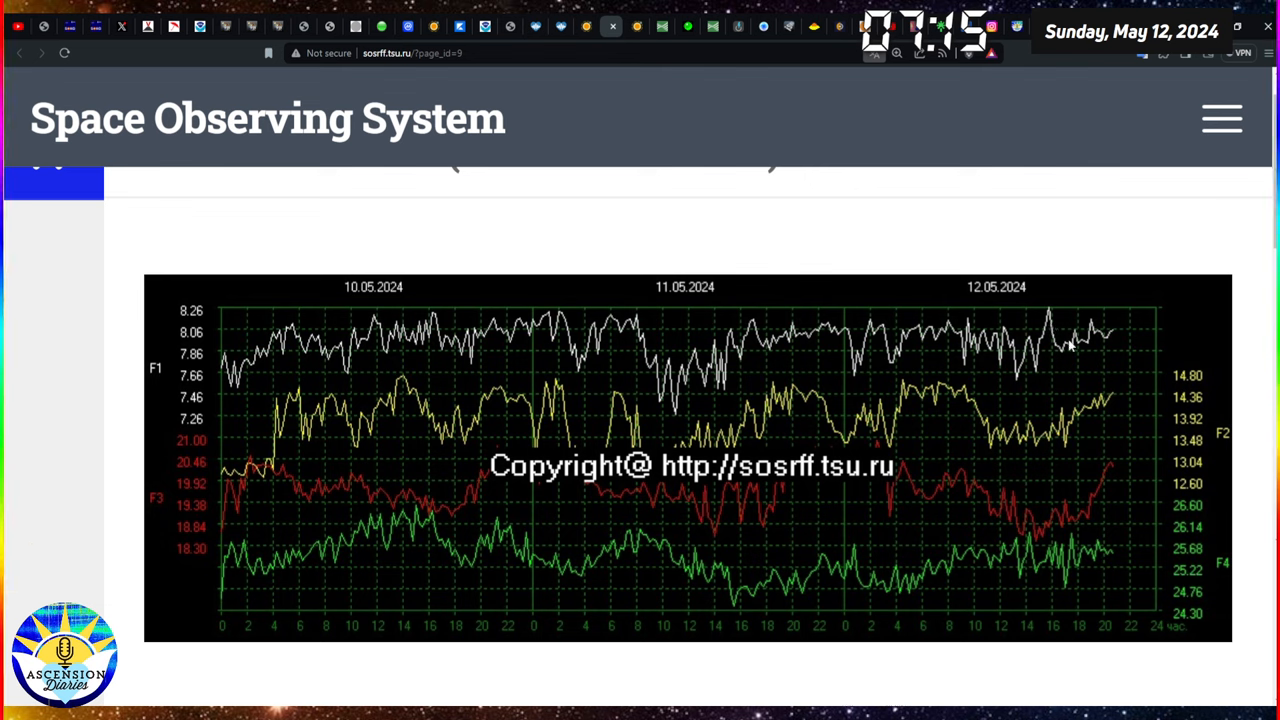
mouse_move(1096, 348)
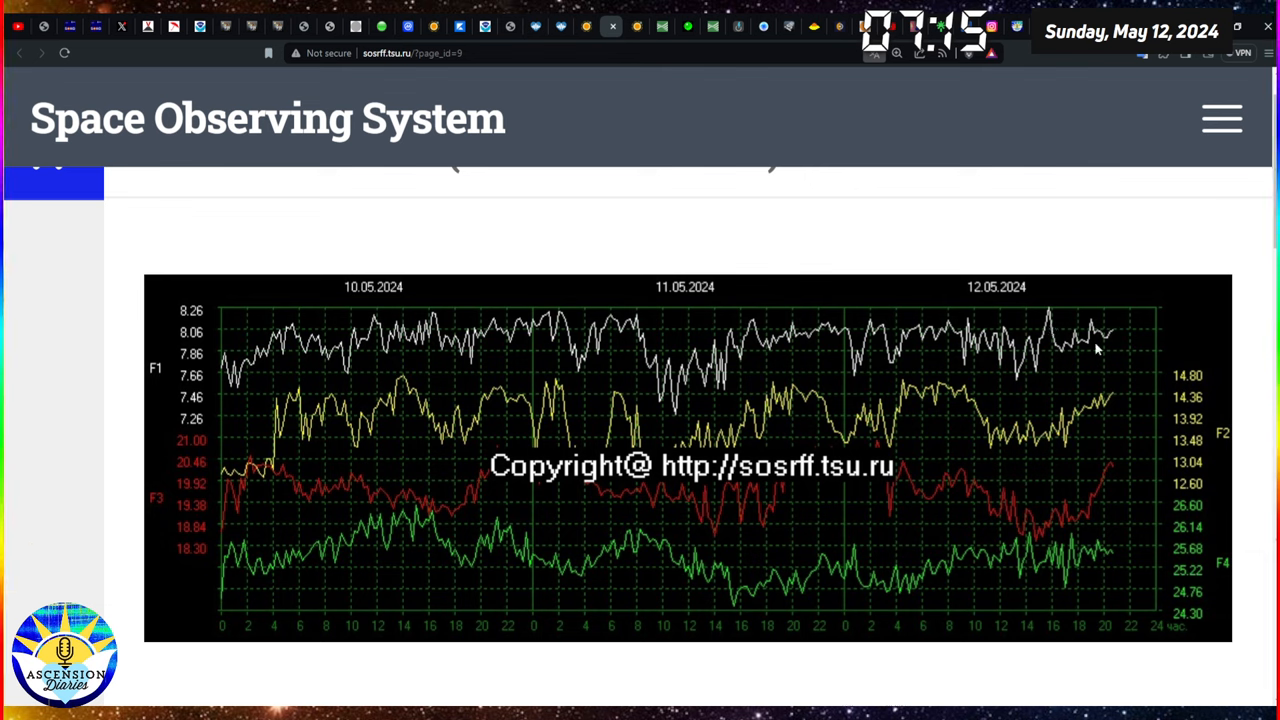
mouse_move(256, 344)
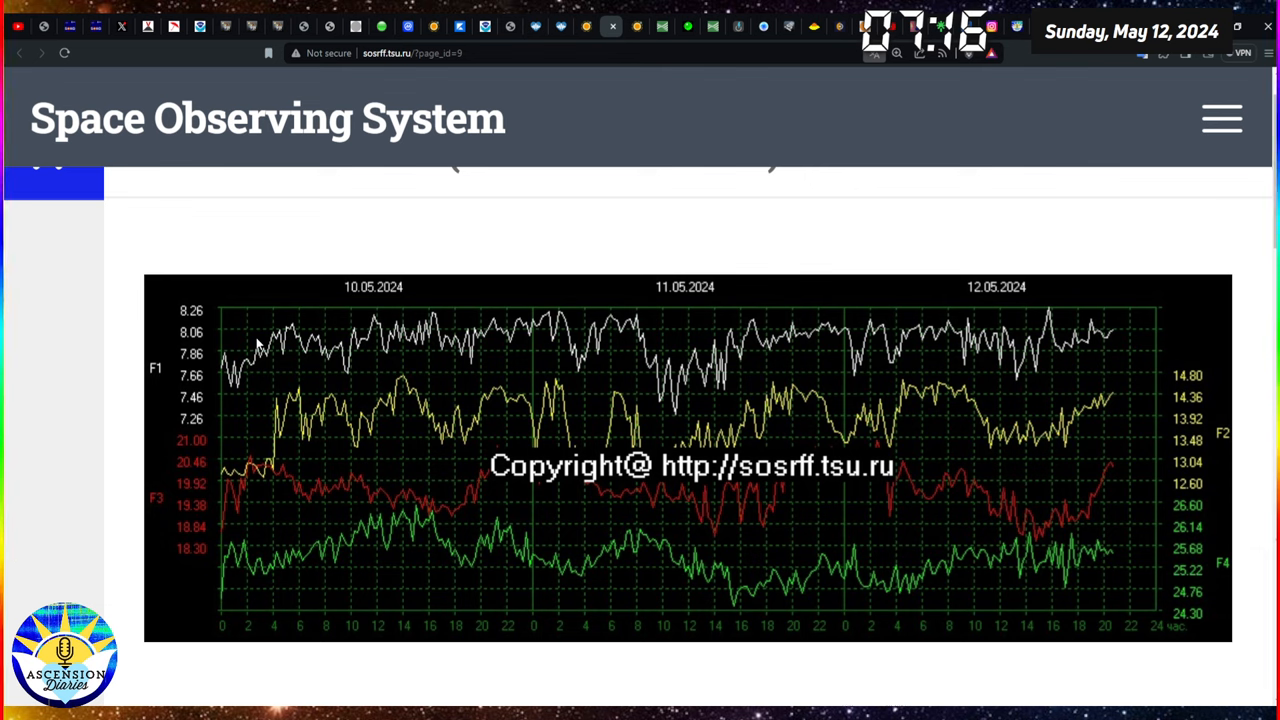
mouse_move(260, 344)
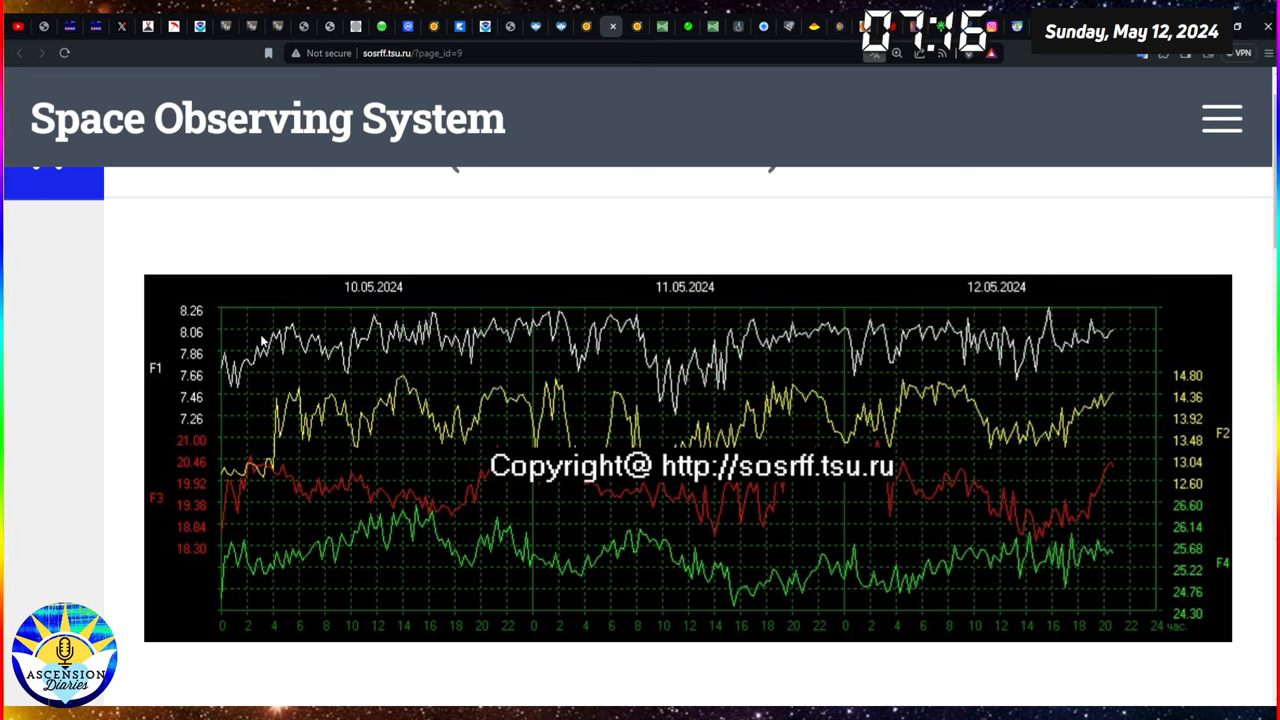
mouse_move(304, 364)
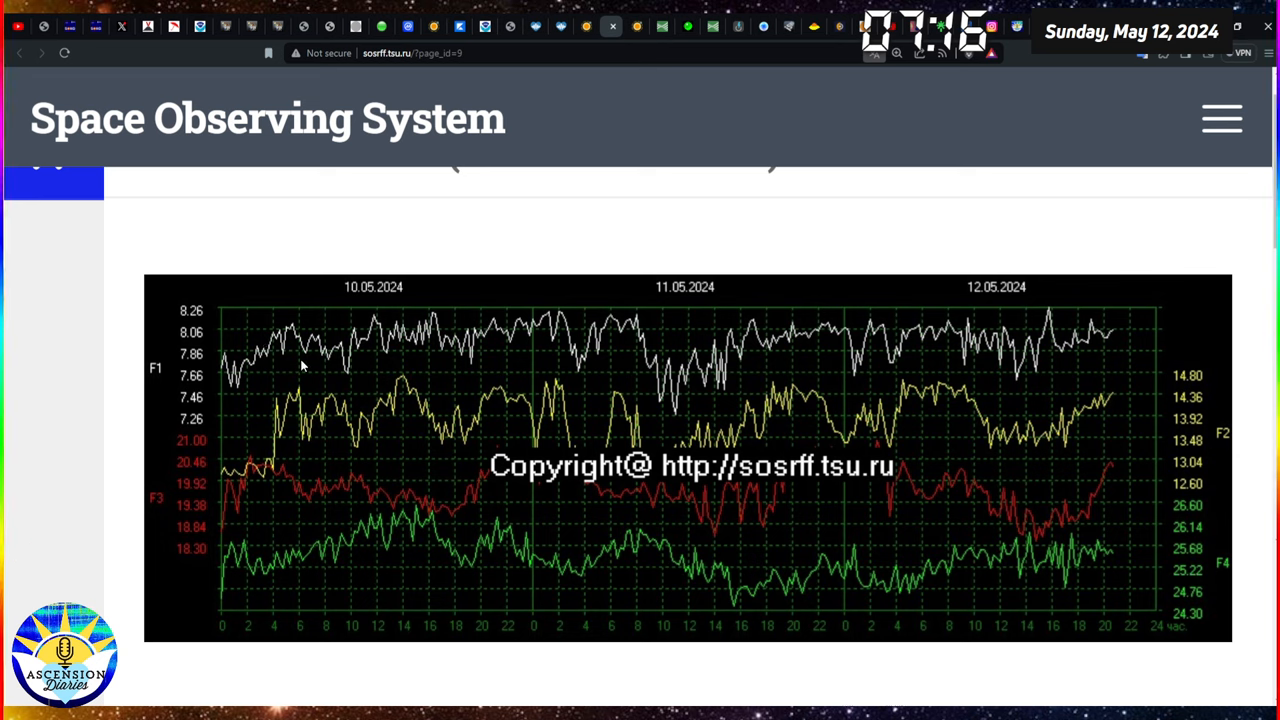
mouse_move(1044, 368)
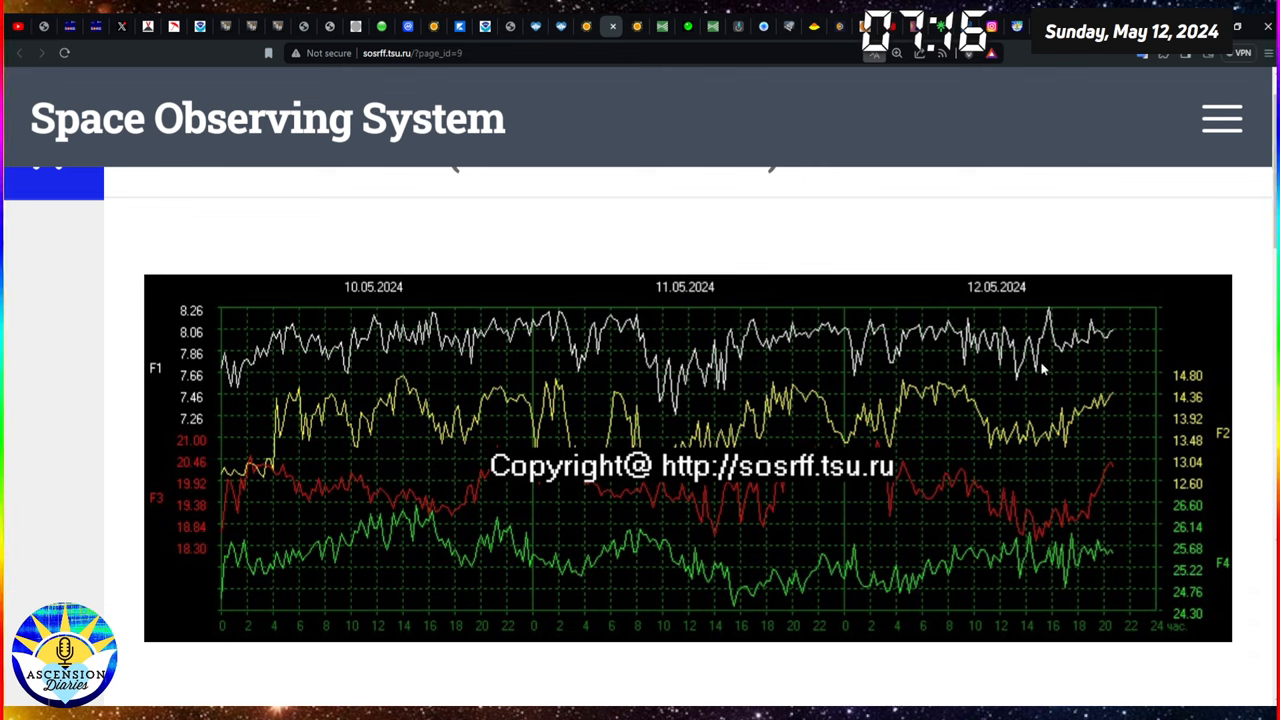
mouse_move(1130, 356)
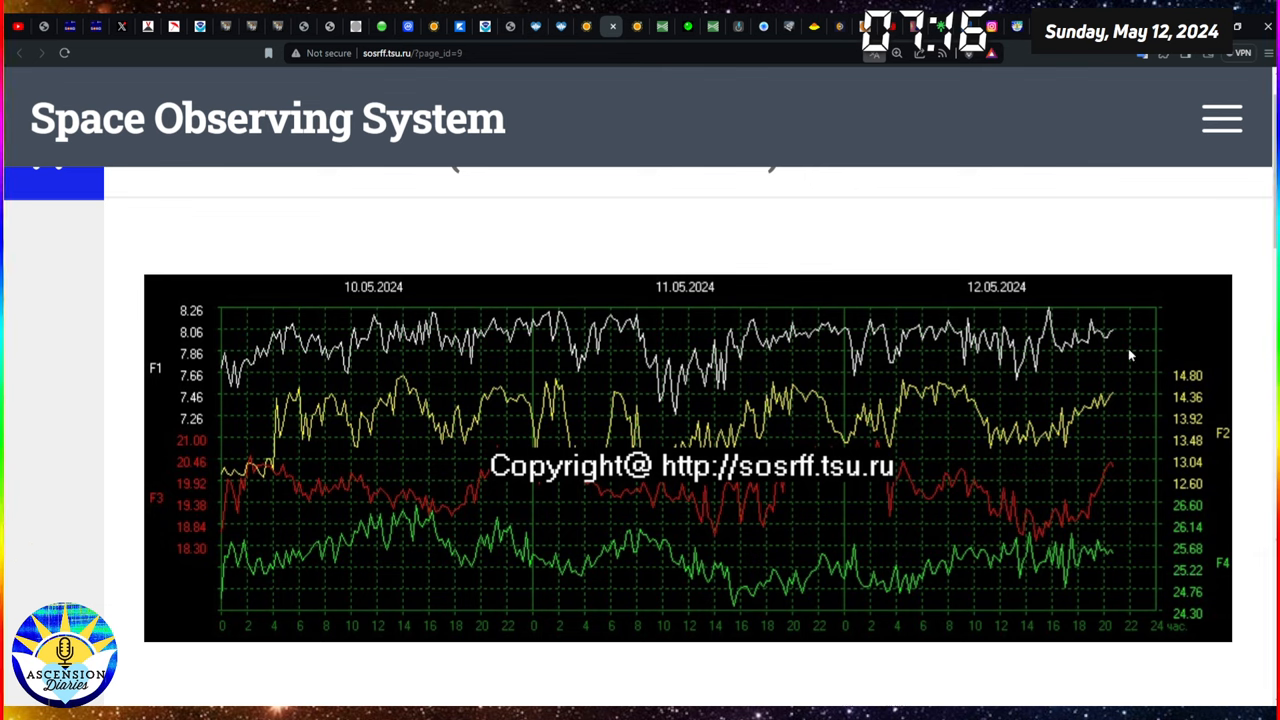
mouse_move(978, 304)
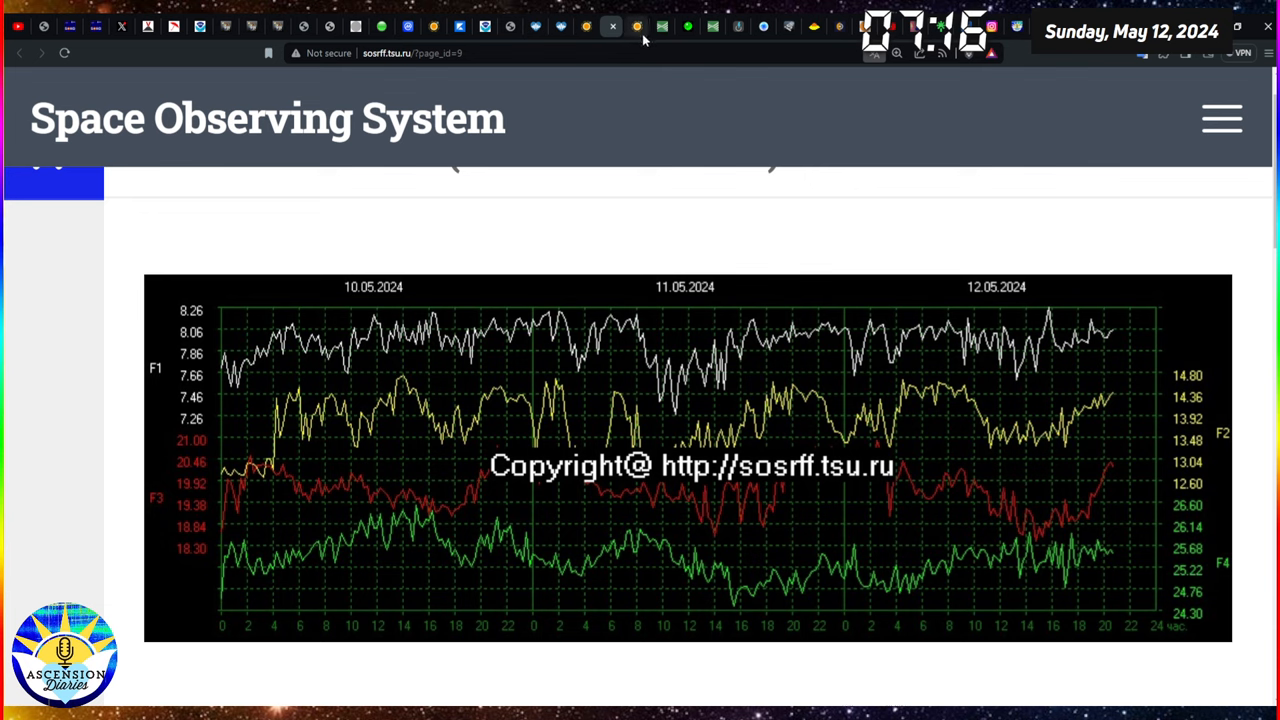
mouse_move(636, 38)
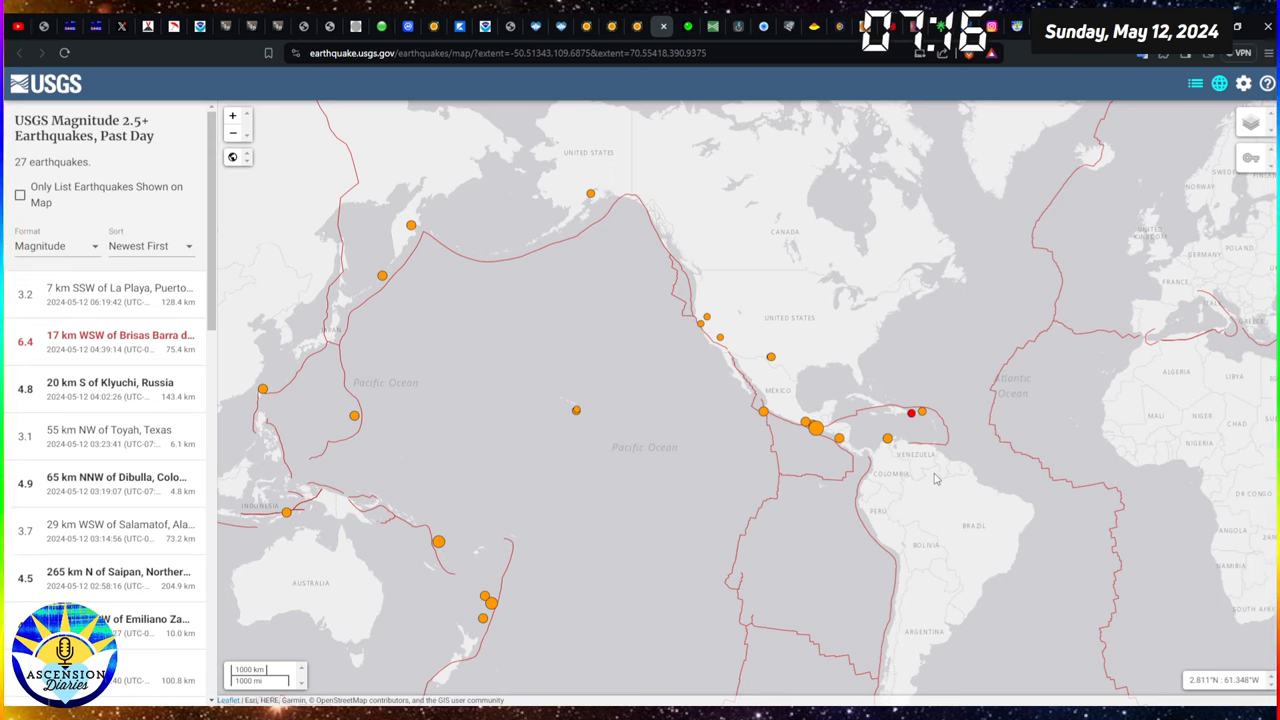
mouse_move(1218, 528)
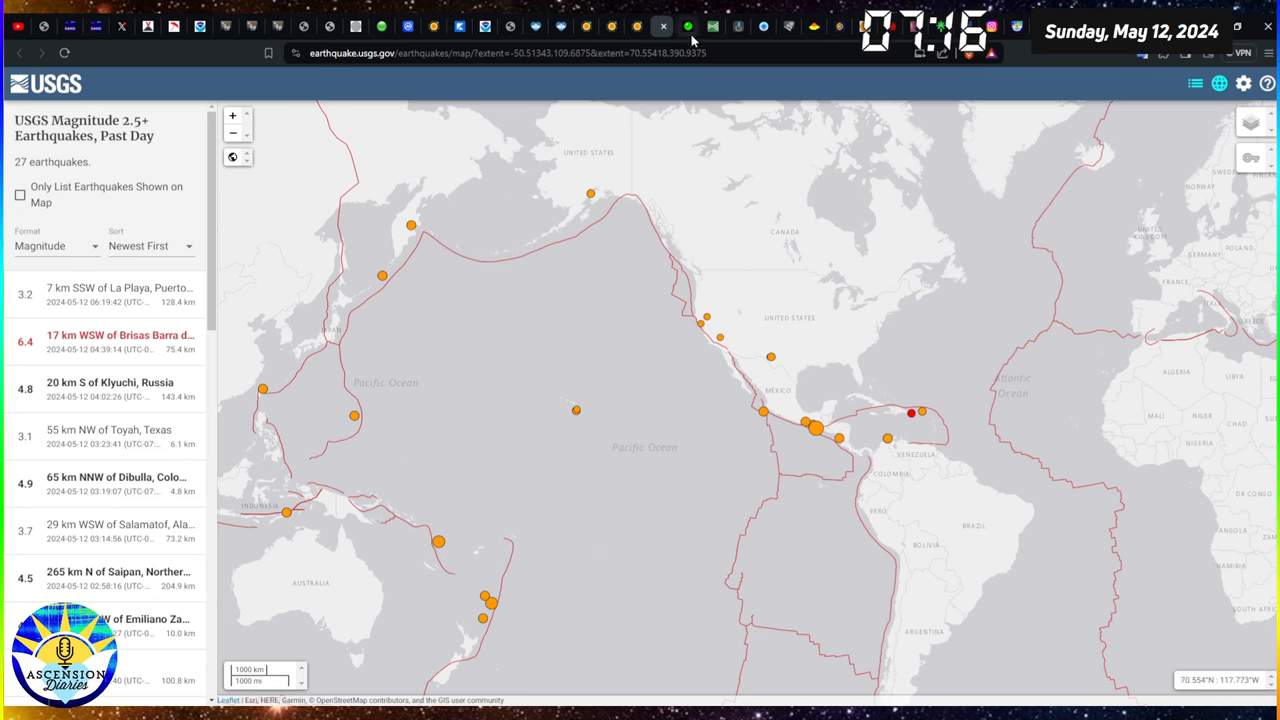
mouse_move(780, 300)
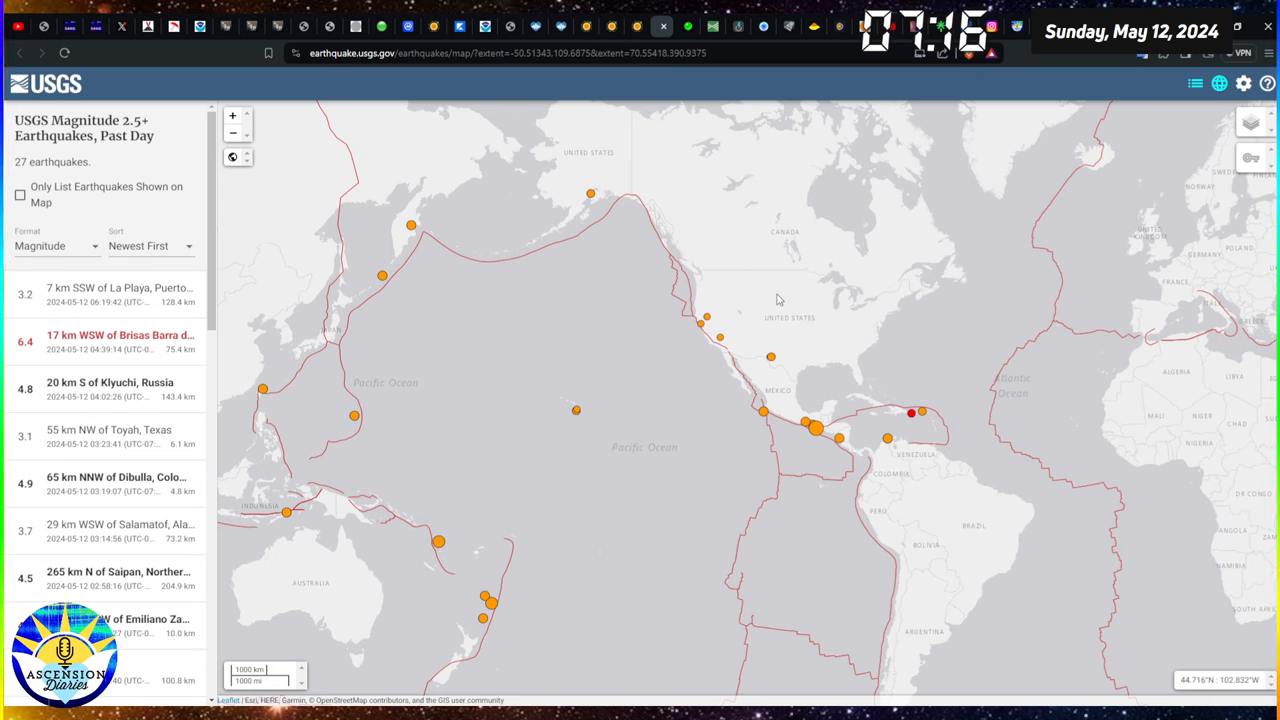
mouse_move(912, 418)
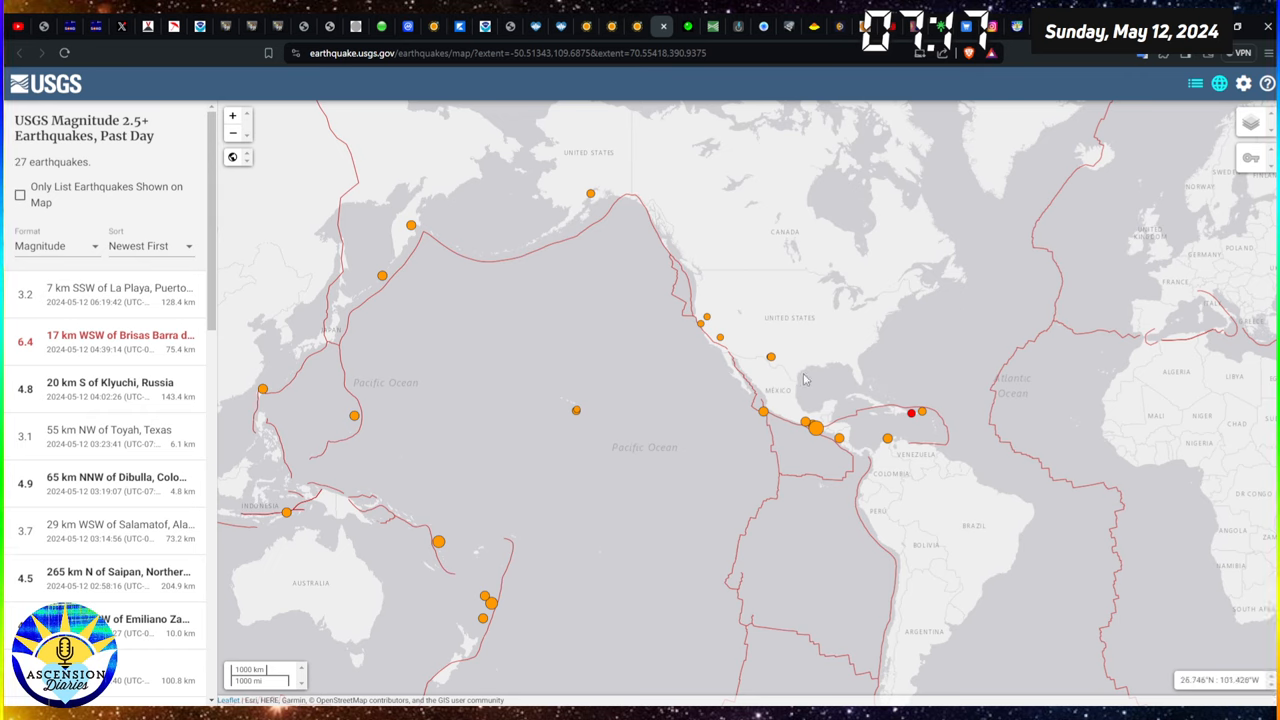
mouse_move(916, 280)
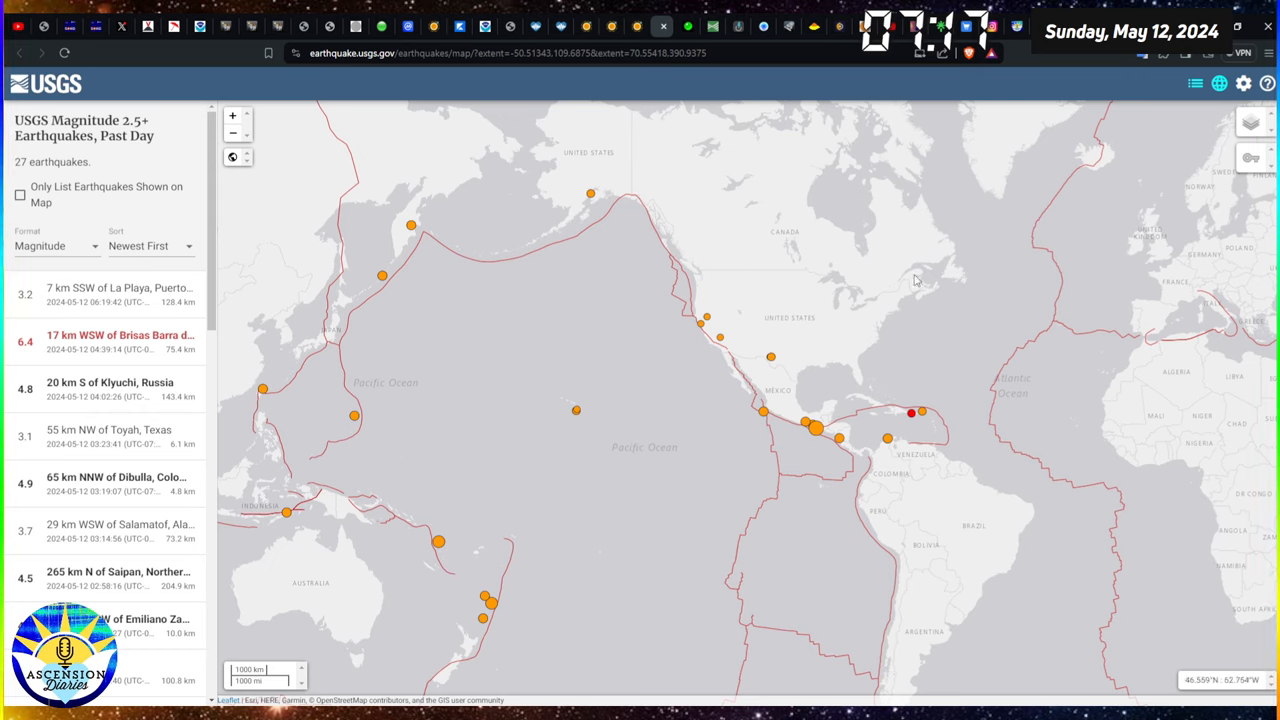
mouse_move(576, 412)
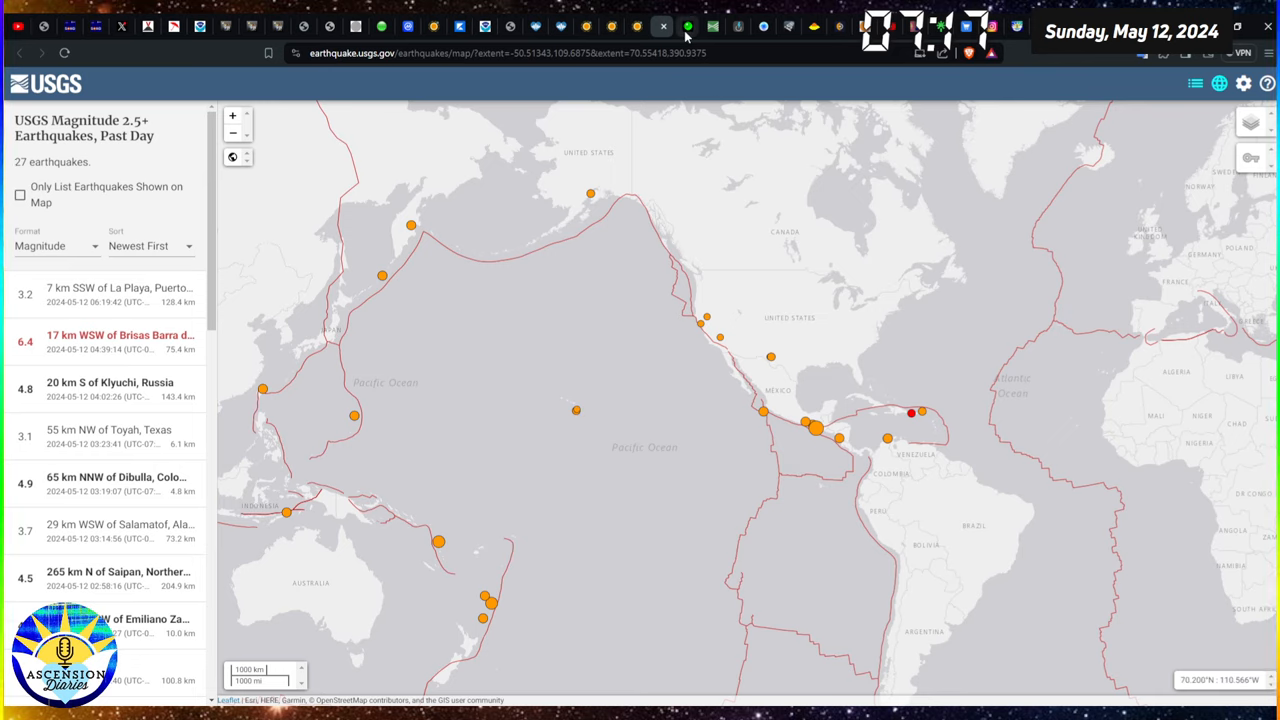
- Switch from the USGS earthquake map to the GSN heliplots seismogram page
click(712, 26)
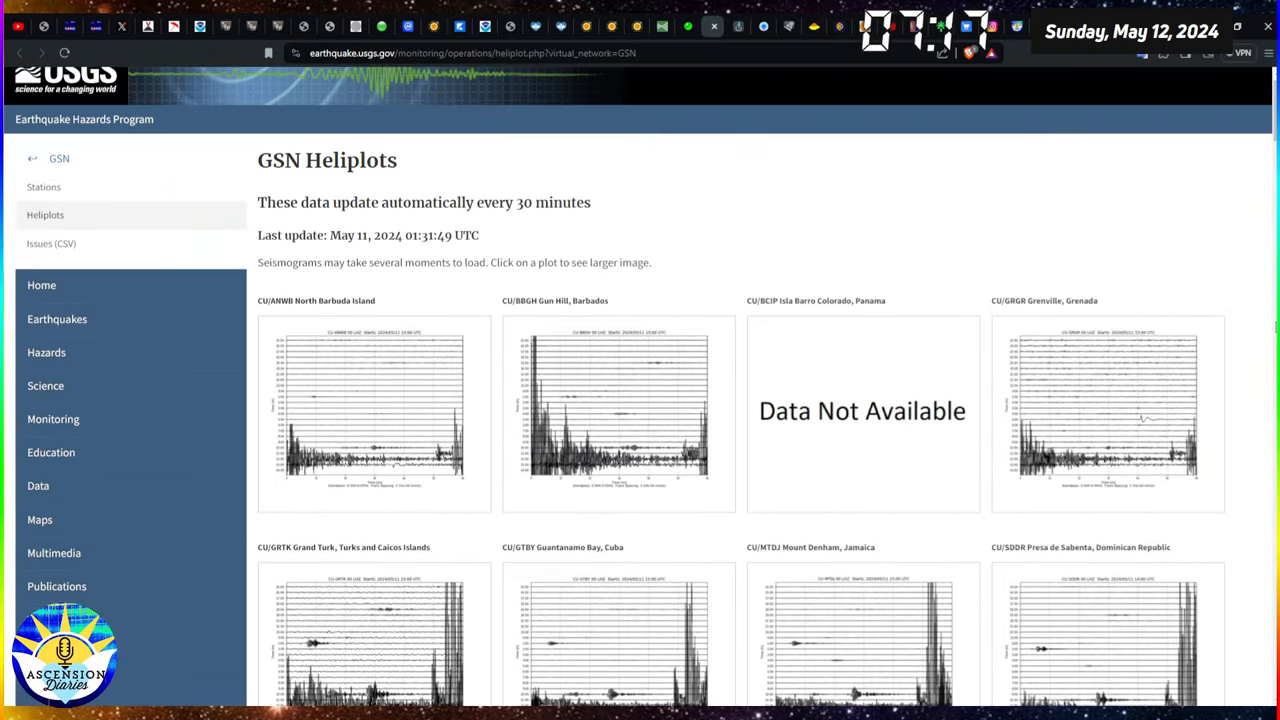
- Scroll through the USGS GSN heliplots station by station
scroll(down, 3)
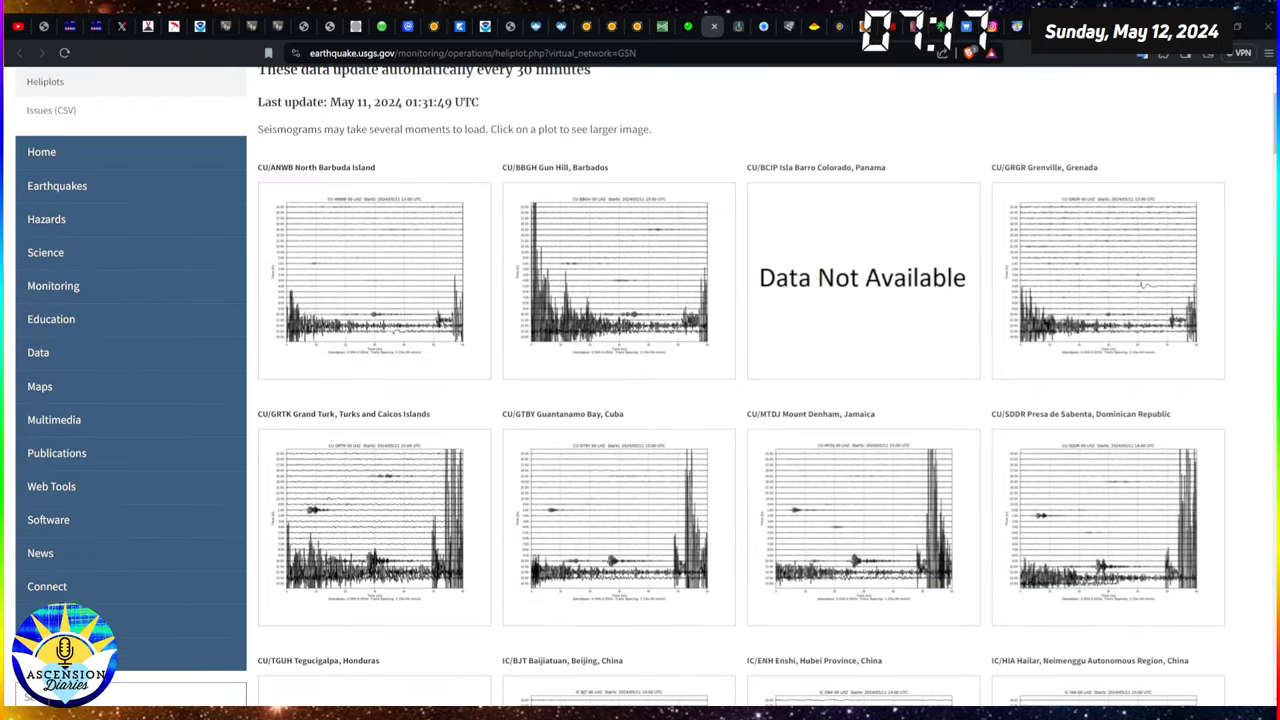
mouse_move(1272, 344)
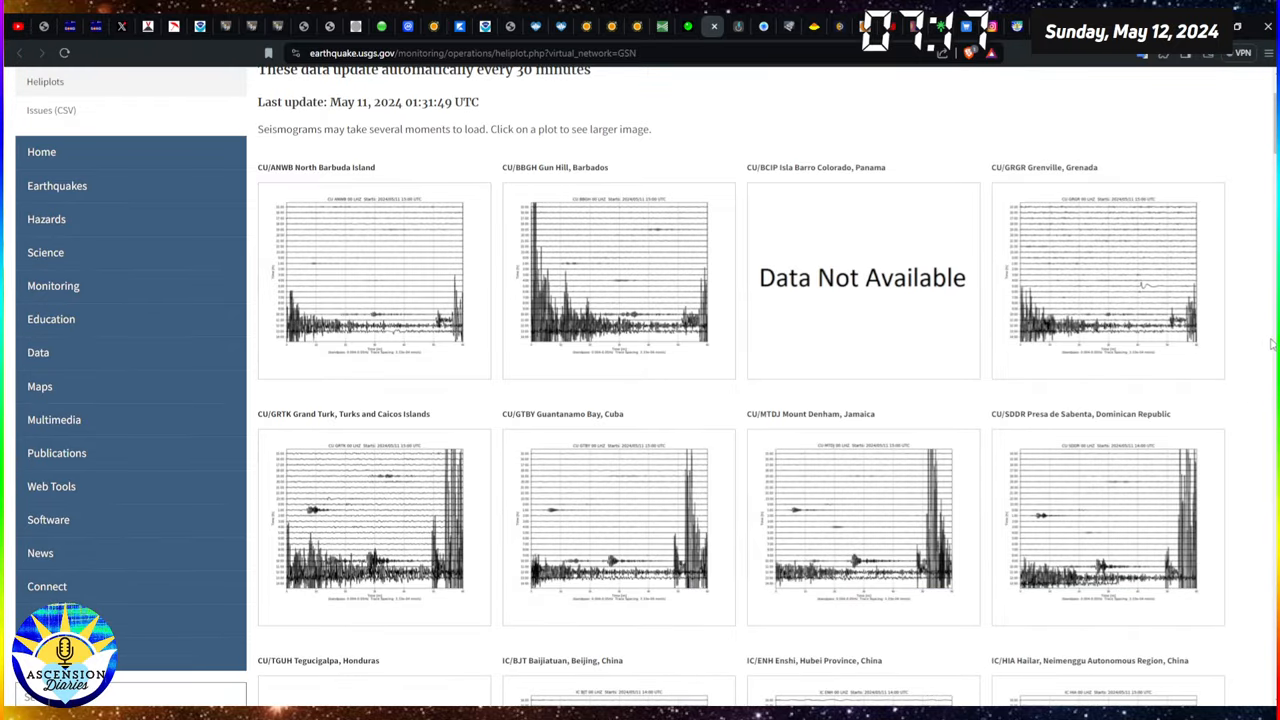
mouse_move(1248, 340)
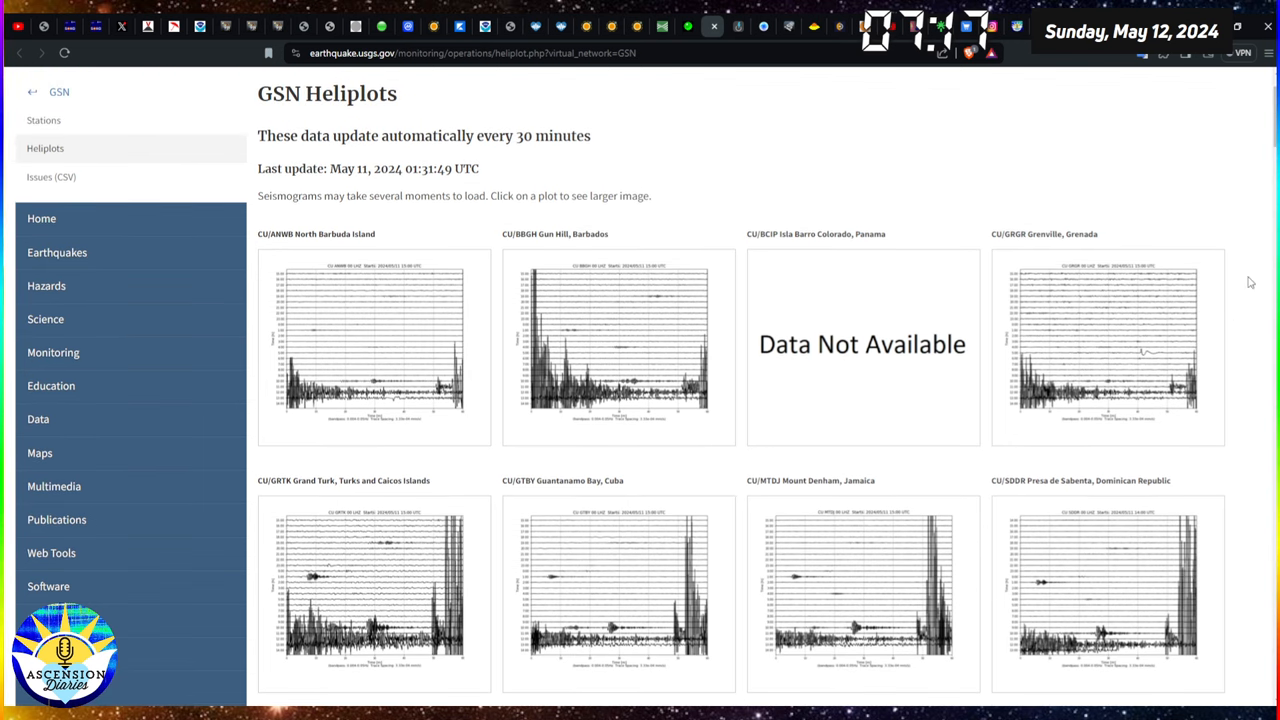
mouse_move(1248, 204)
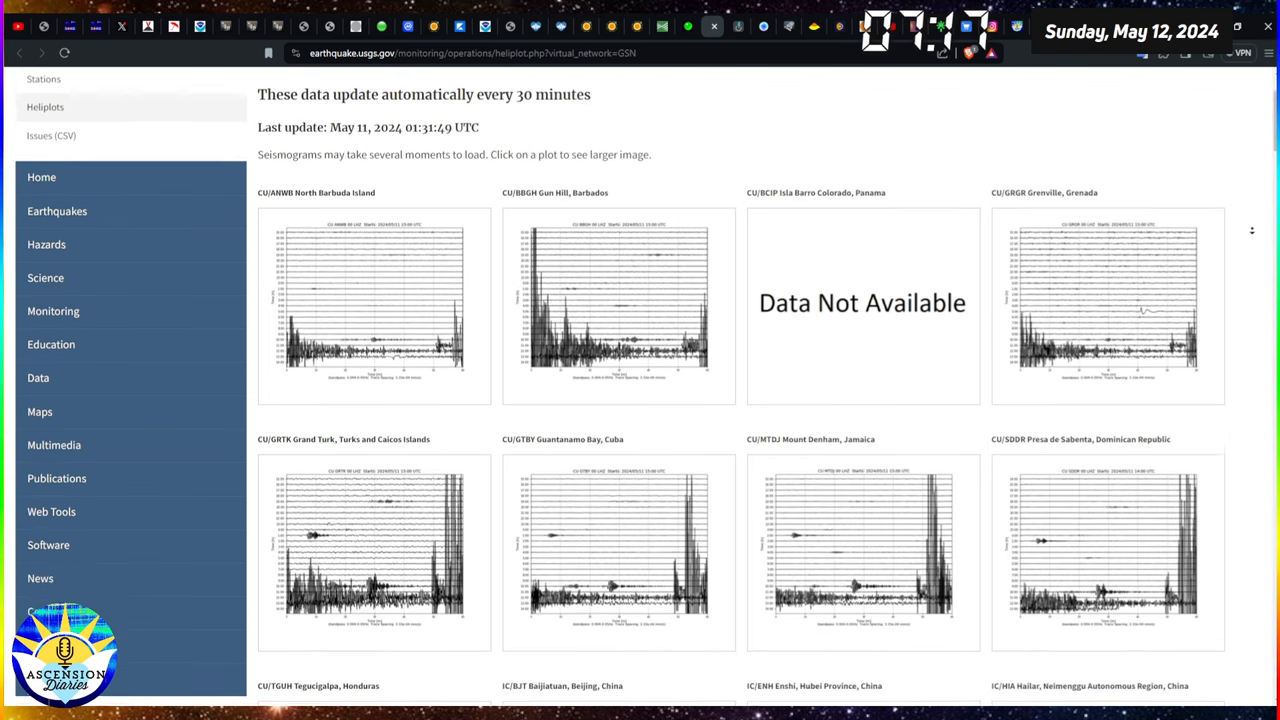
scroll(down, 3)
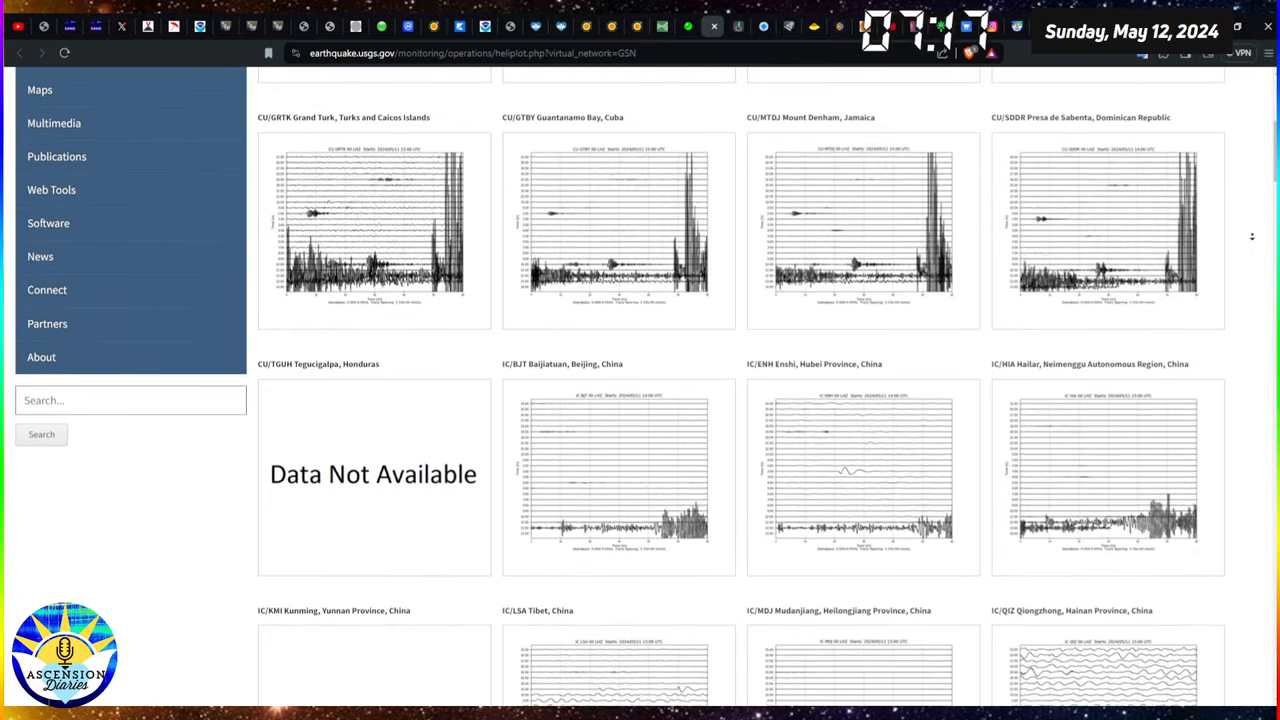
scroll(down, 3)
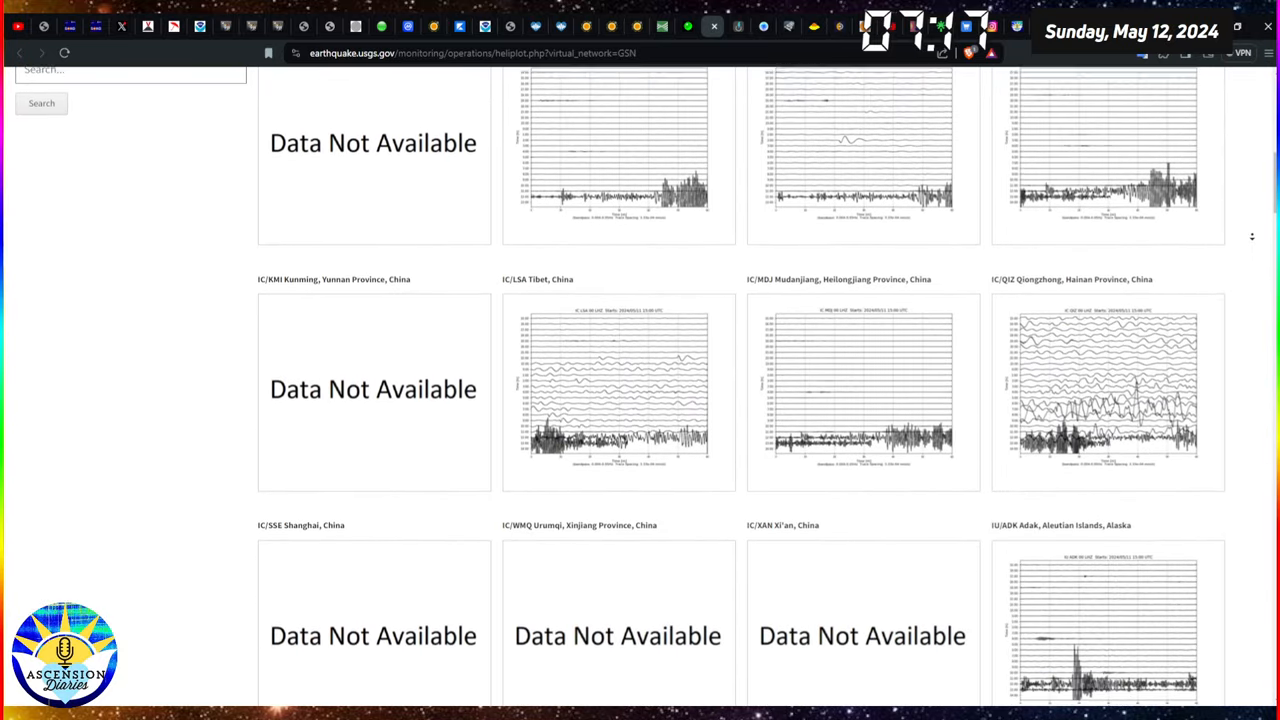
scroll(down, 3)
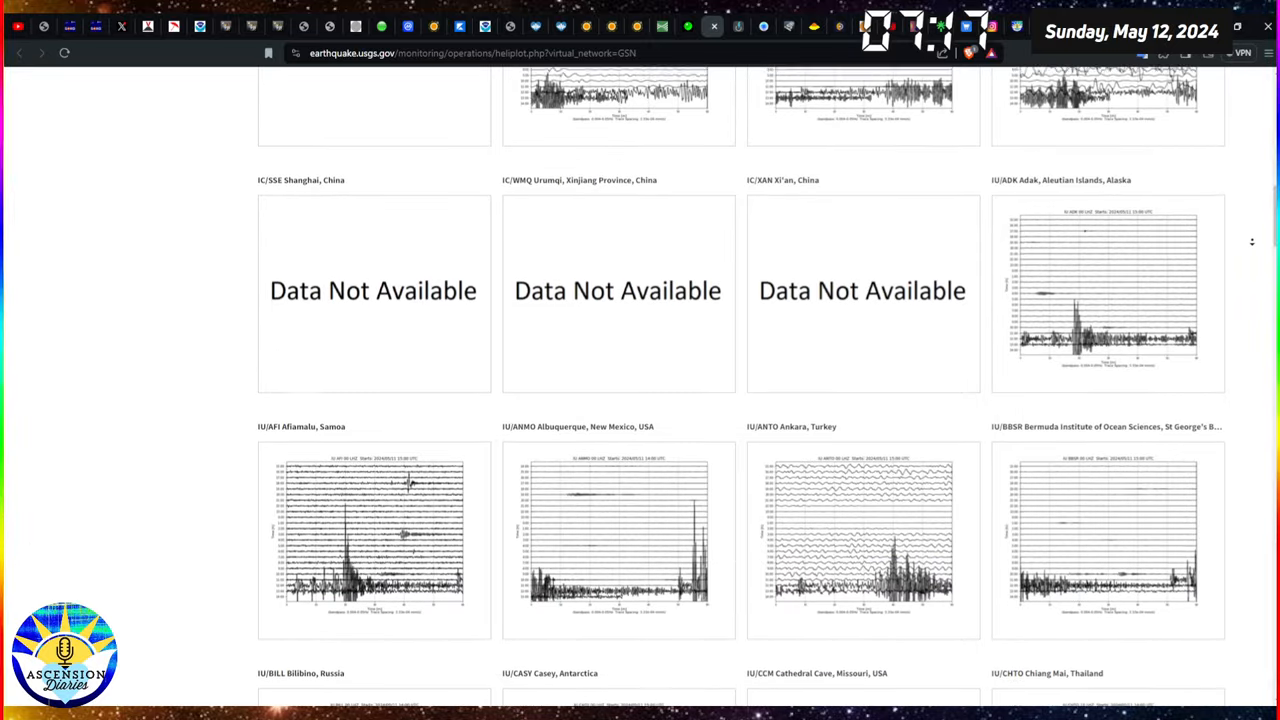
scroll(down, 3)
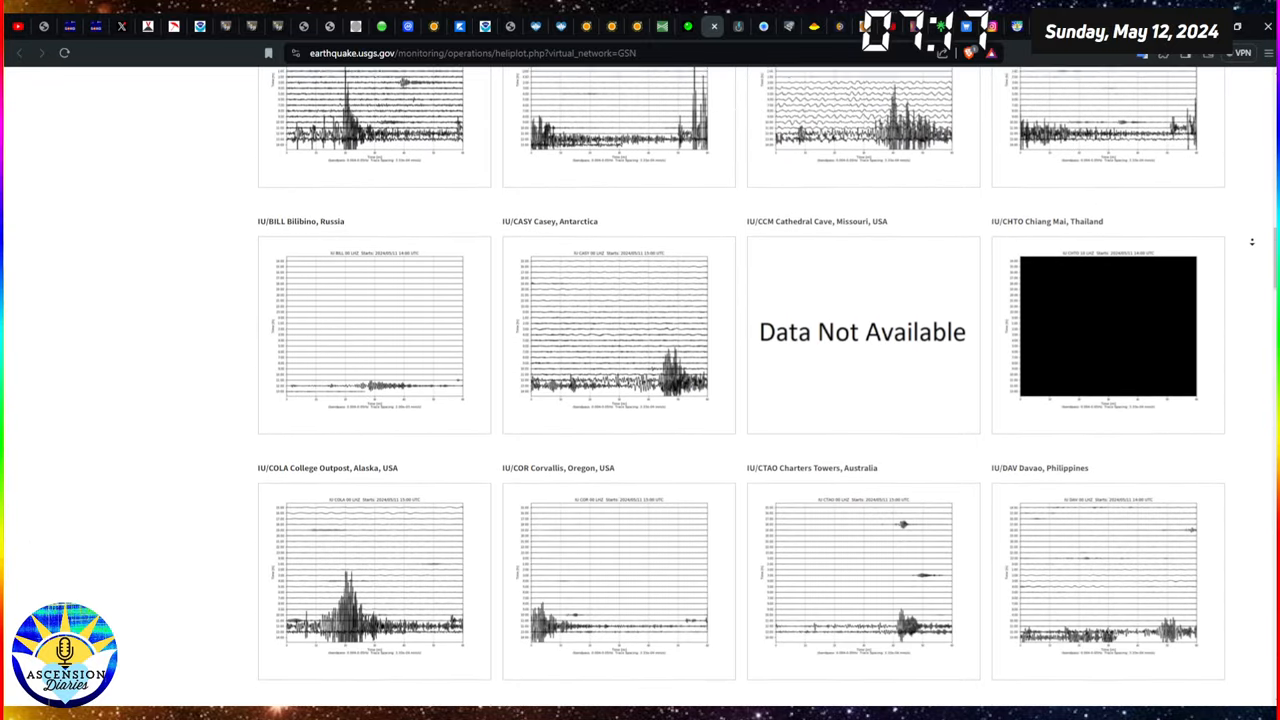
scroll(down, 3)
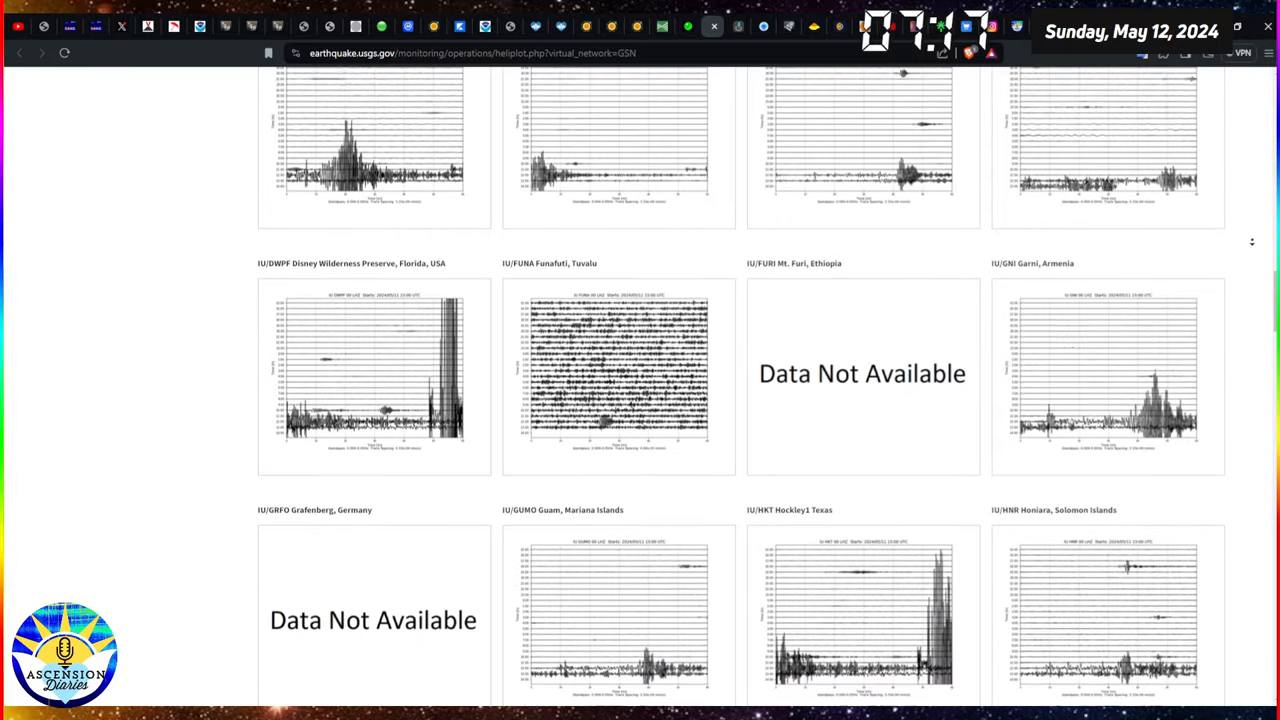
scroll(down, 3)
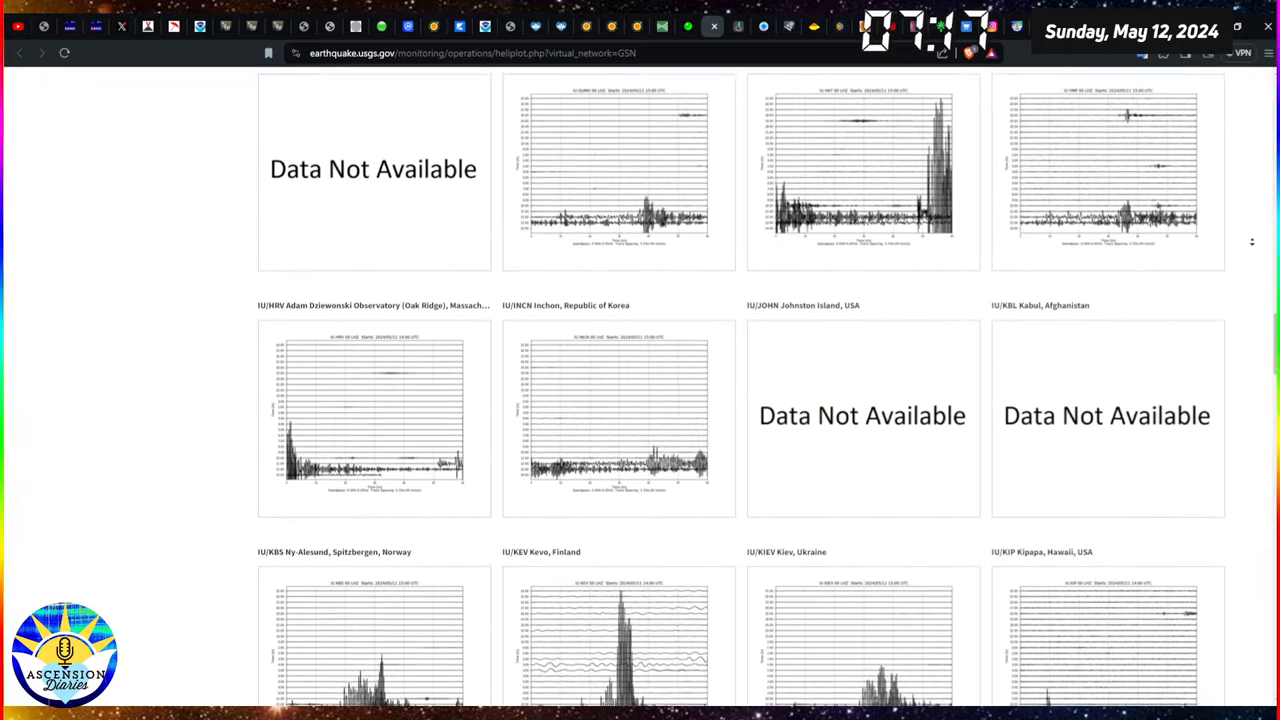
scroll(down, 3)
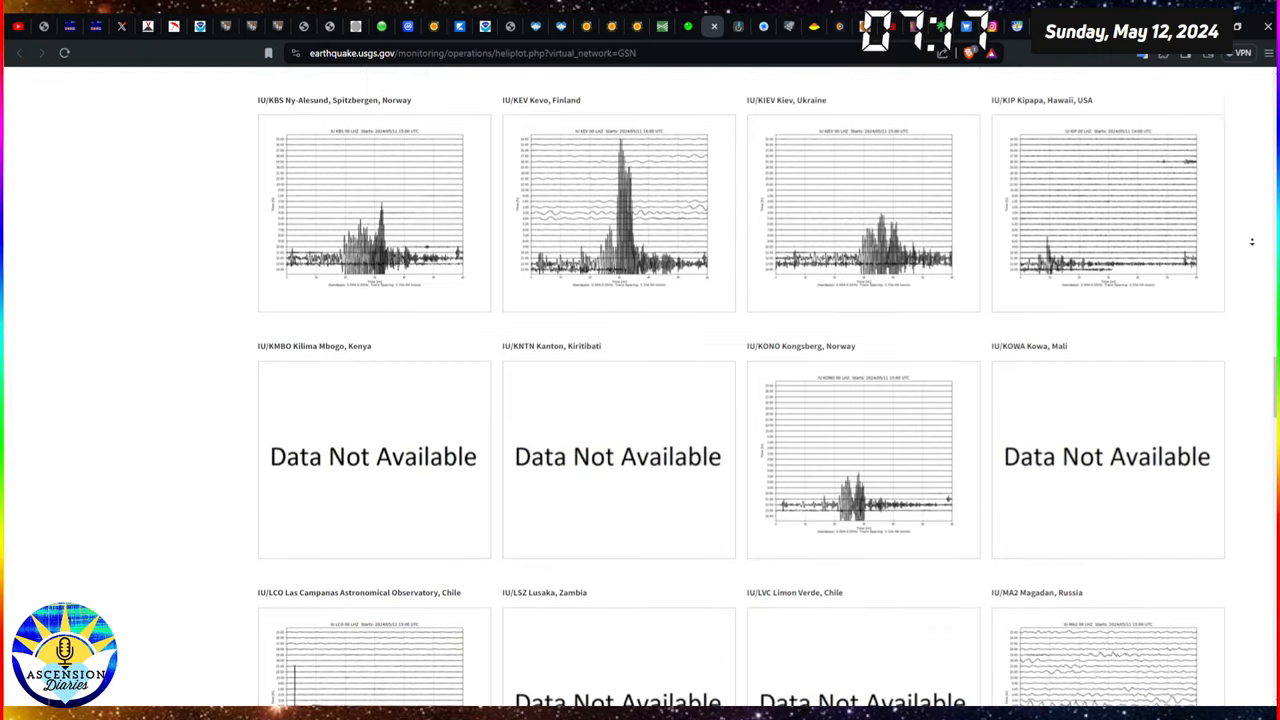
scroll(down, 3)
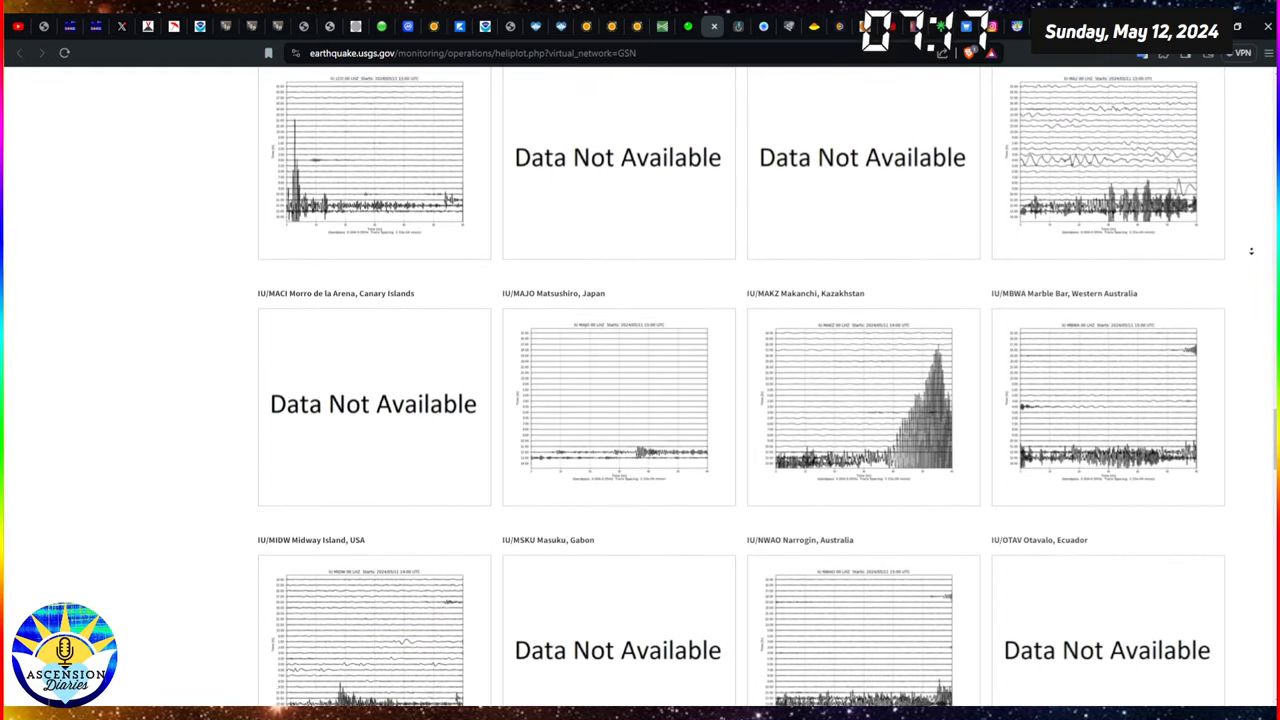
scroll(down, 3)
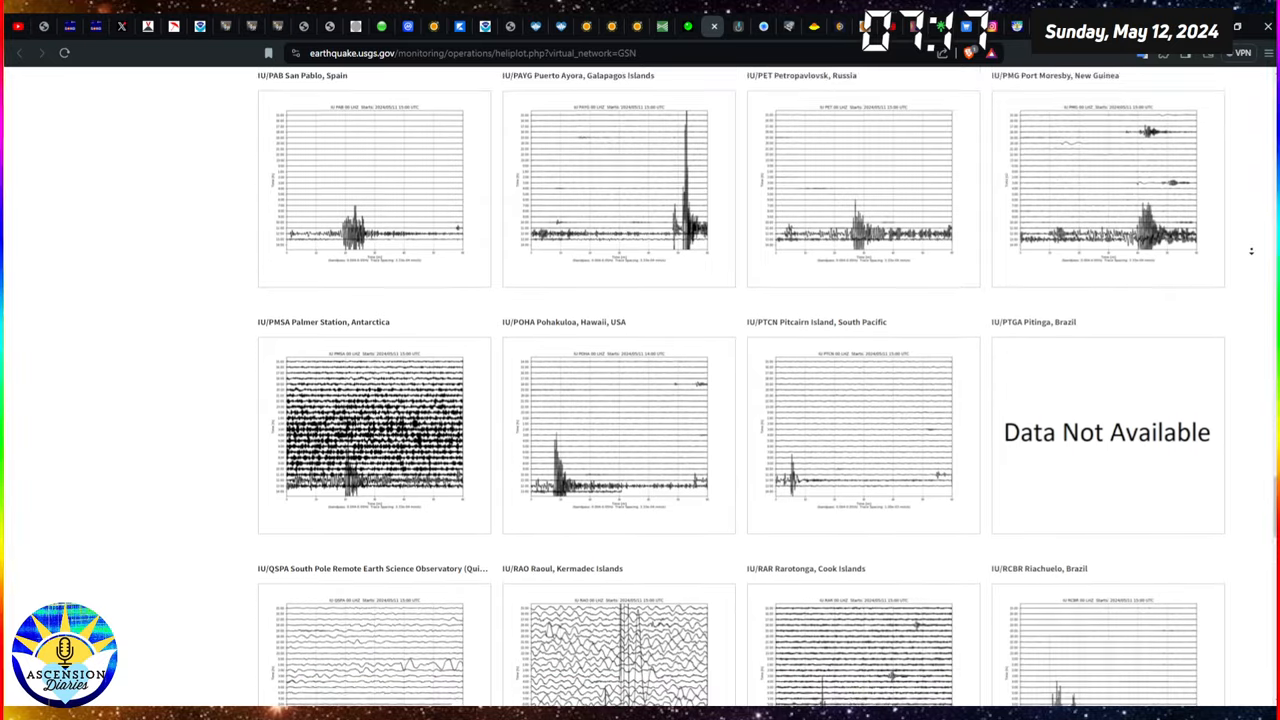
scroll(down, 3)
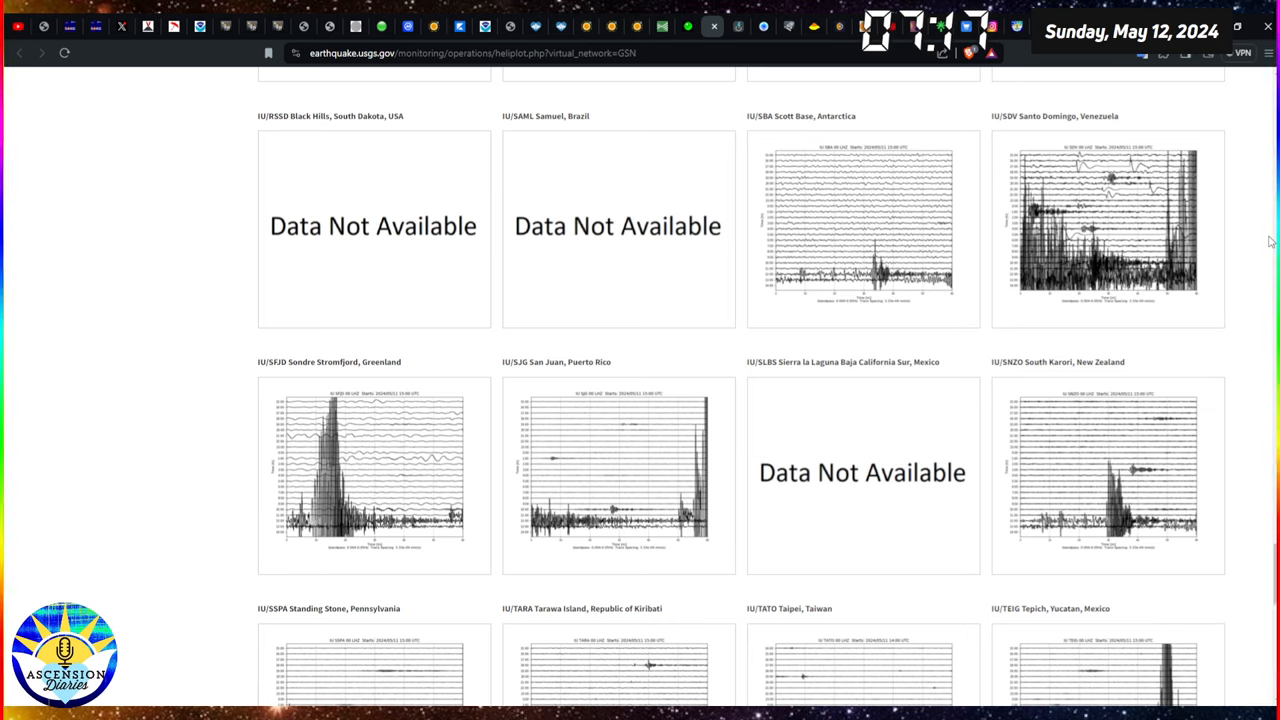
mouse_move(1248, 204)
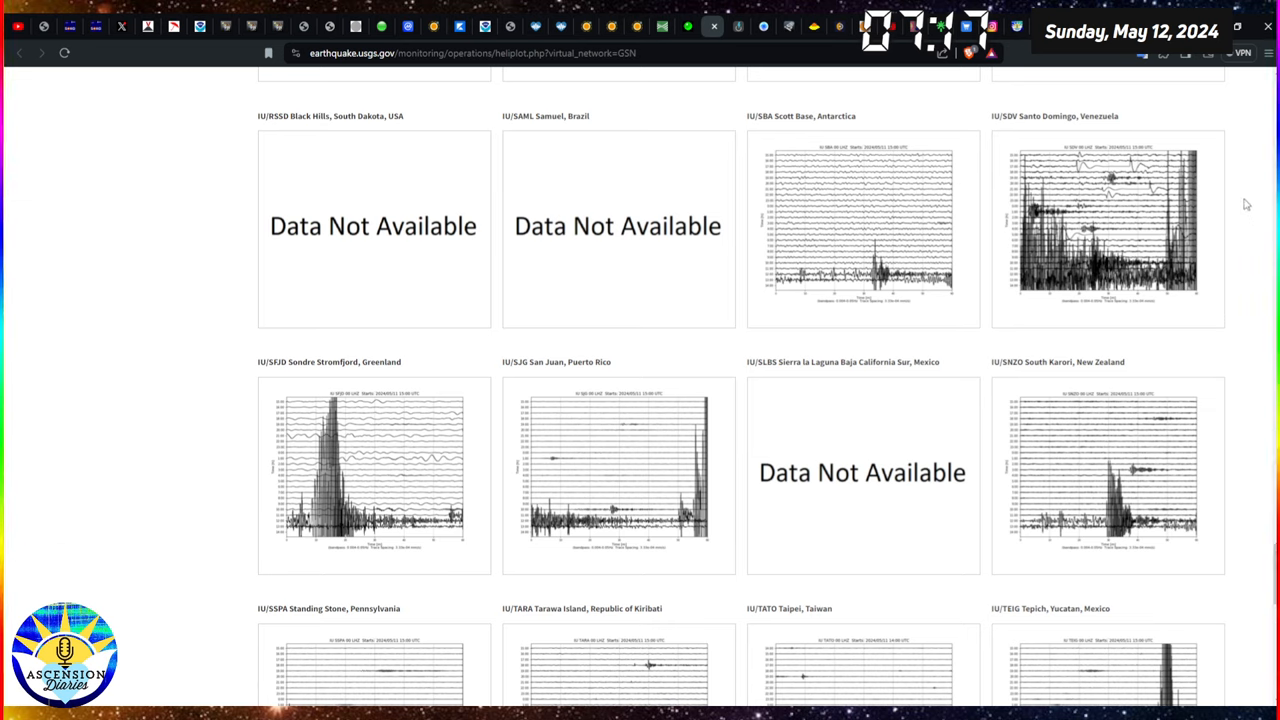
mouse_move(1244, 188)
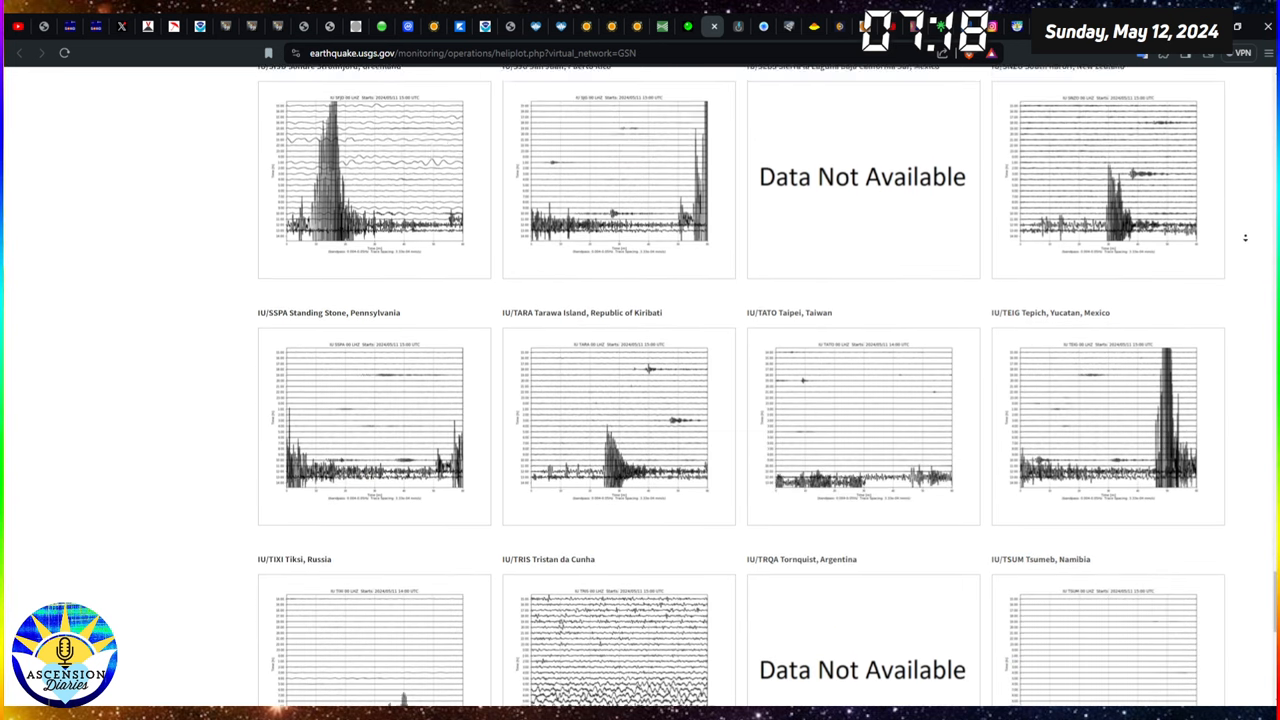
scroll(down, 3)
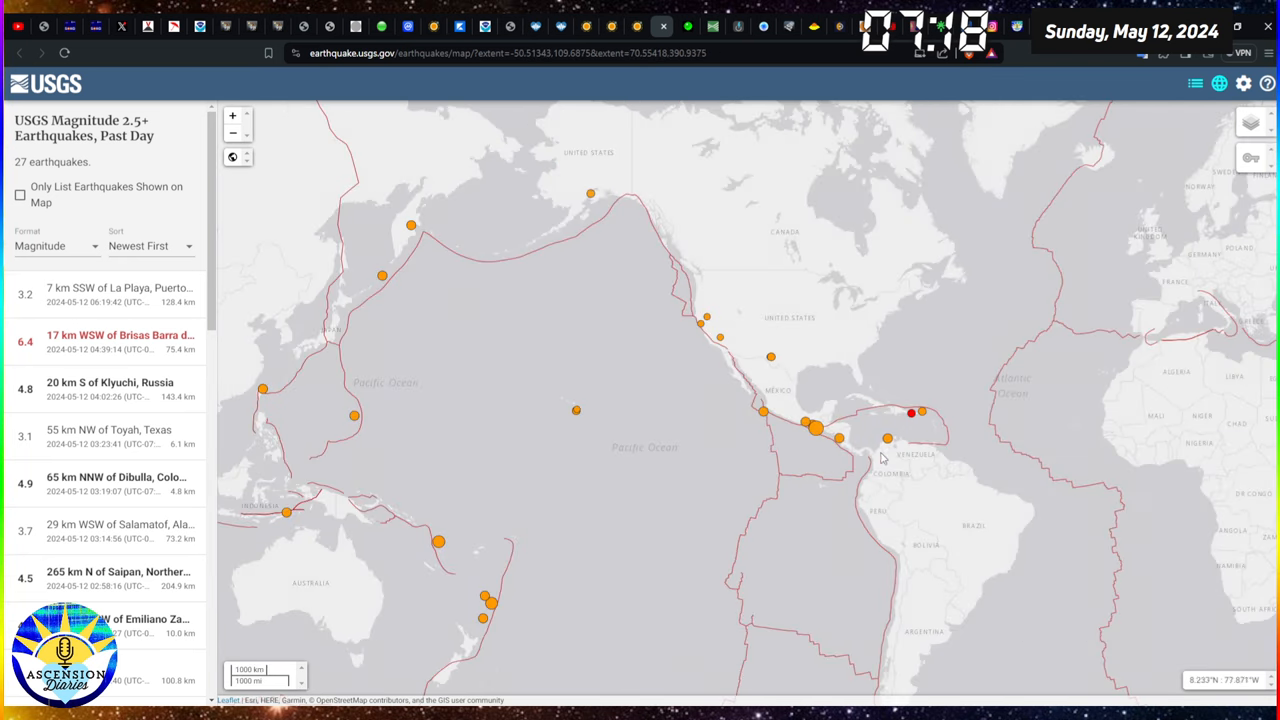
- Show details of the M 3.2 quake 7 km SSW of La Playa, Puerto Rico
click(910, 412)
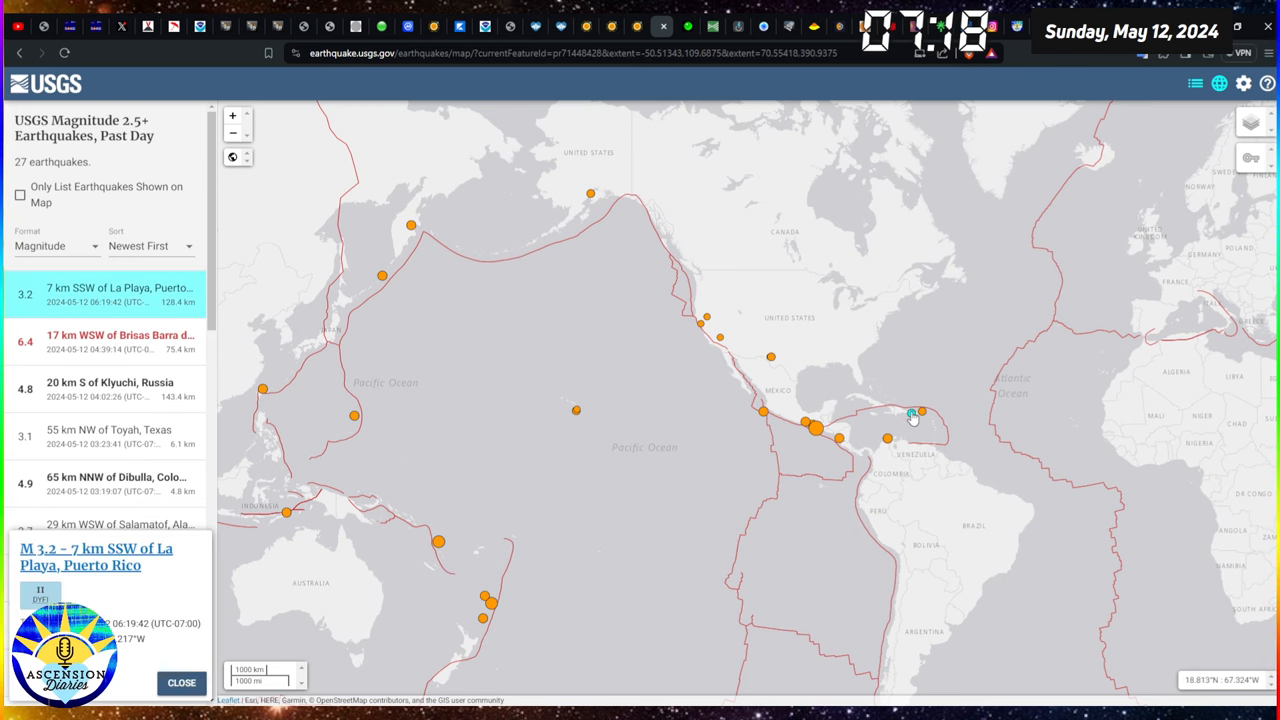
mouse_move(922, 396)
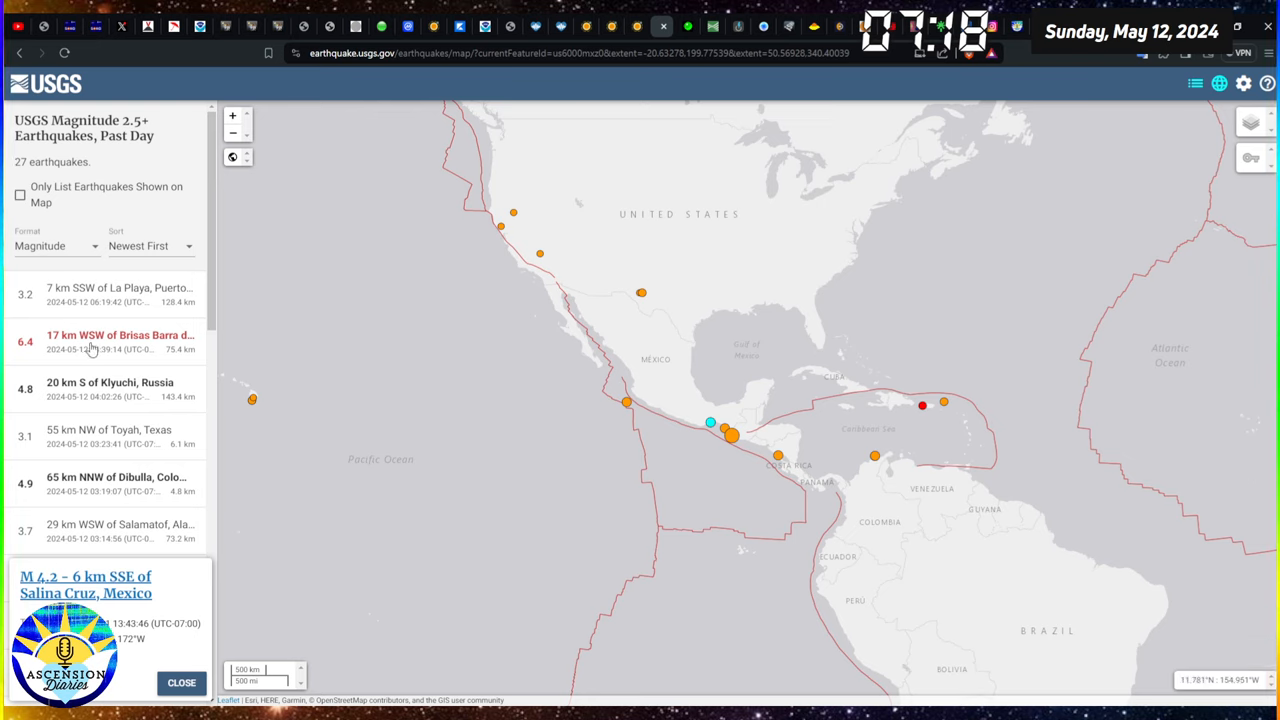
mouse_move(152, 344)
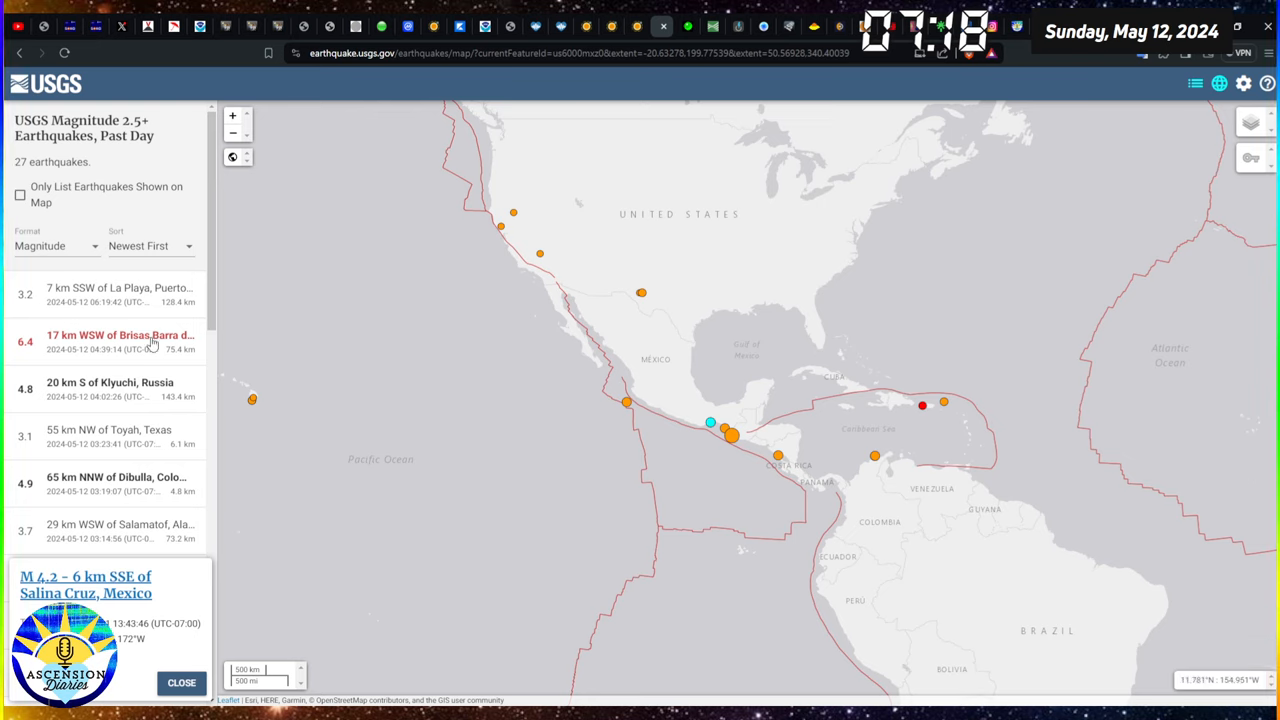
- Show details of the M 6.4 quake 17 km WSW of Brisas Barra de Suchiate, Mexico
click(120, 340)
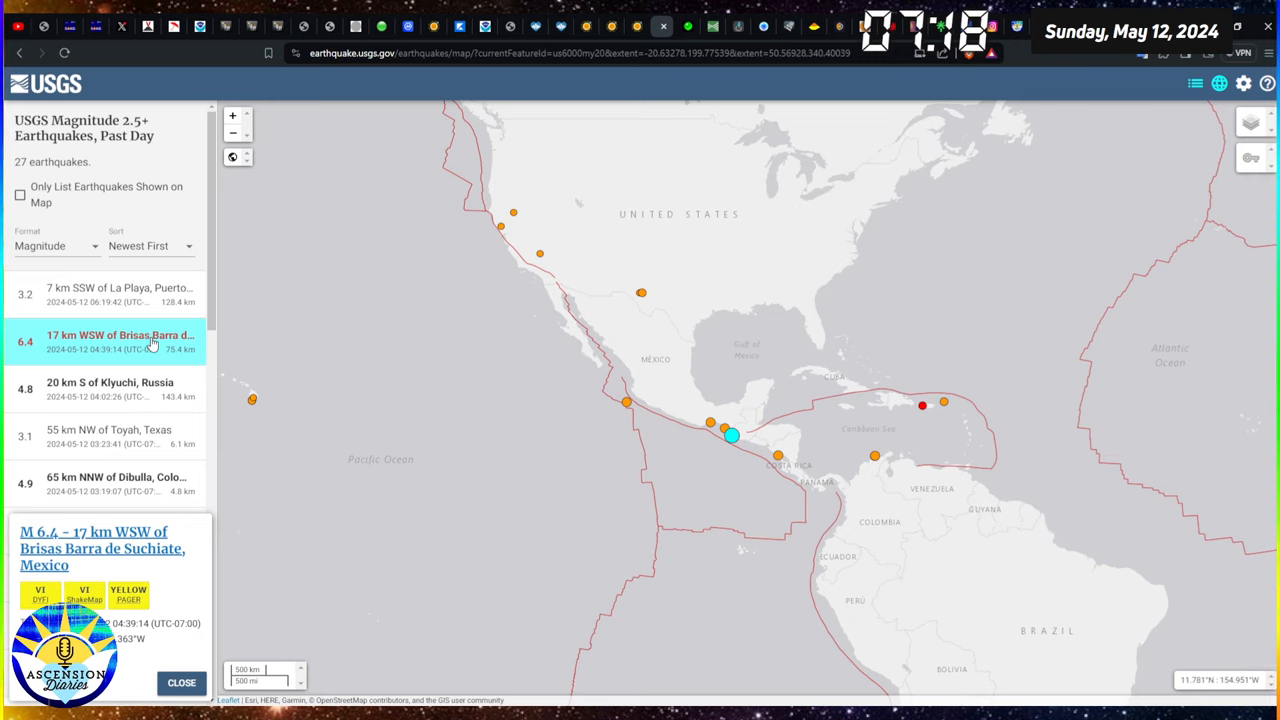
mouse_move(152, 344)
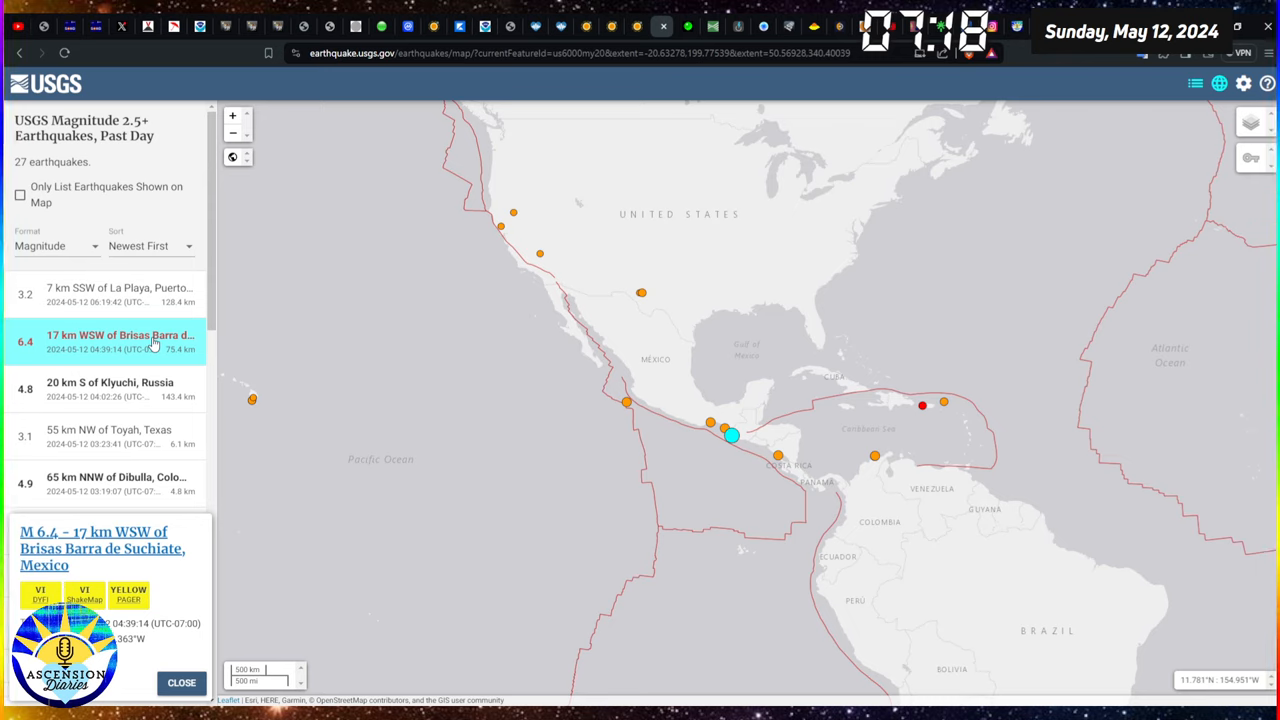
mouse_move(156, 552)
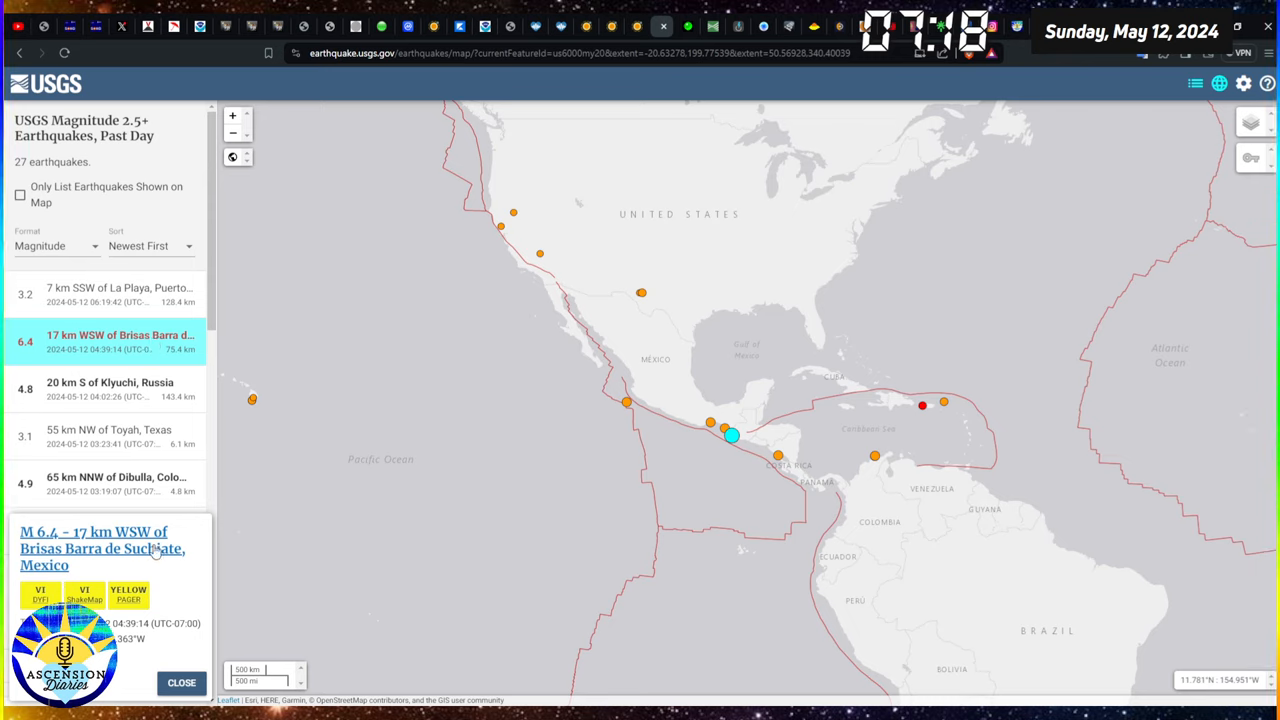
mouse_move(1180, 470)
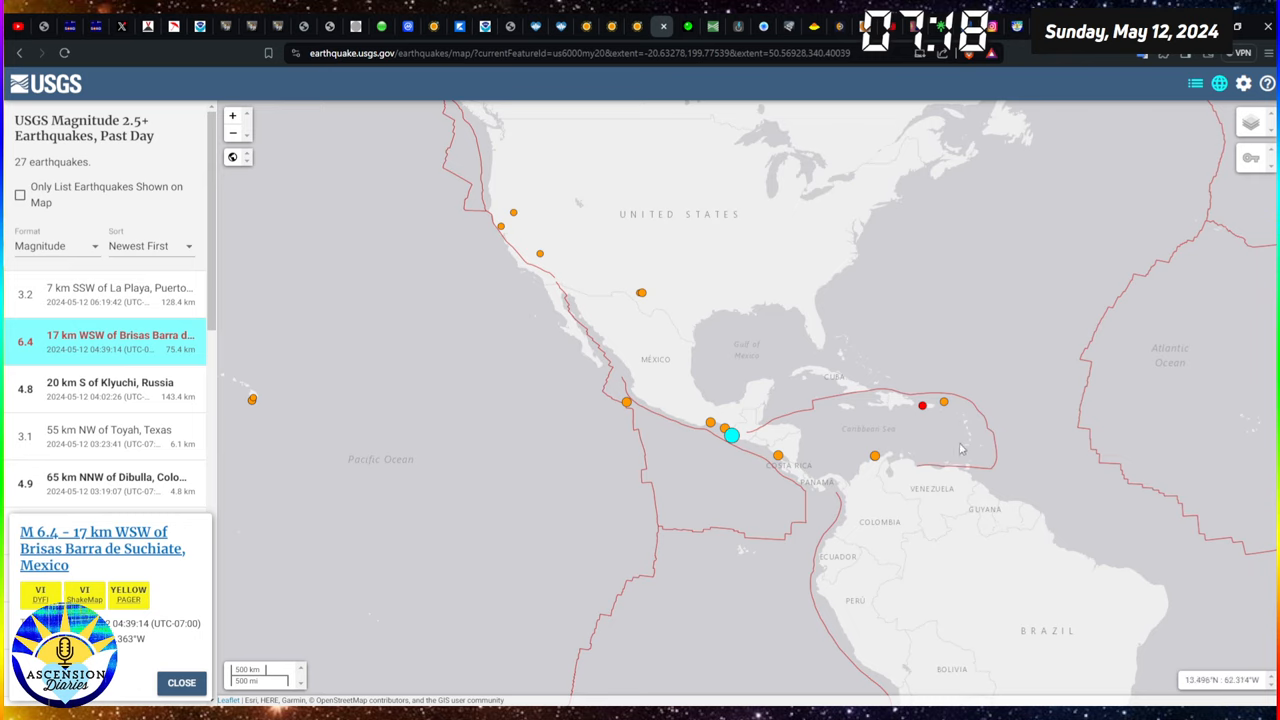
mouse_move(730, 448)
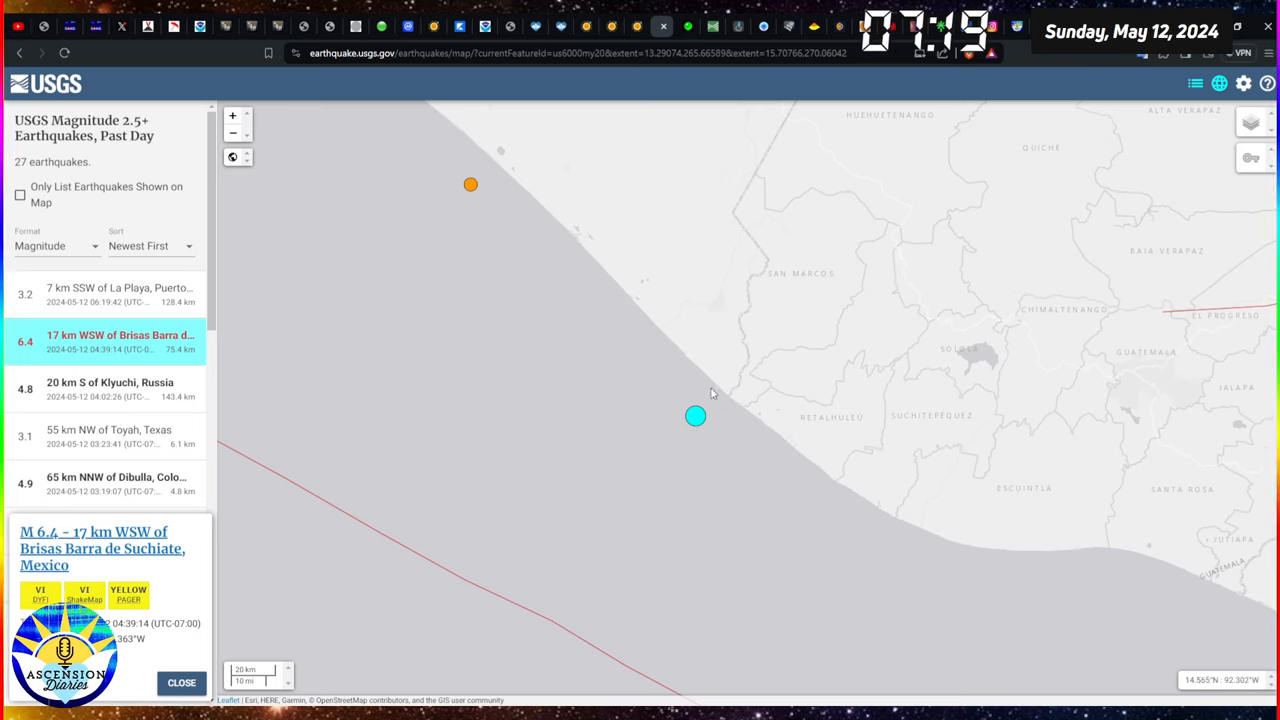
mouse_move(676, 316)
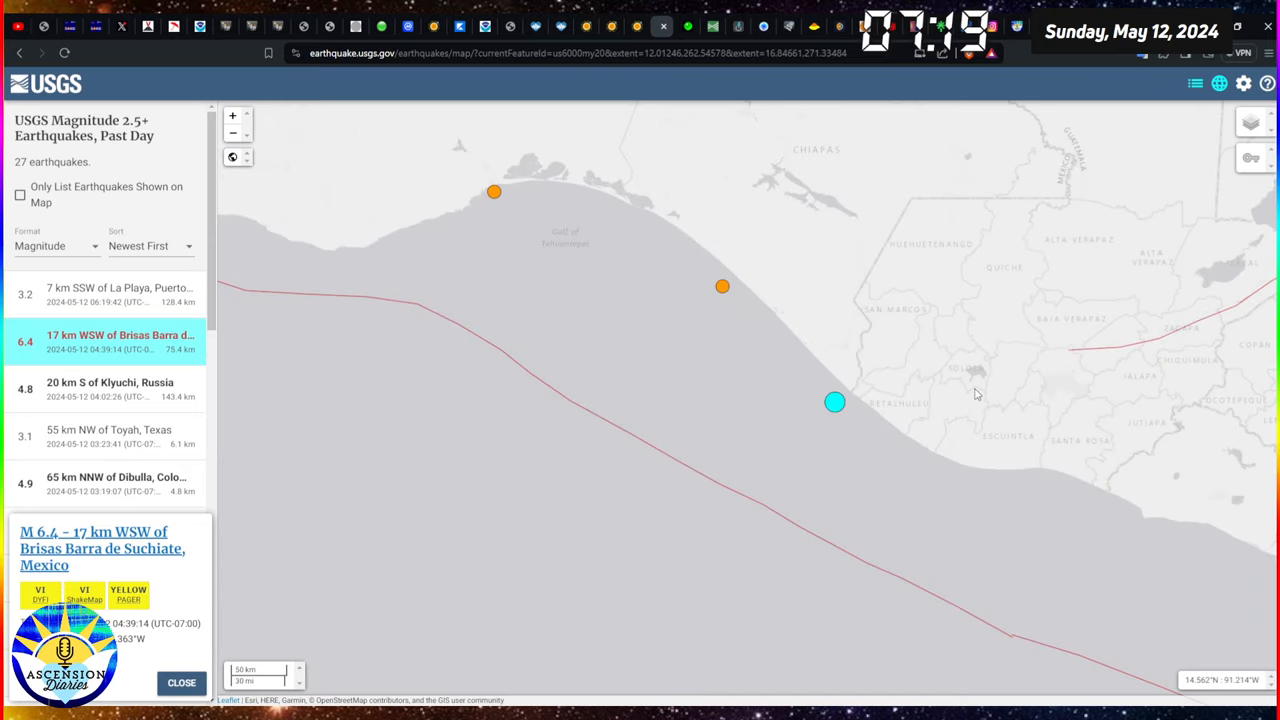
mouse_move(1176, 398)
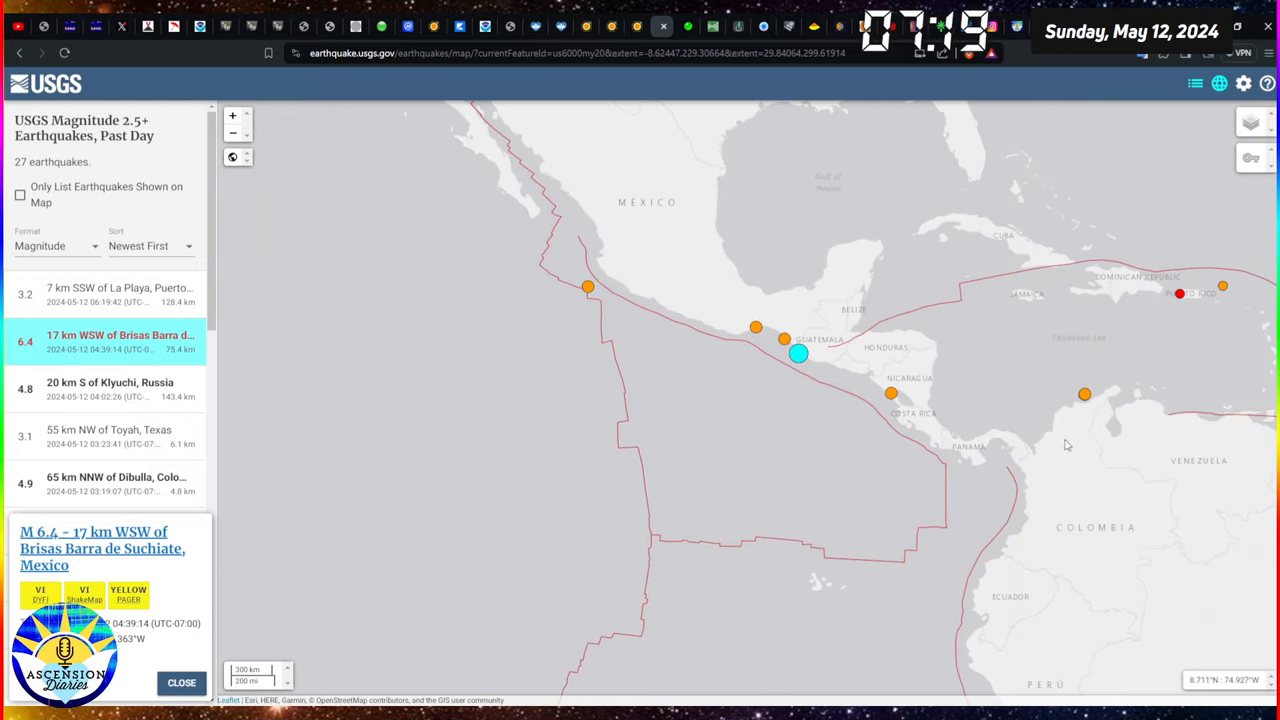
mouse_move(996, 346)
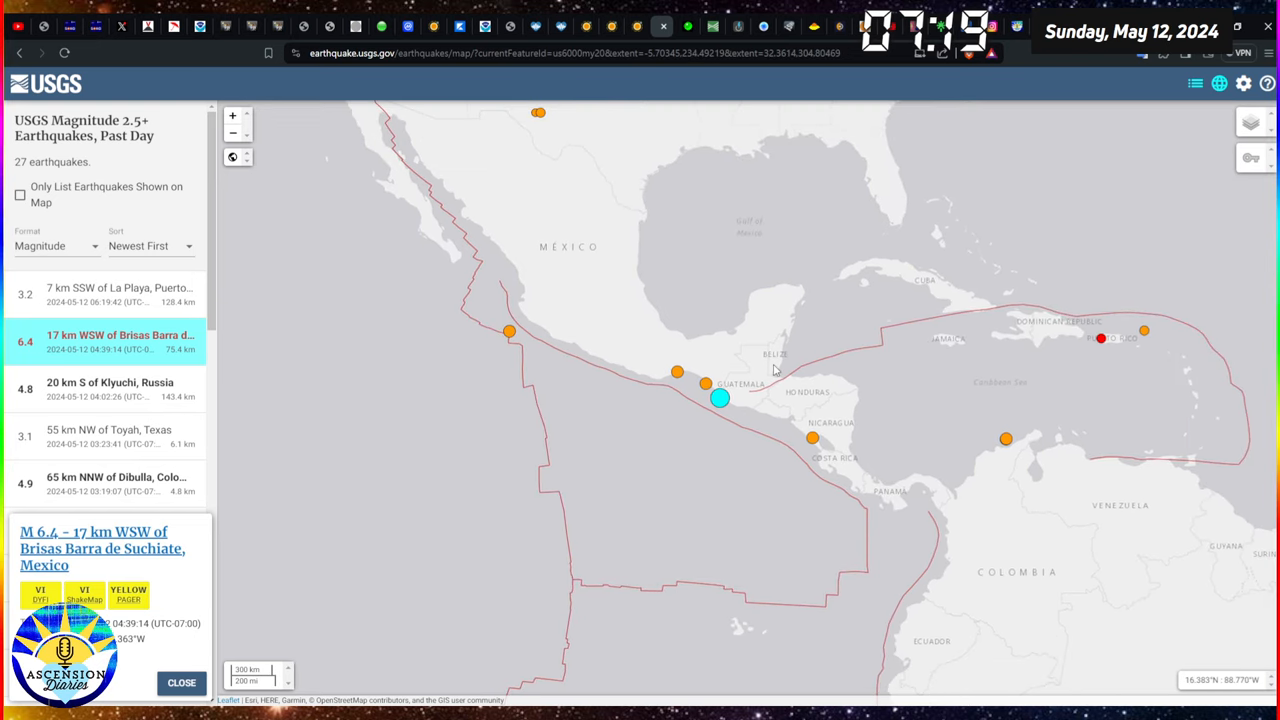
mouse_move(688, 332)
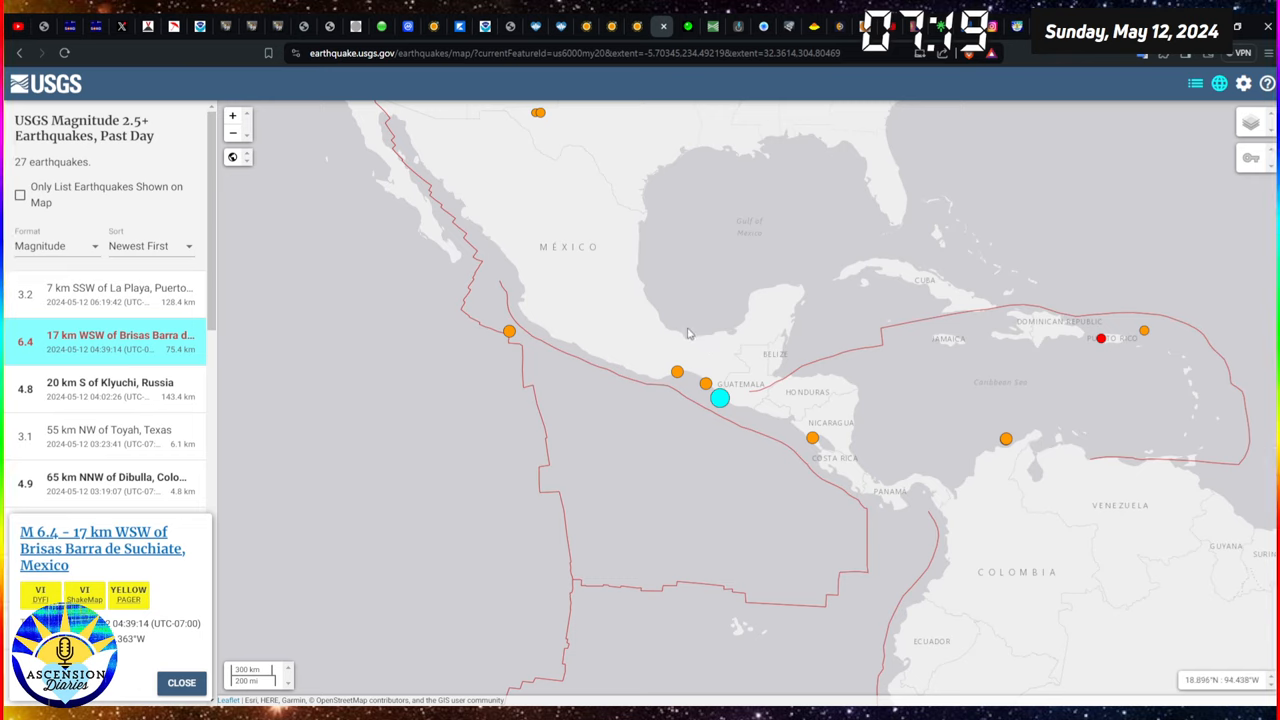
mouse_move(642, 436)
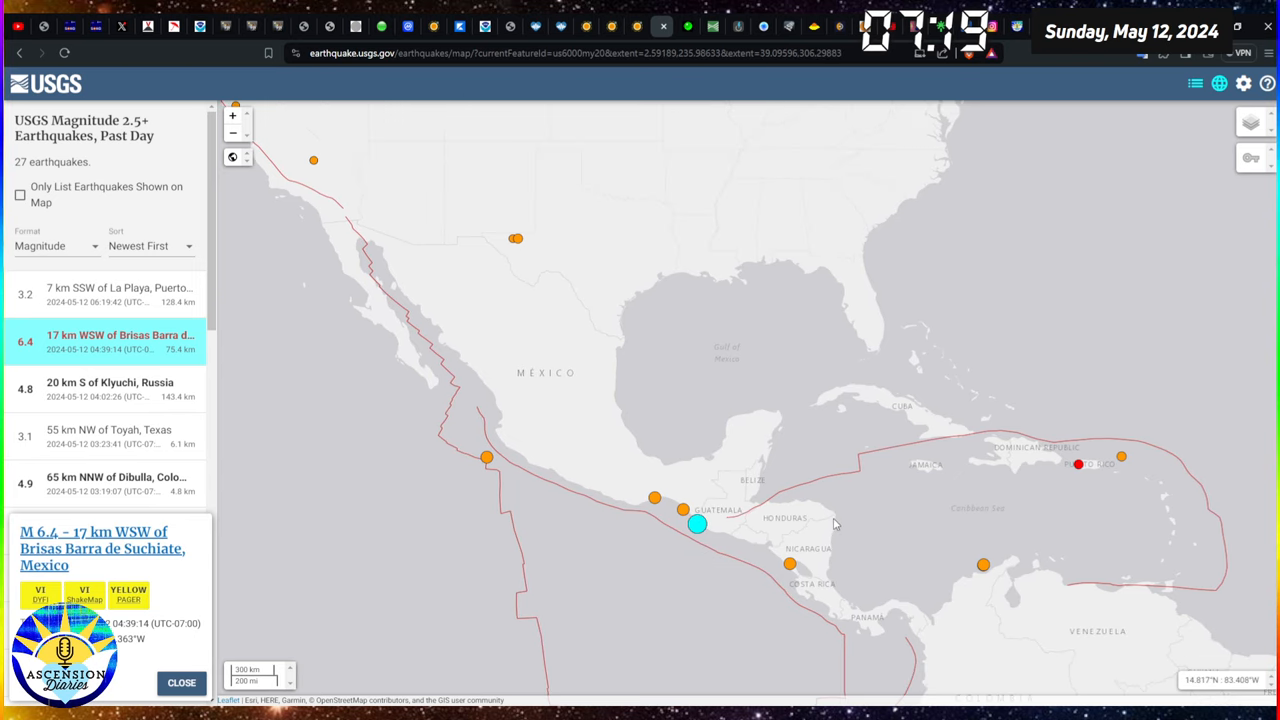
mouse_move(722, 520)
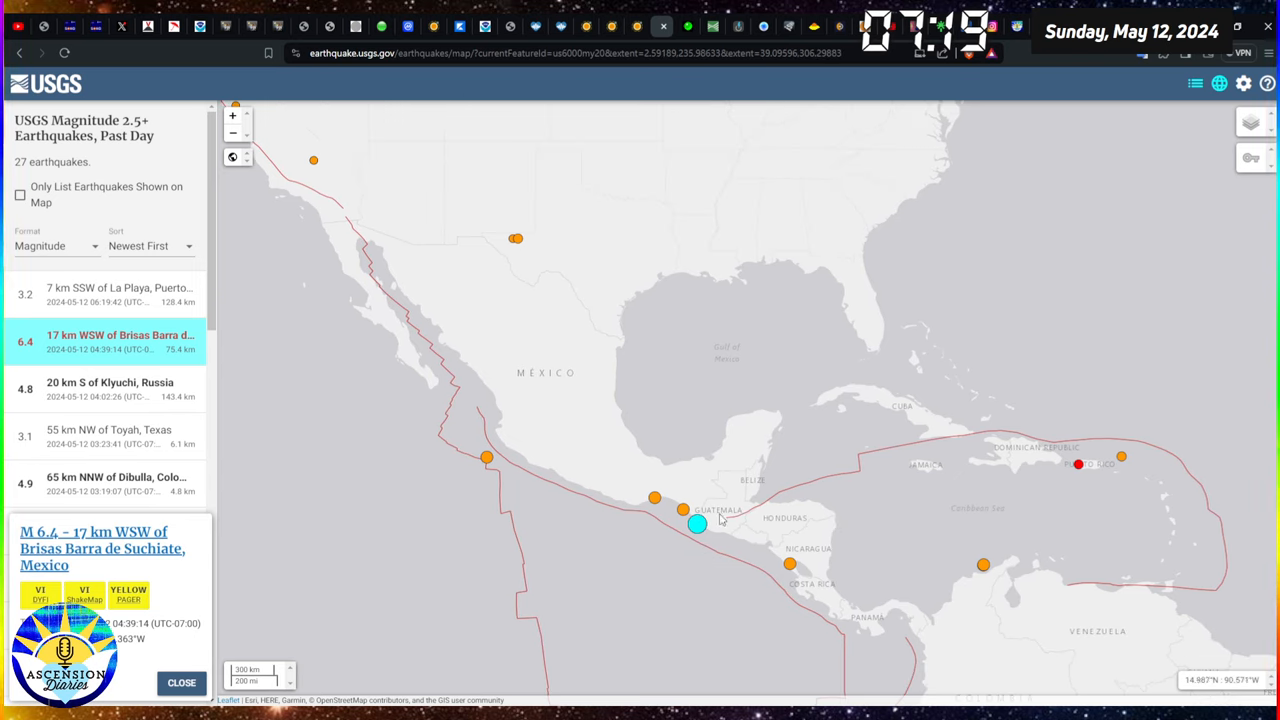
mouse_move(696, 468)
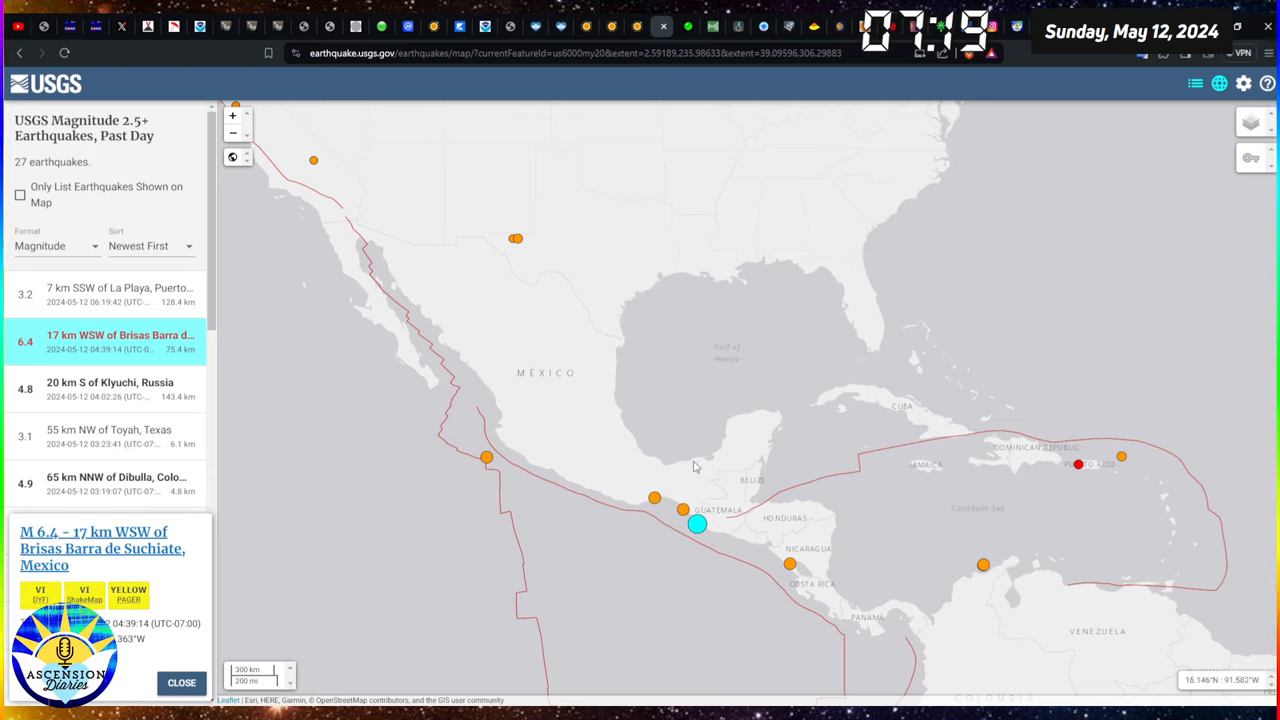
mouse_move(592, 380)
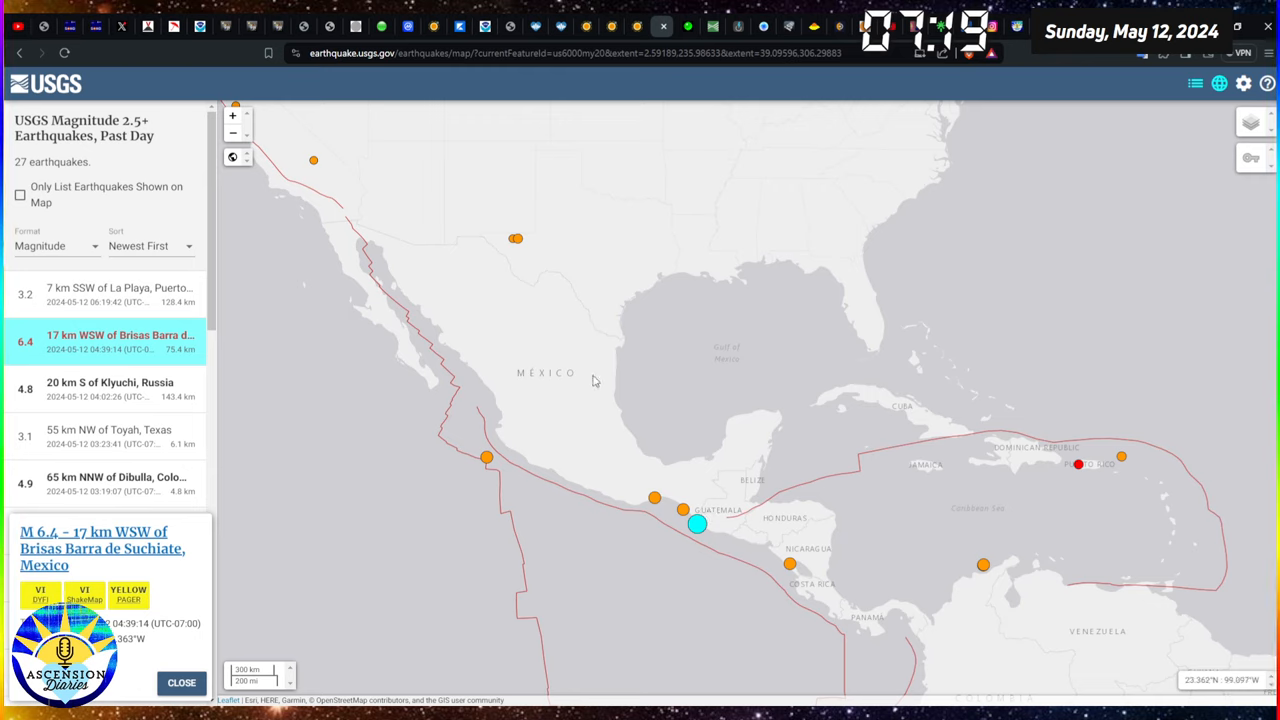
mouse_move(520, 276)
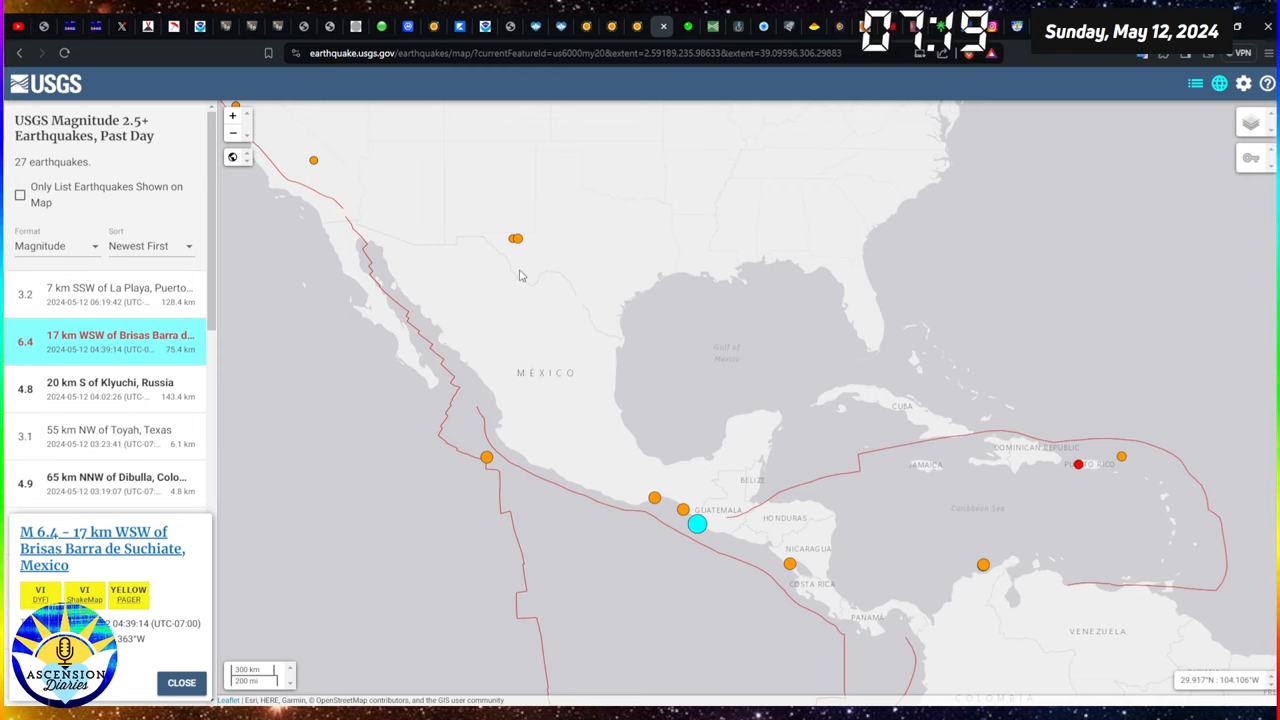
mouse_move(520, 222)
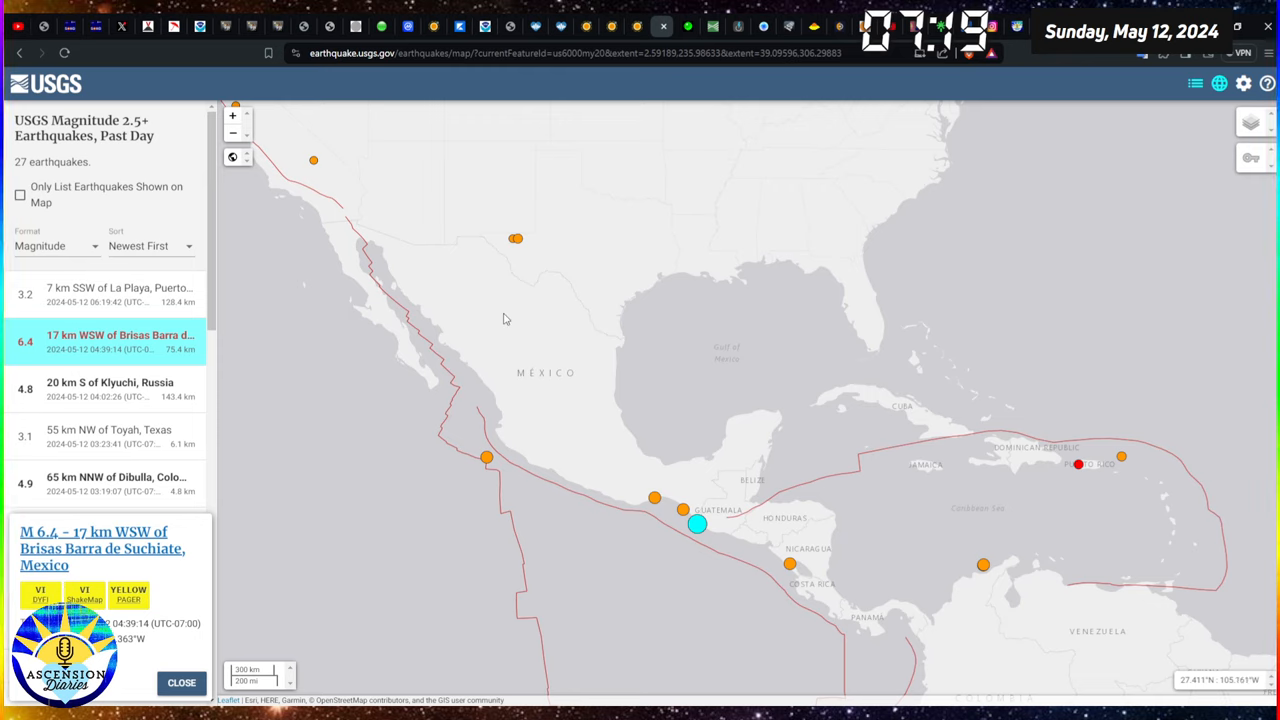
mouse_move(492, 236)
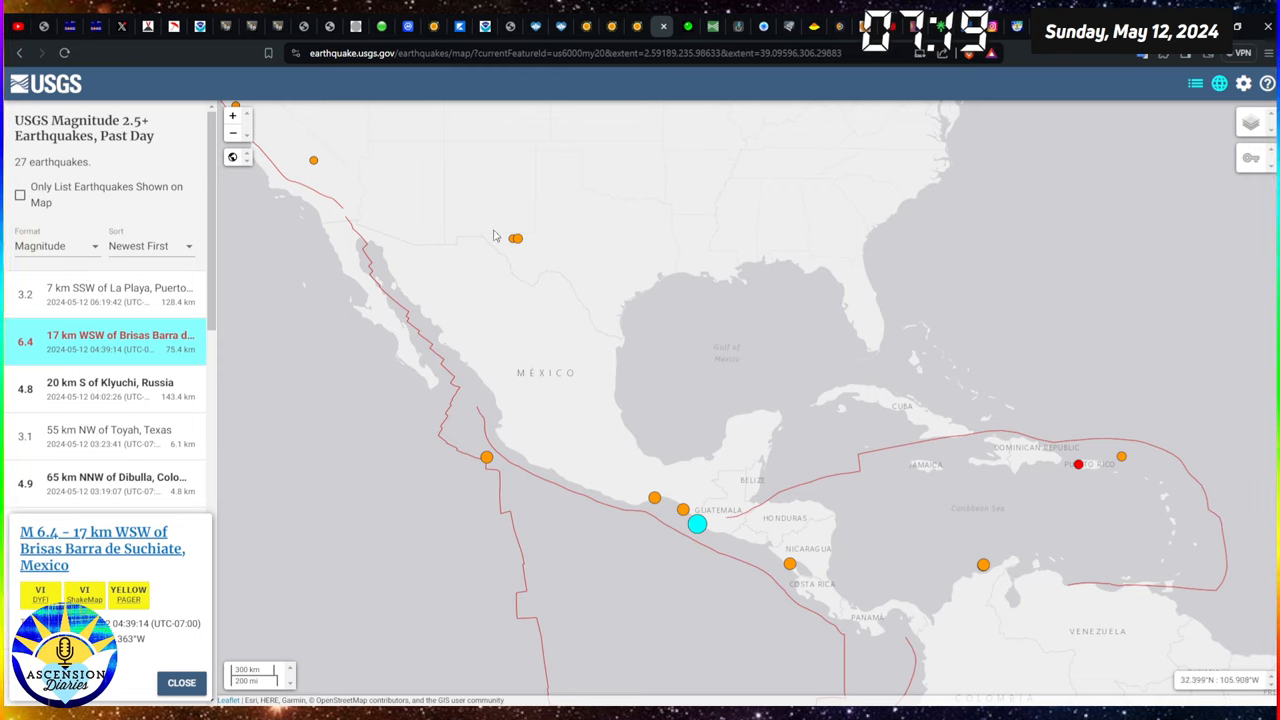
mouse_move(548, 330)
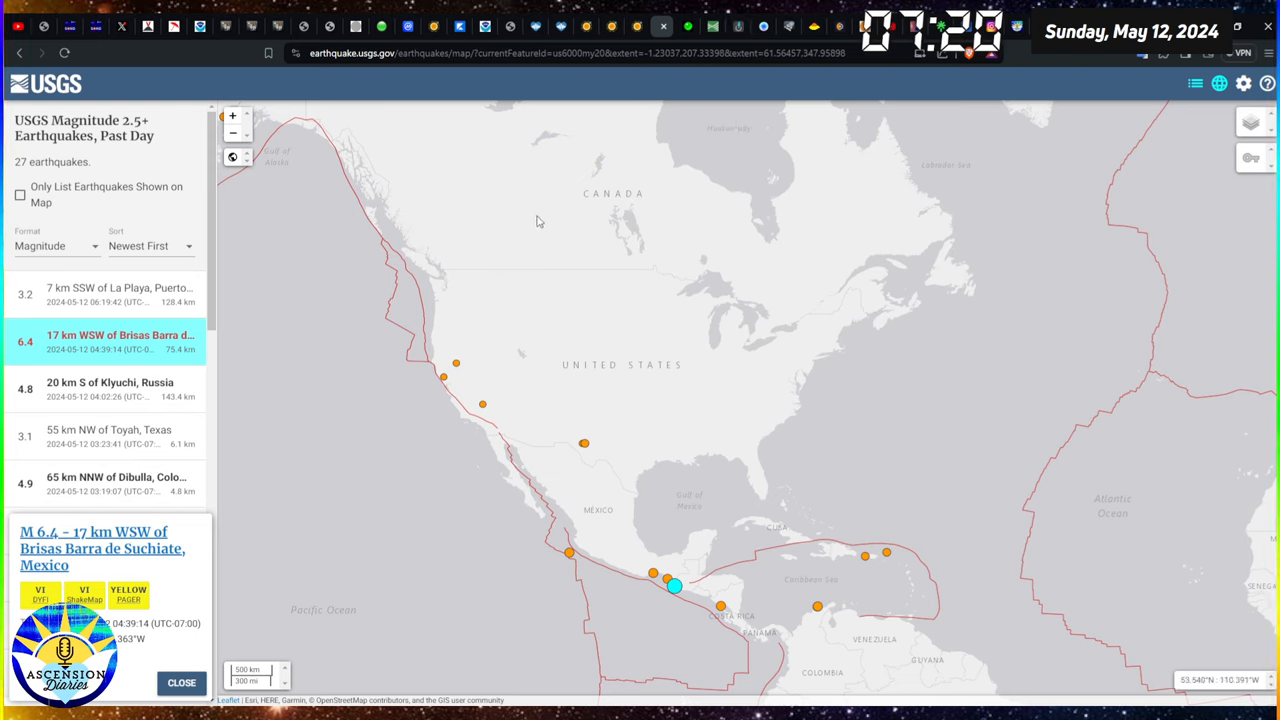
mouse_move(632, 250)
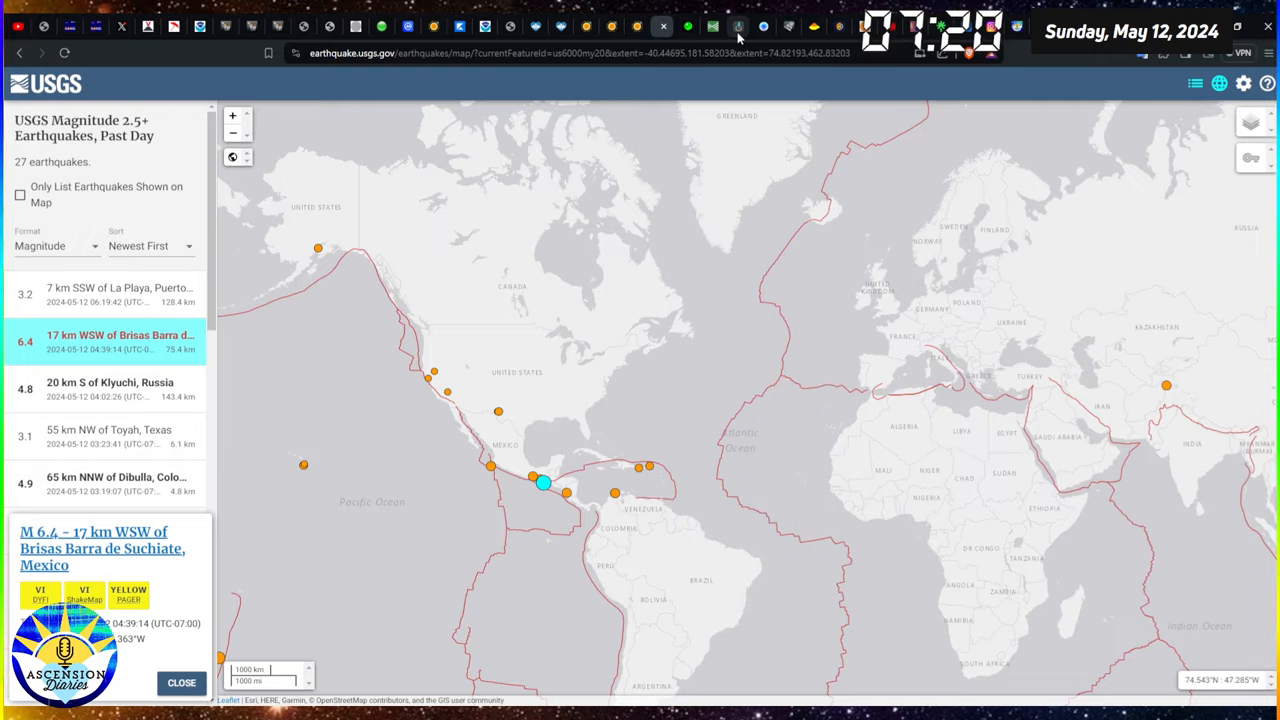
- Switch to the Blitzortung real-time lightning map page
click(738, 26)
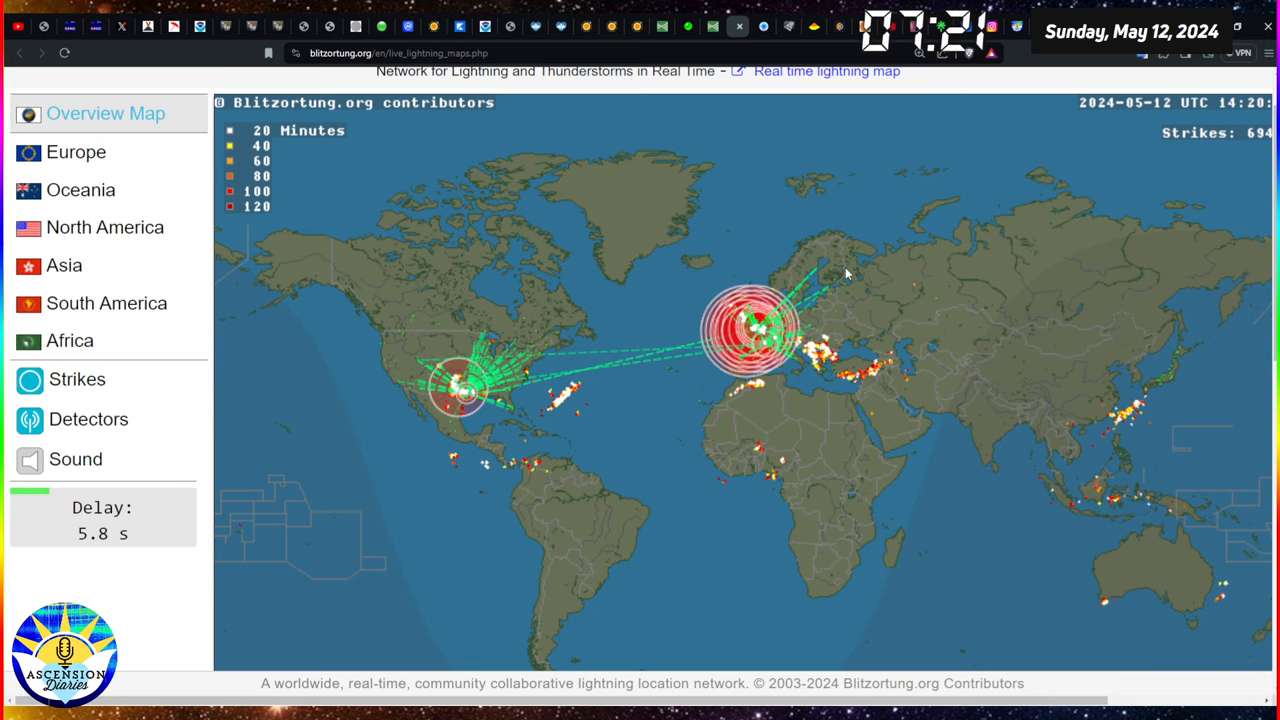
- Scroll over the live lightning strikes on the Blitzortung overview map
scroll(down, 3)
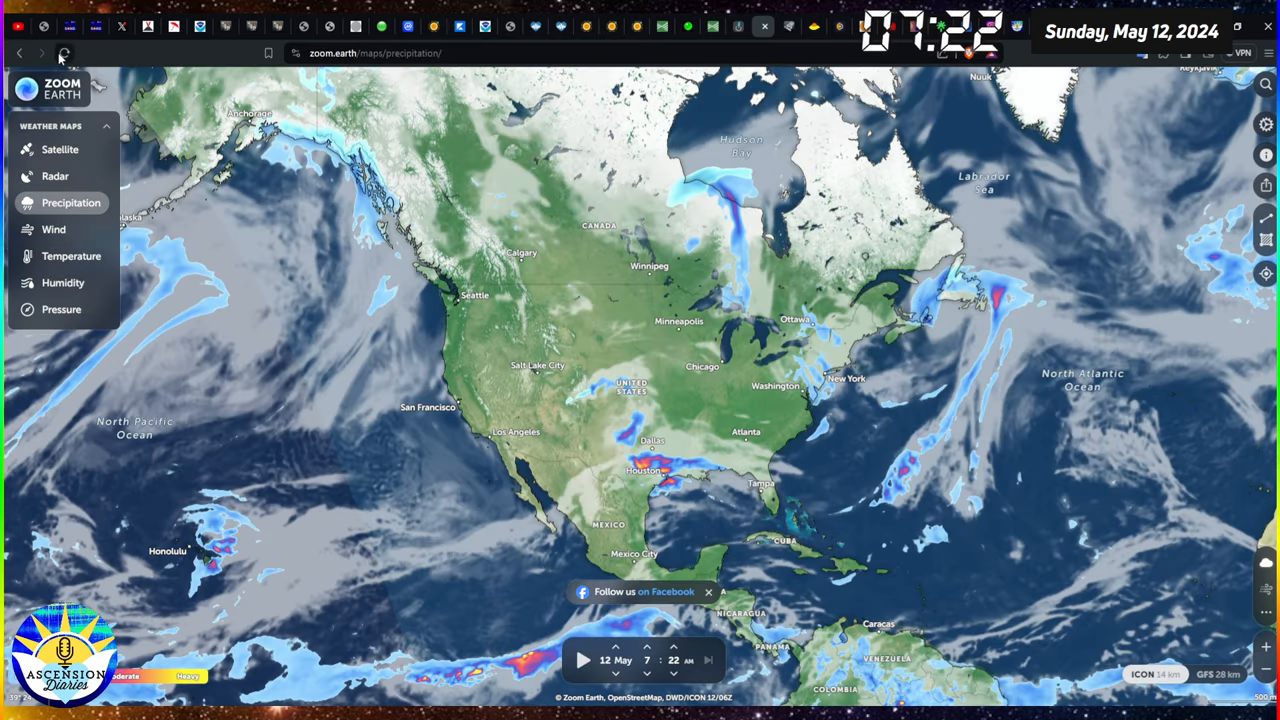
mouse_move(990, 404)
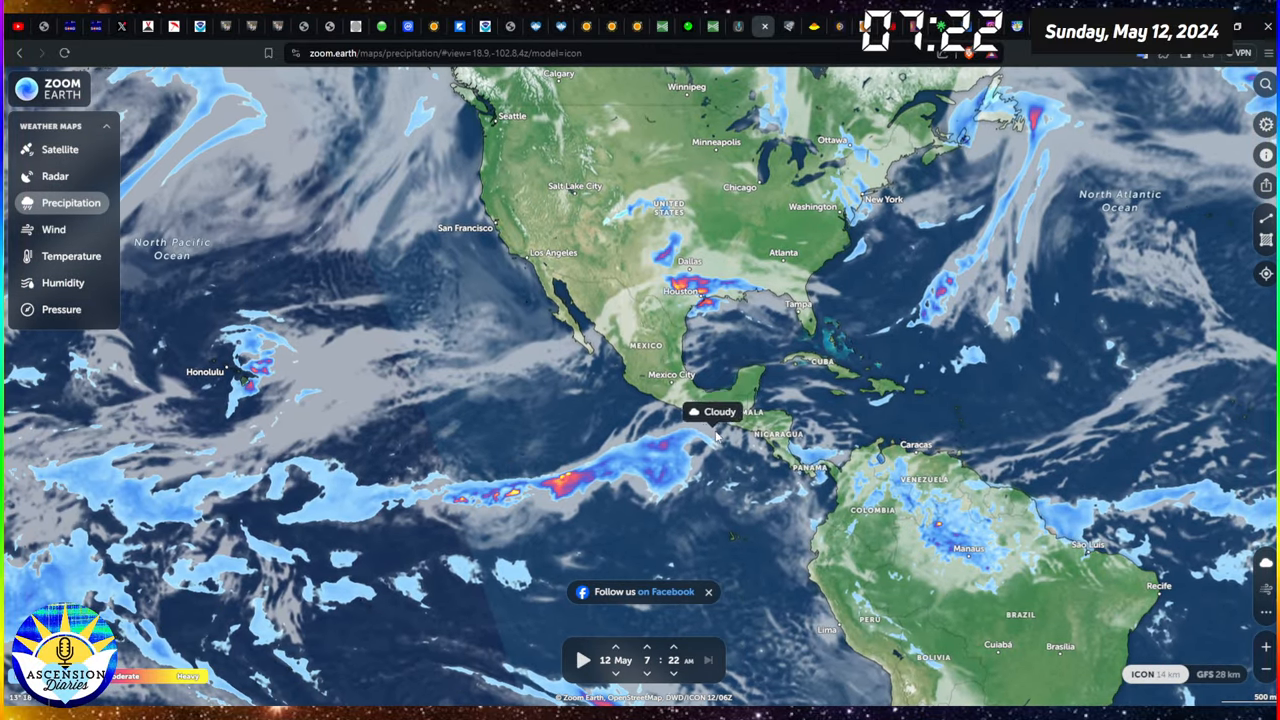
mouse_move(660, 448)
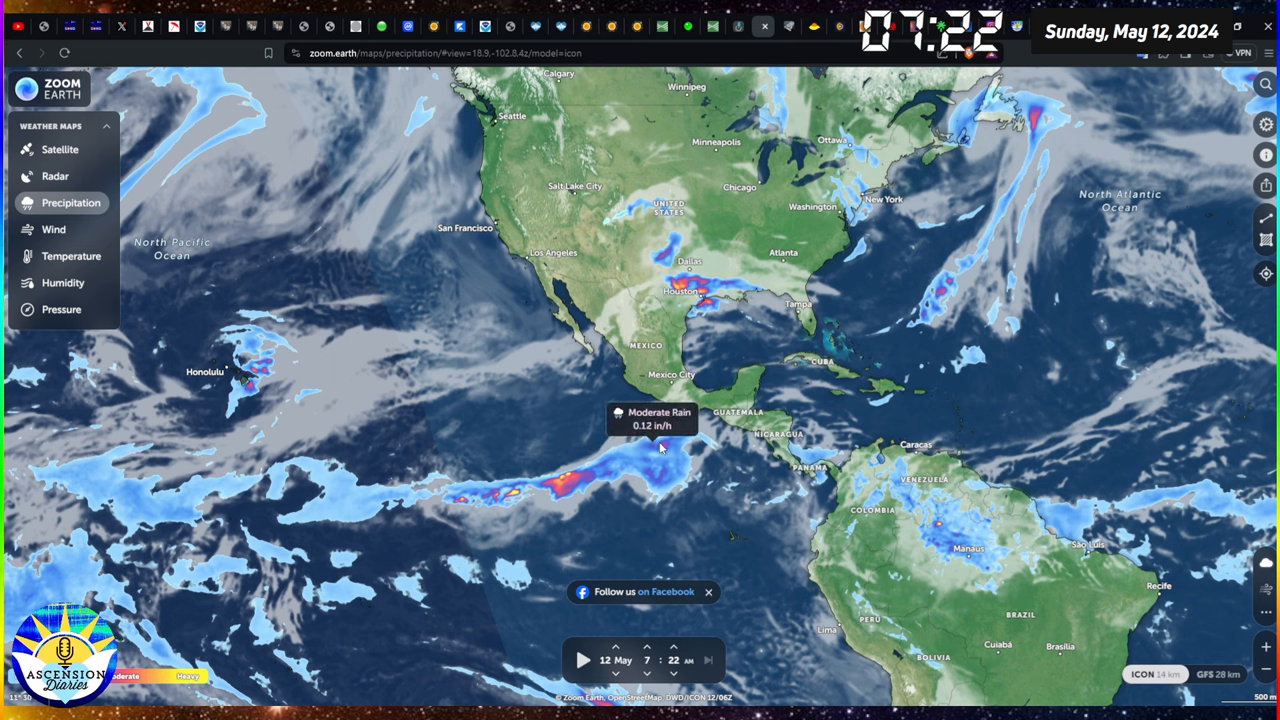
mouse_move(712, 382)
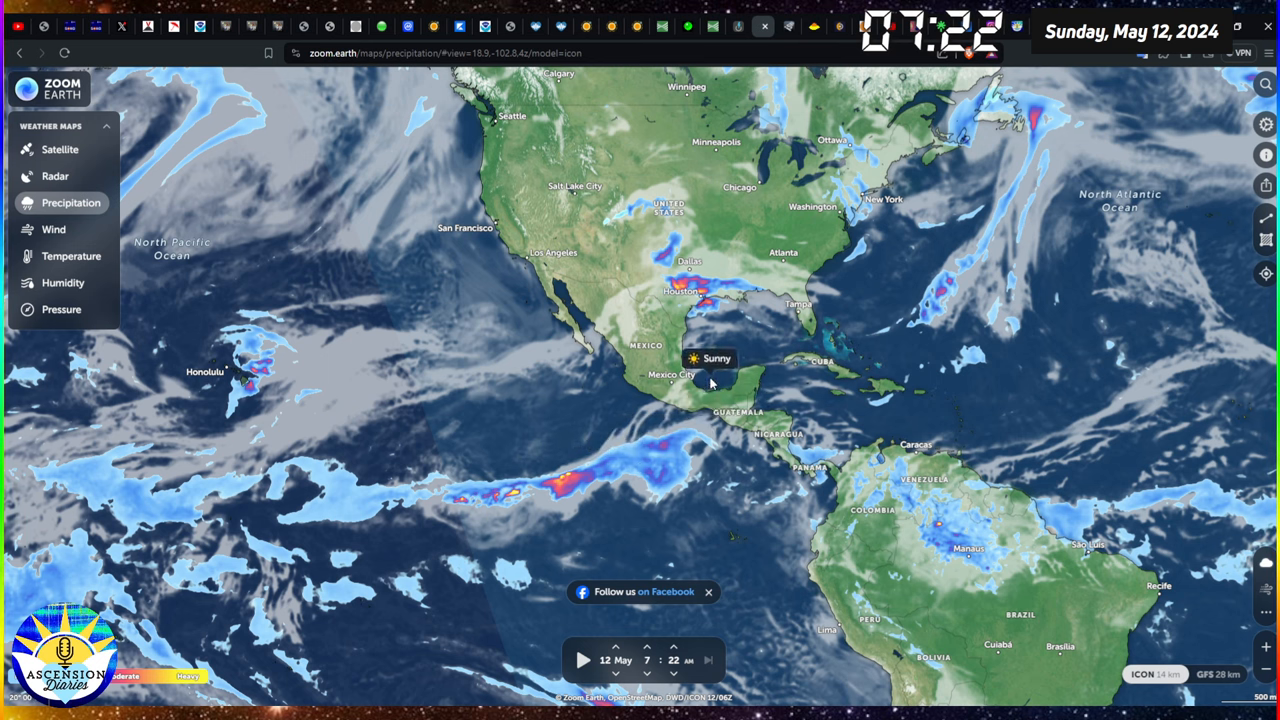
mouse_move(862, 380)
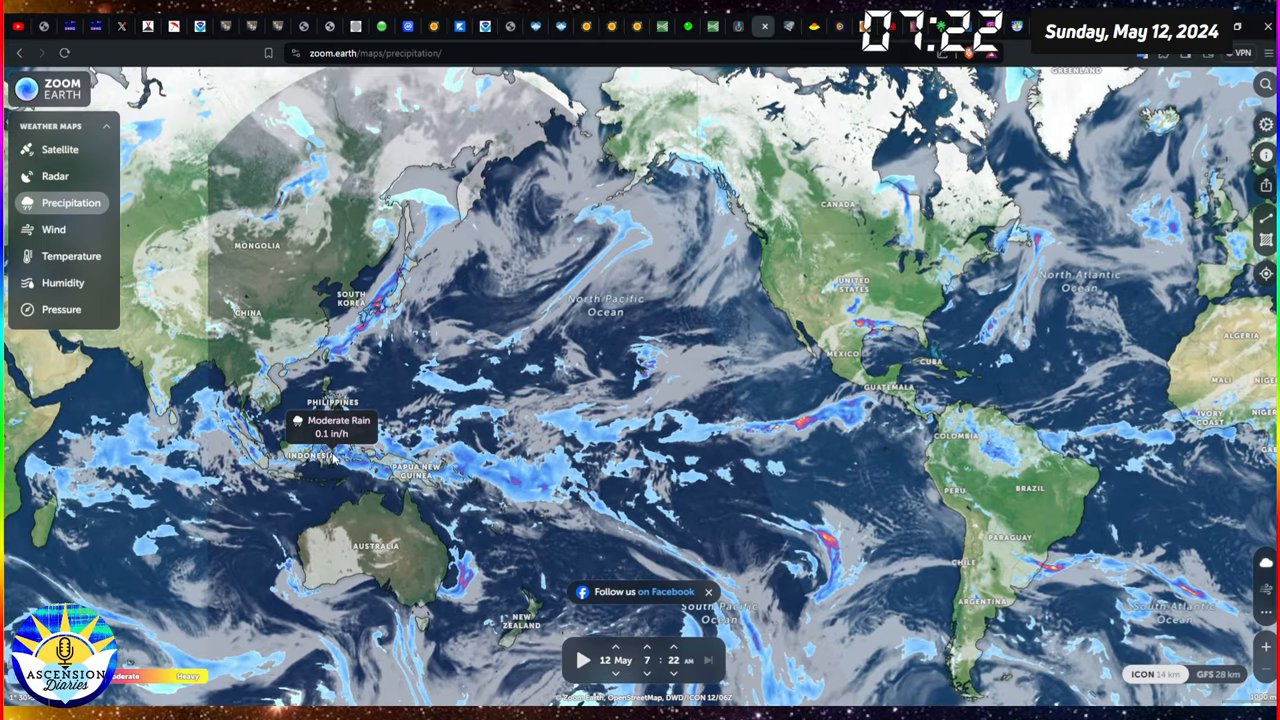
mouse_move(398, 496)
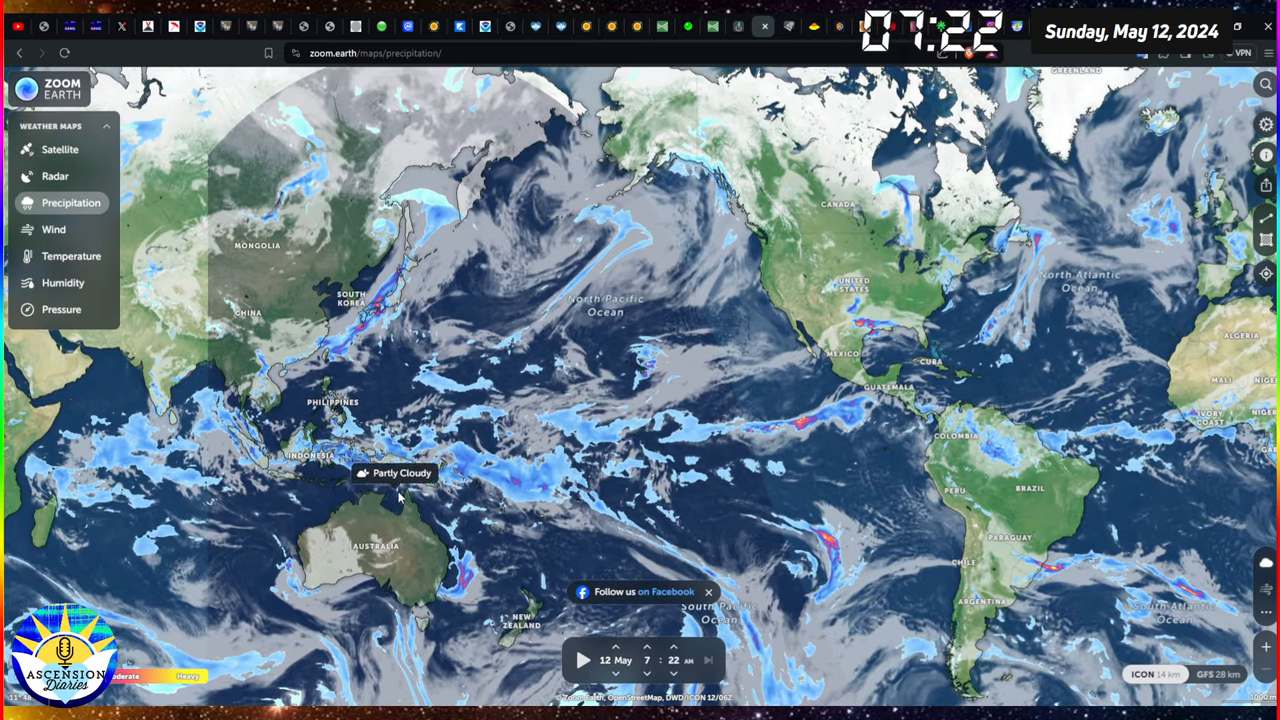
mouse_move(260, 408)
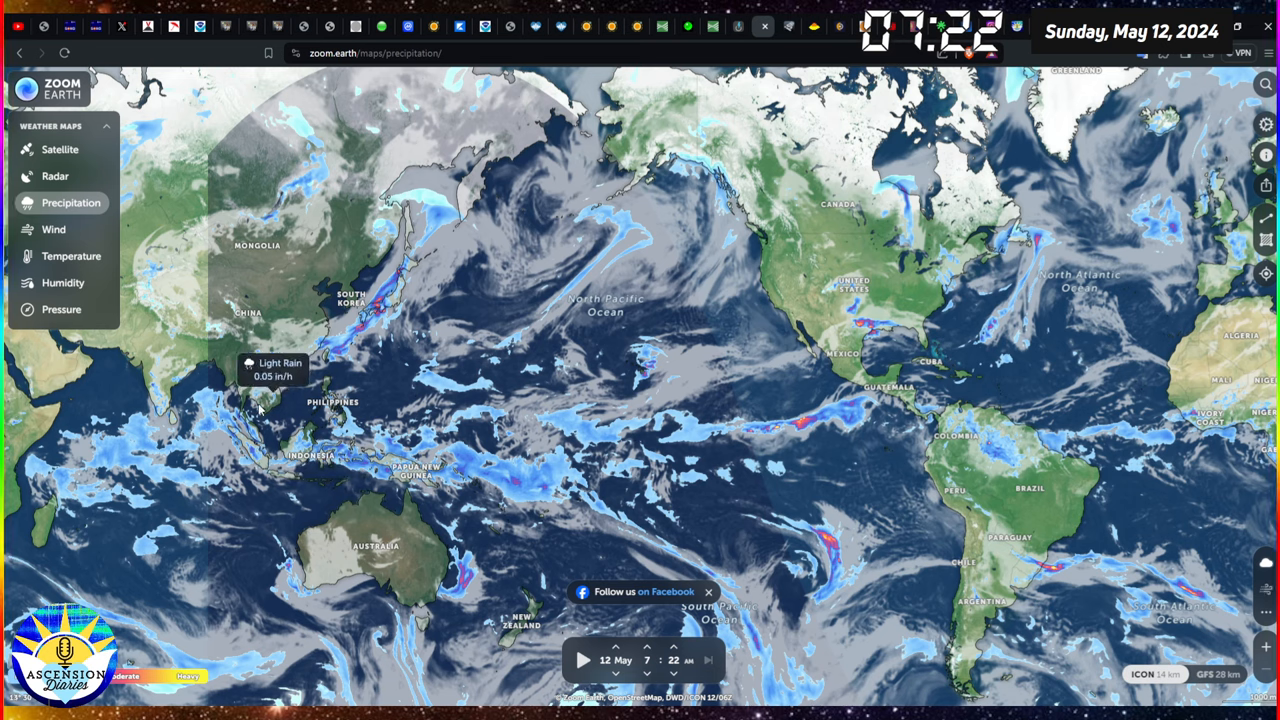
mouse_move(404, 312)
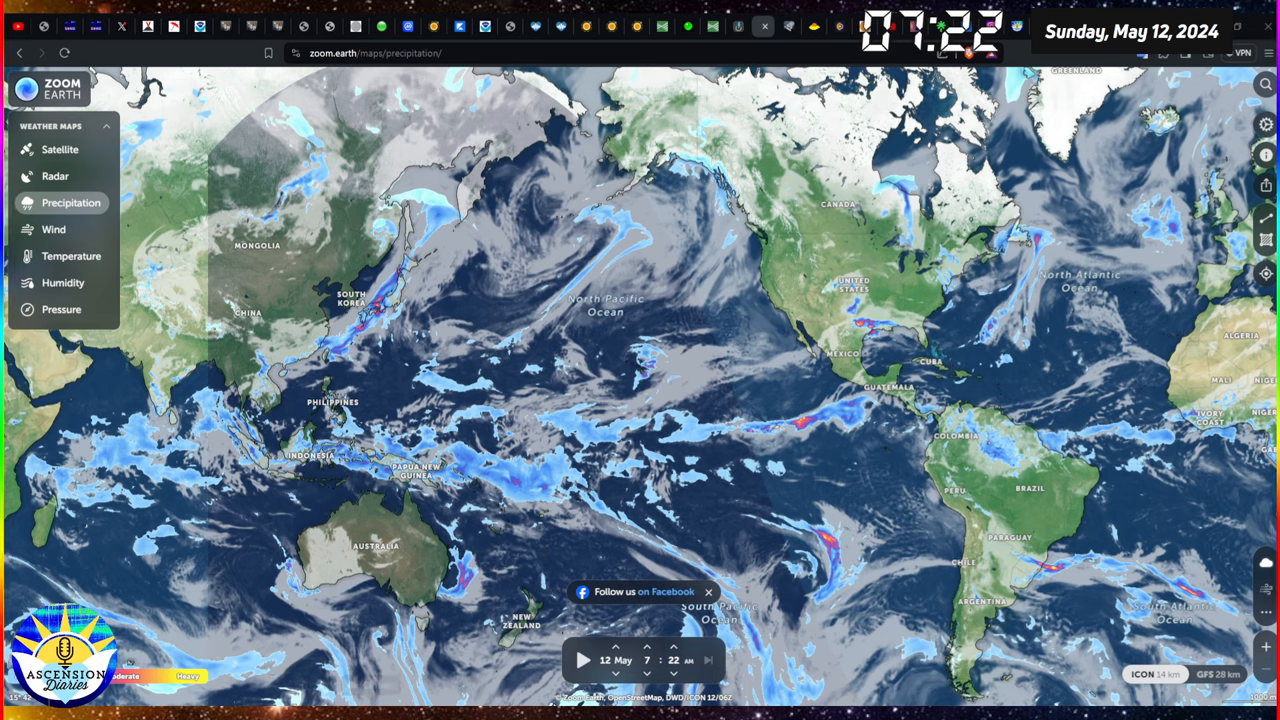
mouse_move(940, 364)
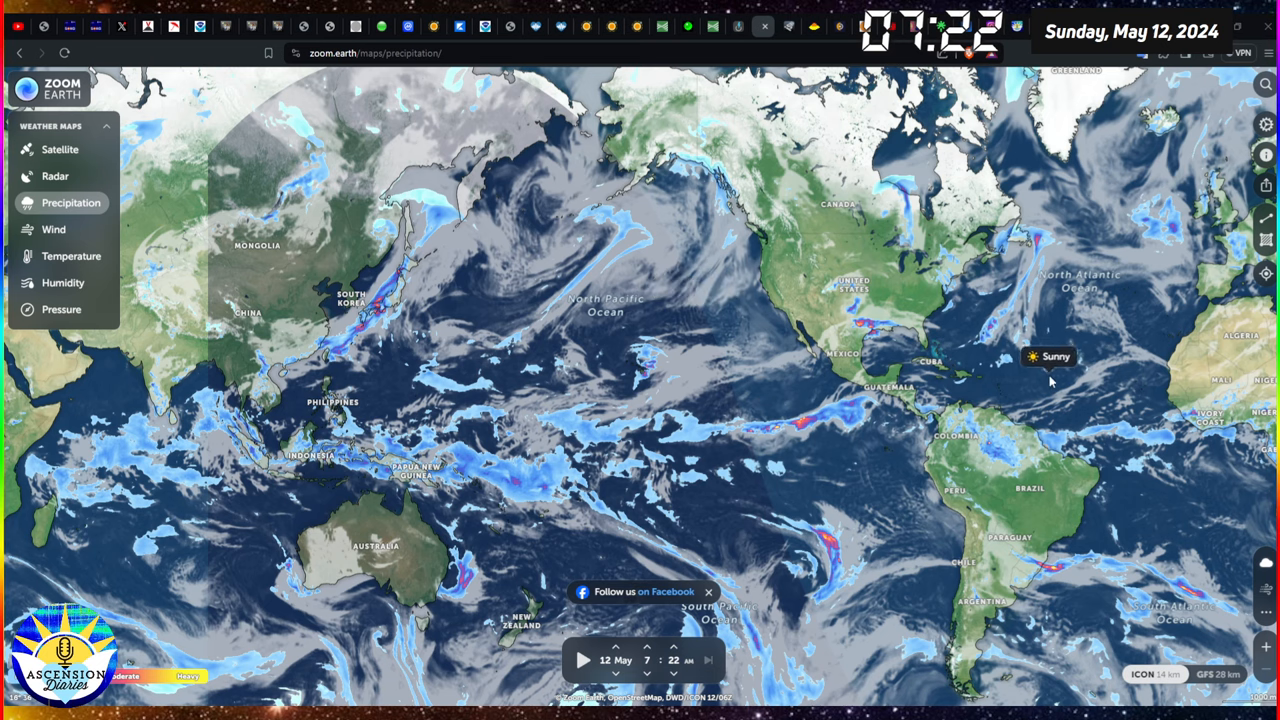
mouse_move(826, 336)
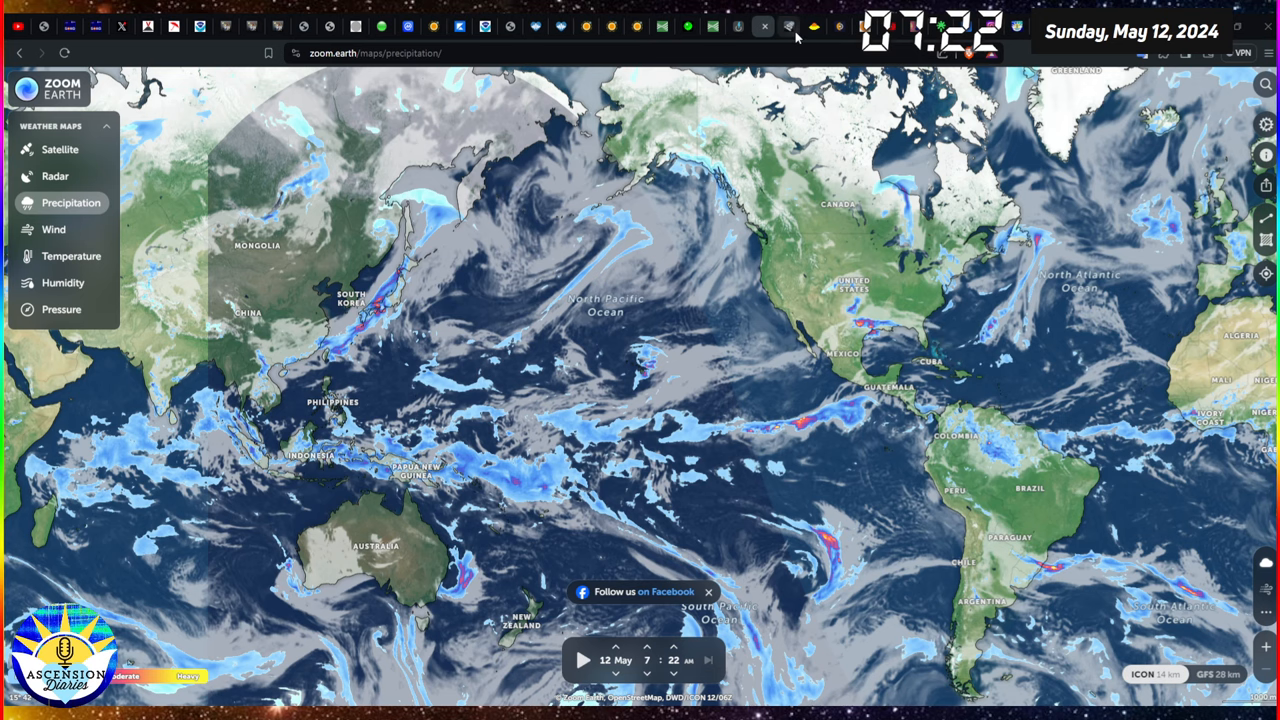
- Leave the Zoom Earth precipitation map for the ISWA space weather page
click(788, 26)
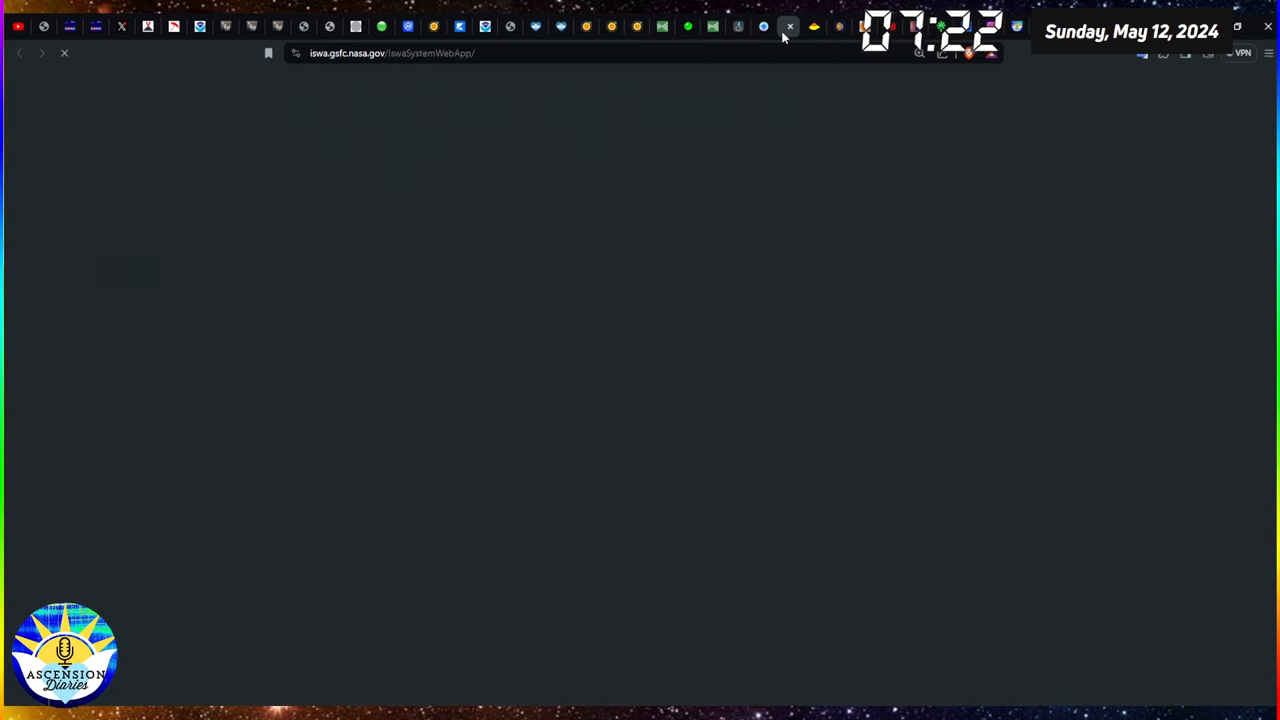
mouse_move(290, 268)
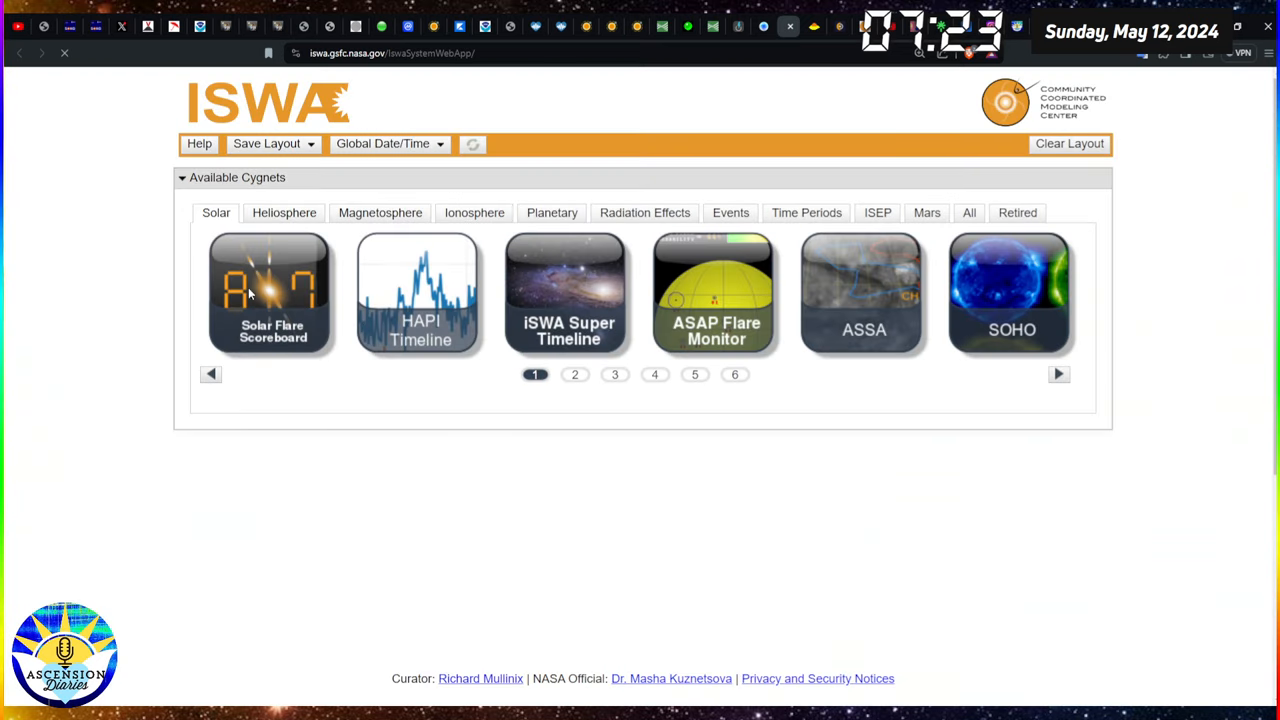
- Browse past the Solar cygnets to the second page of Magnetosphere cygnets
click(614, 374)
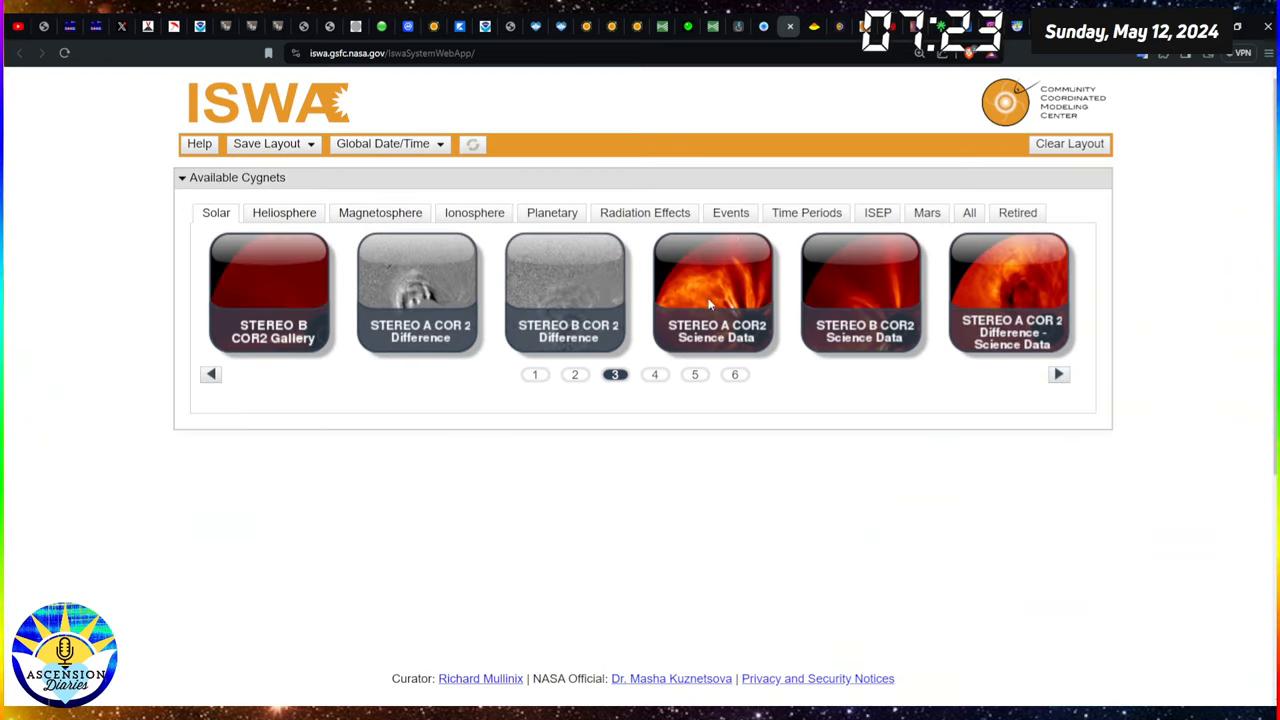
click(380, 212)
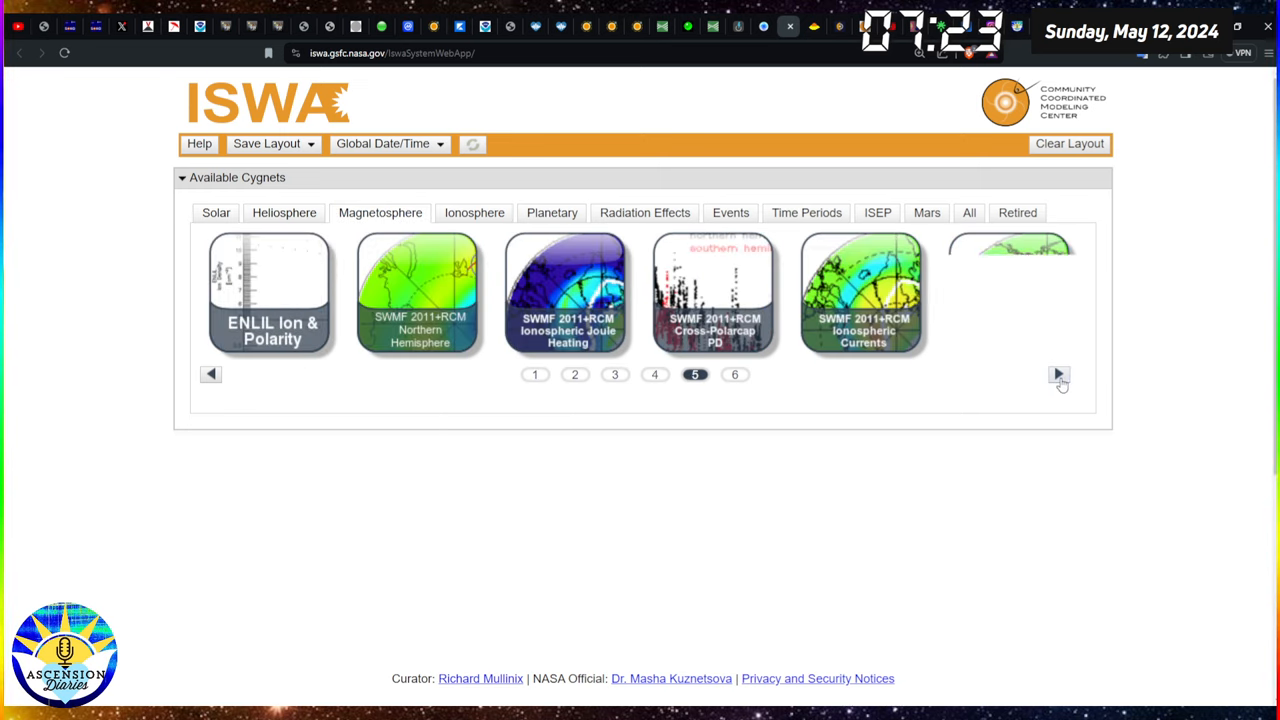
click(1058, 374)
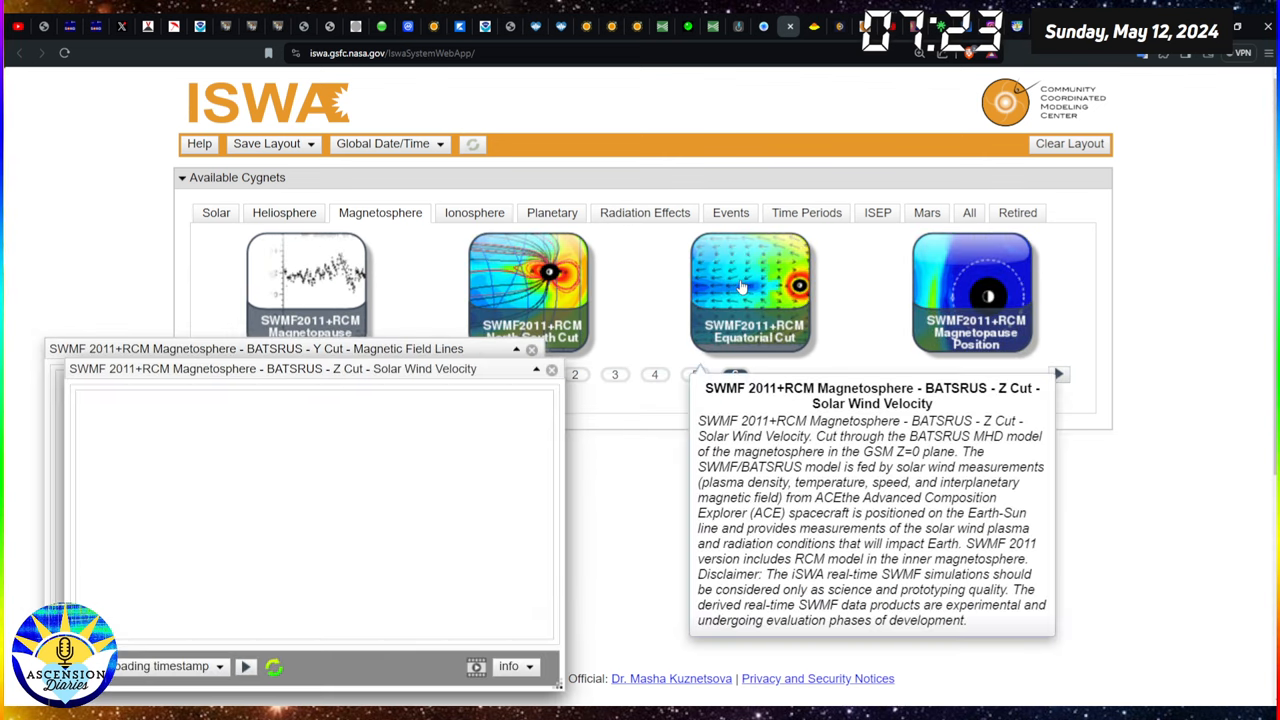
- View the Magnetopause Position plot and step the field-line plots through time
click(976, 290)
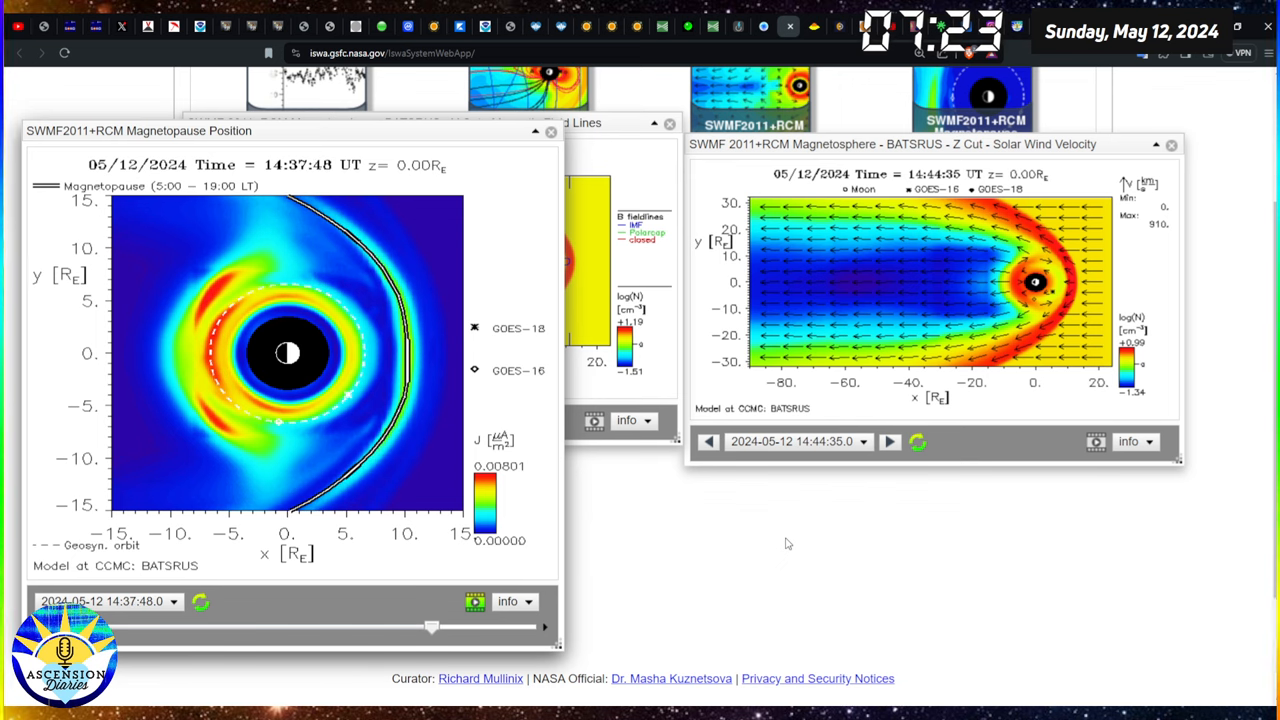
drag(430, 628, 240, 628)
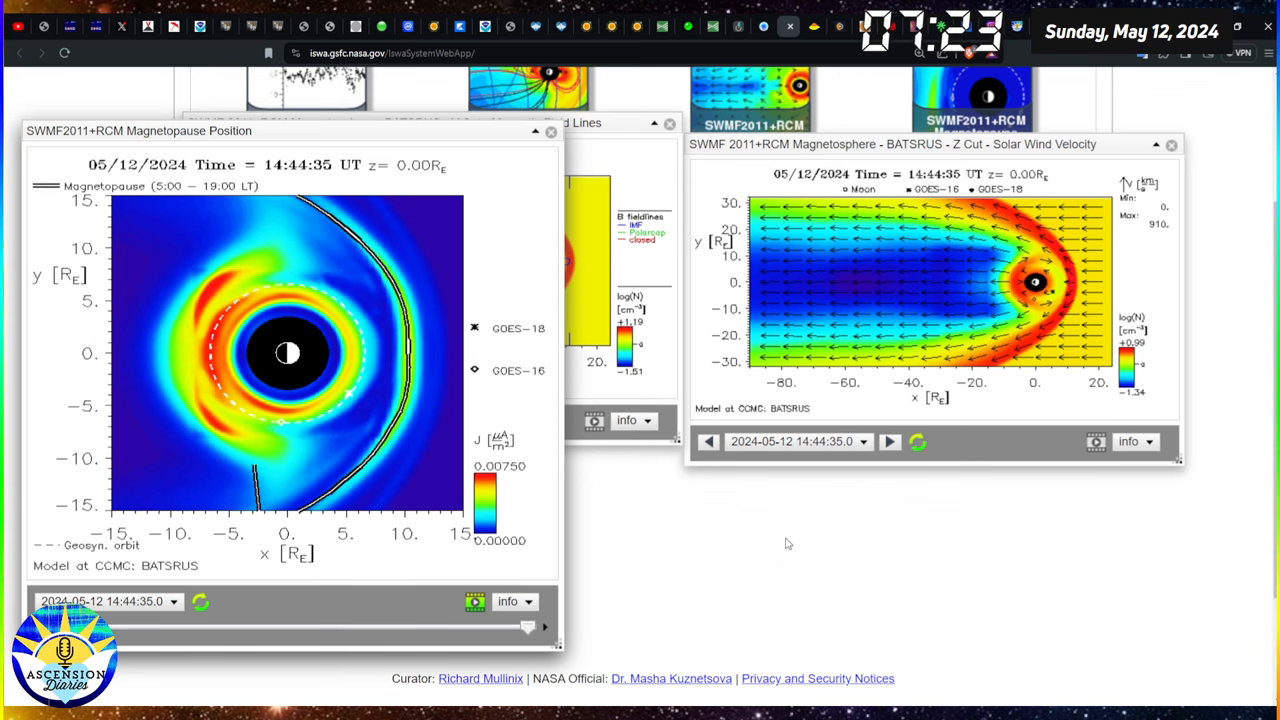
drag(528, 626, 336, 626)
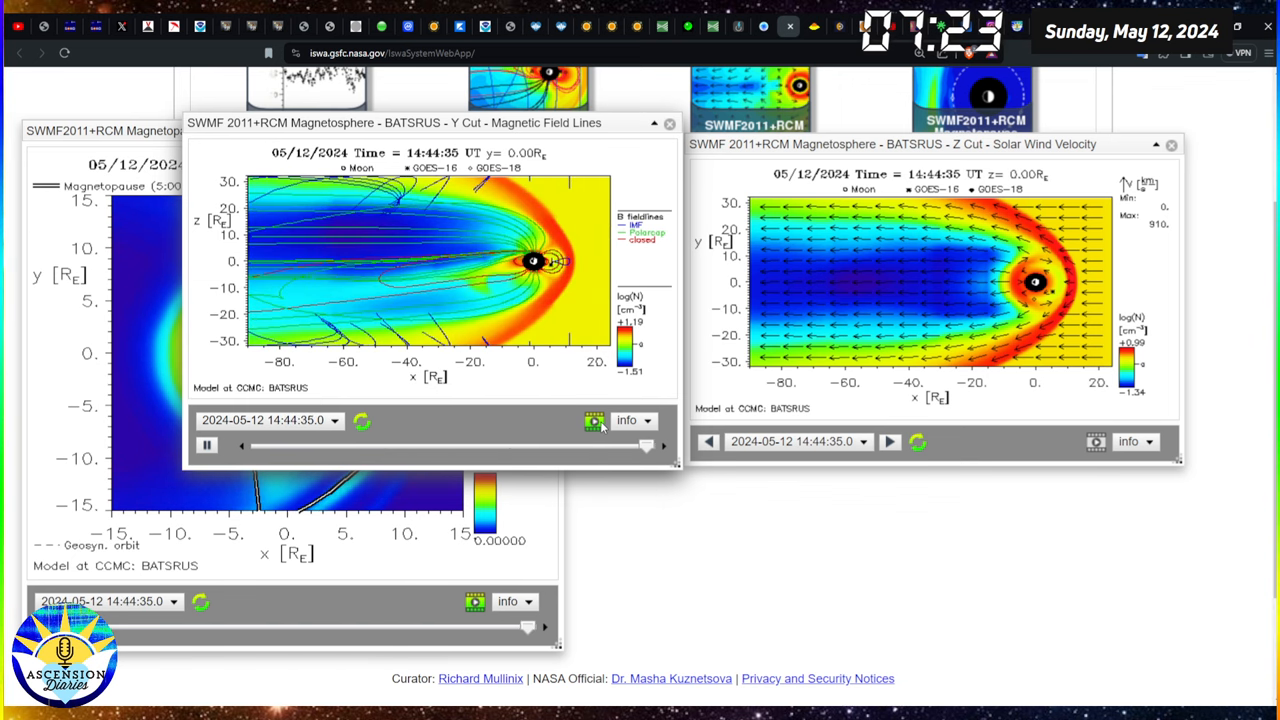
drag(644, 446, 476, 446)
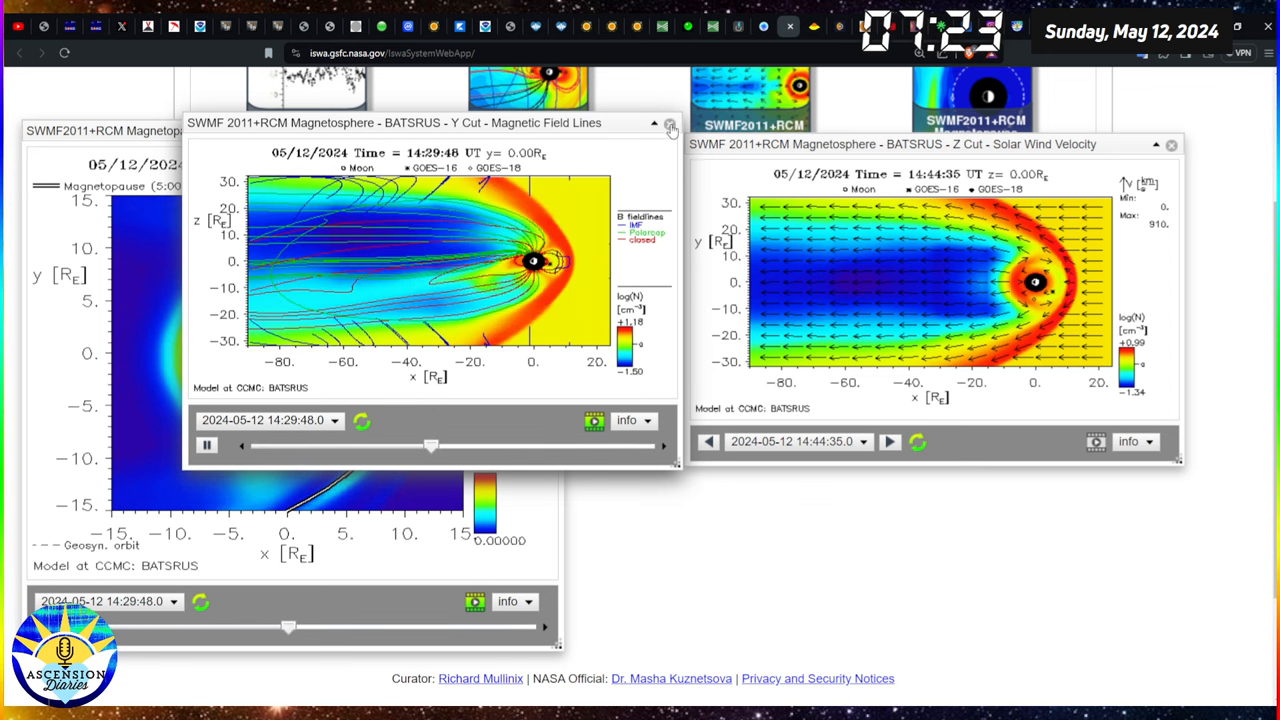
- Close the field-line and solar wind velocity plots and move on to the Starroot daykeeper
click(668, 124)
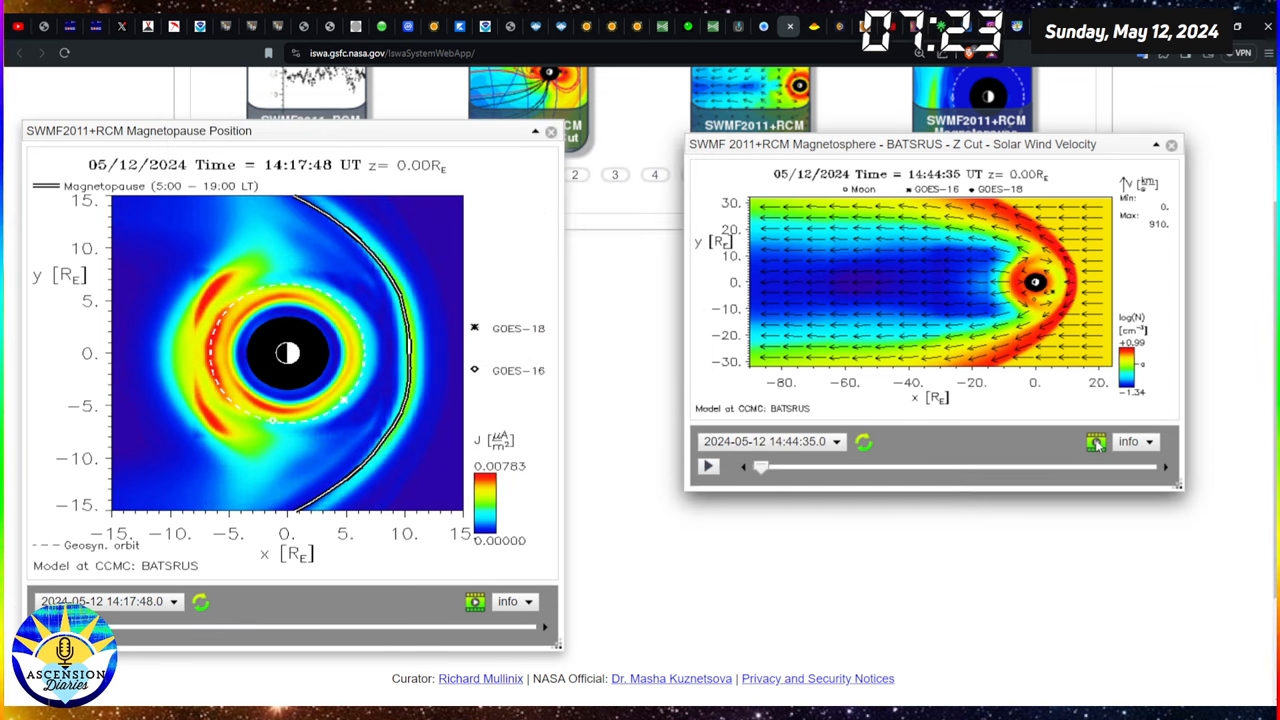
click(708, 466)
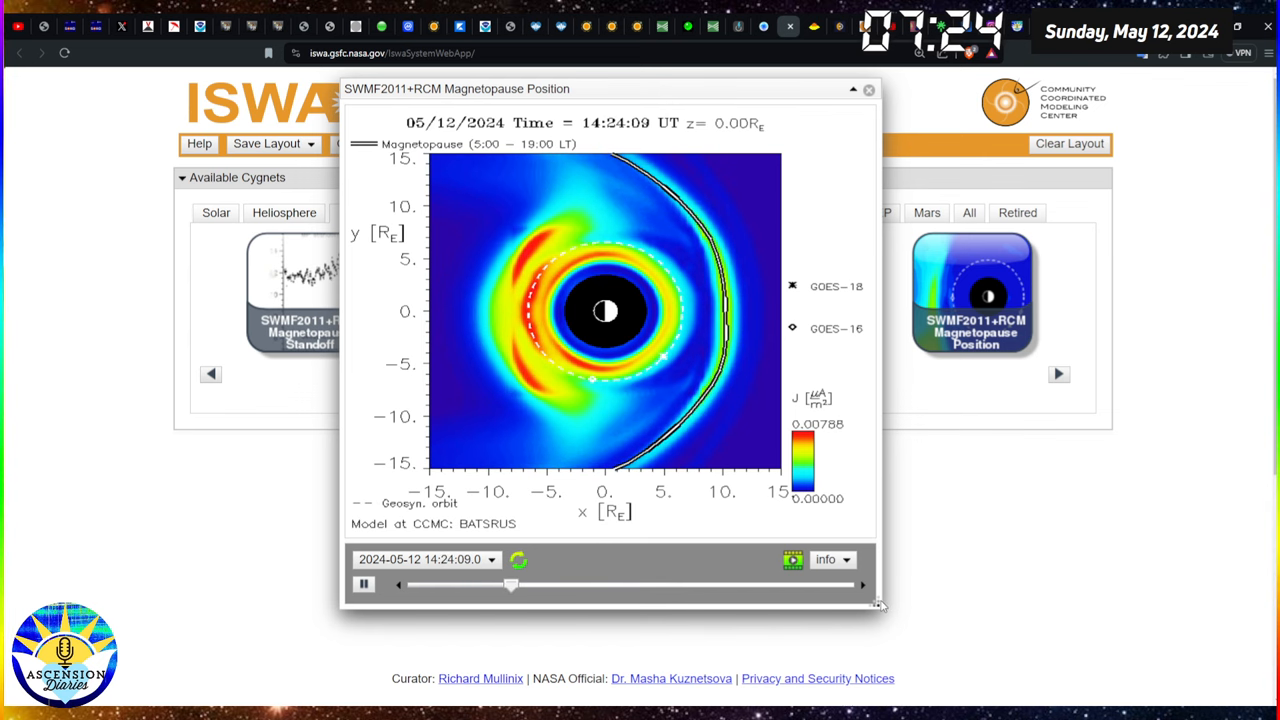
drag(510, 584, 796, 584)
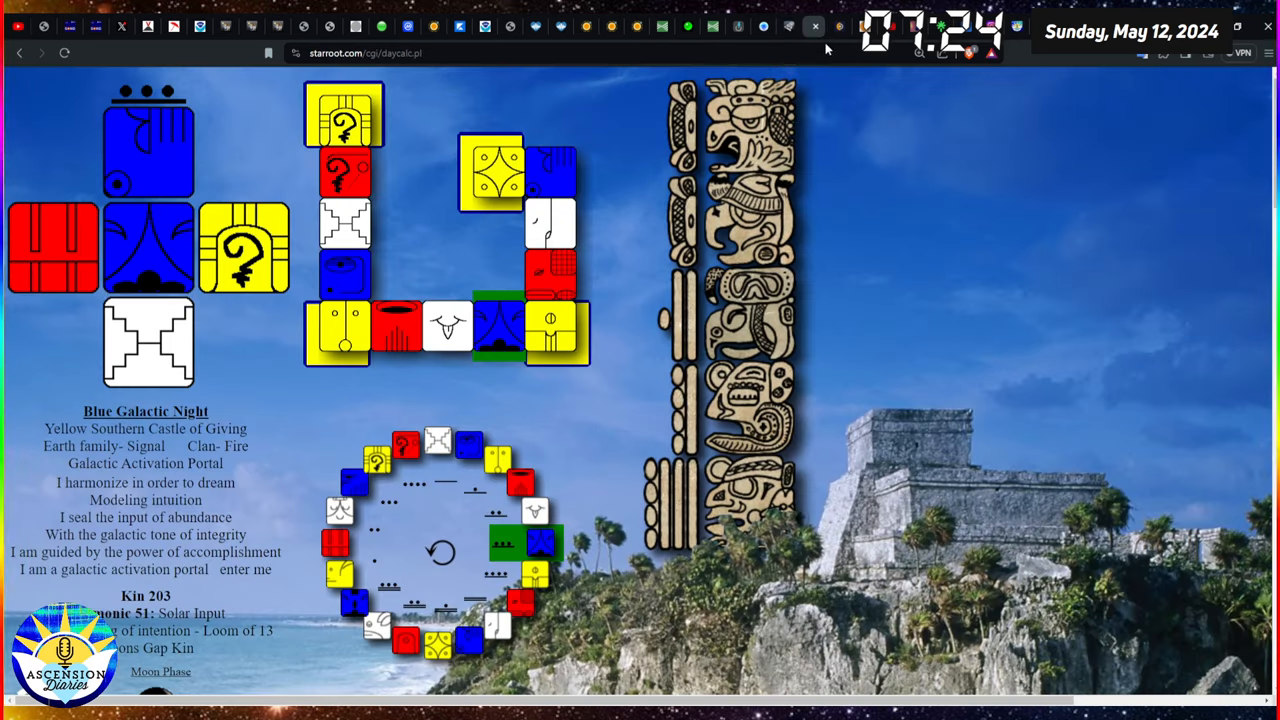
- Refresh the daykeeper to Kin 204 Yellow Solar Seed, then go to the Astro-Seek moon calendar
click(64, 52)
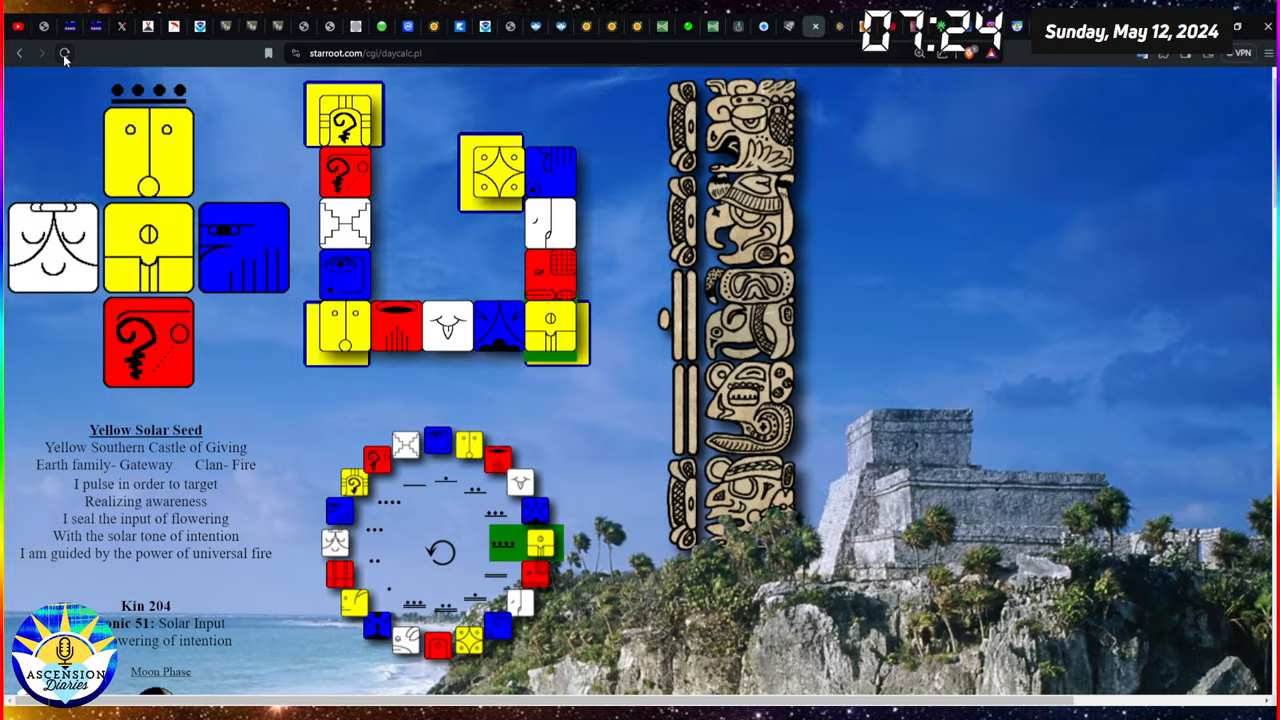
mouse_move(1174, 400)
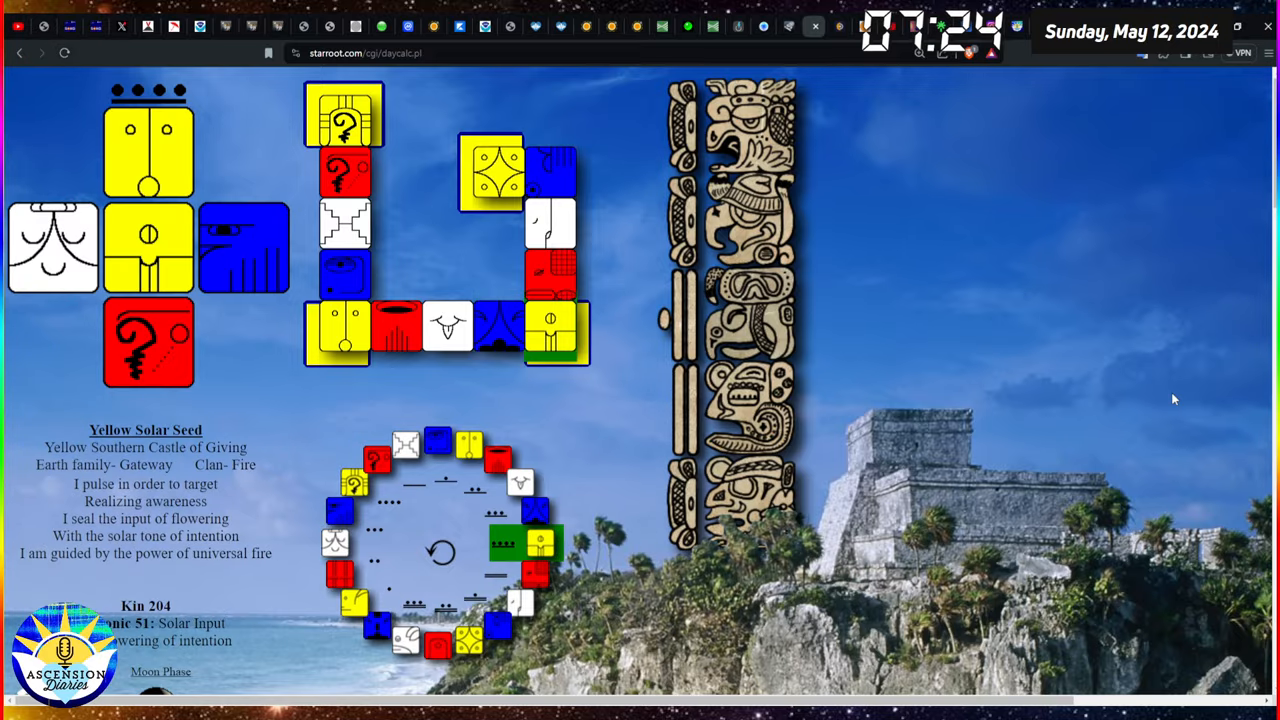
mouse_move(952, 338)
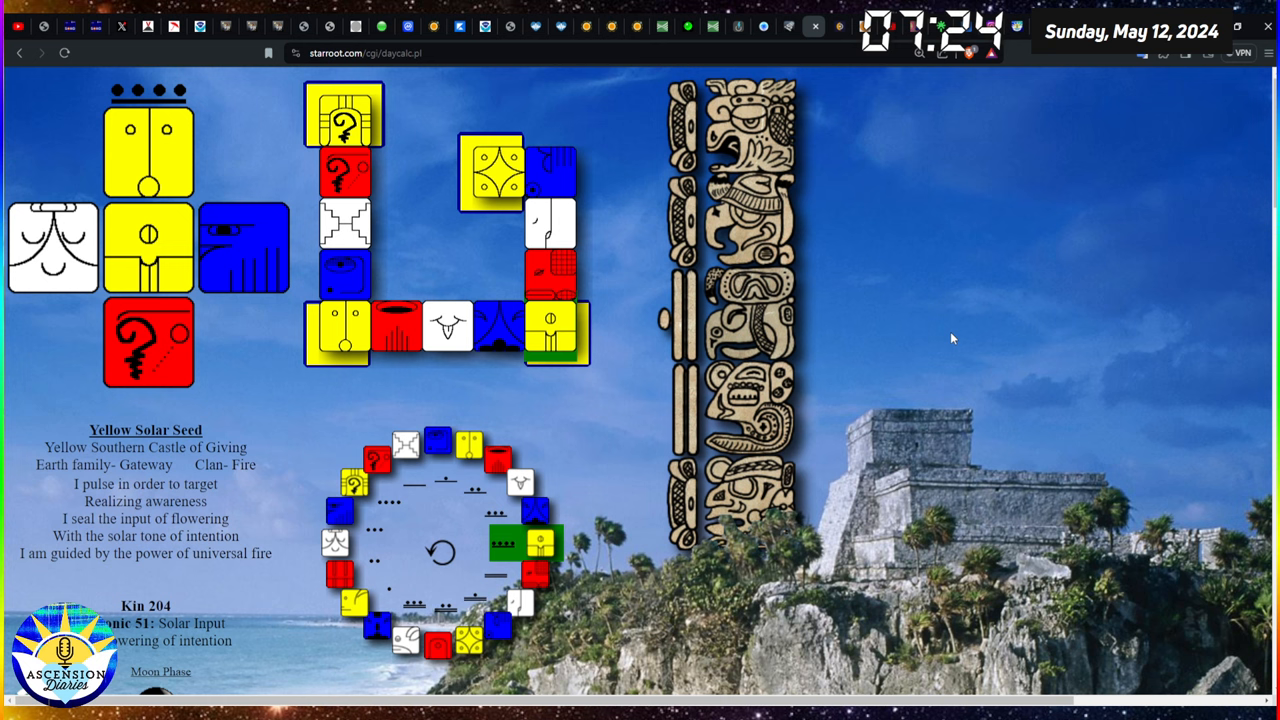
mouse_move(862, 304)
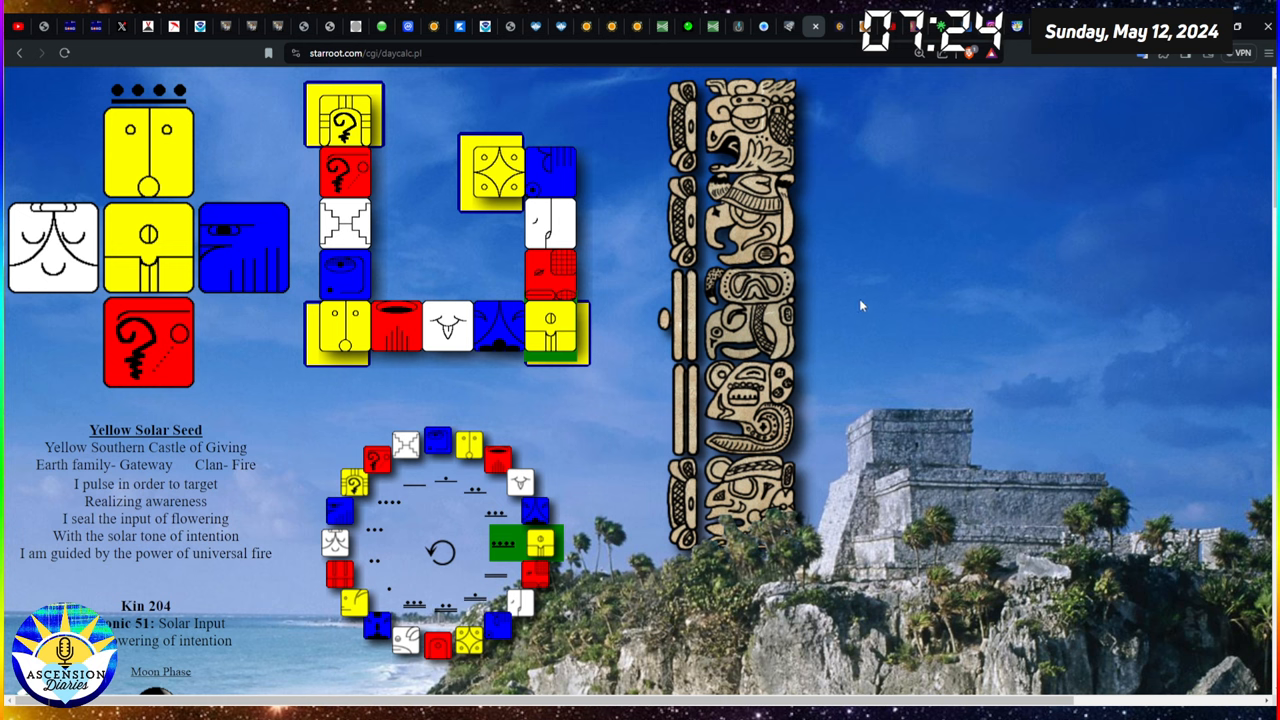
mouse_move(940, 354)
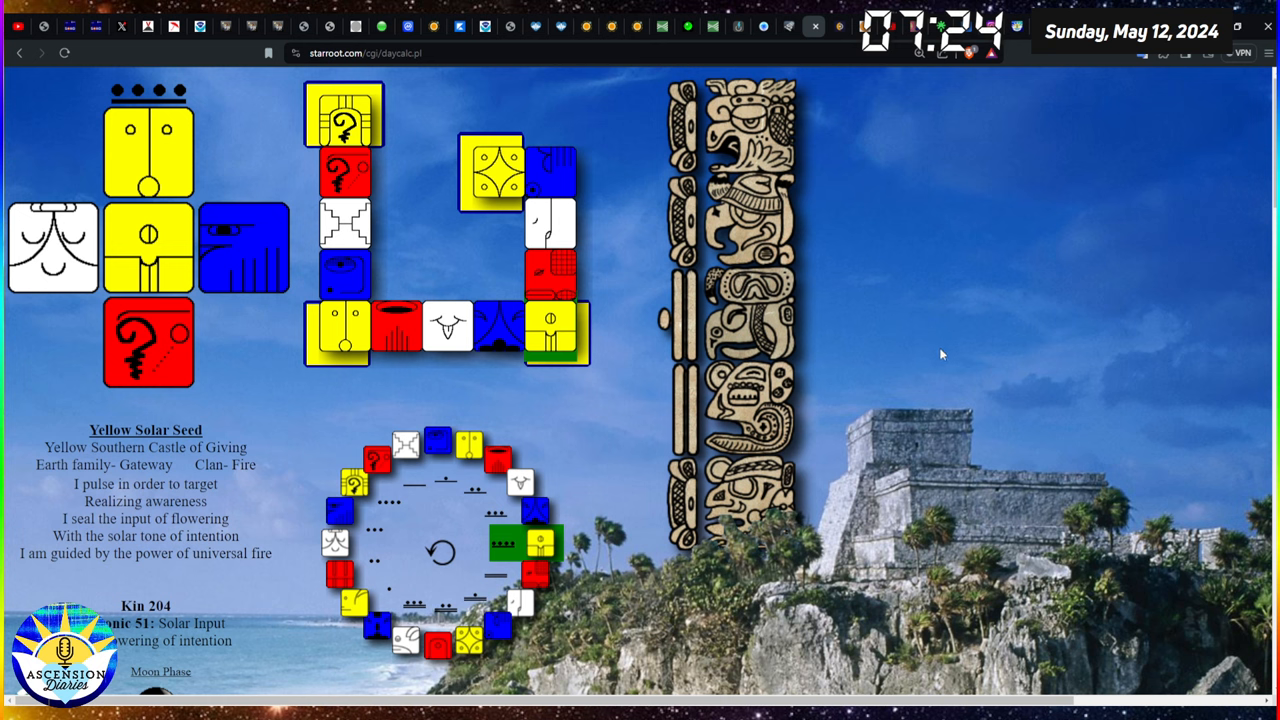
mouse_move(418, 418)
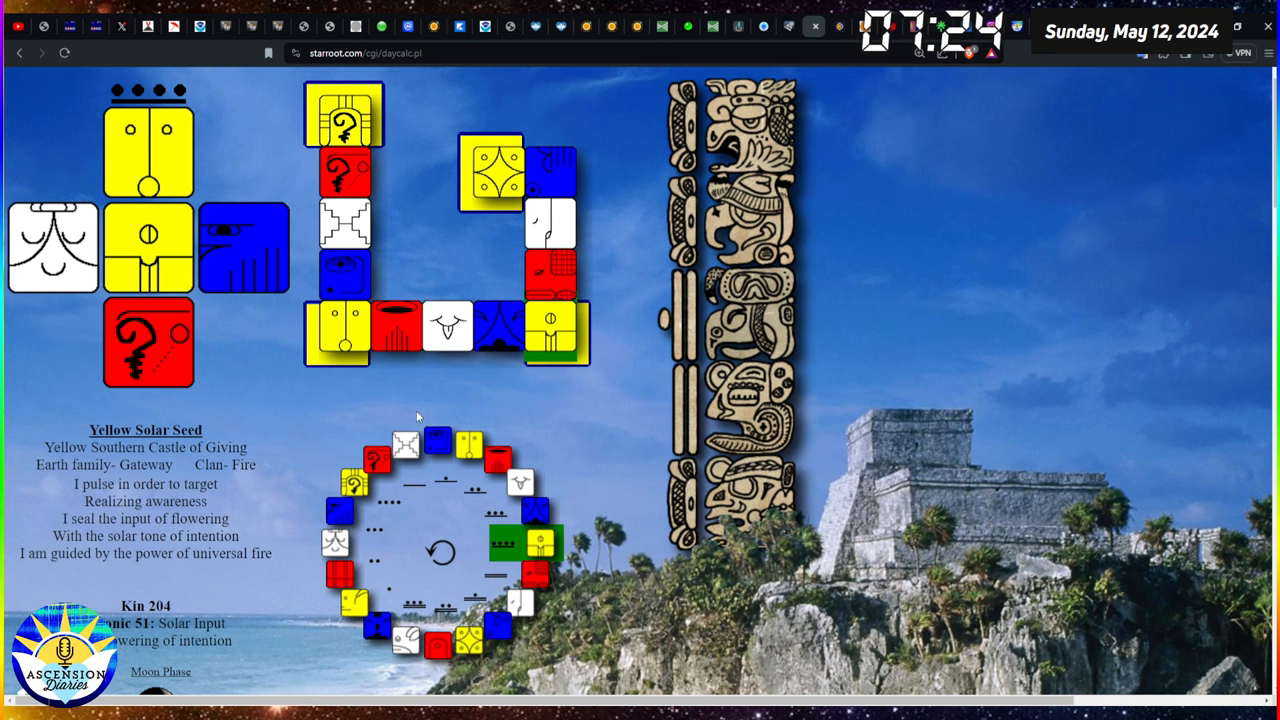
mouse_move(232, 418)
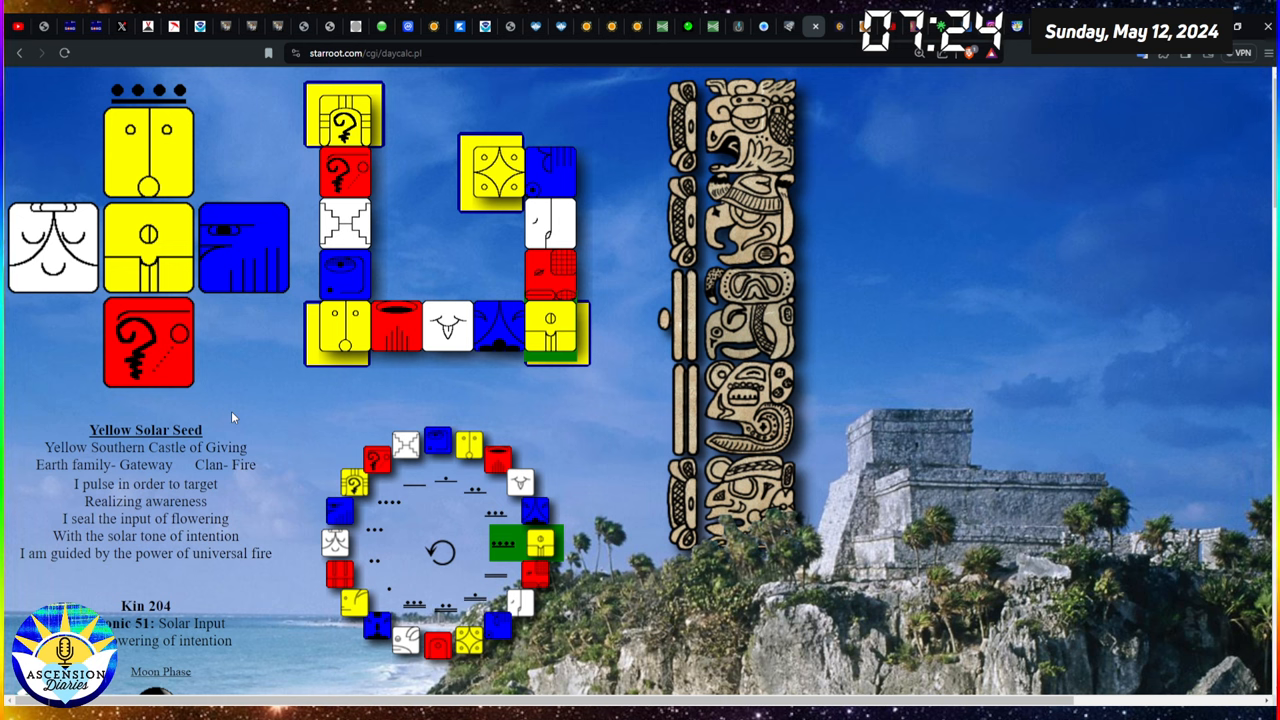
mouse_move(238, 412)
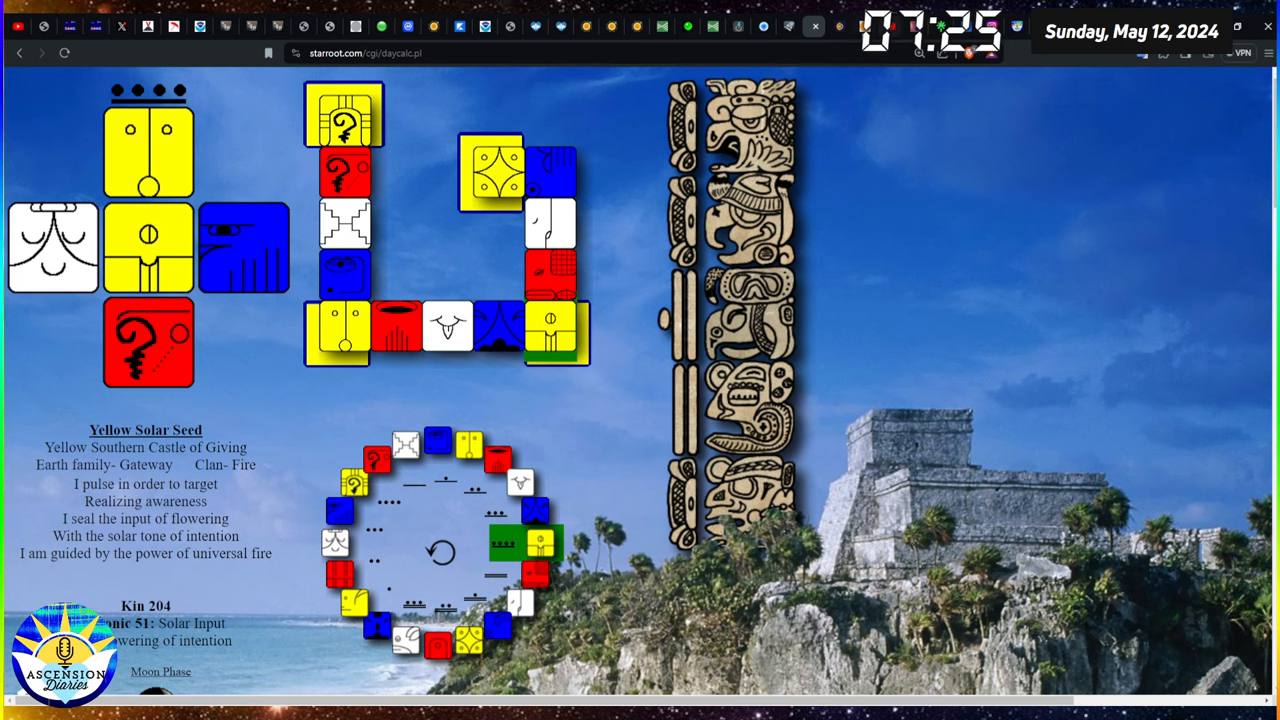
click(160, 672)
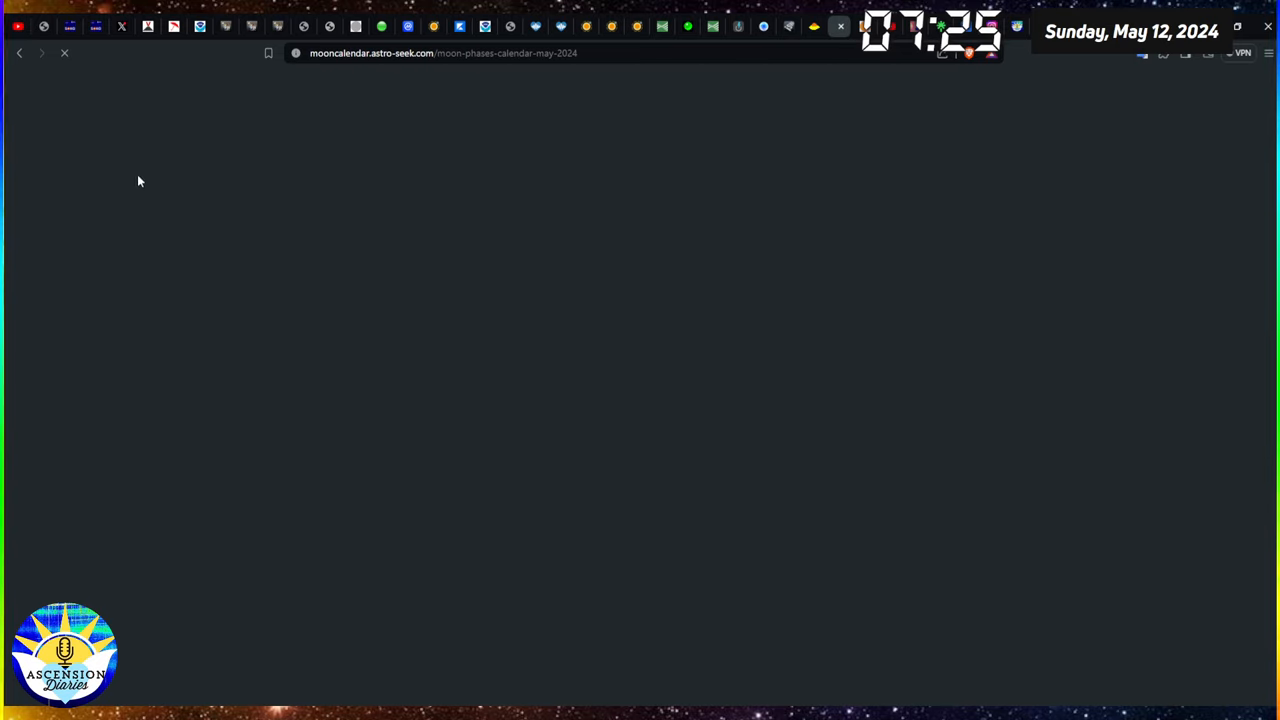
mouse_move(84, 172)
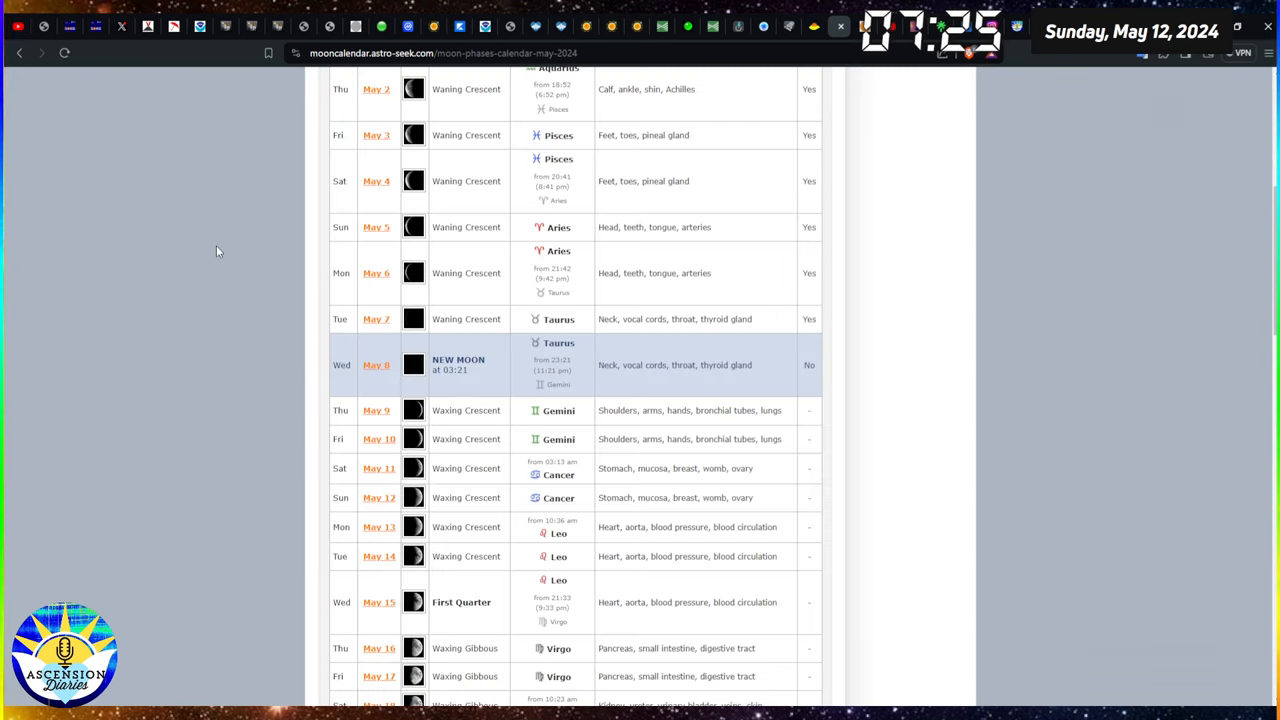
- Scroll the Astro-Seek moon phase calendar for 12 May 2024
scroll(down, 3)
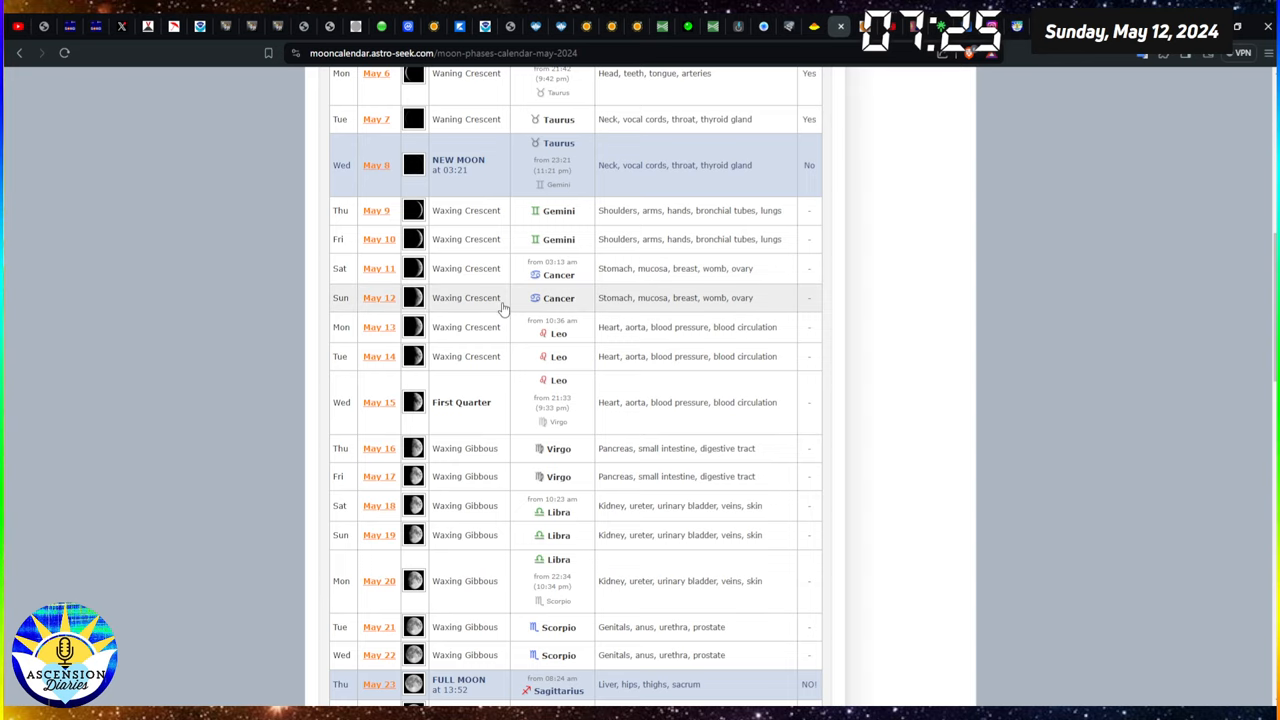
mouse_move(580, 308)
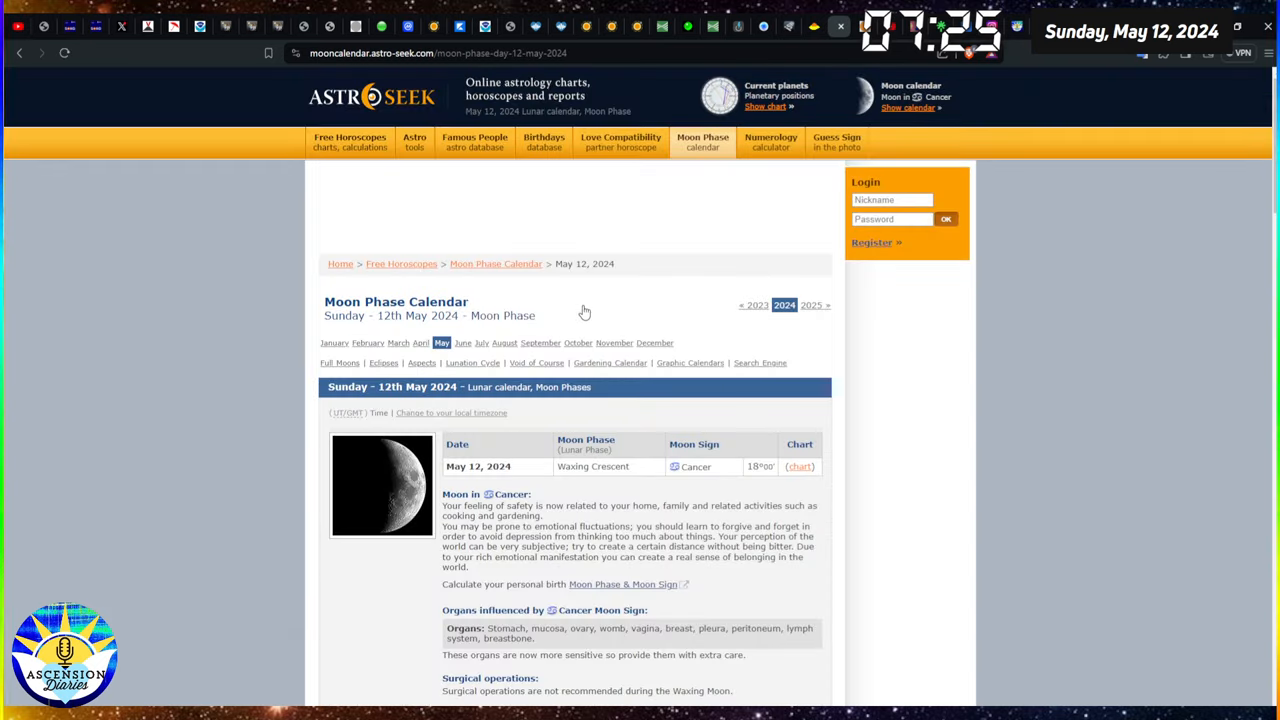
scroll(down, 3)
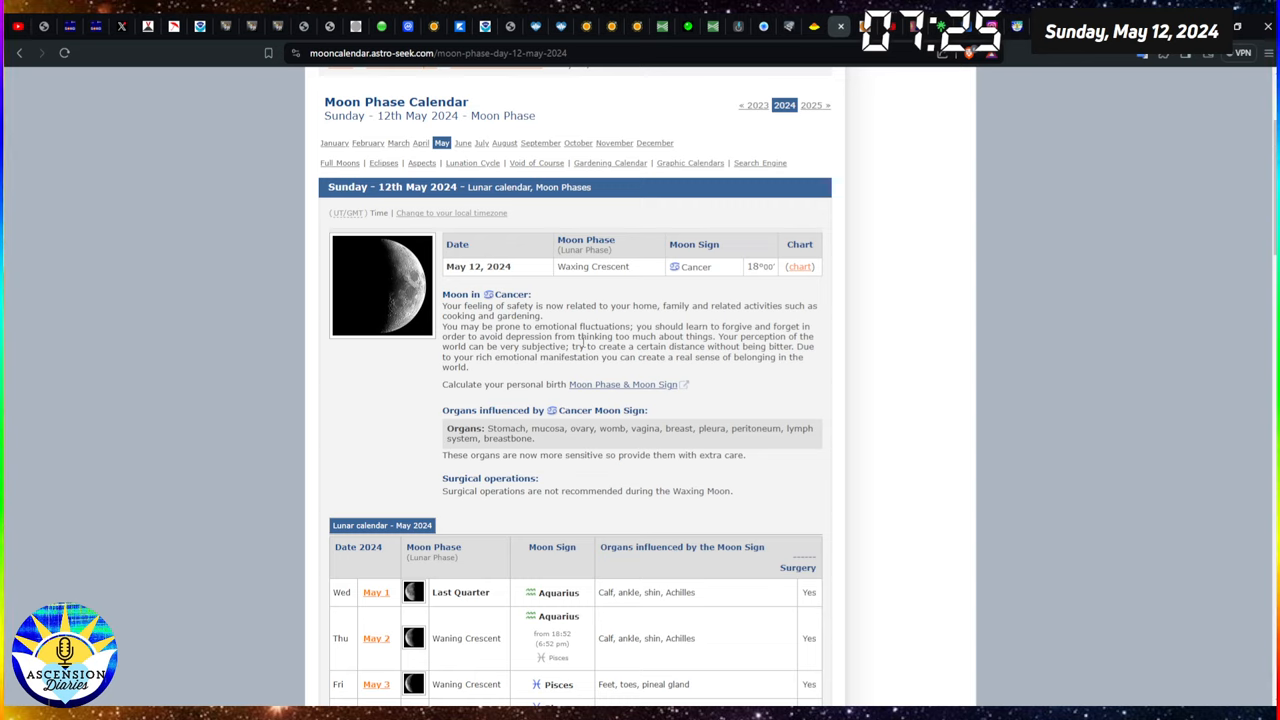
mouse_move(584, 342)
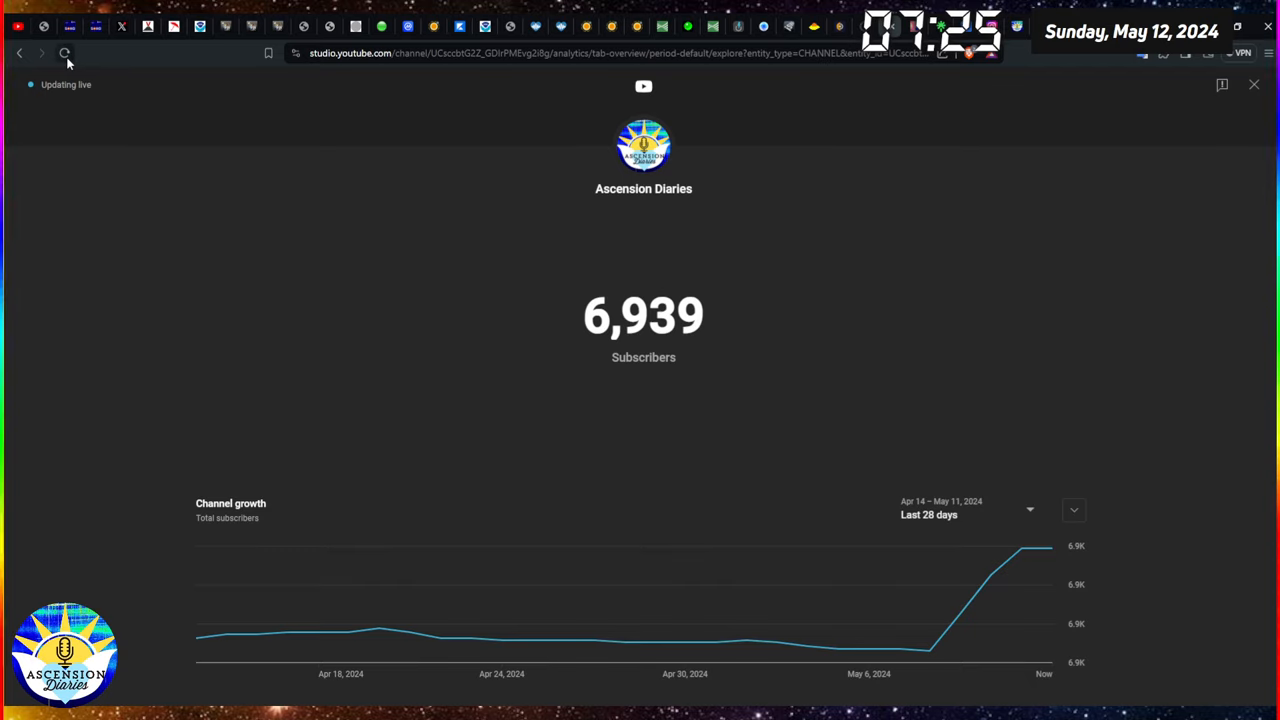
- Refresh the YouTube Studio live subscriber count for Ascension Diaries
click(64, 52)
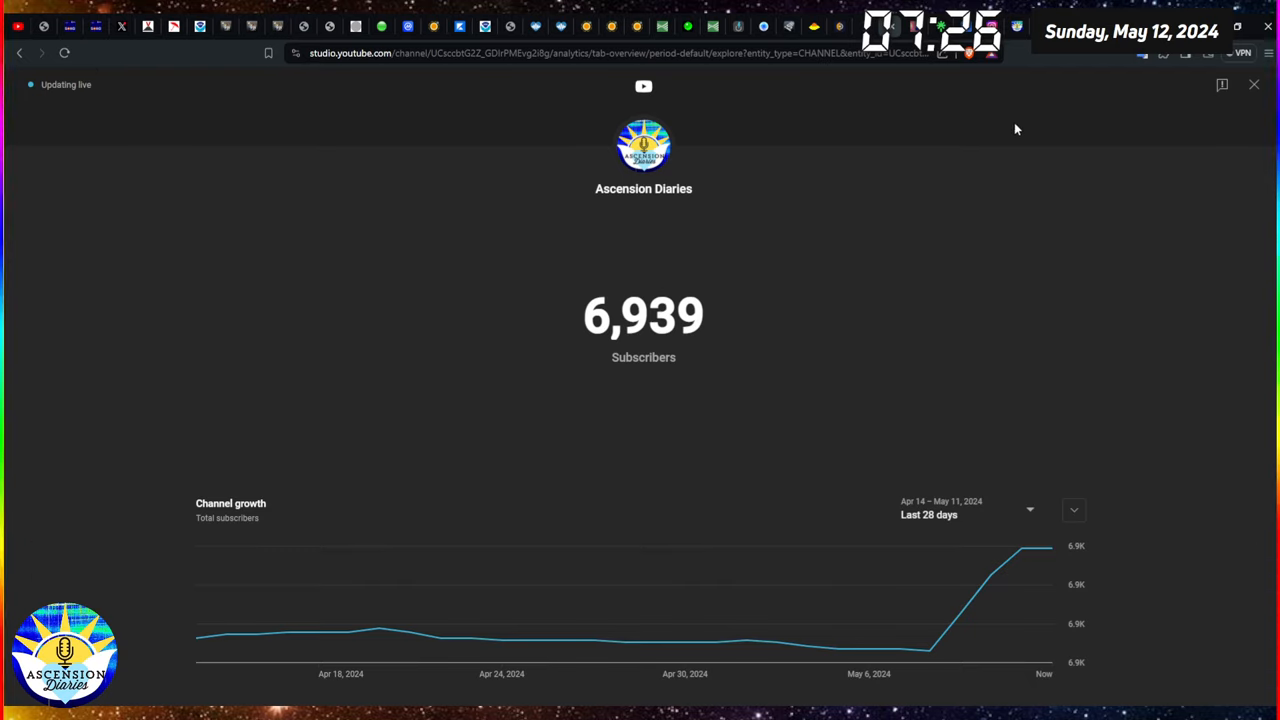
mouse_move(1036, 70)
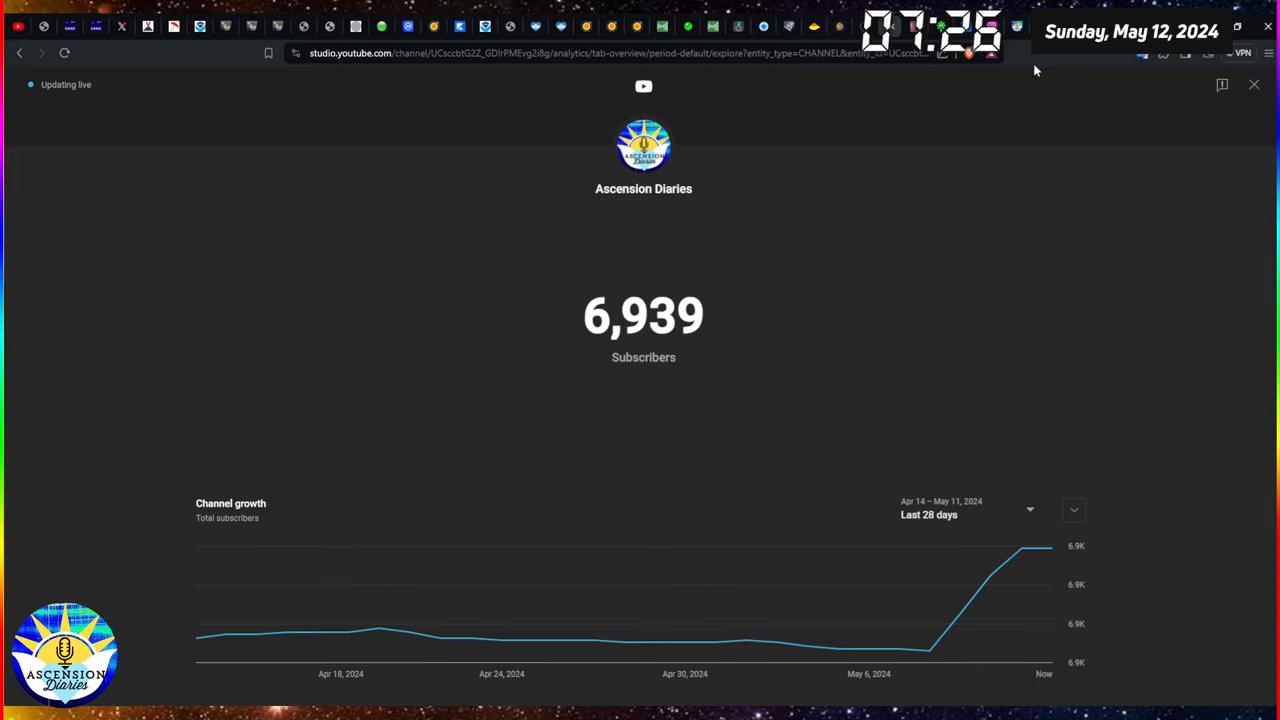
mouse_move(1030, 62)
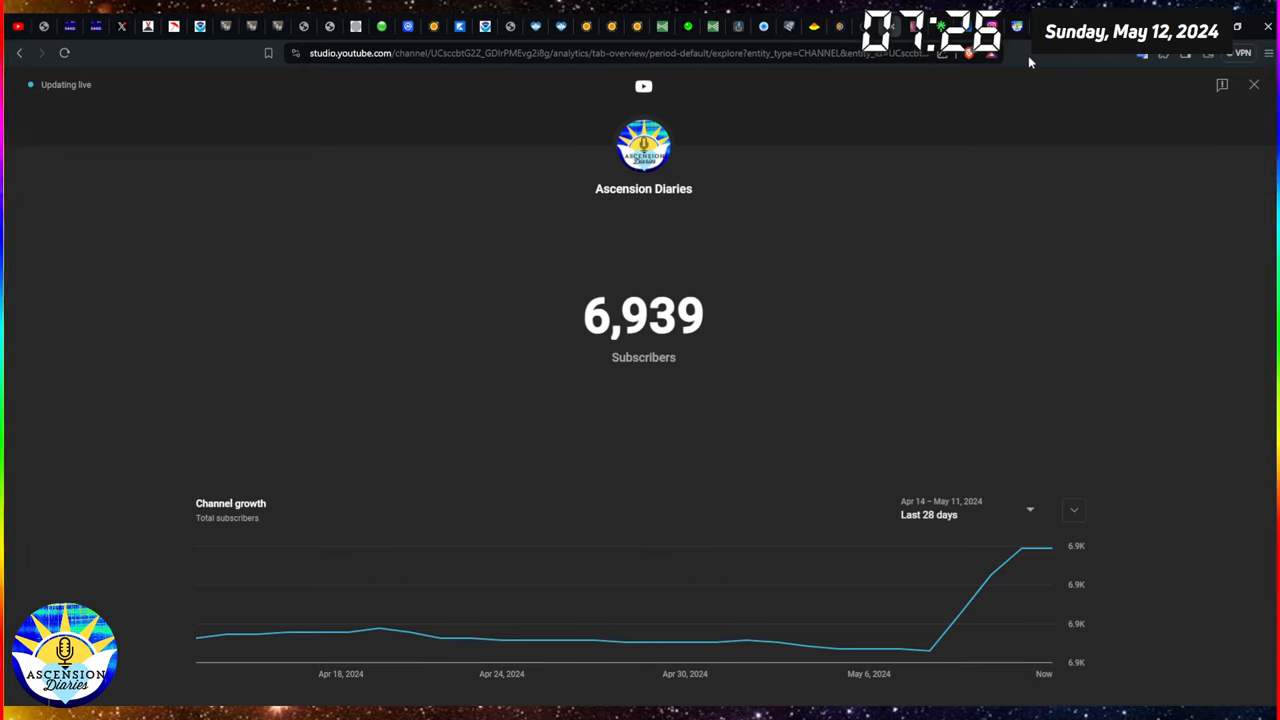
mouse_move(972, 52)
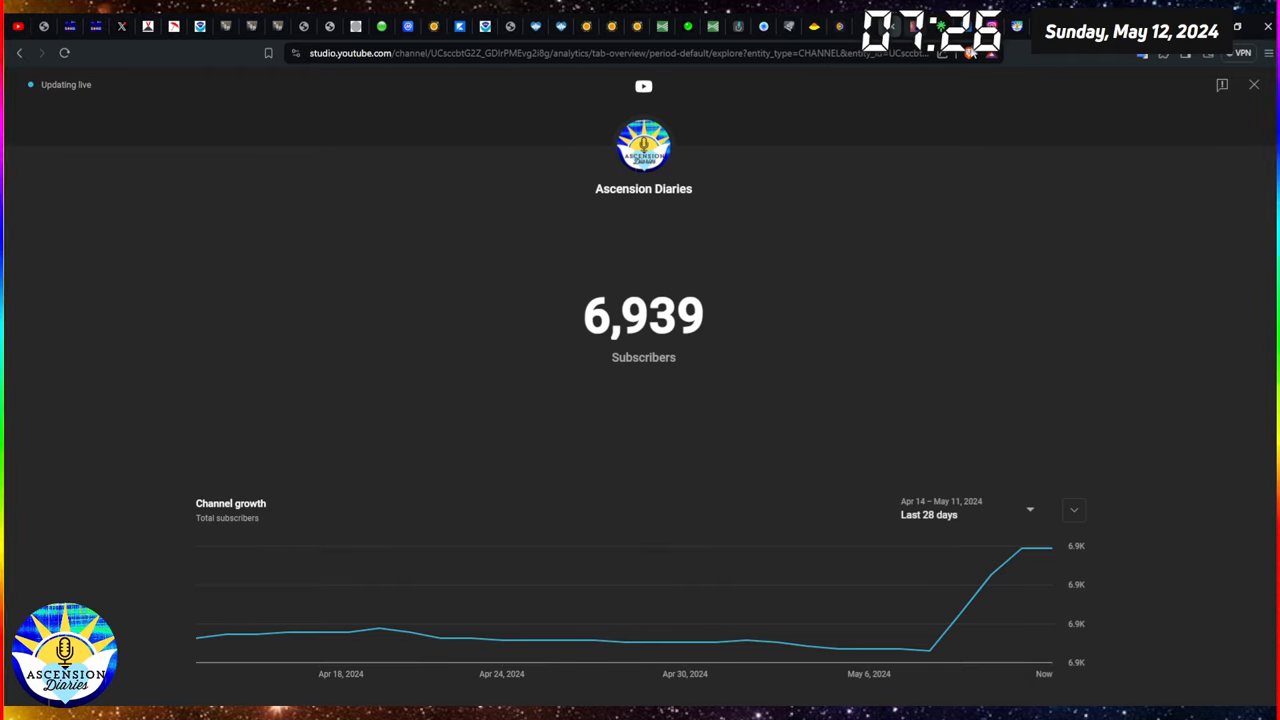
mouse_move(1024, 62)
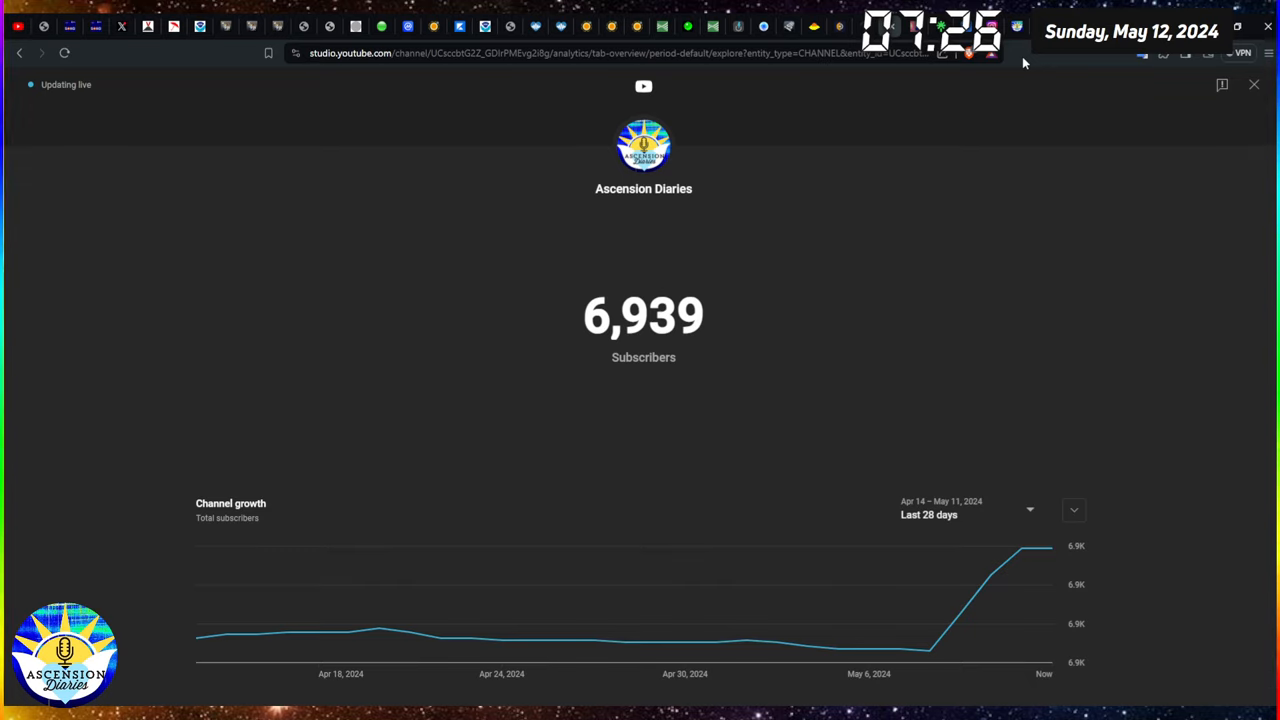
mouse_move(1014, 76)
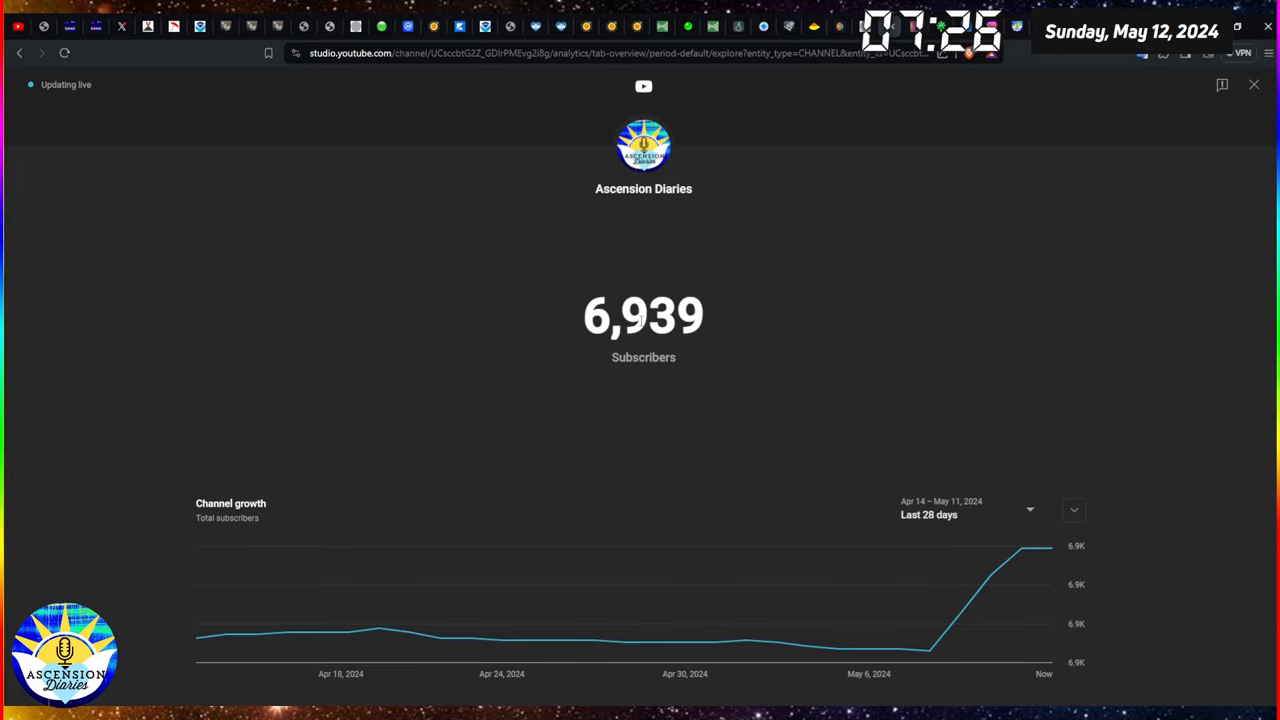
mouse_move(908, 112)
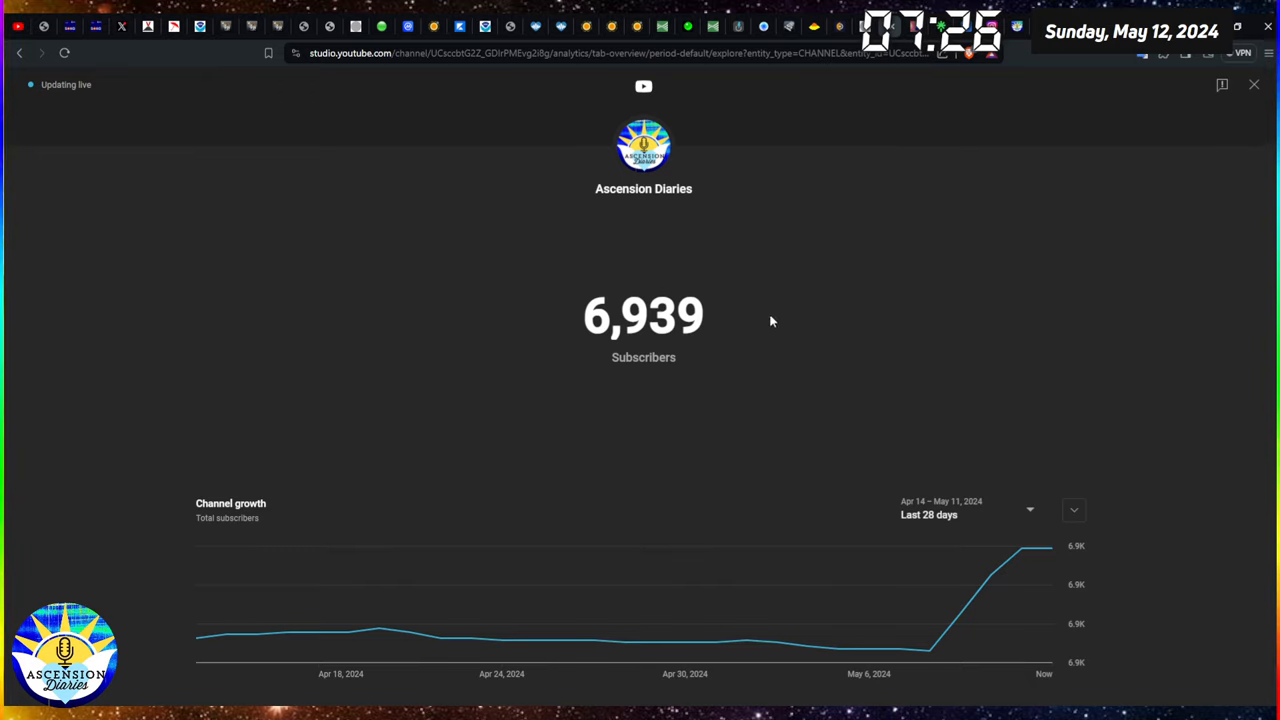
mouse_move(584, 320)
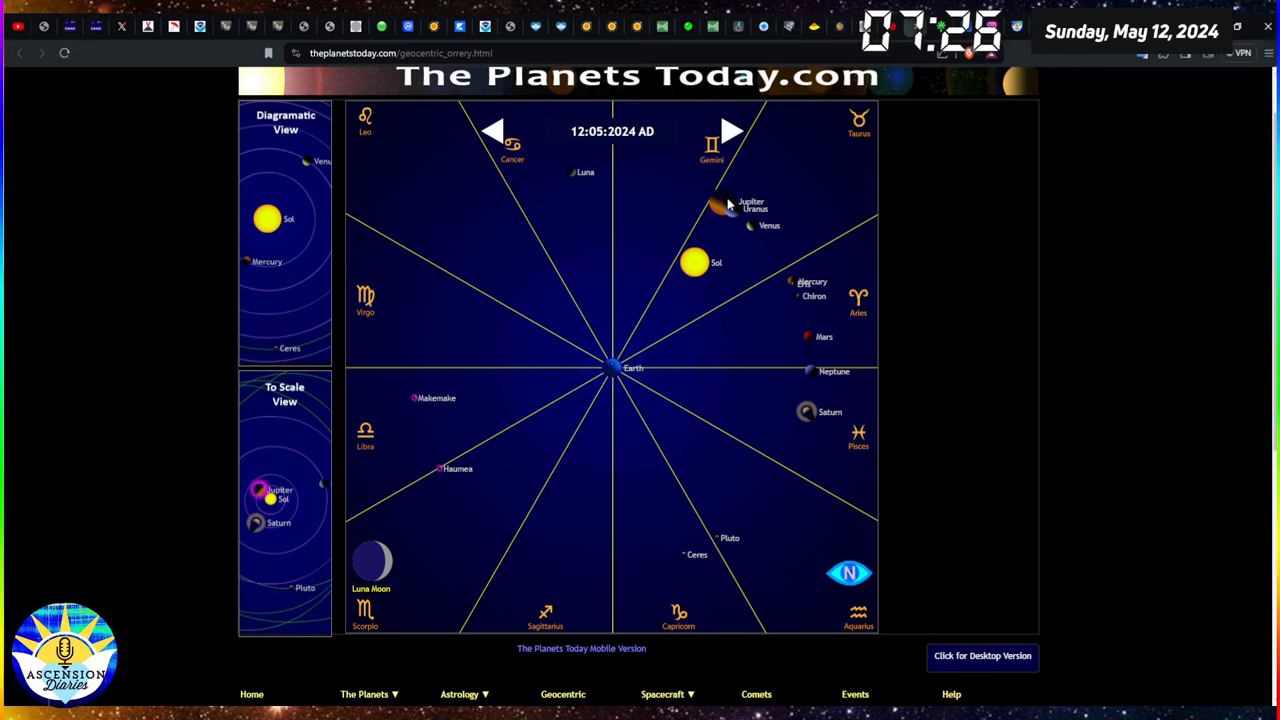
mouse_move(700, 252)
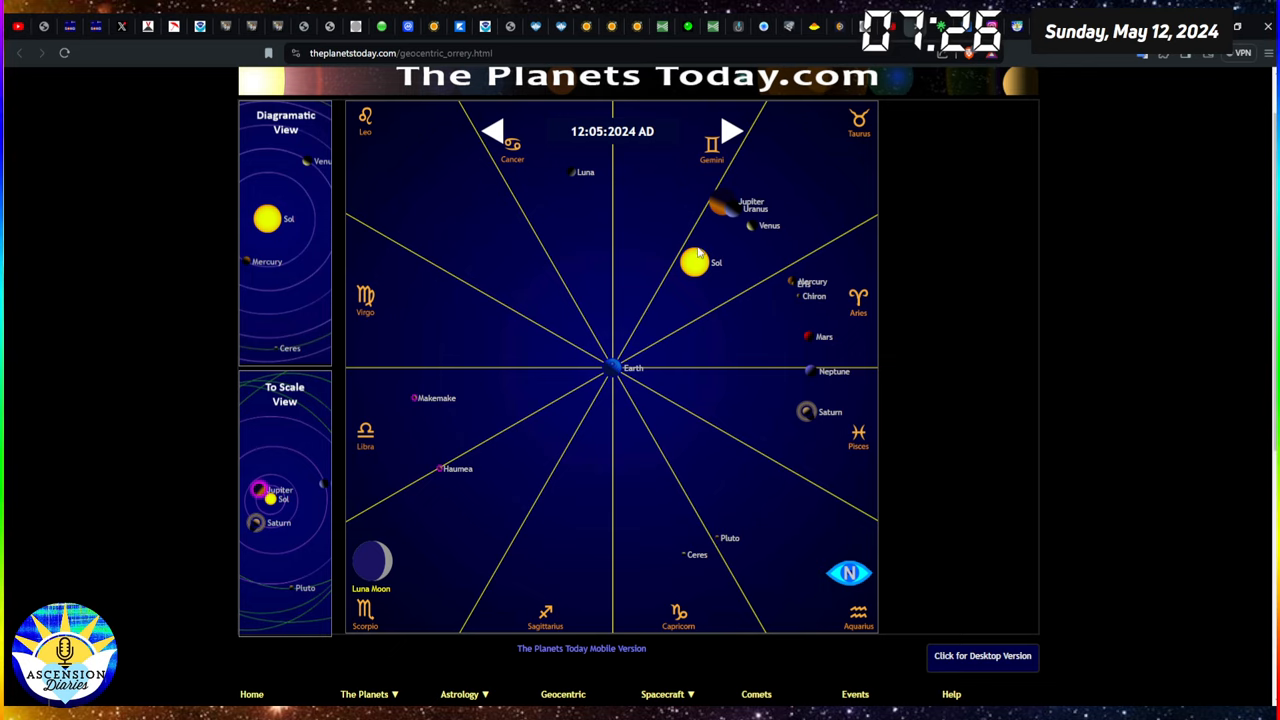
mouse_move(764, 190)
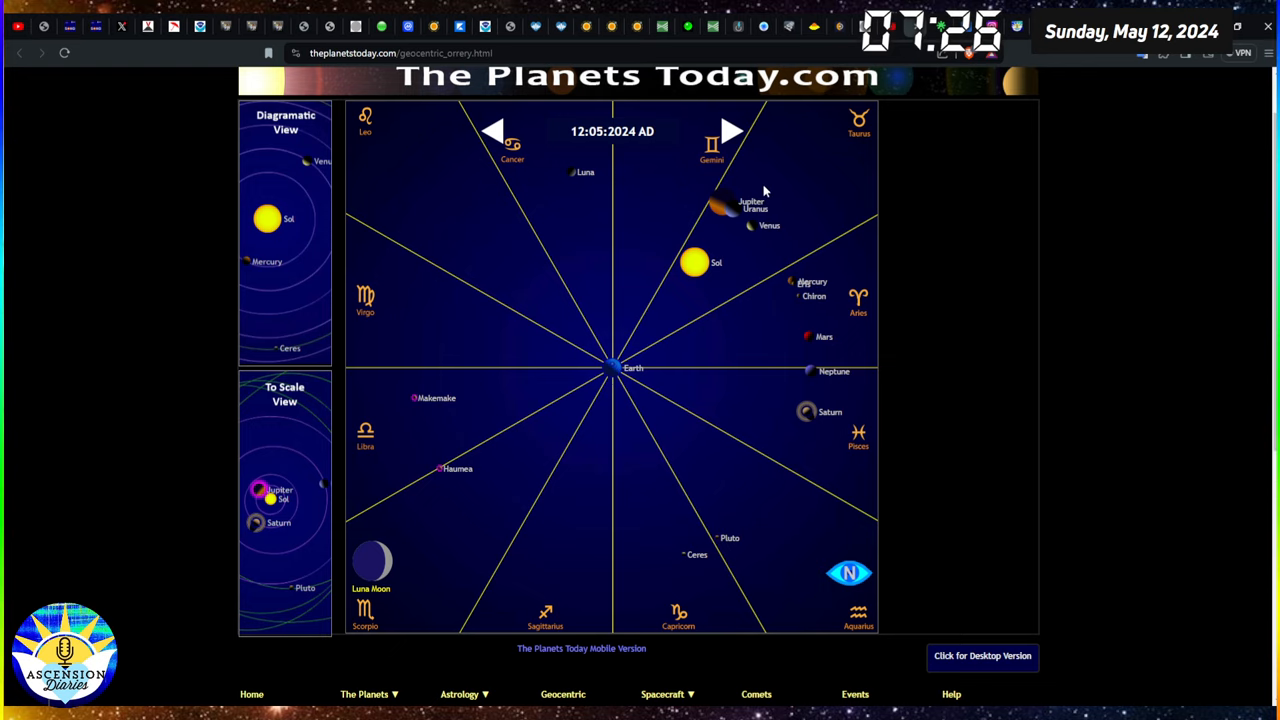
mouse_move(756, 232)
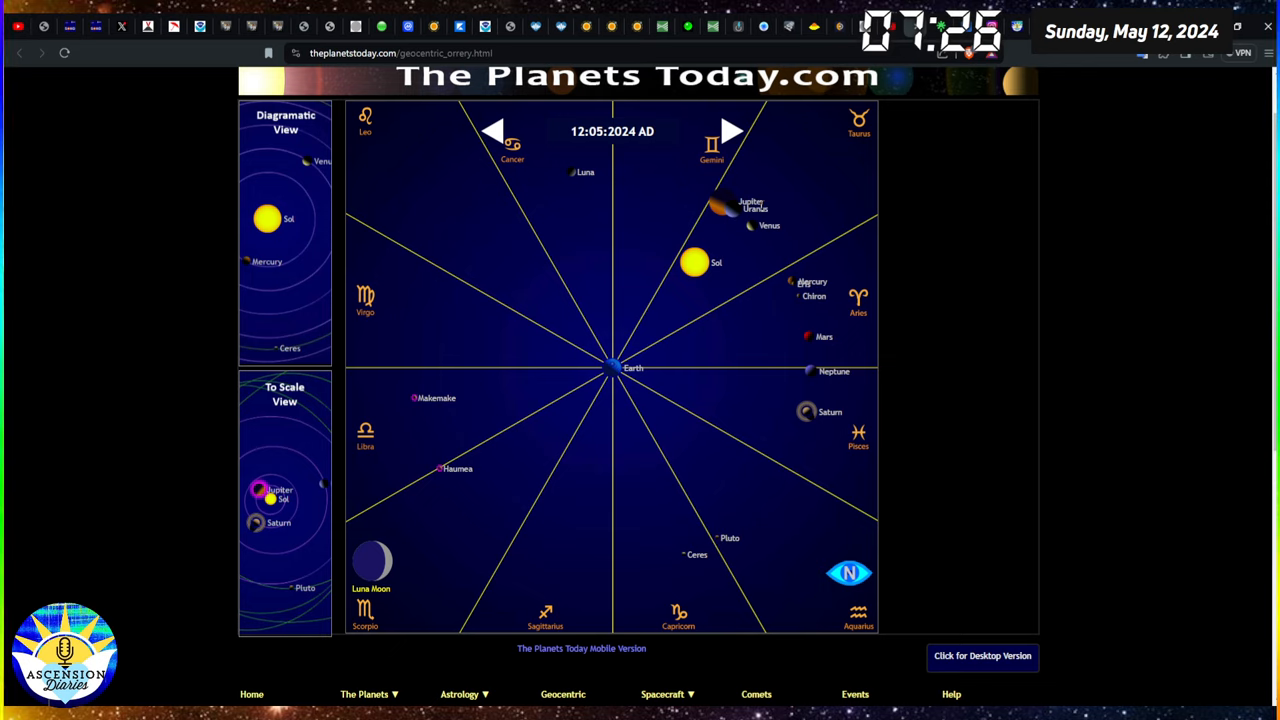
mouse_move(688, 280)
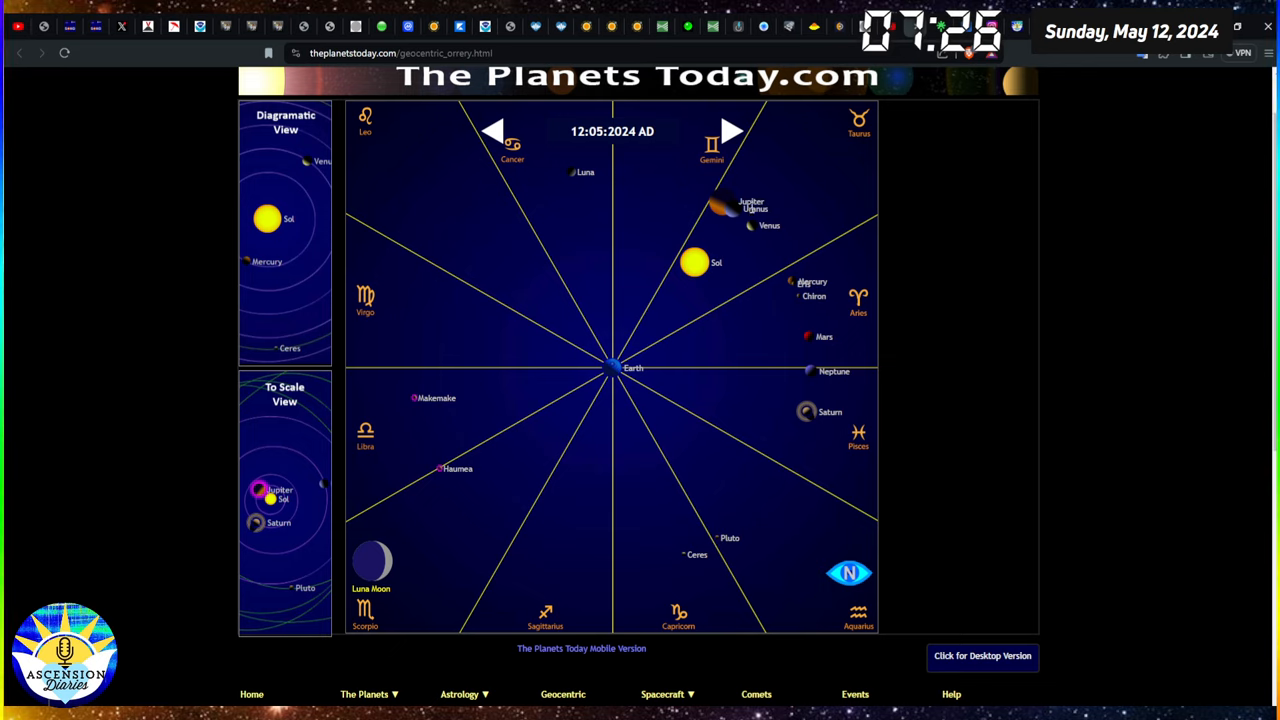
mouse_move(754, 238)
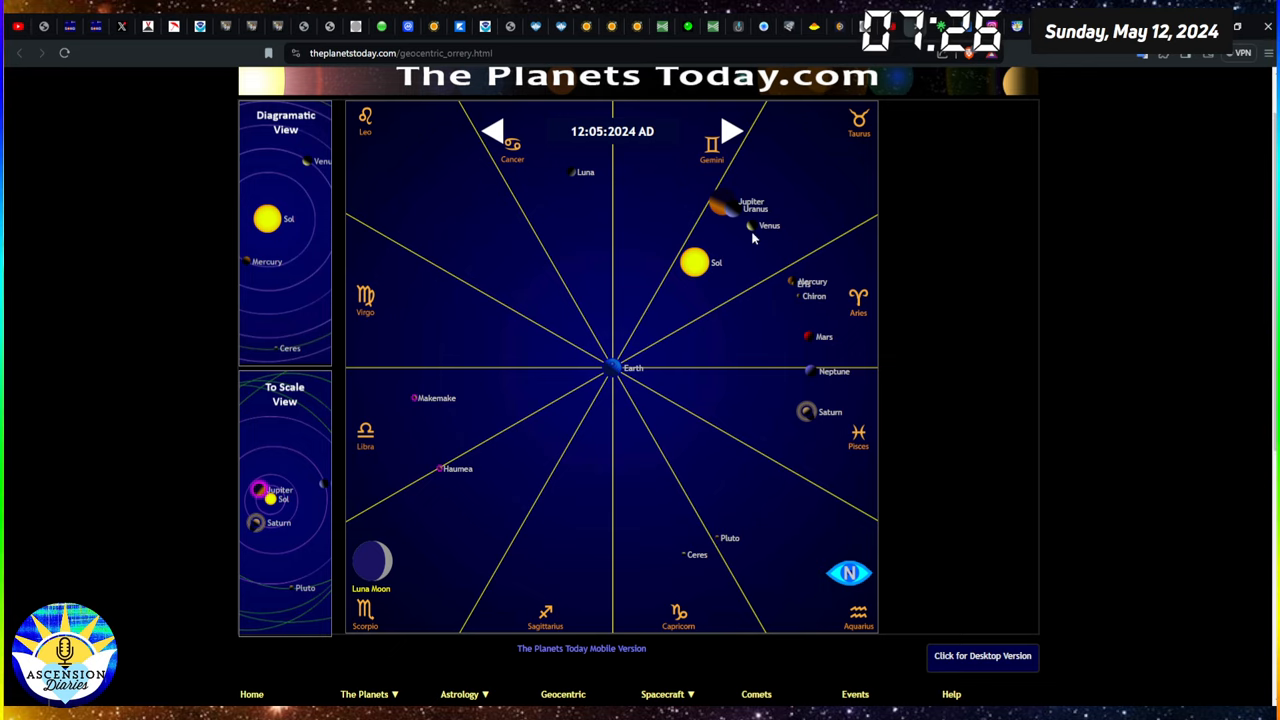
mouse_move(672, 232)
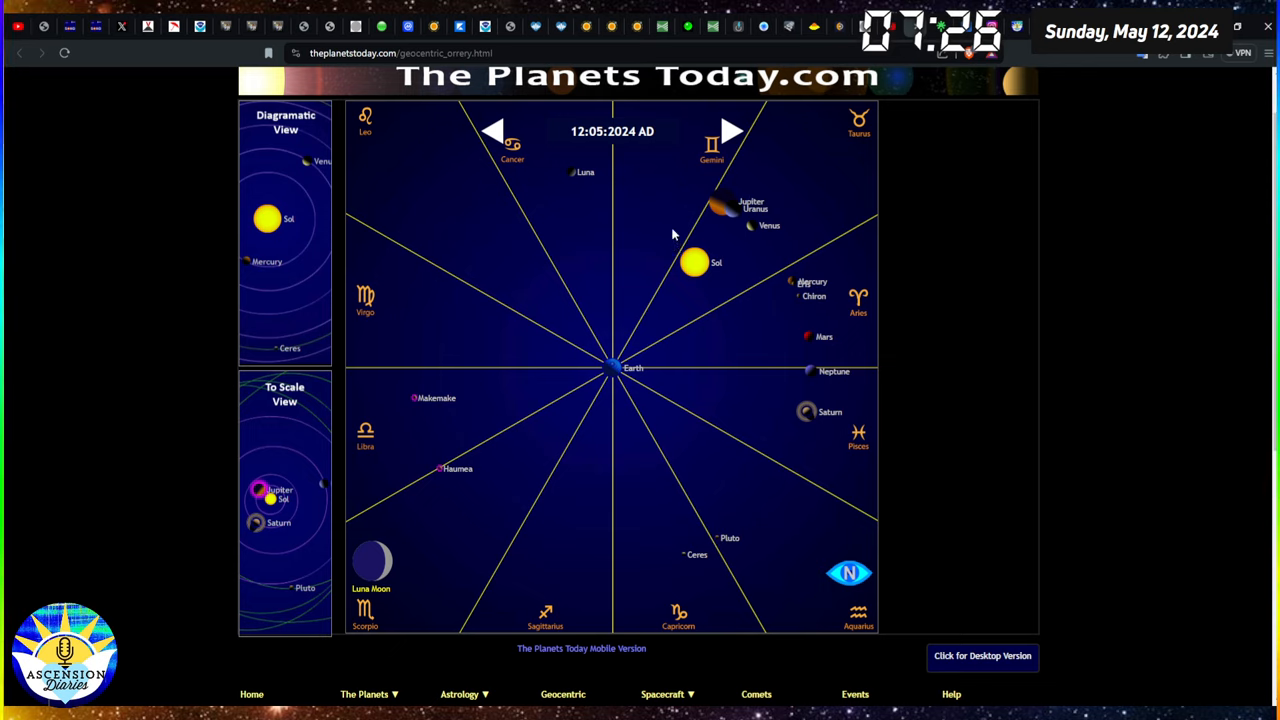
mouse_move(690, 236)
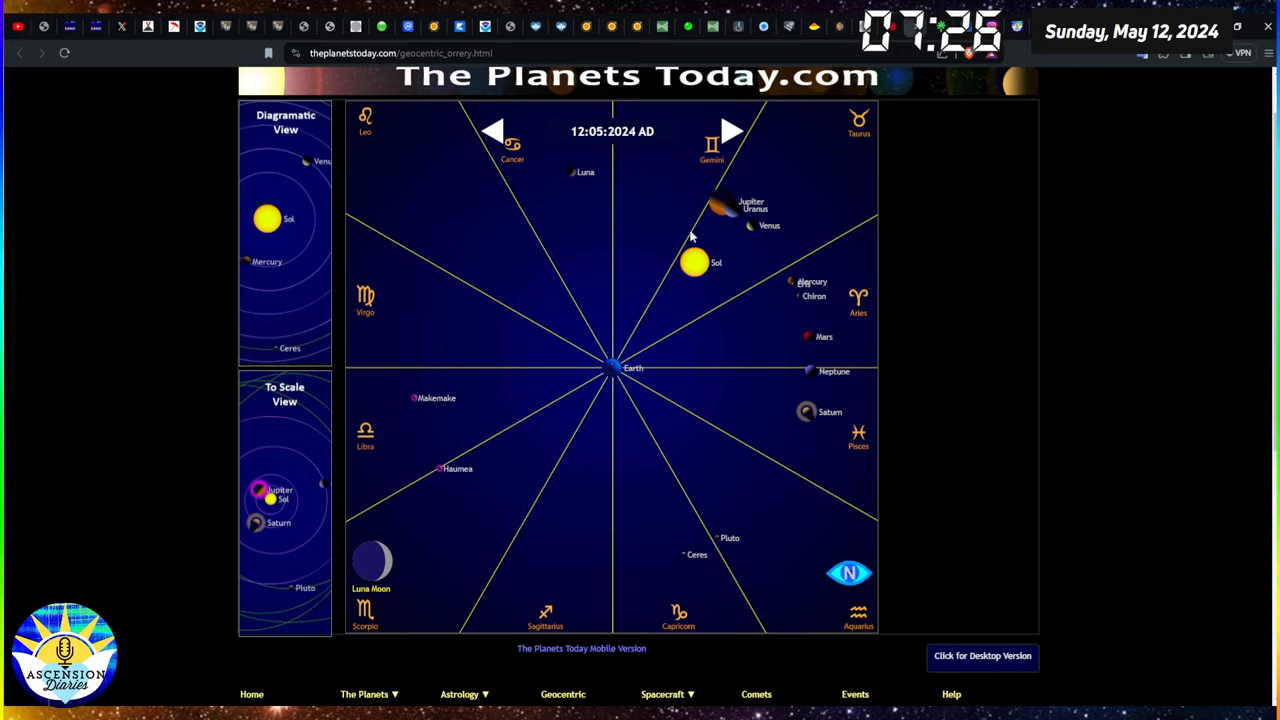
mouse_move(744, 192)
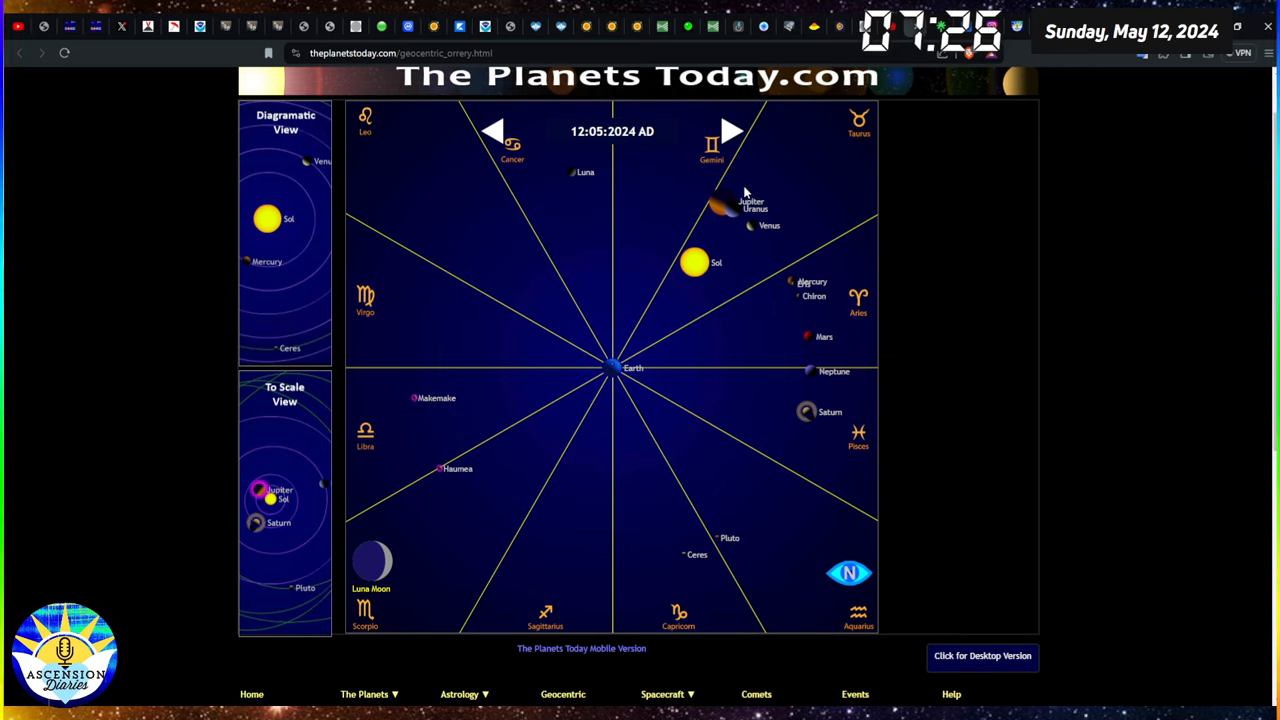
mouse_move(628, 332)
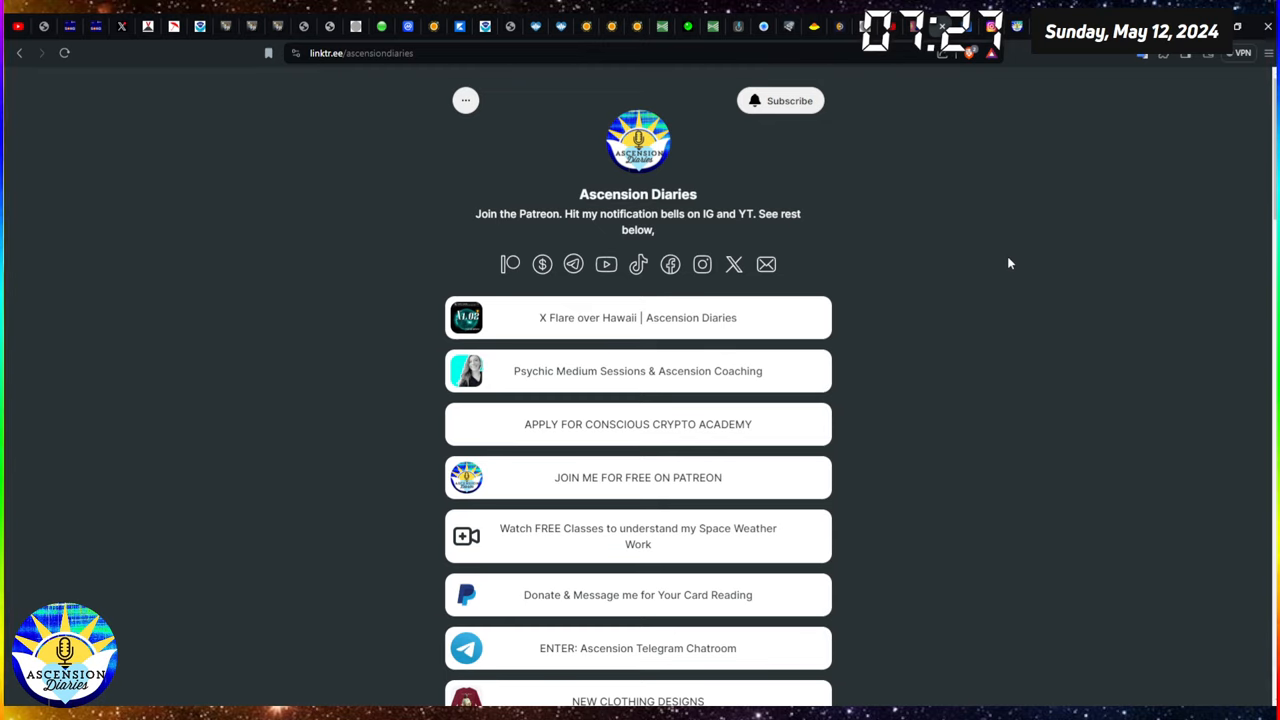
mouse_move(976, 264)
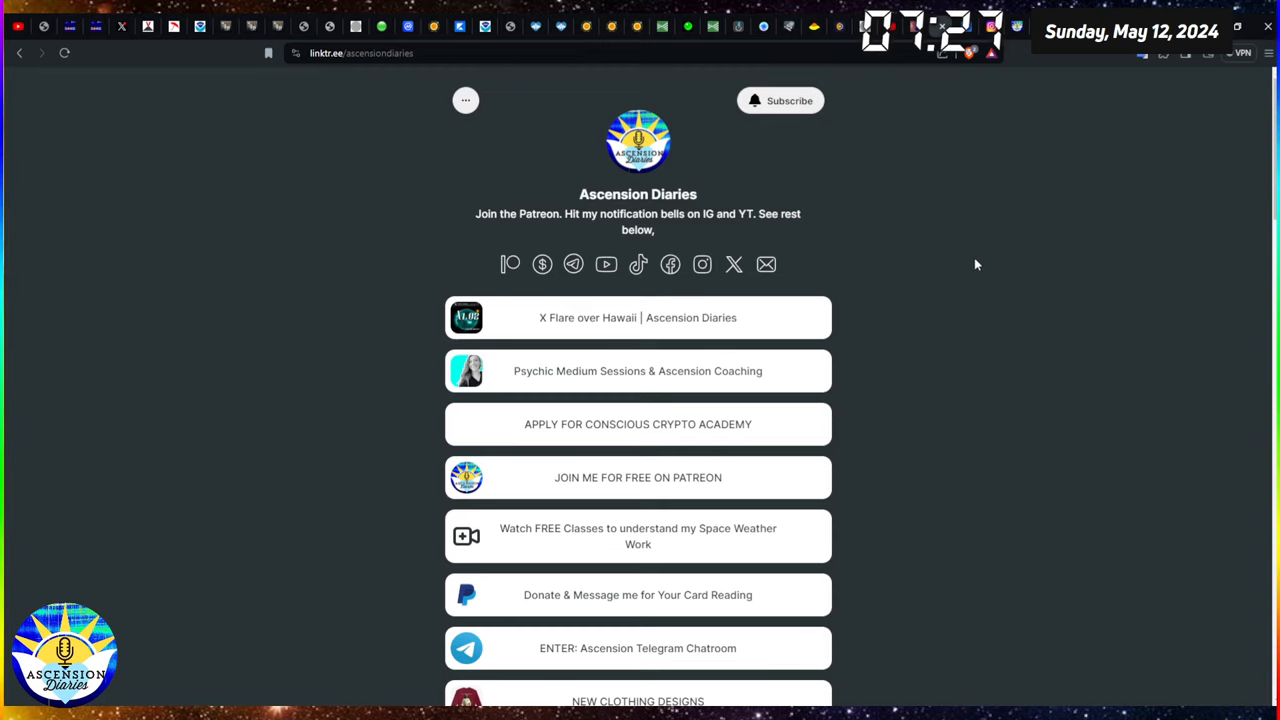
- Scroll the Linktree page to the Space Weather Links and back
scroll(down, 3)
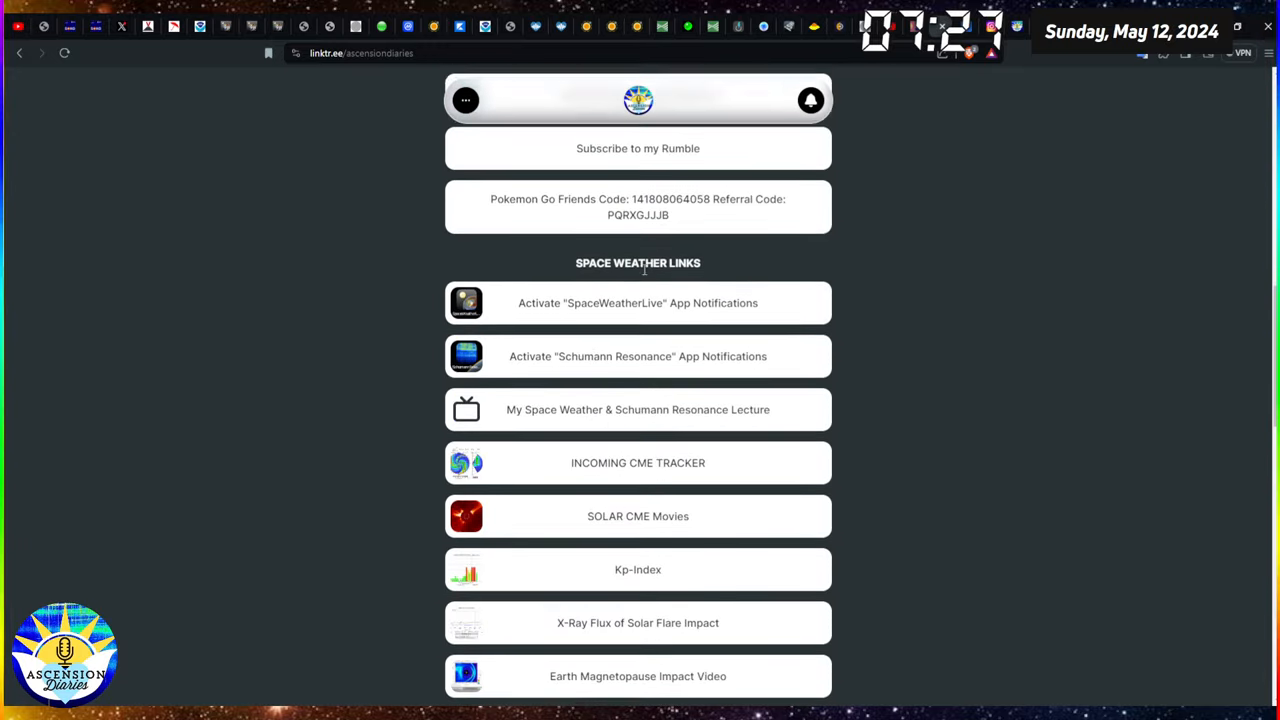
scroll(up, 3)
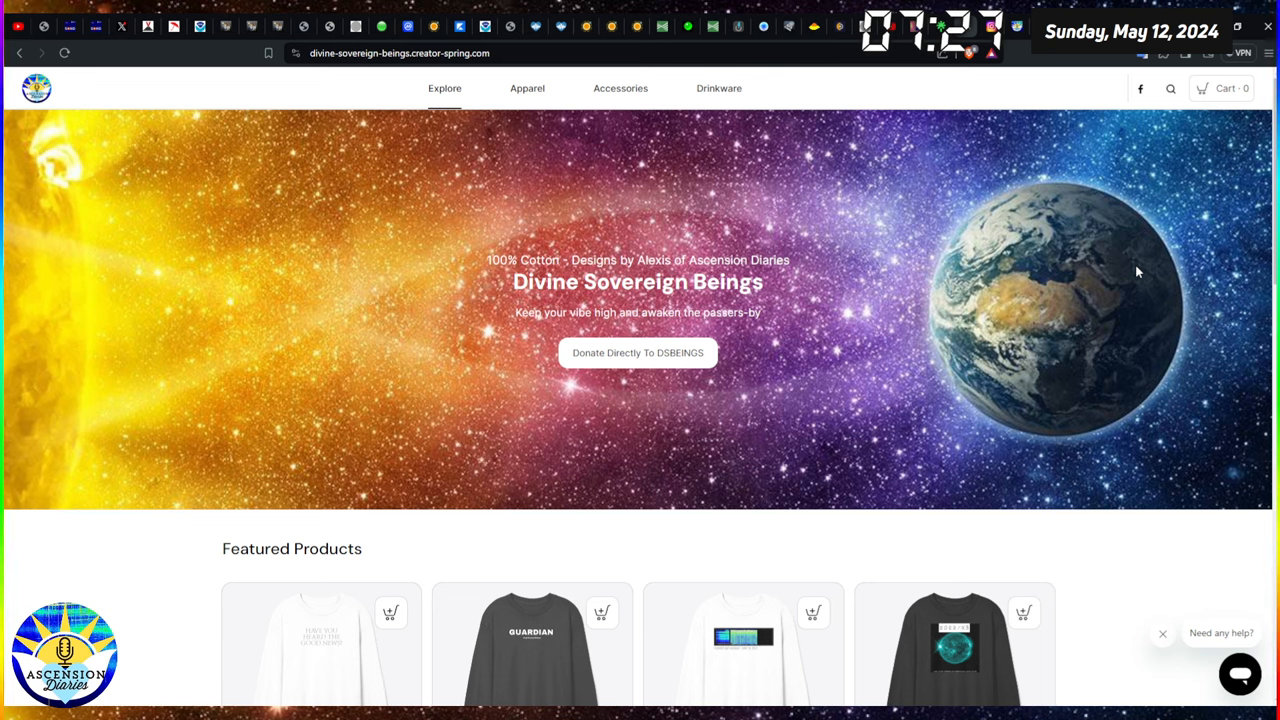
mouse_move(1076, 312)
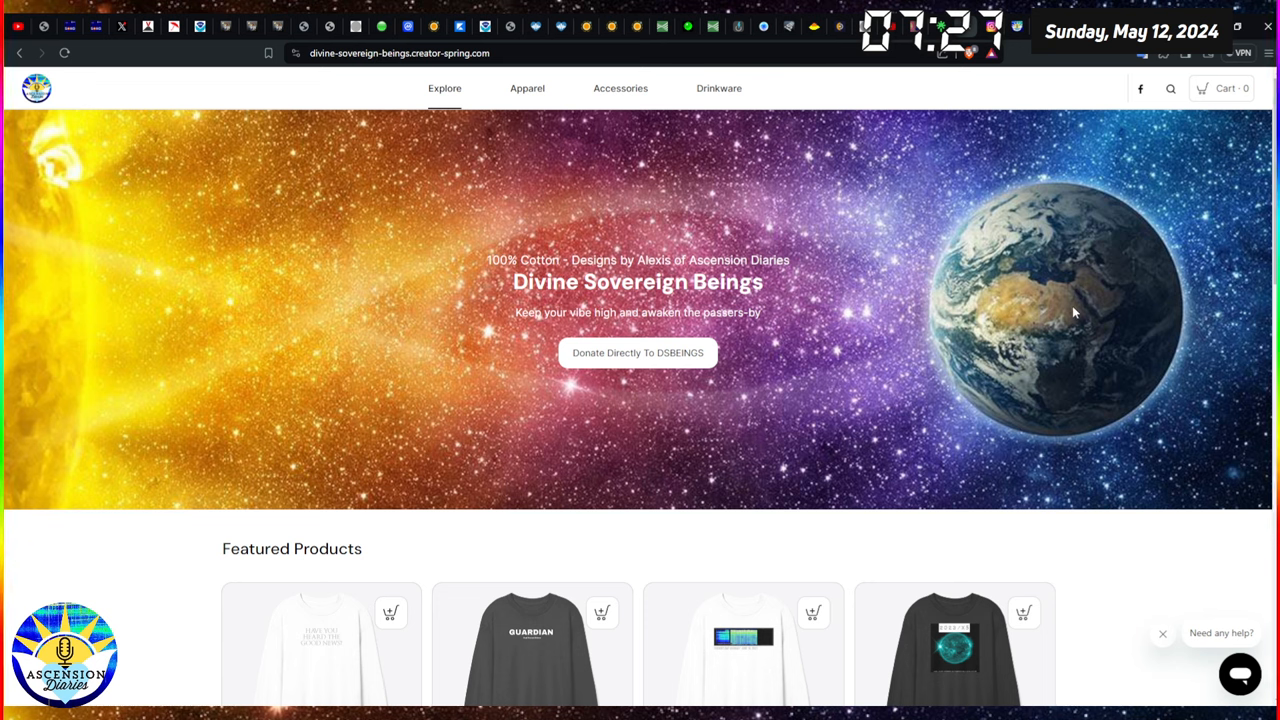
- Scroll through the Divine Sovereign Beings store banner and featured long-sleeve shirts
scroll(down, 3)
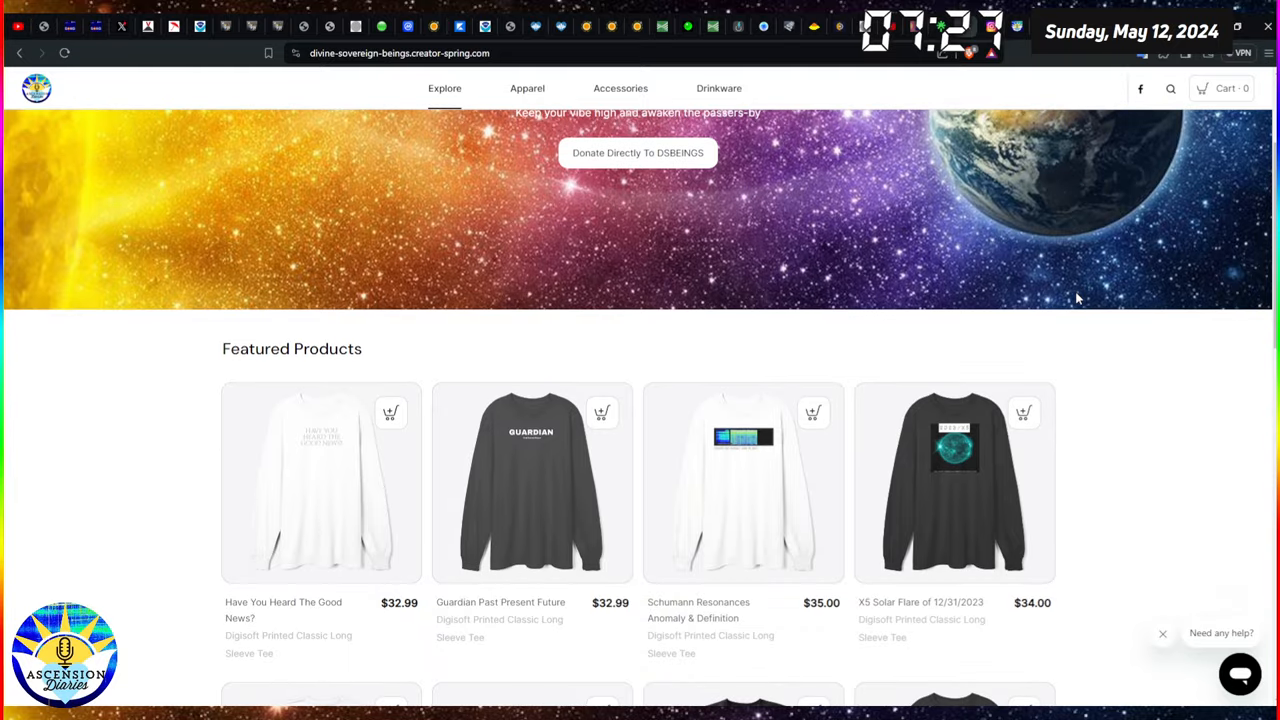
scroll(down, 3)
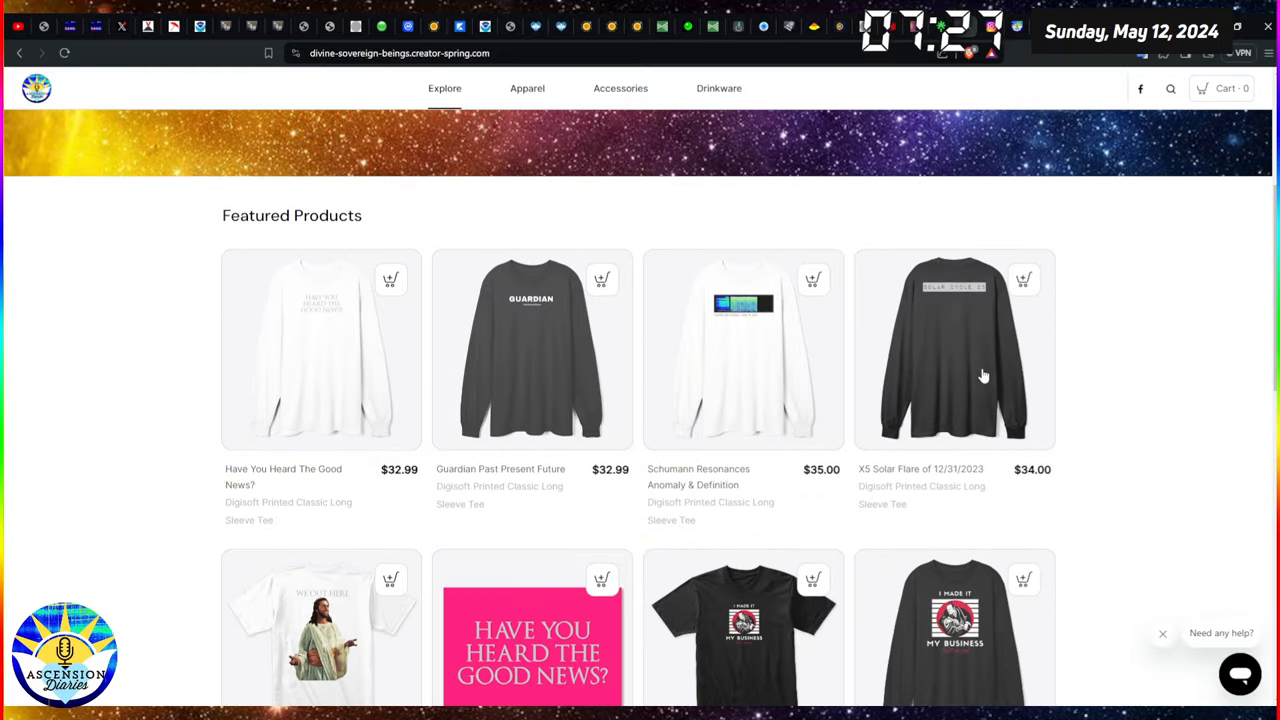
mouse_move(1042, 378)
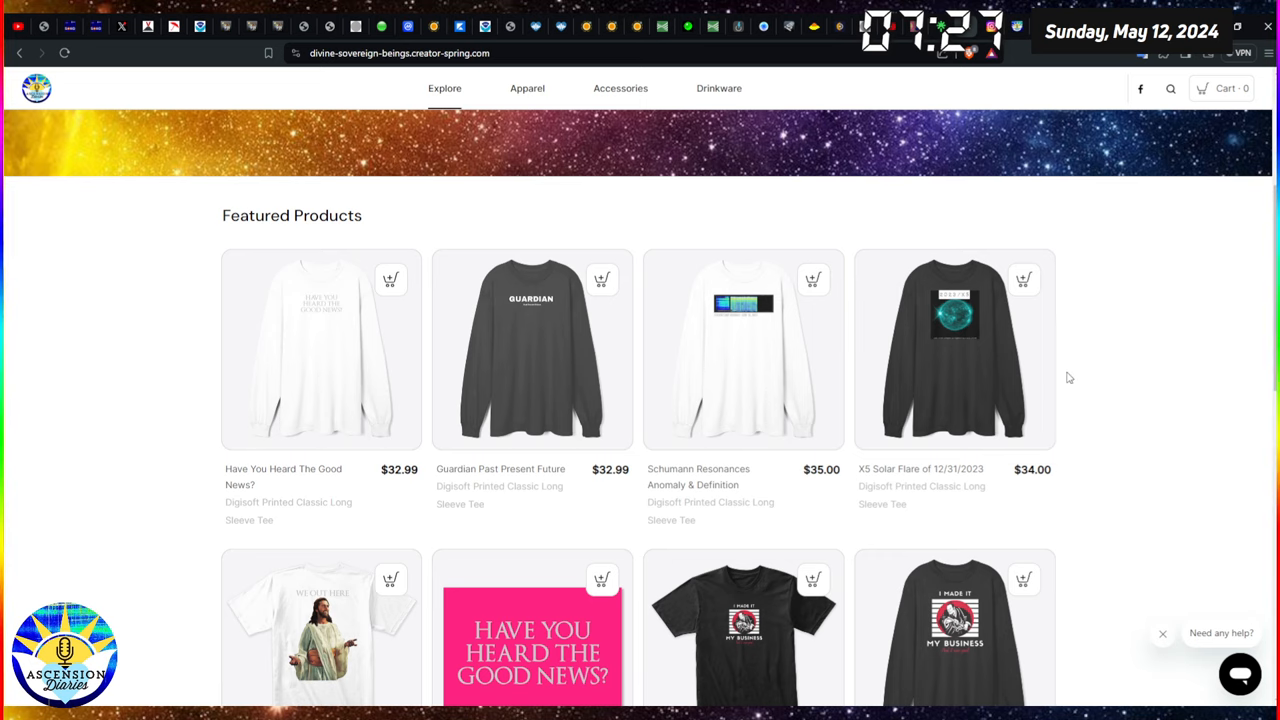
mouse_move(1080, 374)
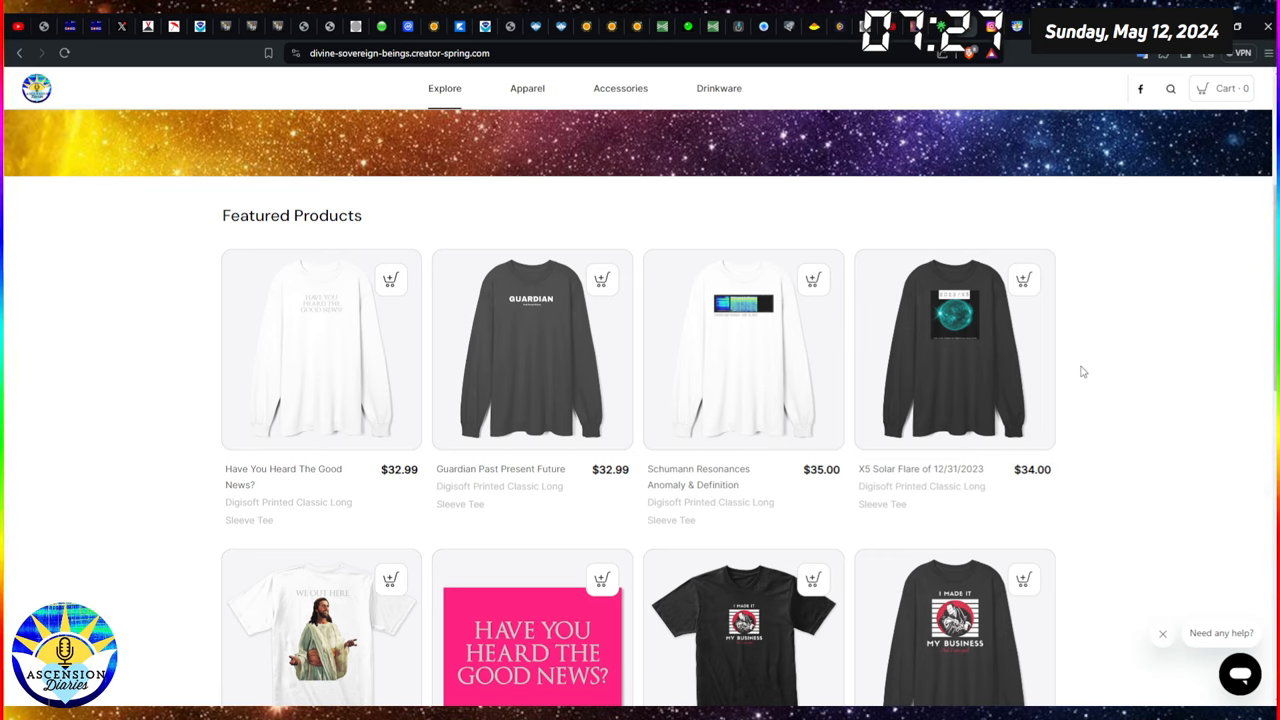
scroll(down, 3)
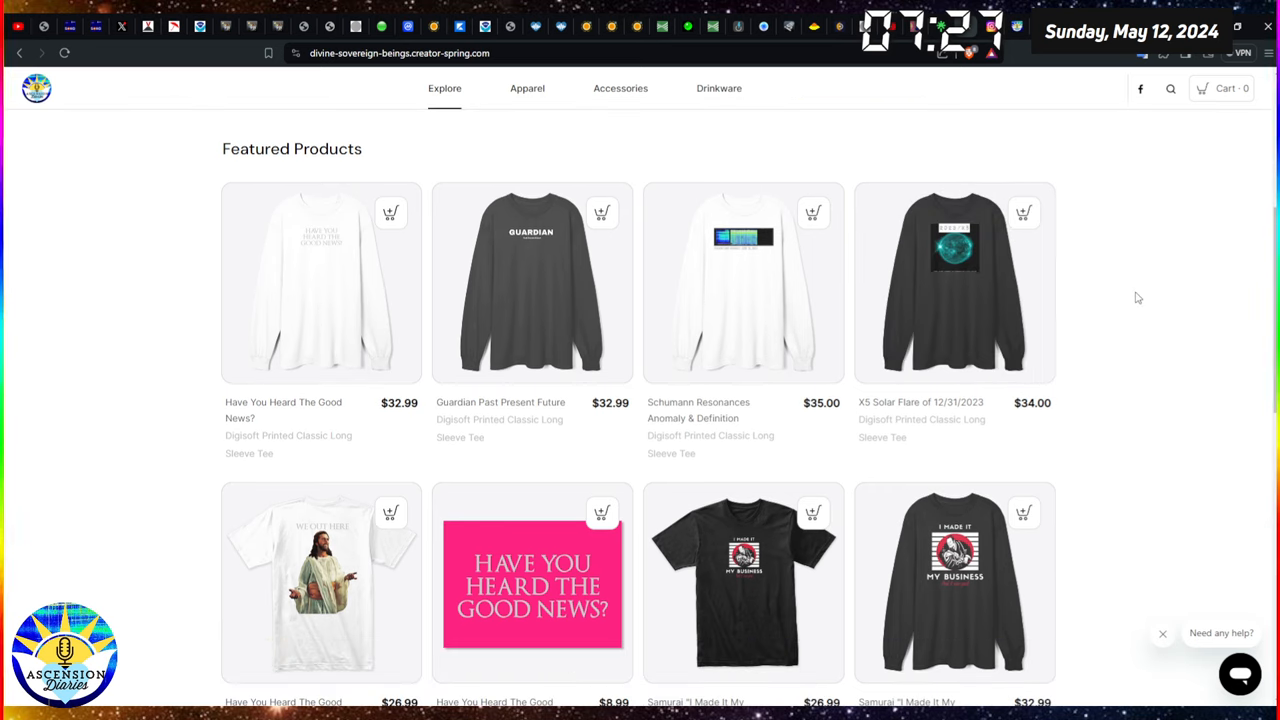
scroll(down, 3)
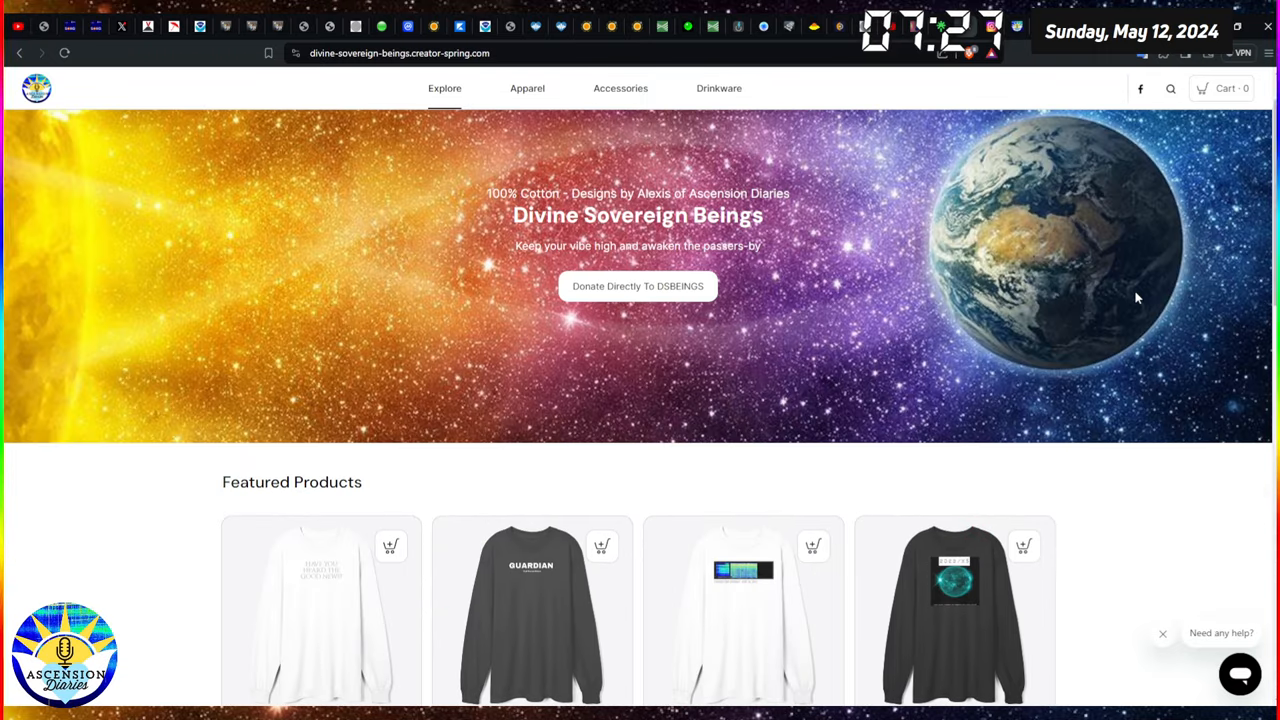
mouse_move(1044, 234)
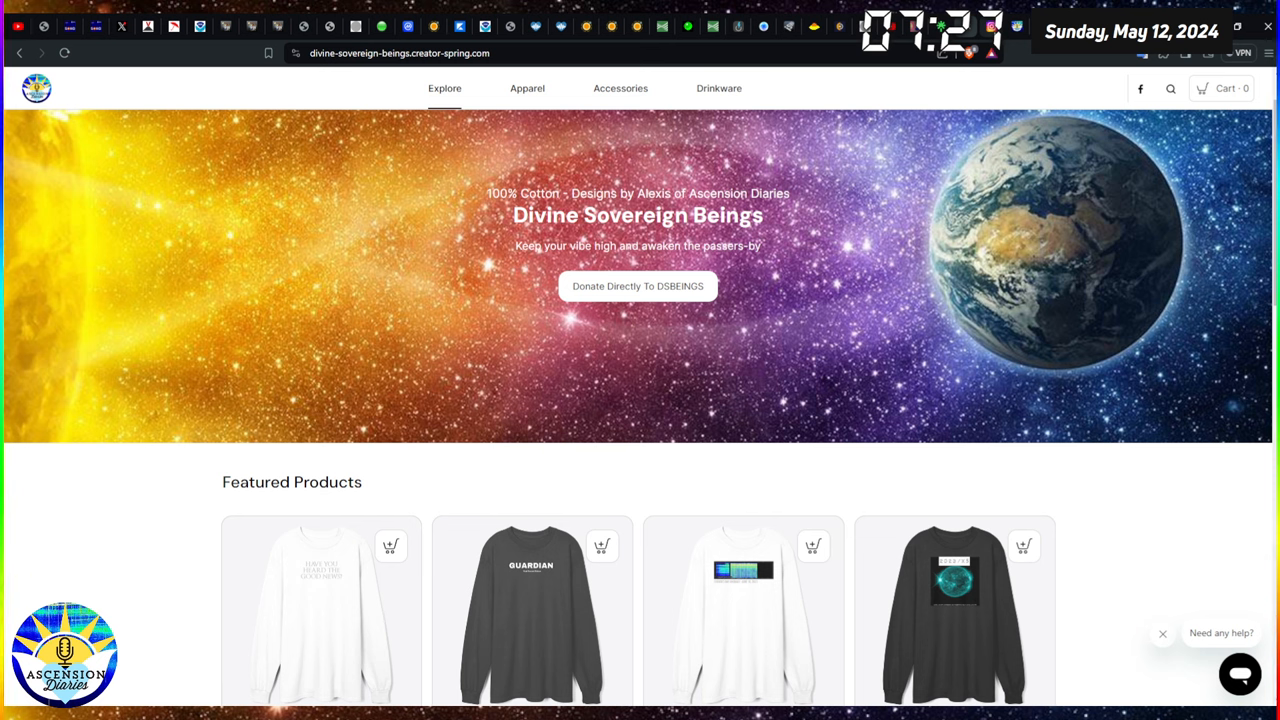
mouse_move(1064, 352)
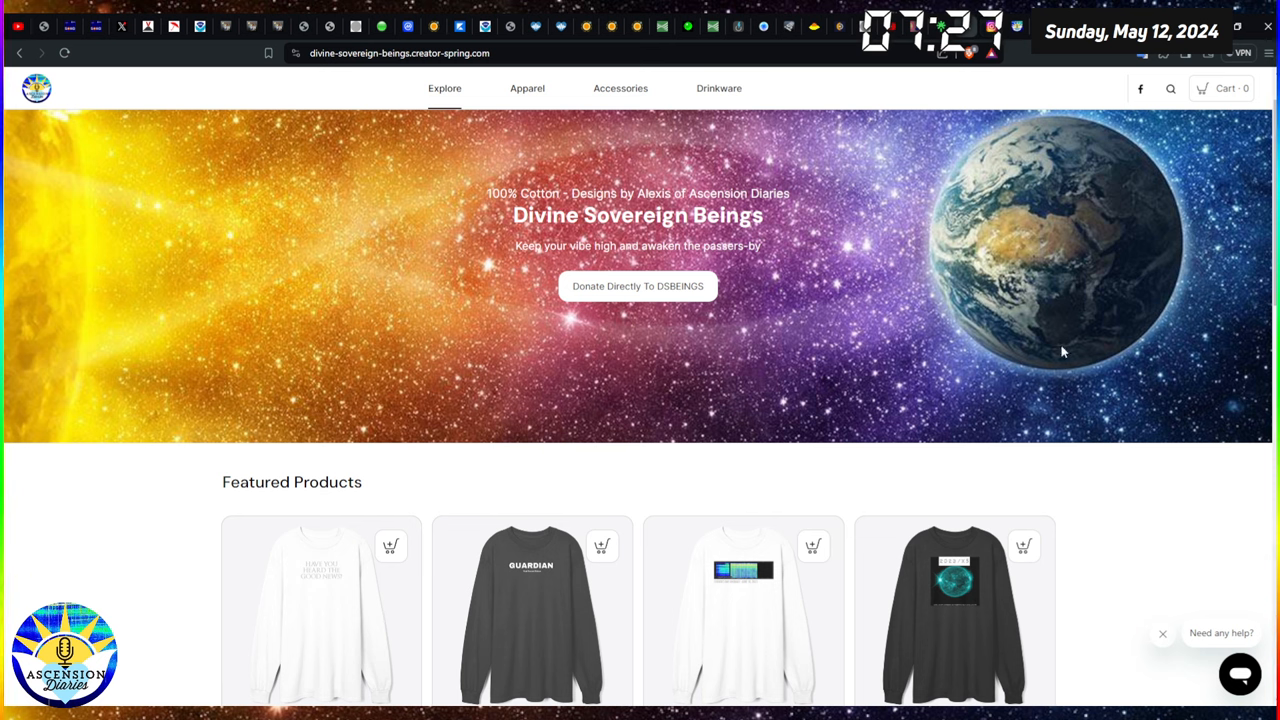
mouse_move(1024, 296)
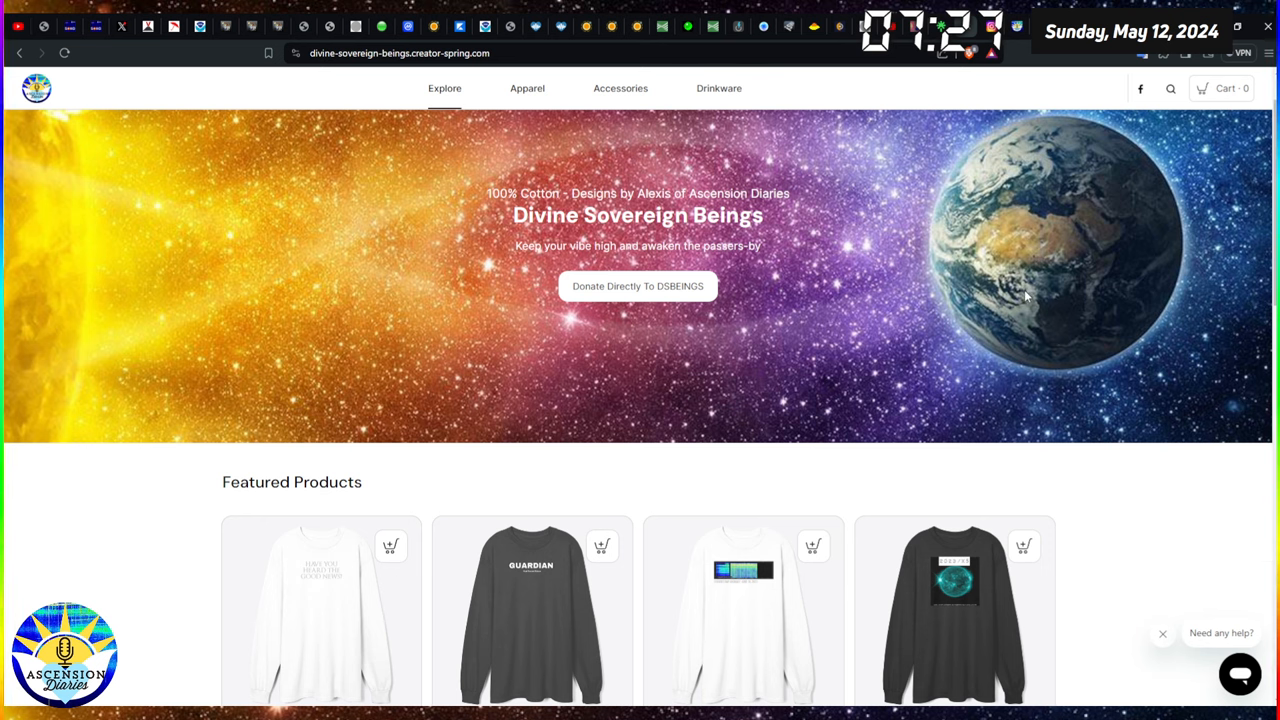
scroll(down, 3)
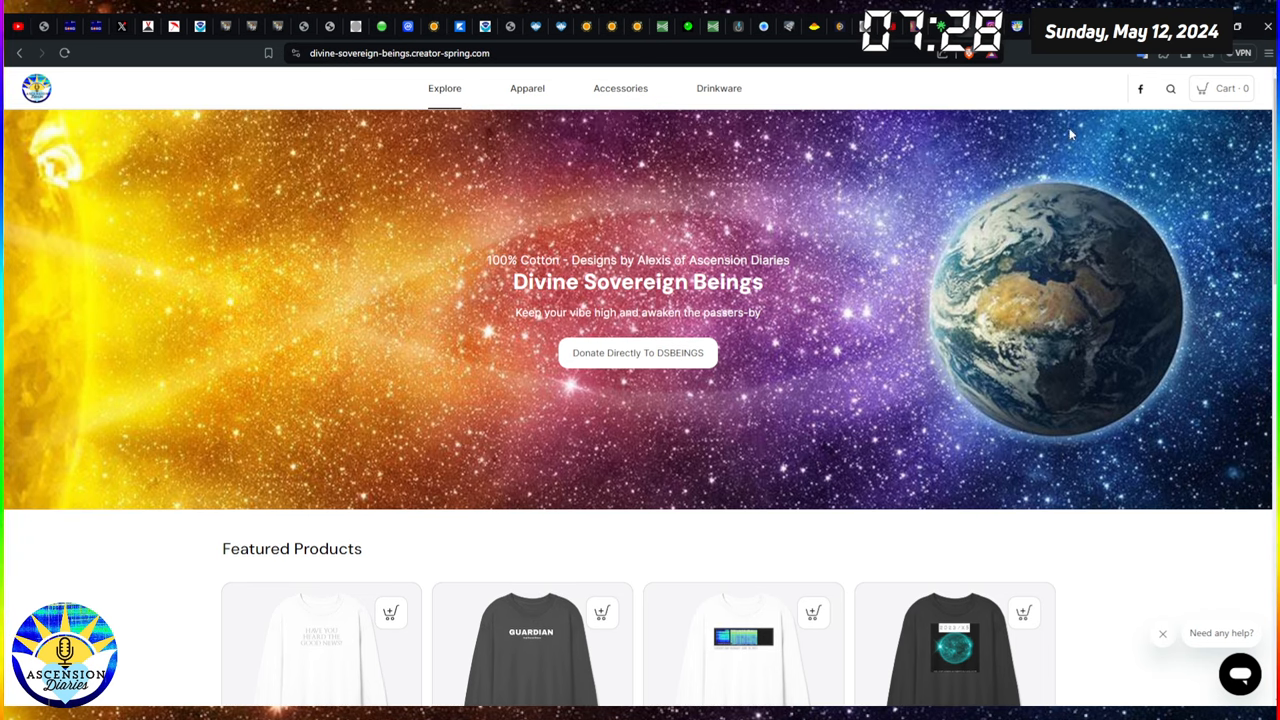
mouse_move(1106, 342)
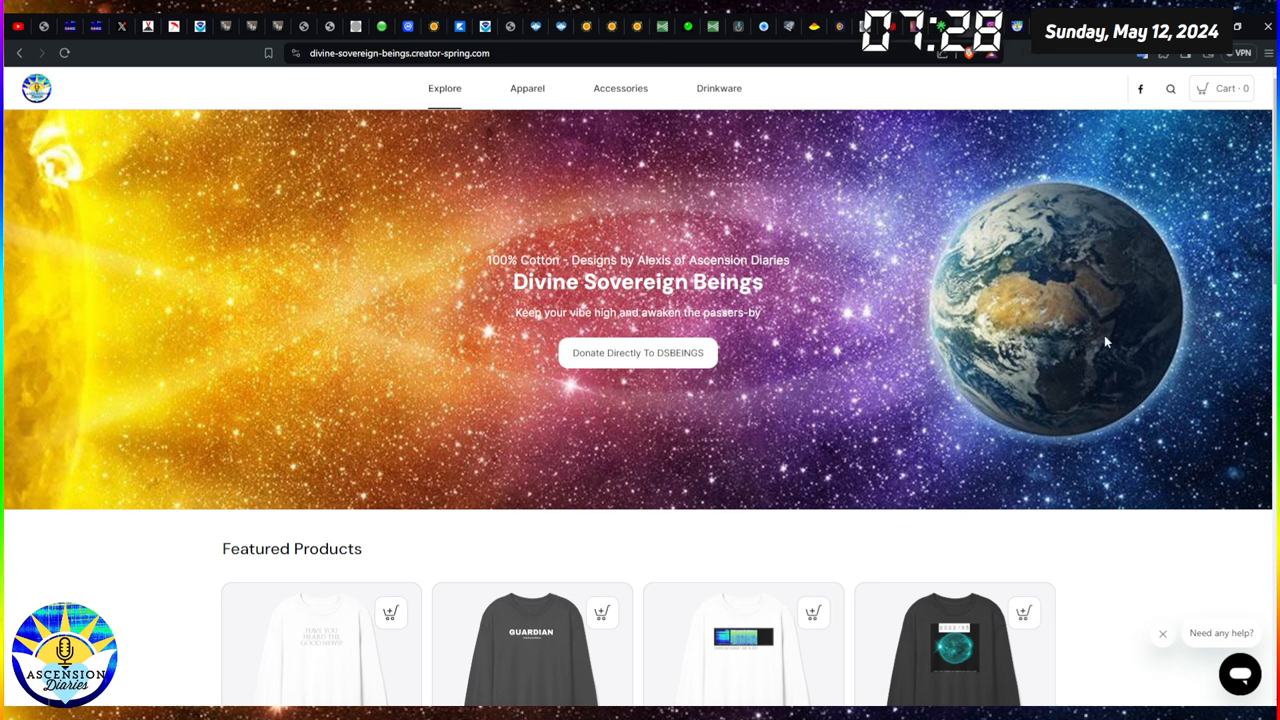
mouse_move(1100, 372)
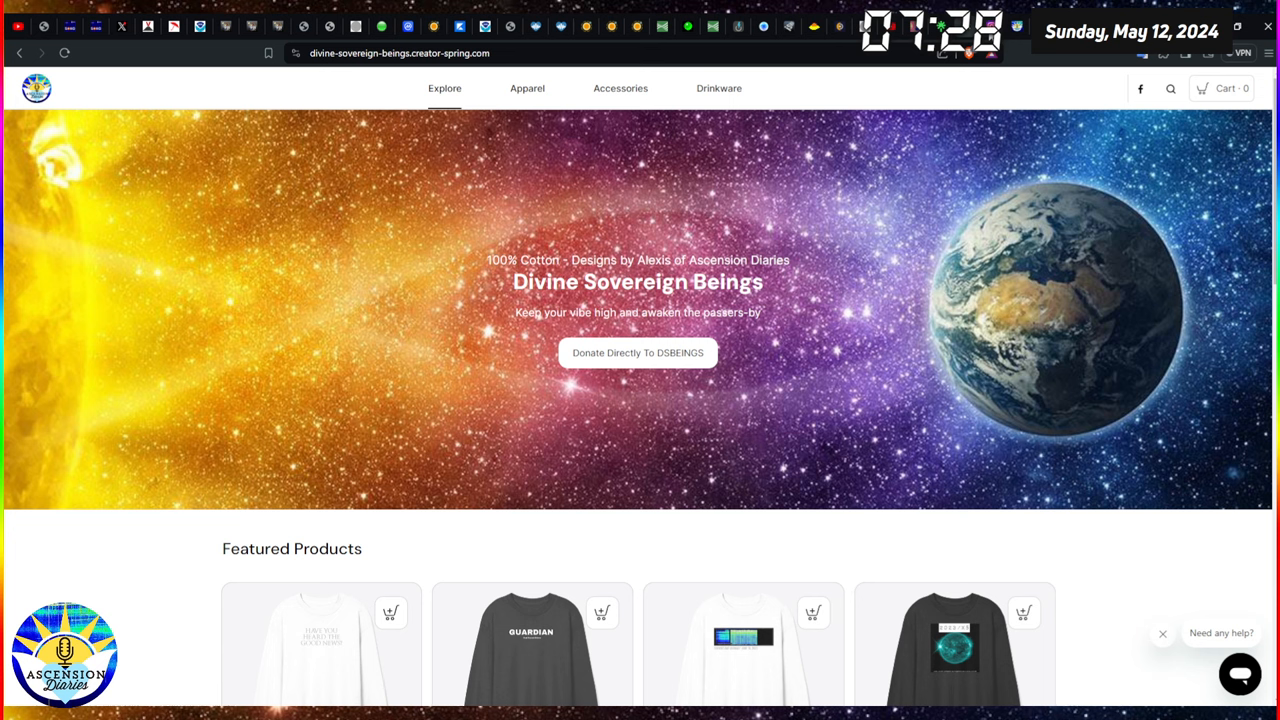
mouse_move(1018, 28)
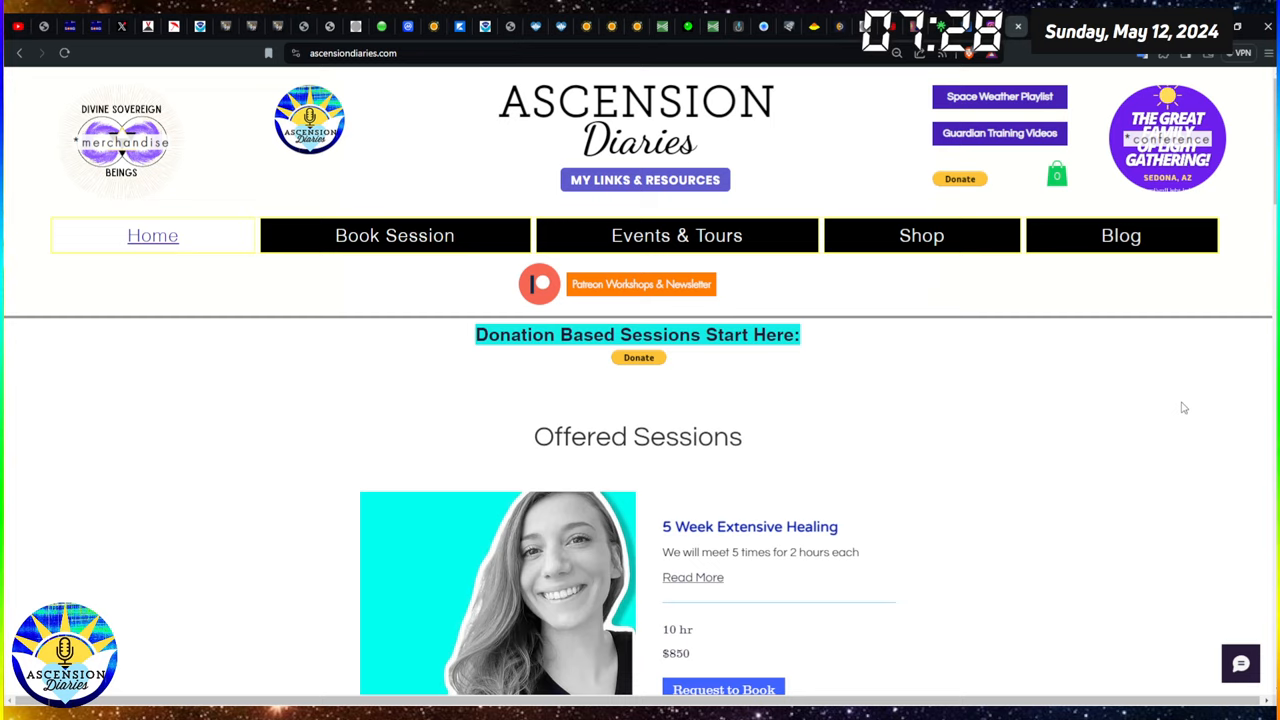
mouse_move(1016, 44)
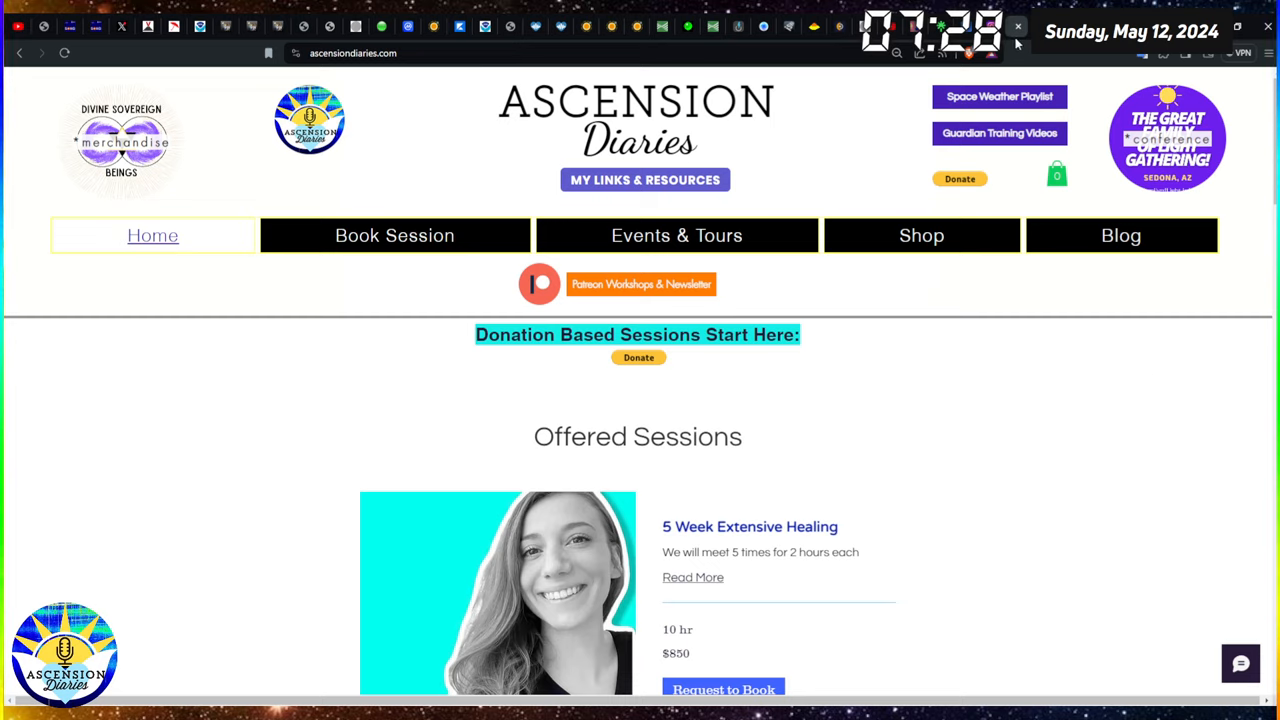
- Go from the Ascension Diaries home page to the Patreon Workshops & Newsletter page
click(540, 284)
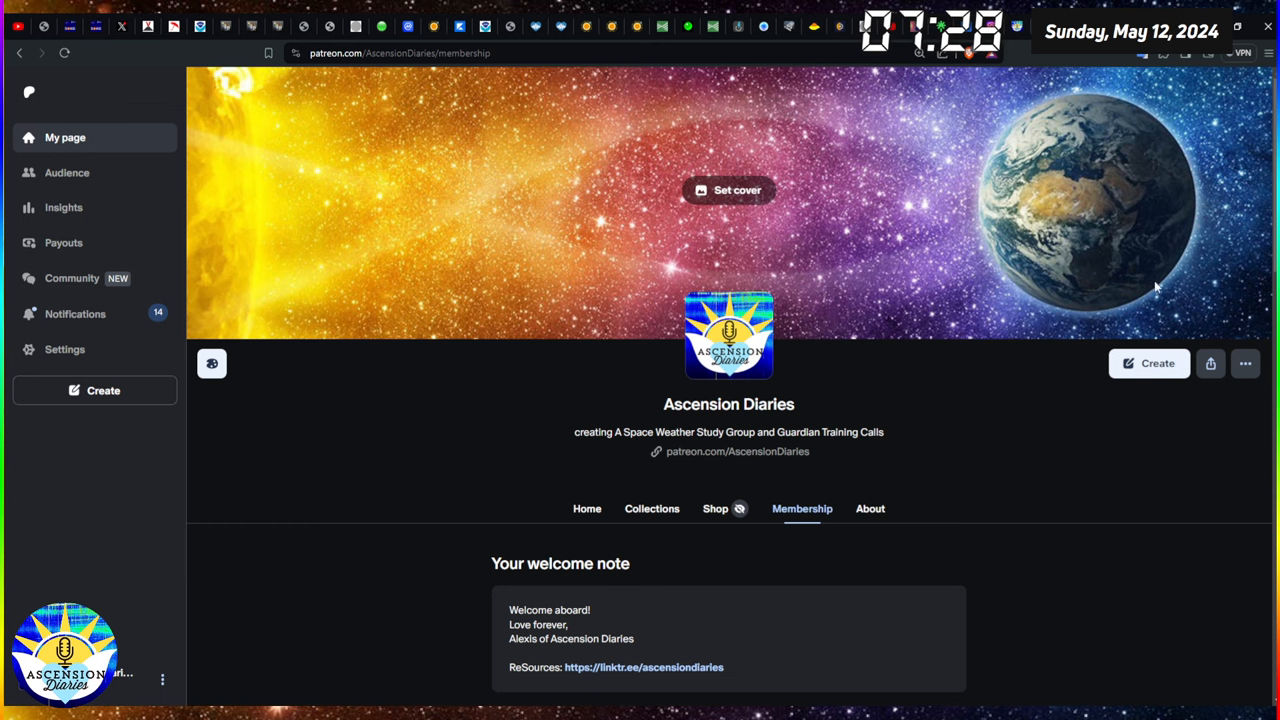
mouse_move(1160, 448)
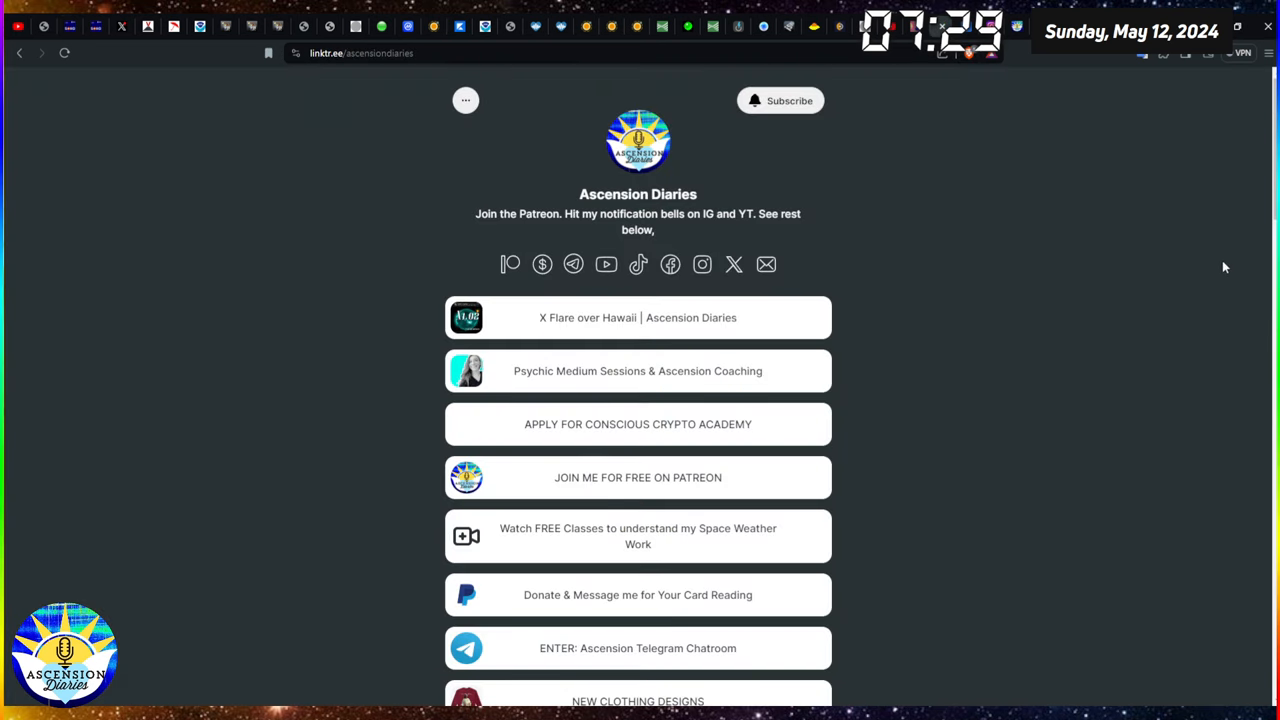
mouse_move(1136, 260)
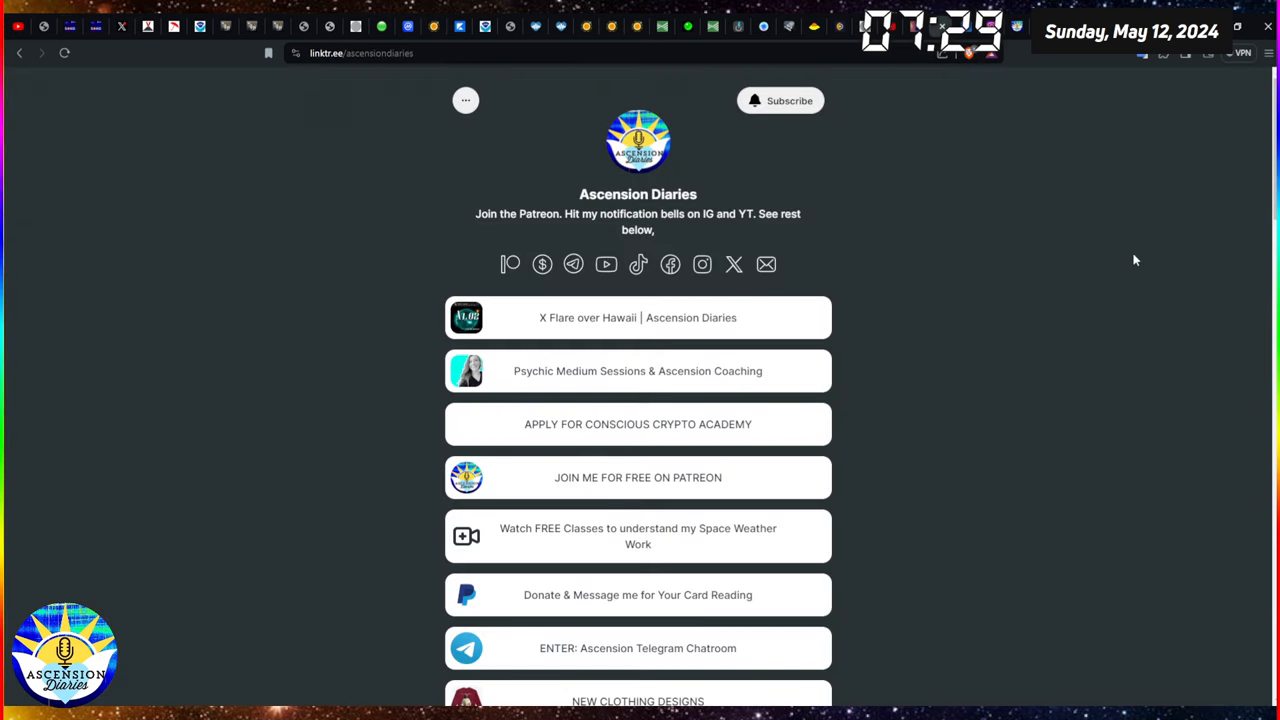
mouse_move(1260, 618)
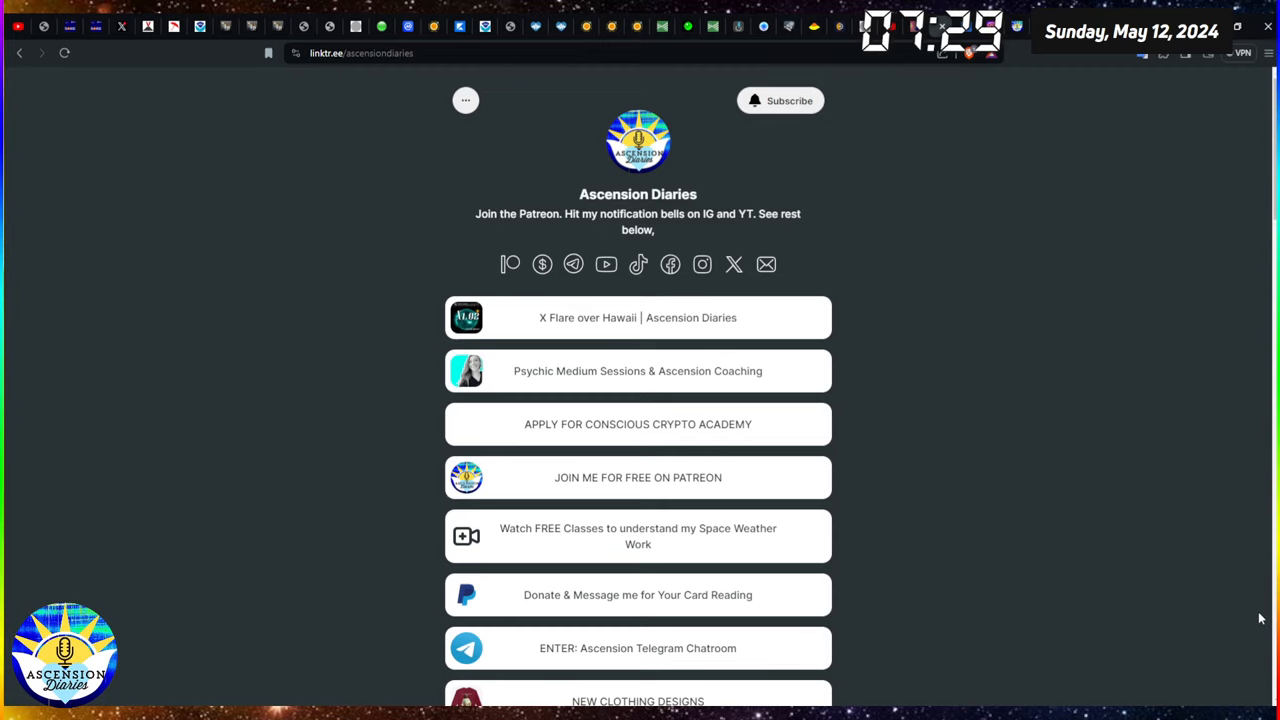
mouse_move(1020, 358)
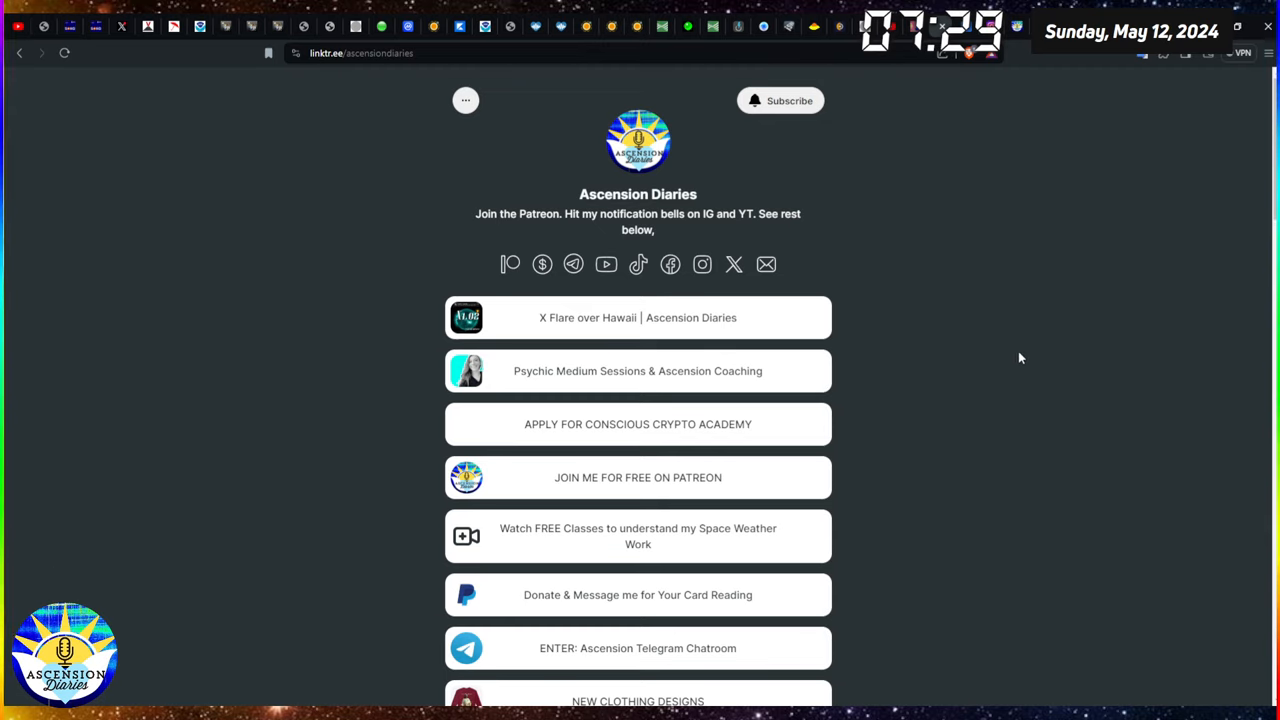
- Scroll the Linktree down past the Patreon, merch, tip jar, XRP donation and email-list links
scroll(down, 3)
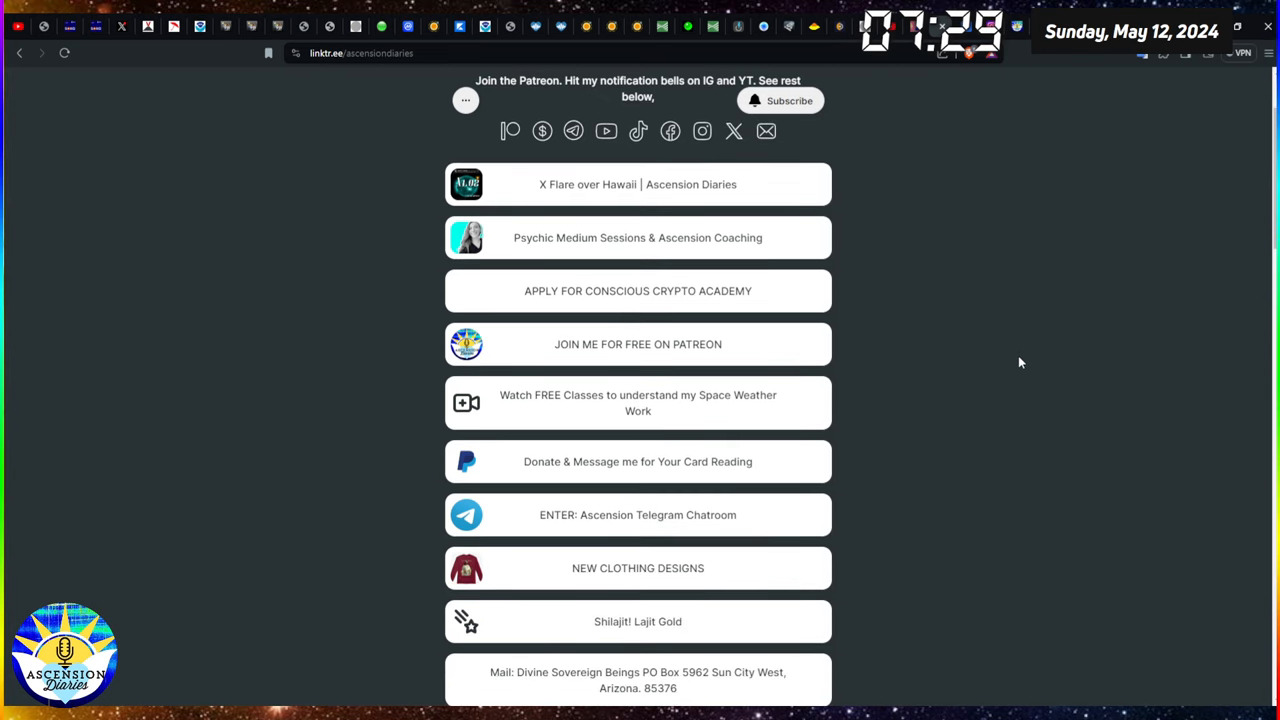
scroll(down, 3)
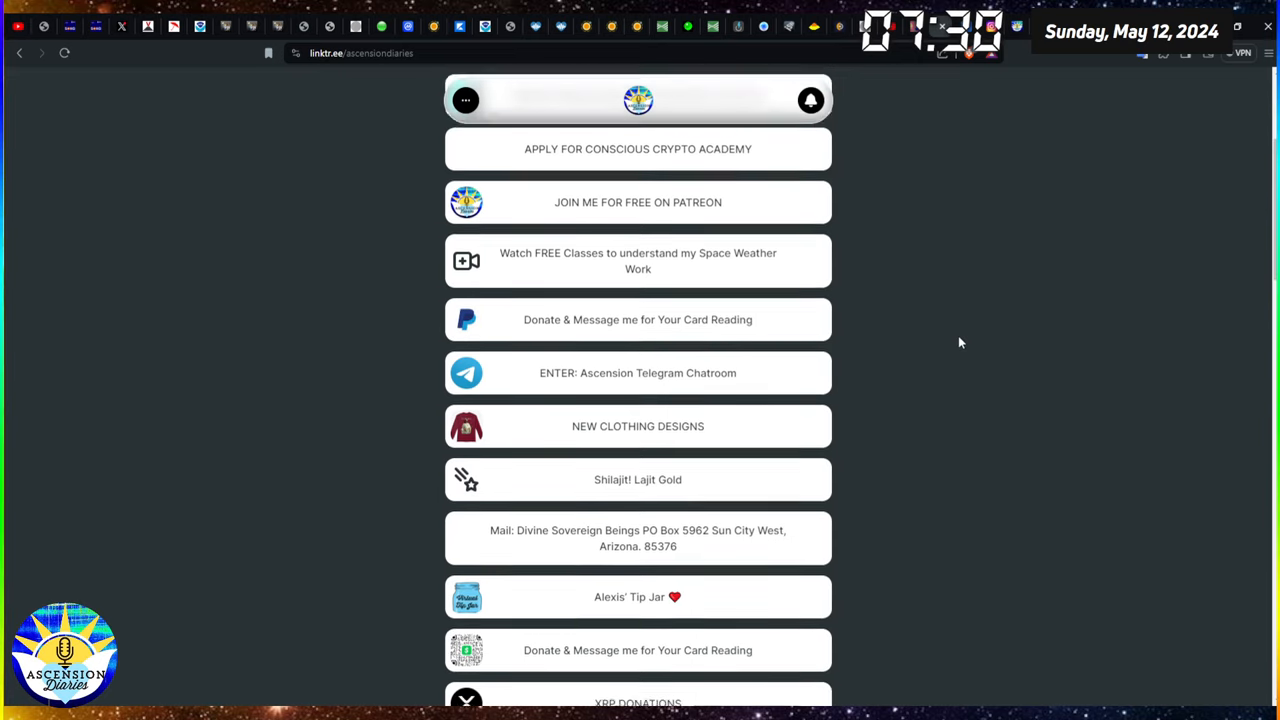
scroll(down, 3)
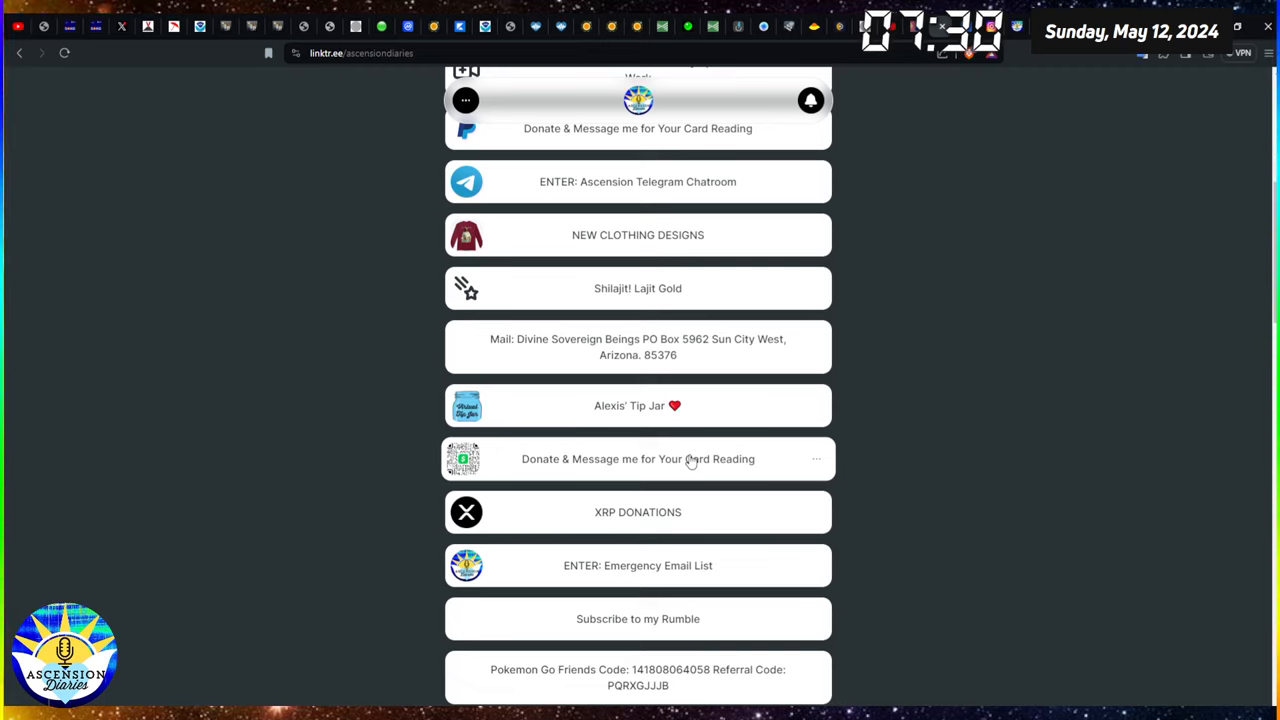
mouse_move(964, 458)
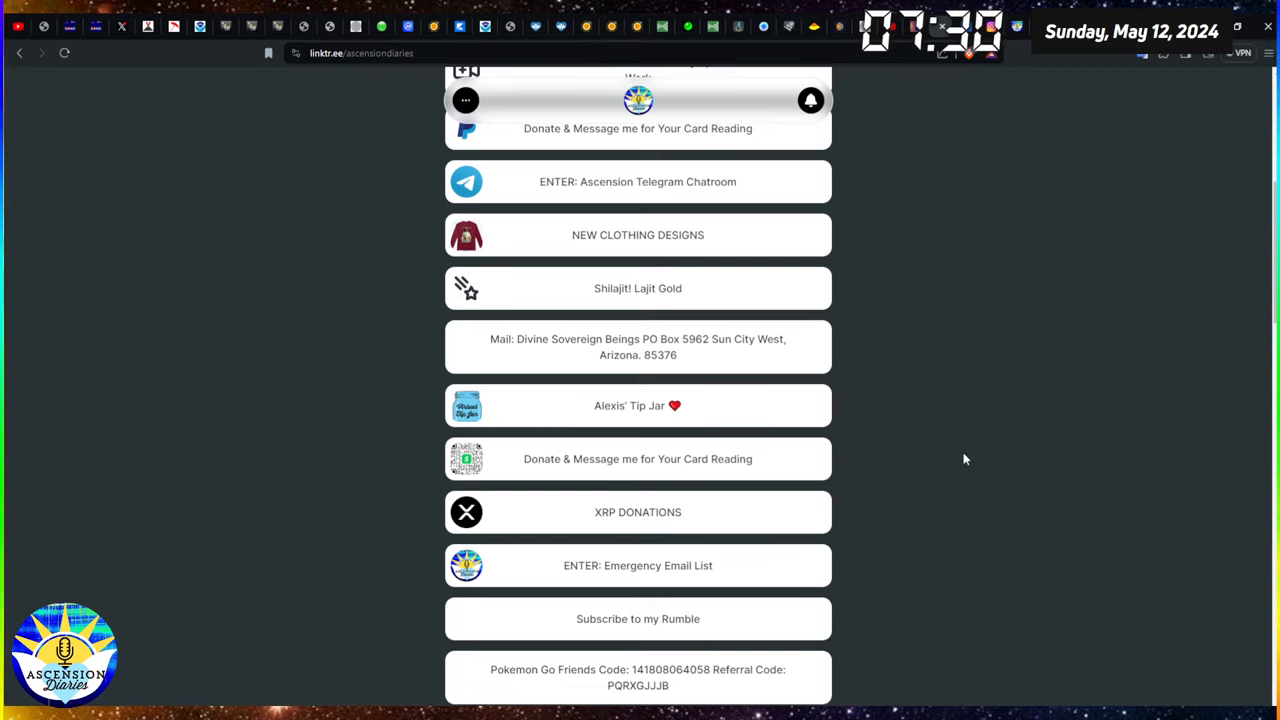
mouse_move(684, 528)
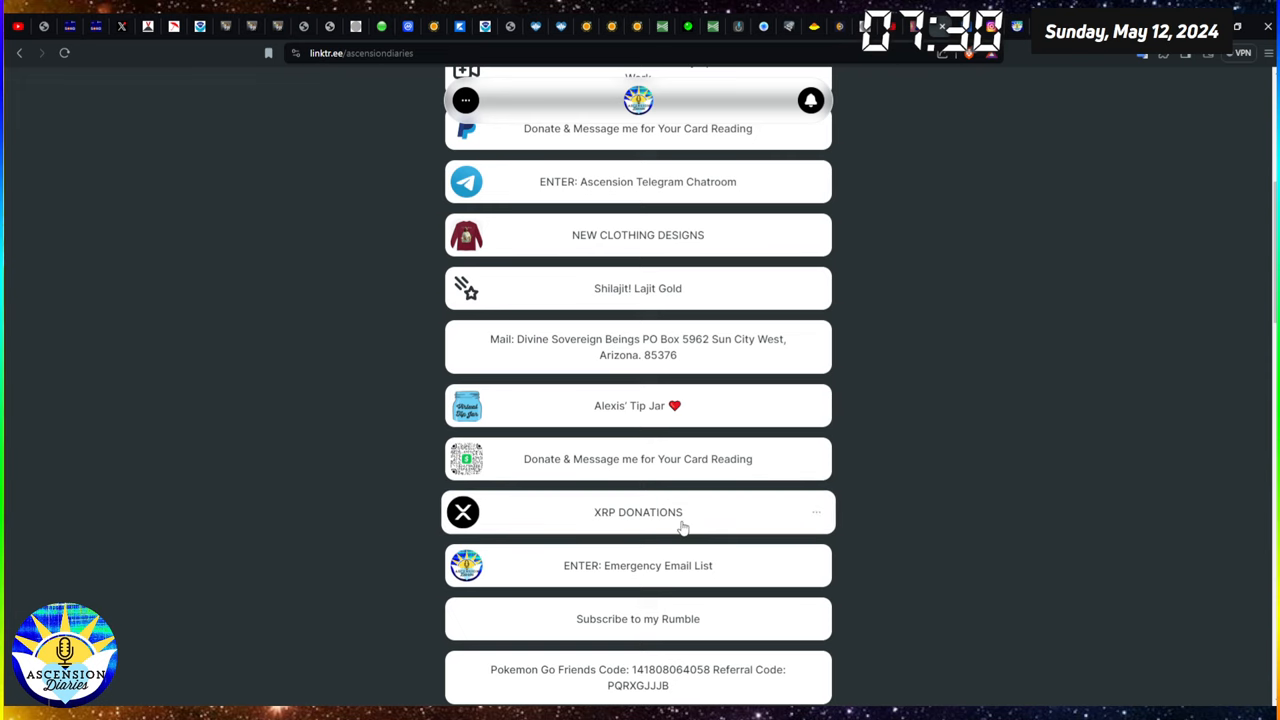
scroll(down, 3)
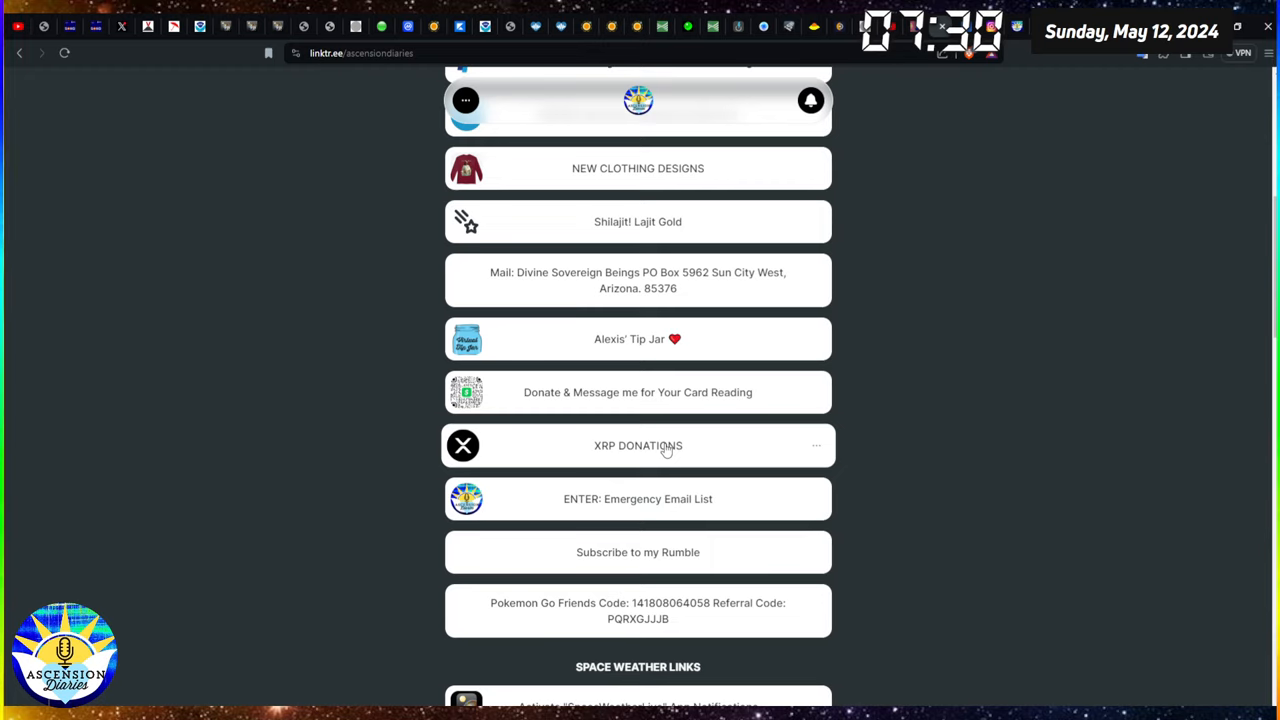
mouse_move(722, 452)
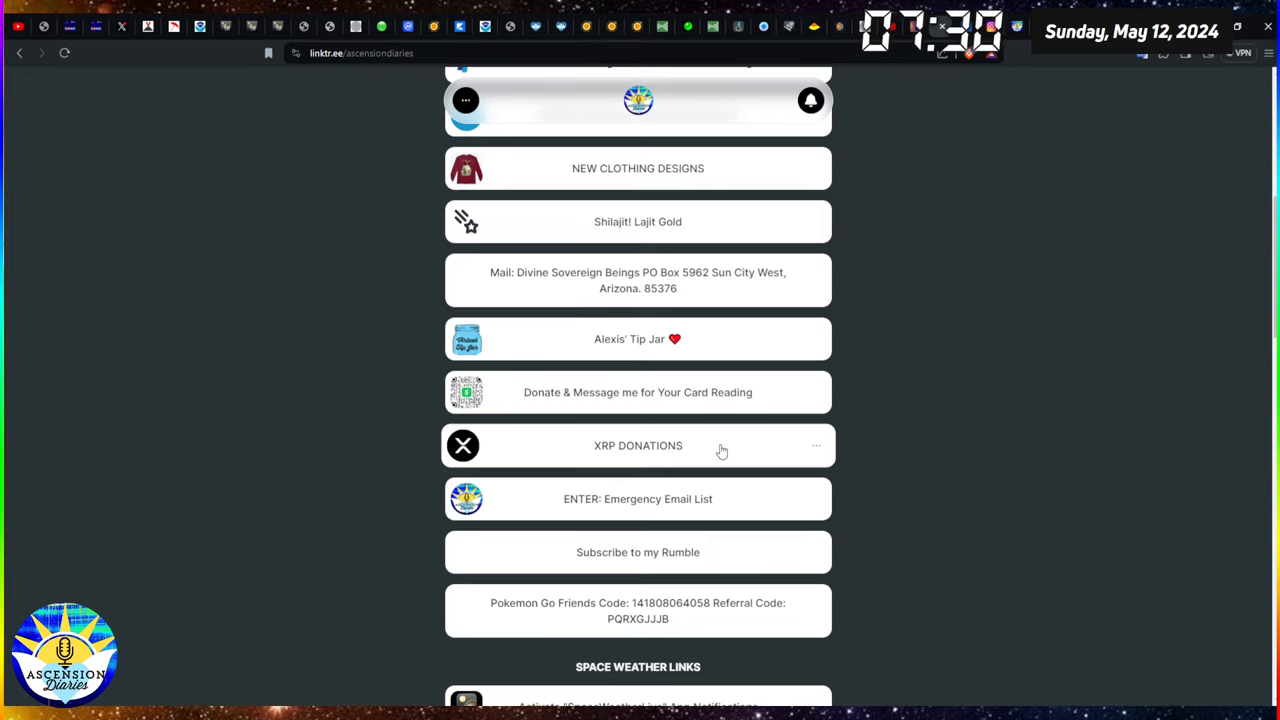
mouse_move(846, 452)
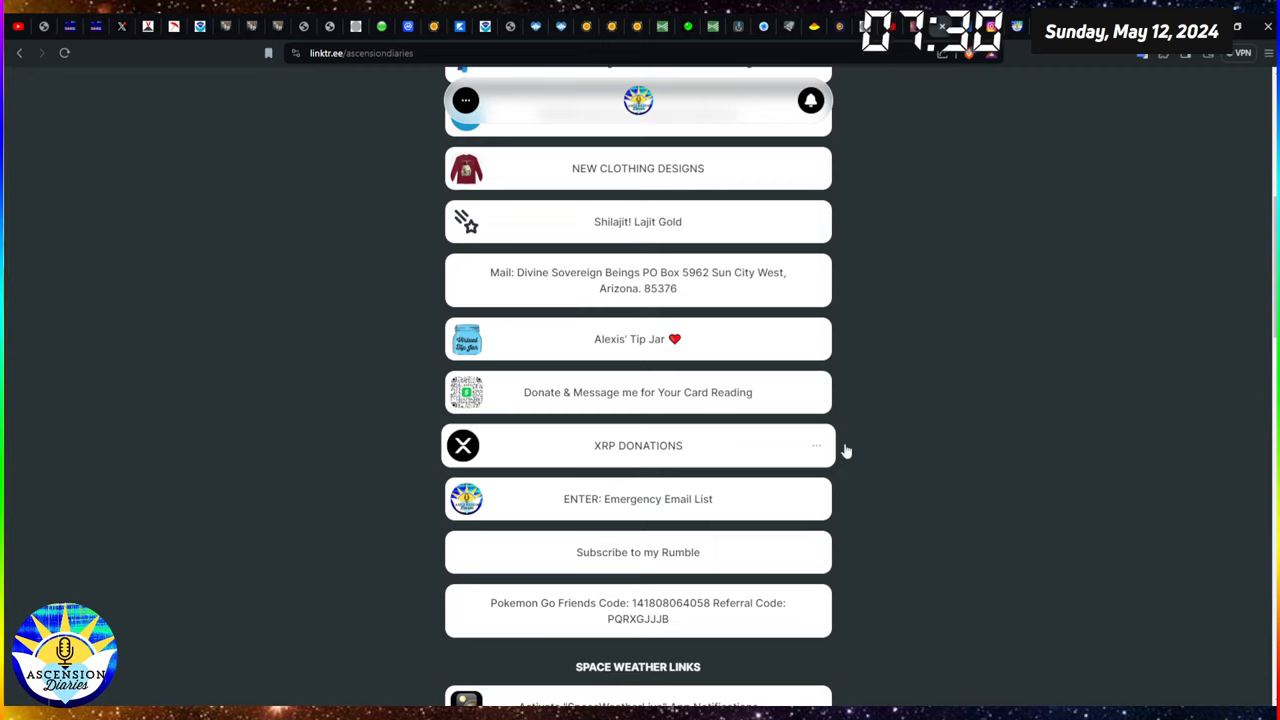
mouse_move(910, 450)
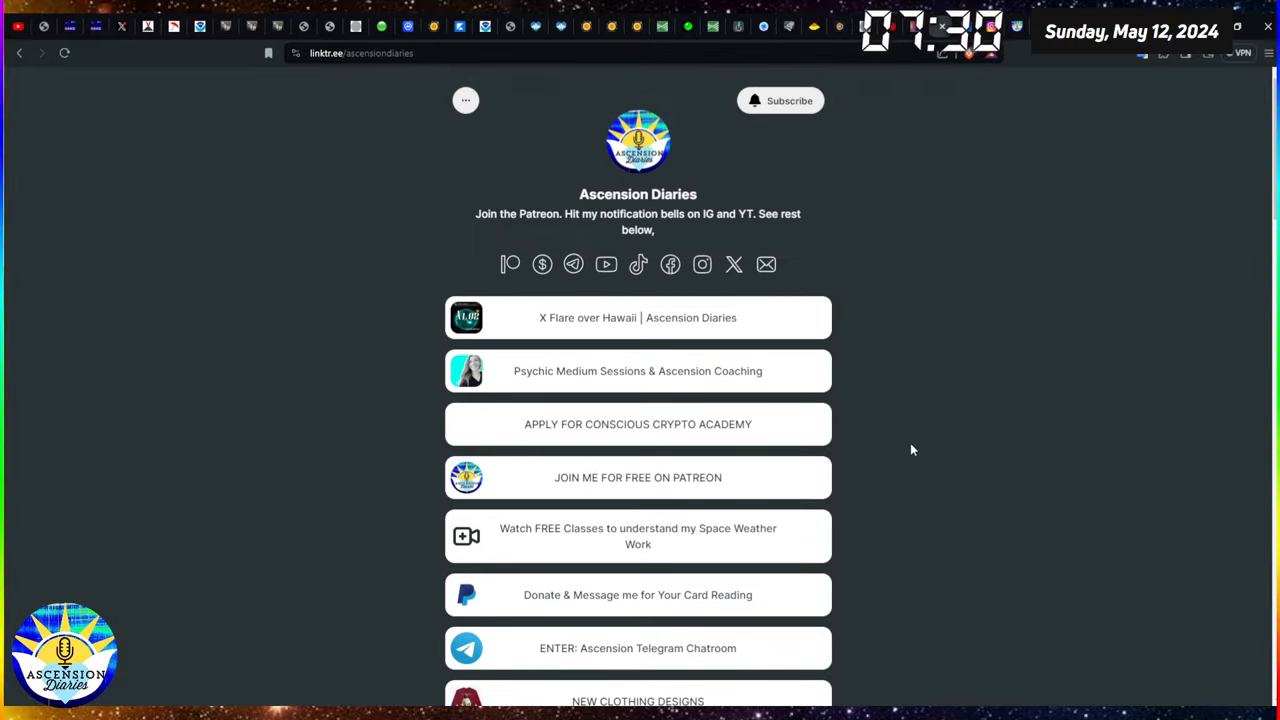
mouse_move(236, 132)
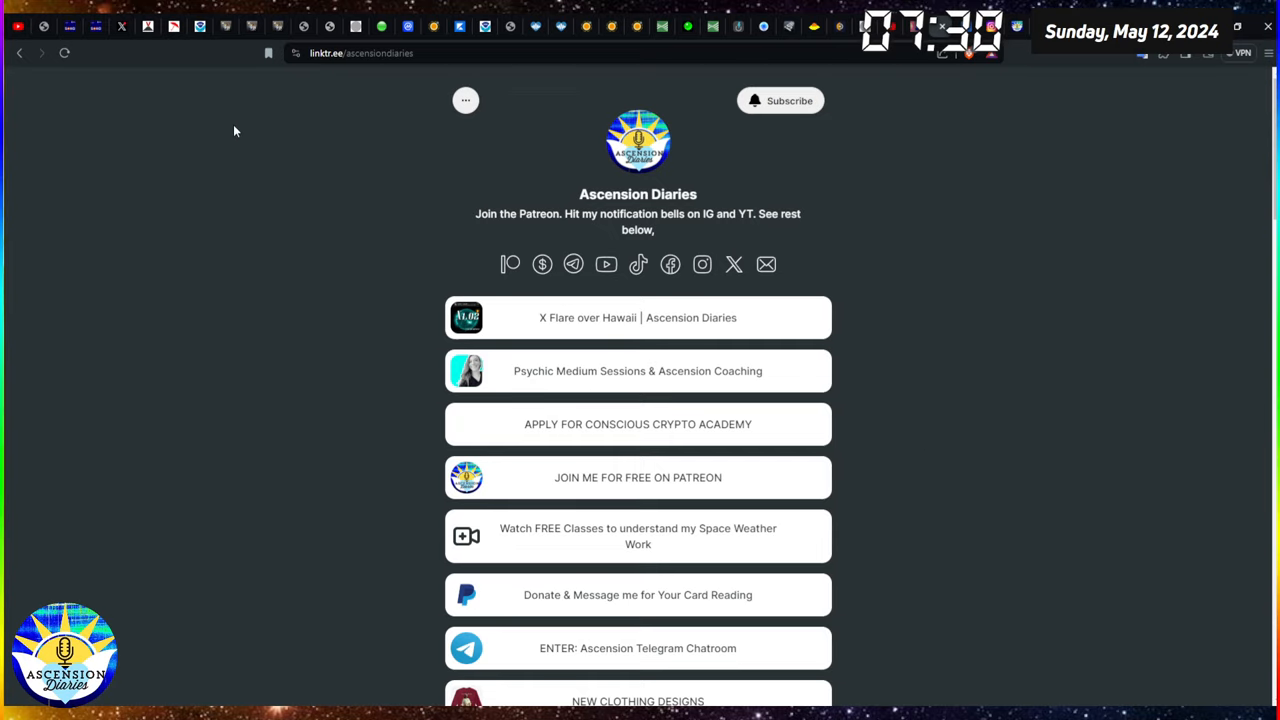